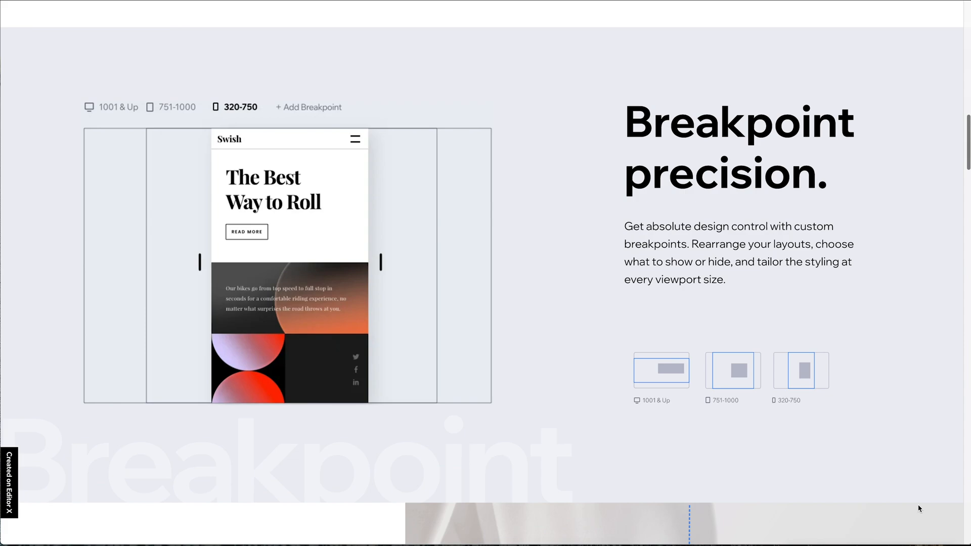
Preview the completed site and scroll through its hero, download form and image cards
{"action": "left_click", "coordinate": [18, 40]}
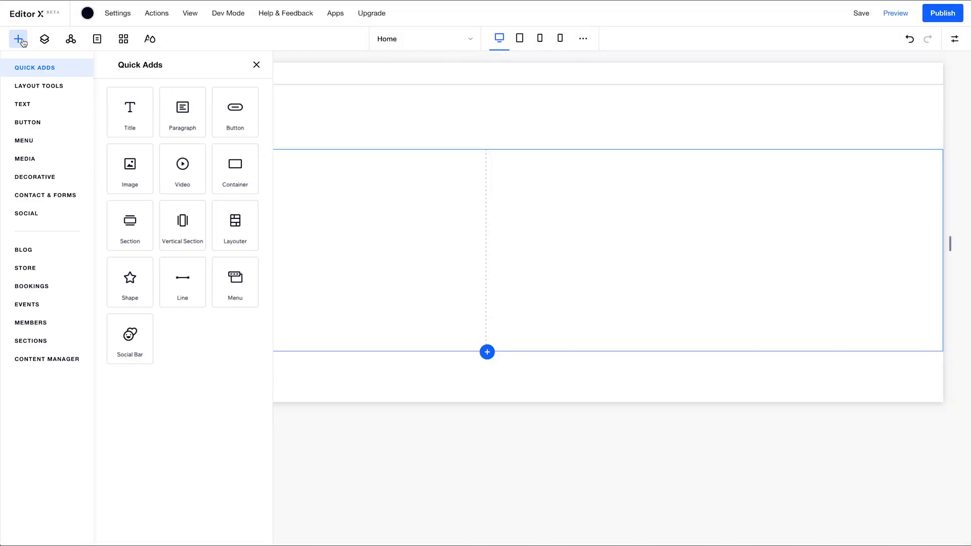
{"action": "left_click", "coordinate": [22, 104]}
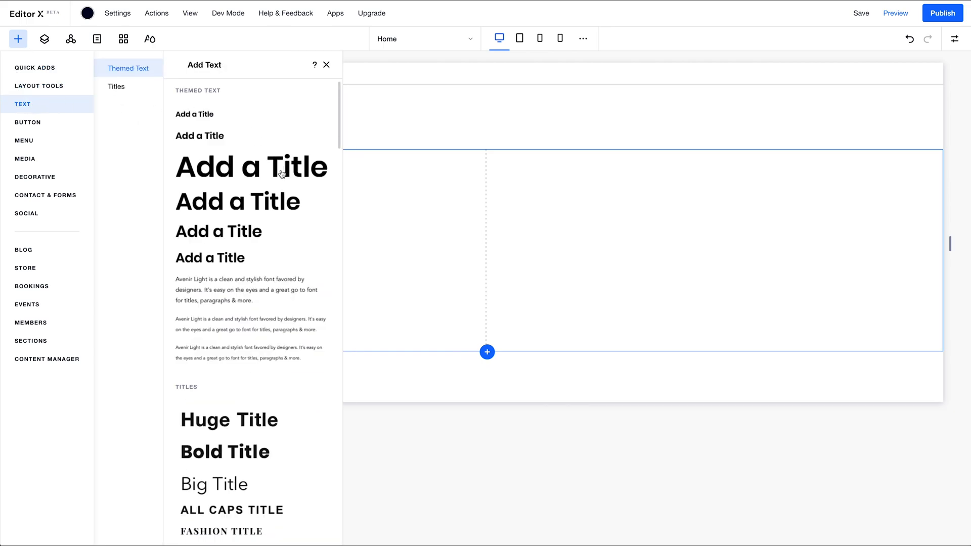
{"action": "left_click", "coordinate": [250, 167]}
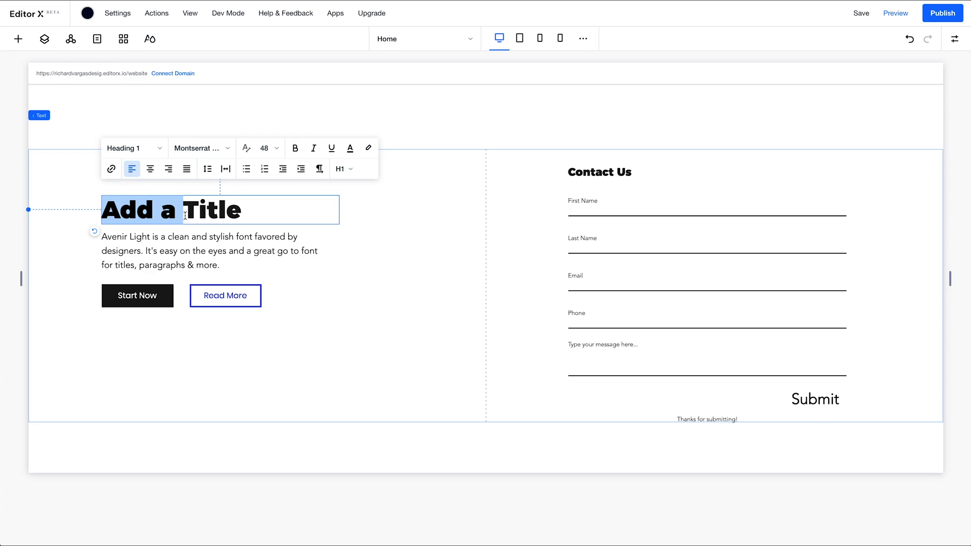
{"action": "left_click", "coordinate": [895, 13]}
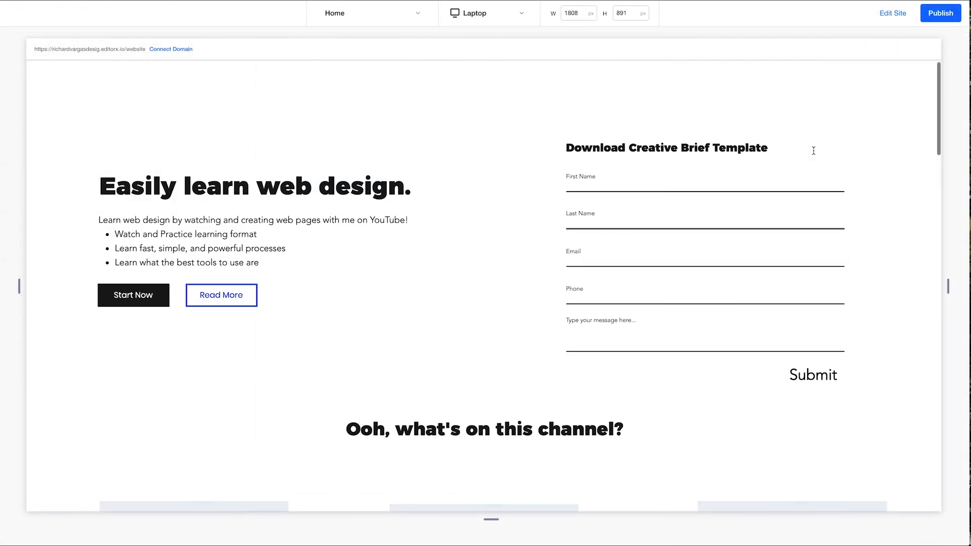
{"action": "mouse_move", "coordinate": [361, 240]}
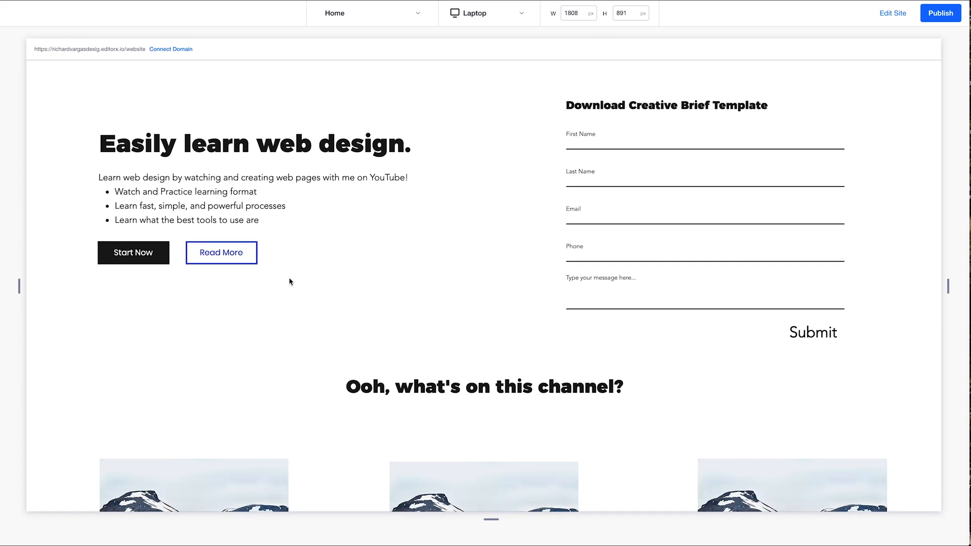
{"action": "scroll", "scroll_direction": "down", "scroll_amount": 3}
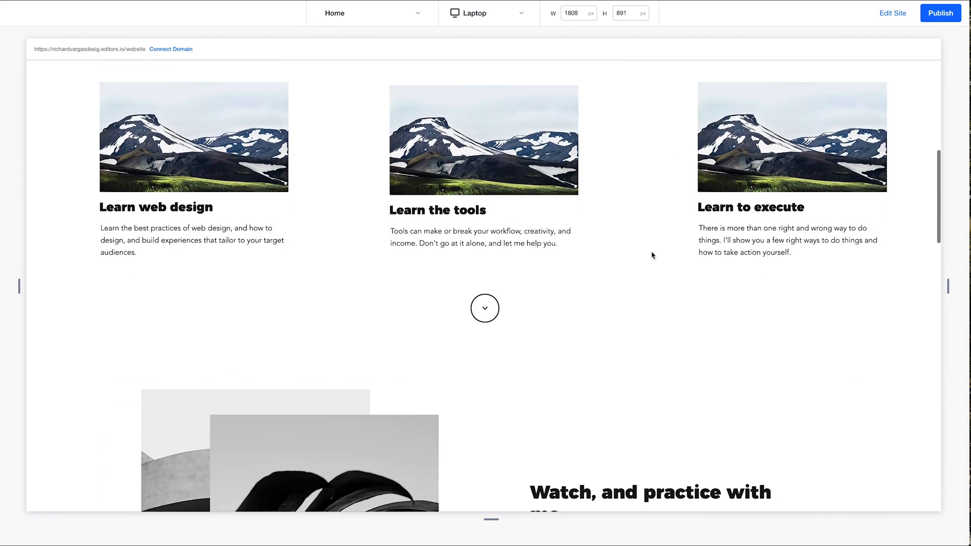
{"action": "scroll", "scroll_direction": "down", "scroll_amount": 3}
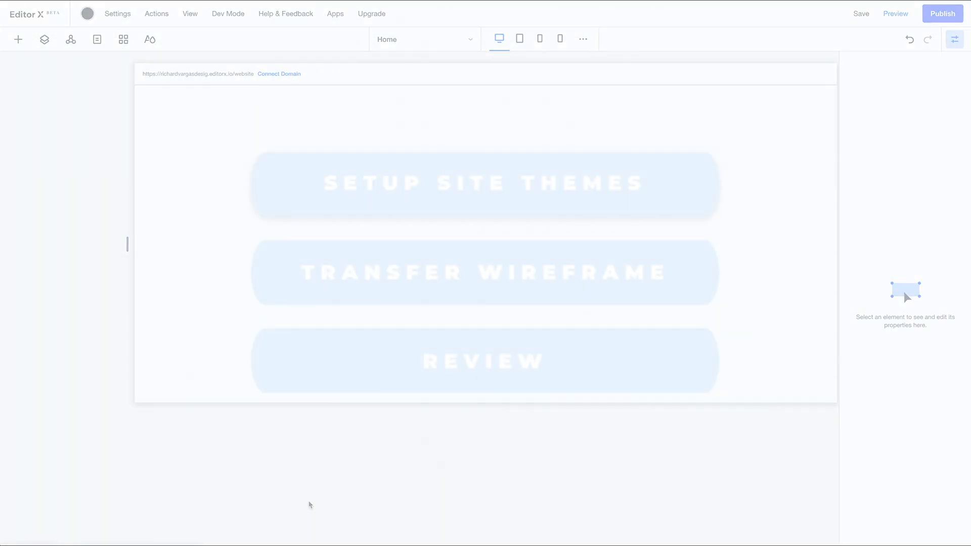
Review the Heading 1 text theme's font and size in Site Text Themes without changing it
{"action": "left_click", "coordinate": [150, 40]}
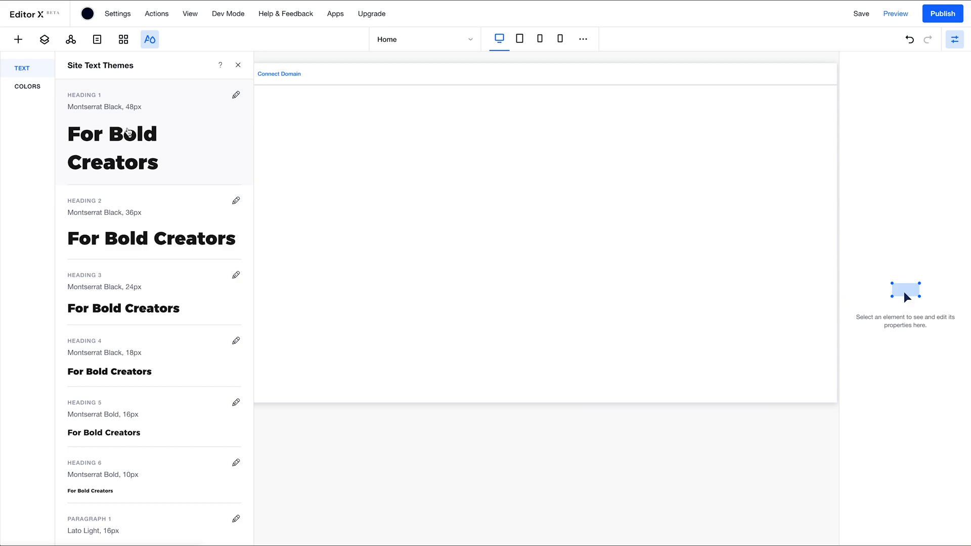
{"action": "scroll", "scroll_direction": "down", "scroll_amount": 3}
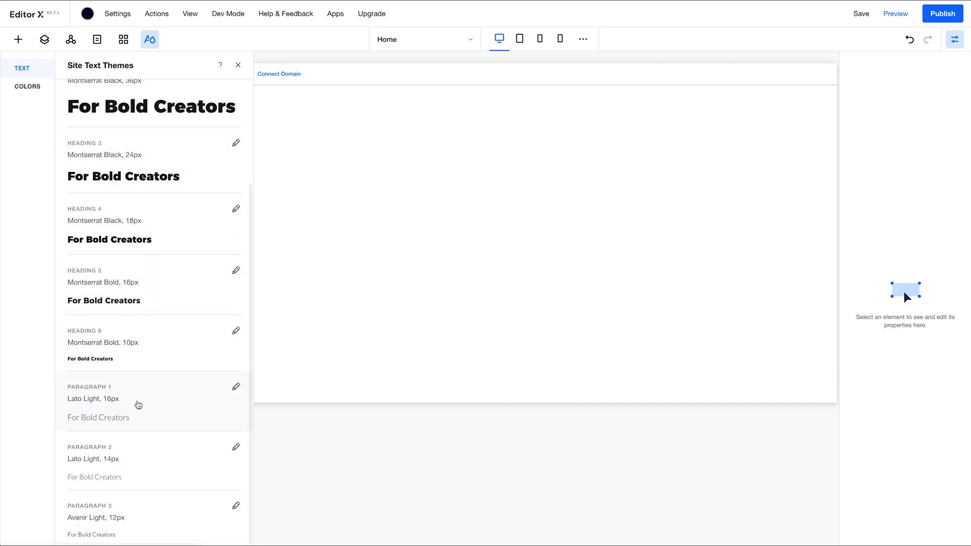
{"action": "scroll", "scroll_direction": "up", "scroll_amount": 3}
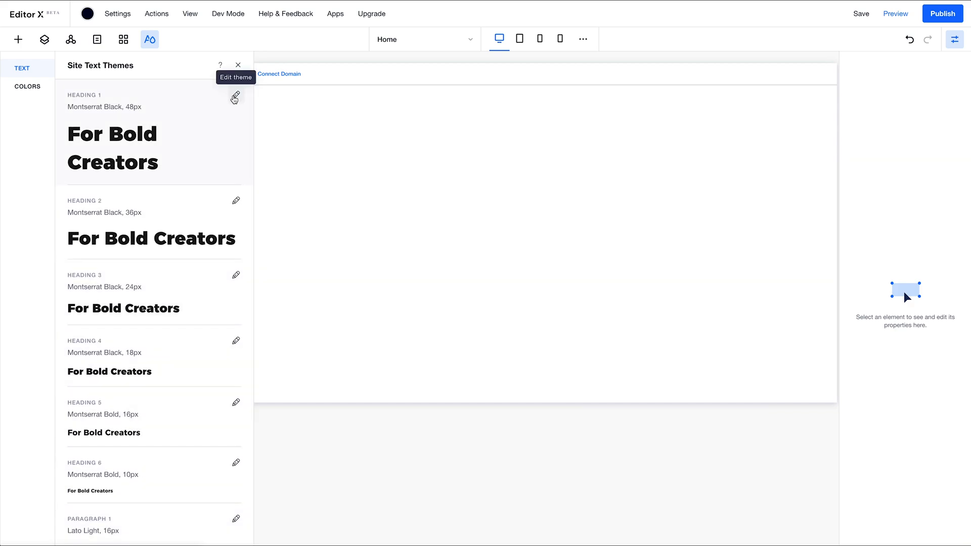
{"action": "mouse_move", "coordinate": [168, 129]}
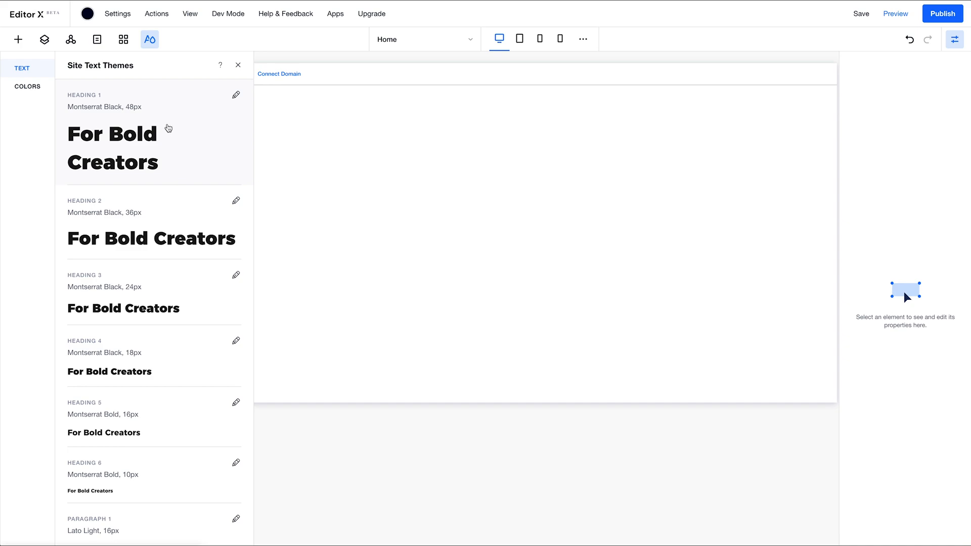
{"action": "mouse_move", "coordinate": [235, 95]}
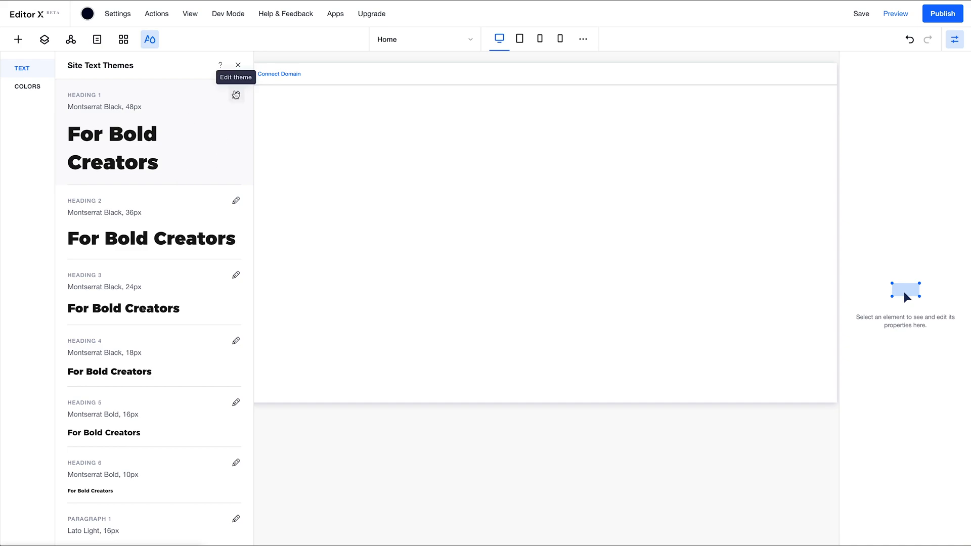
{"action": "left_click", "coordinate": [234, 95]}
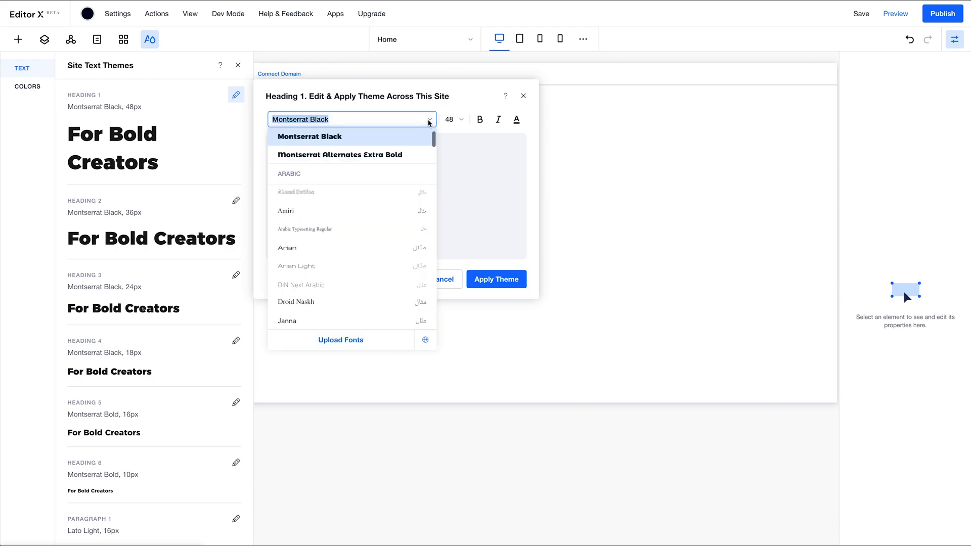
{"action": "mouse_move", "coordinate": [338, 274]}
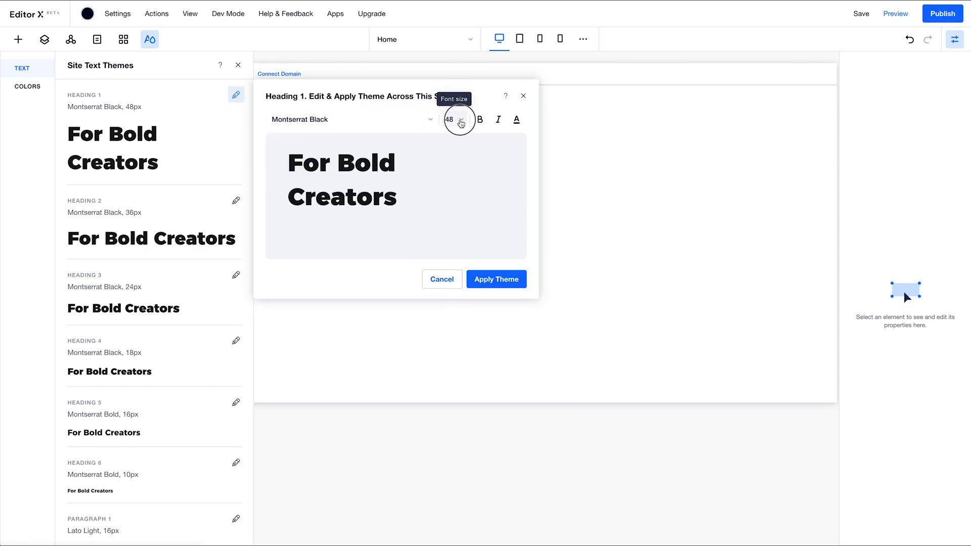
{"action": "left_click", "coordinate": [454, 119]}
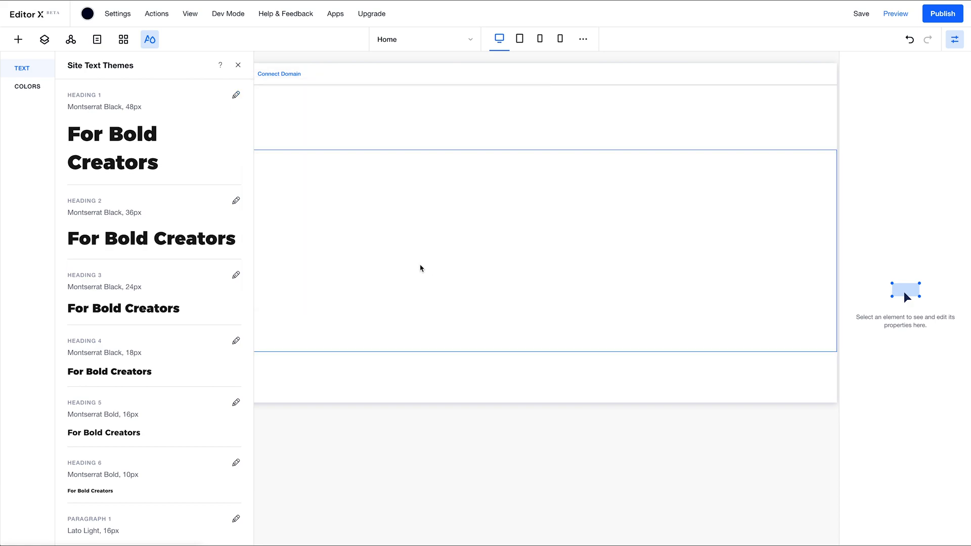
Scroll through the remaining heading and paragraph themes, then close the themes list
{"action": "scroll", "scroll_direction": "down", "scroll_amount": 3}
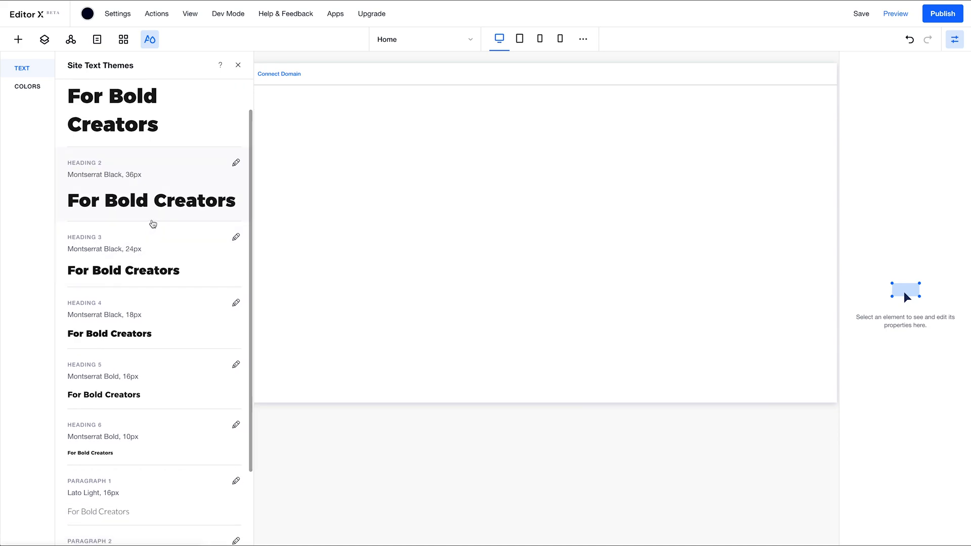
{"action": "scroll", "scroll_direction": "up", "scroll_amount": 3}
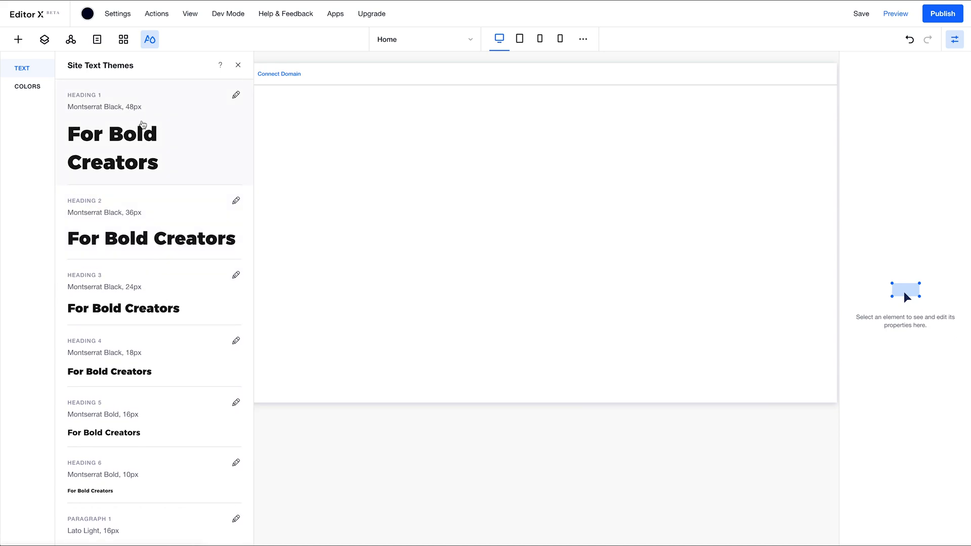
{"action": "scroll", "scroll_direction": "down", "scroll_amount": 3}
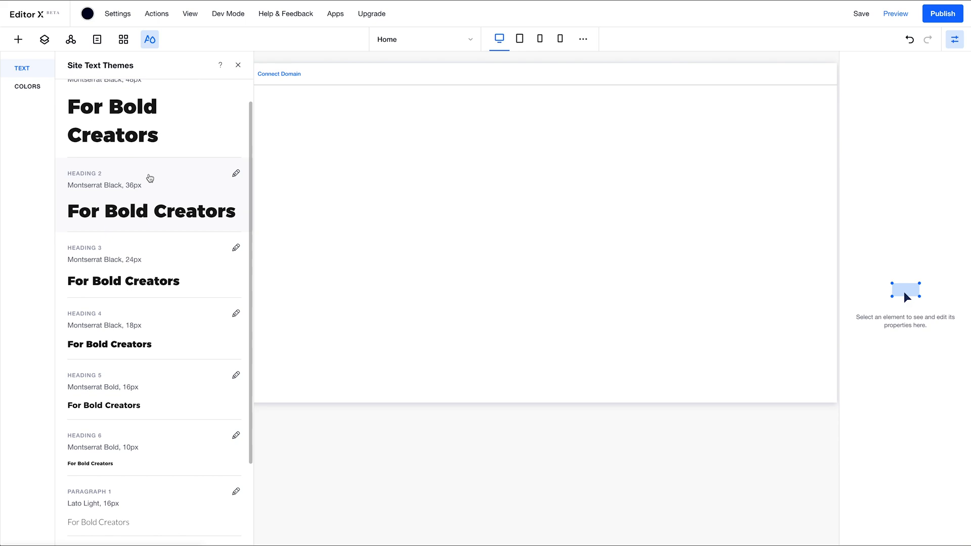
{"action": "scroll", "scroll_direction": "down", "scroll_amount": 3}
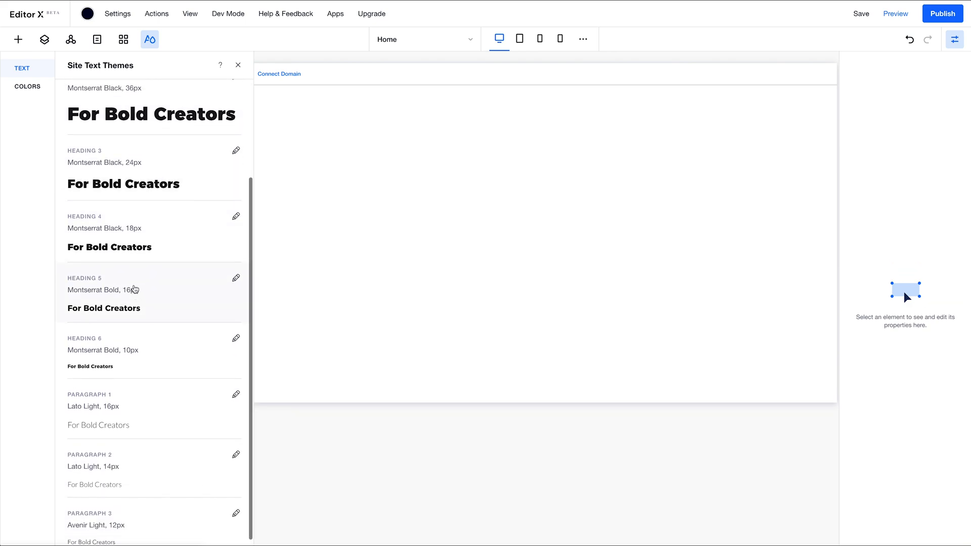
{"action": "scroll", "scroll_direction": "down", "scroll_amount": 3}
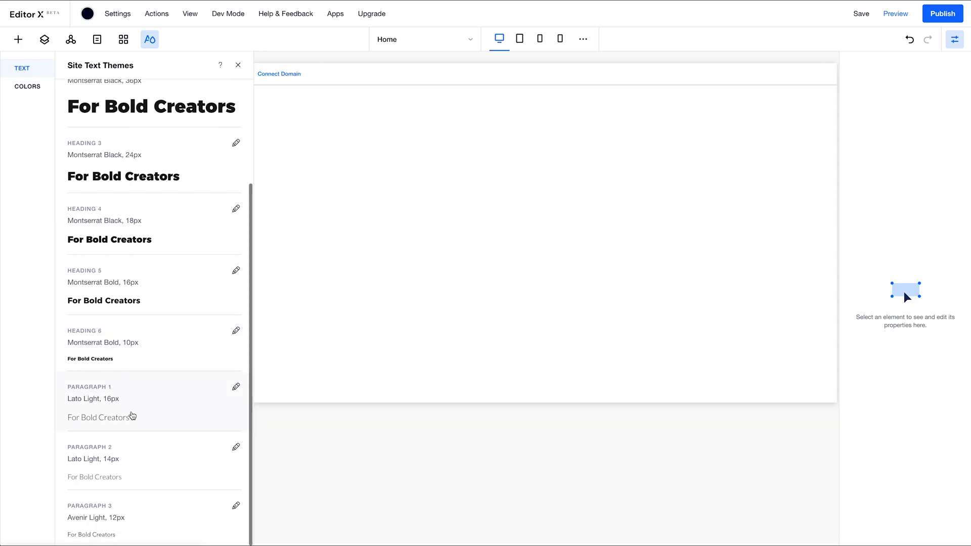
{"action": "mouse_move", "coordinate": [108, 411]}
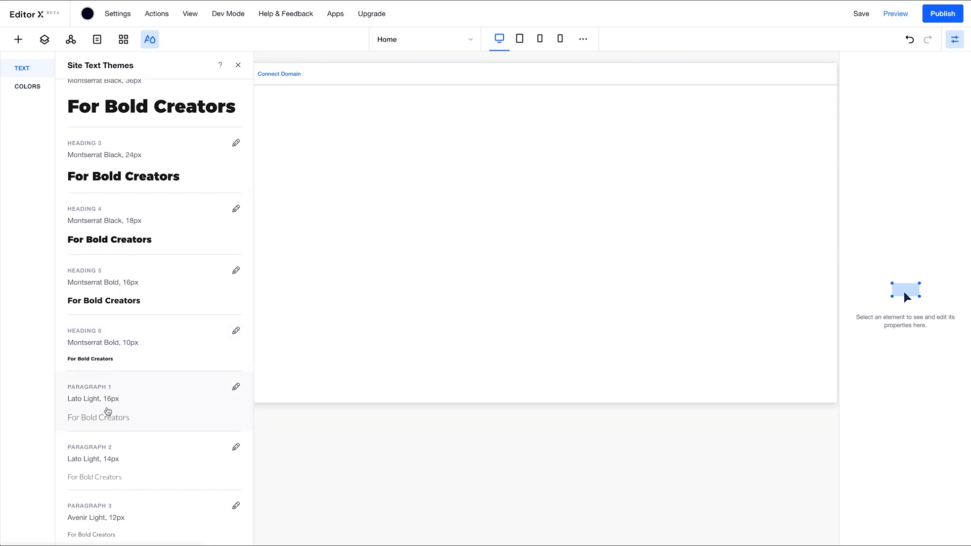
{"action": "mouse_move", "coordinate": [157, 494]}
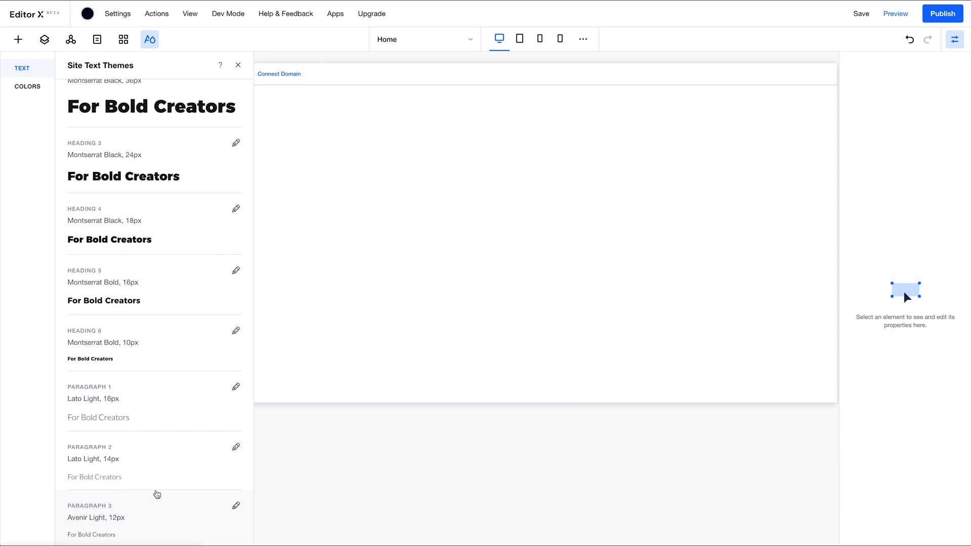
{"action": "left_click", "coordinate": [237, 65]}
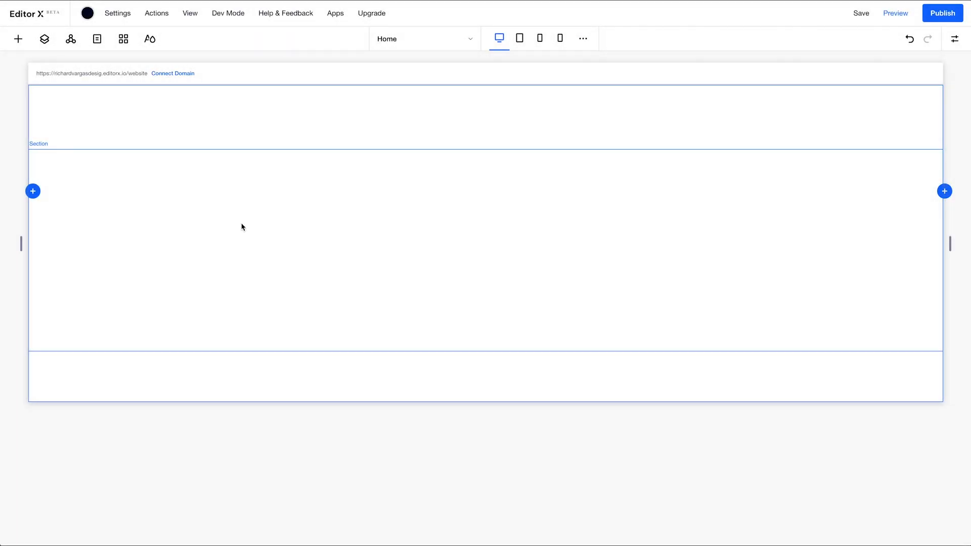
Apply a 2x1 grid layout to the selected empty section
{"action": "left_click", "coordinate": [242, 241]}
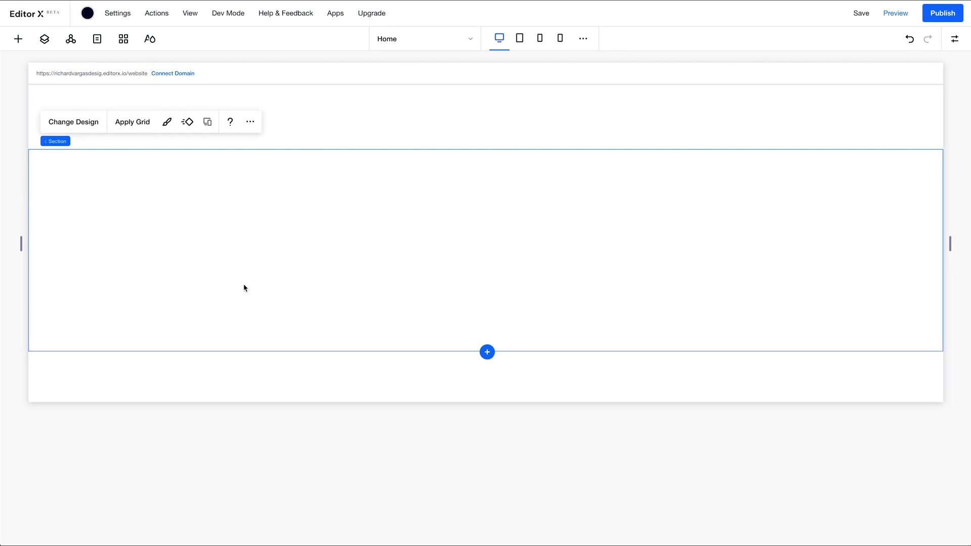
{"action": "mouse_move", "coordinate": [132, 121]}
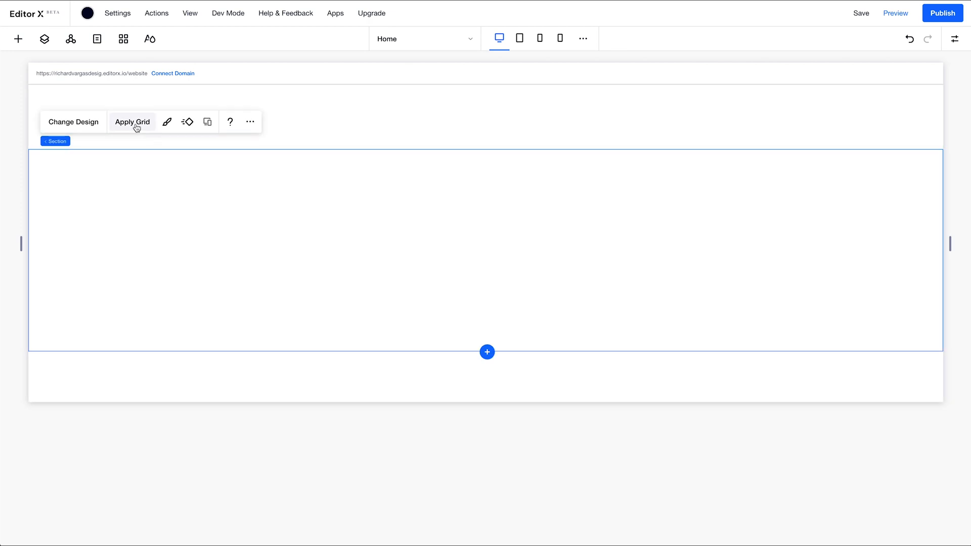
{"action": "left_click", "coordinate": [132, 121]}
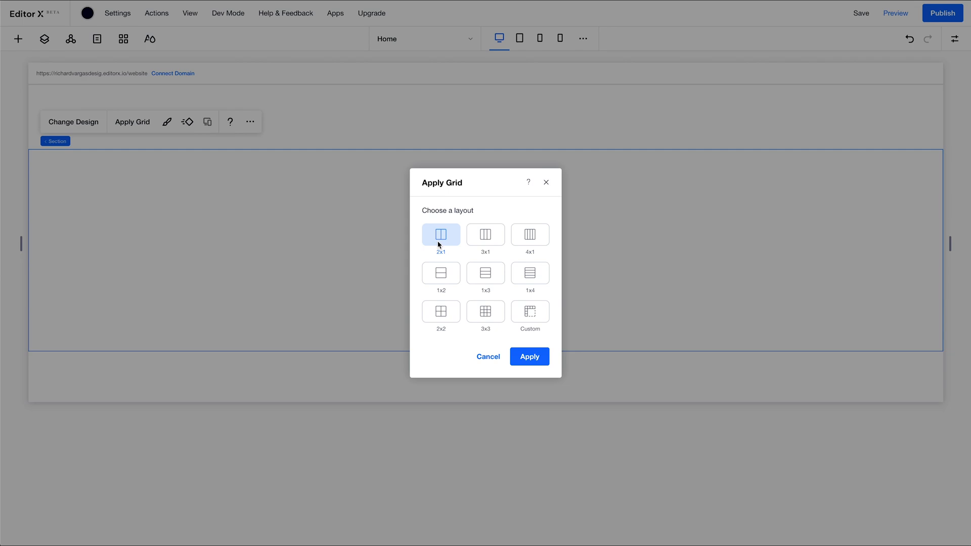
{"action": "mouse_move", "coordinate": [522, 344]}
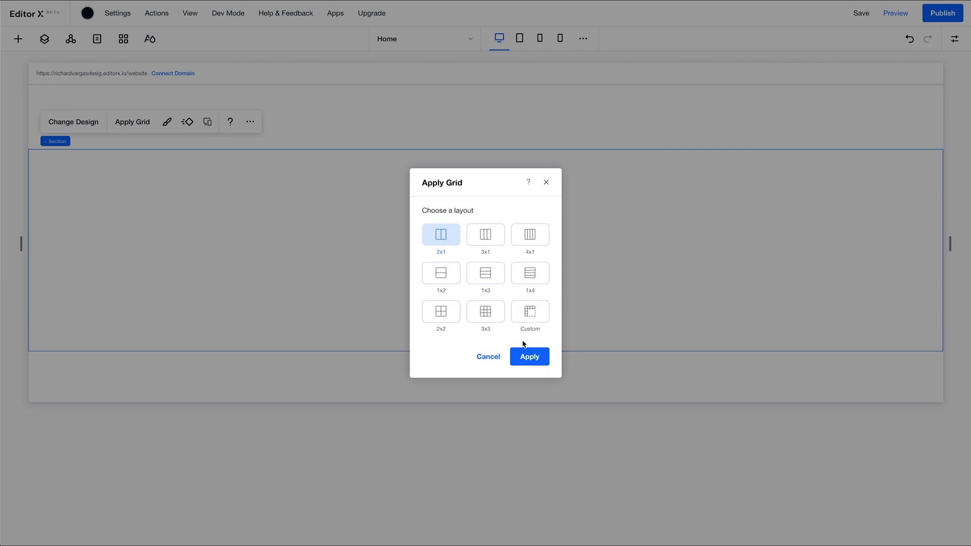
{"action": "left_click", "coordinate": [529, 356]}
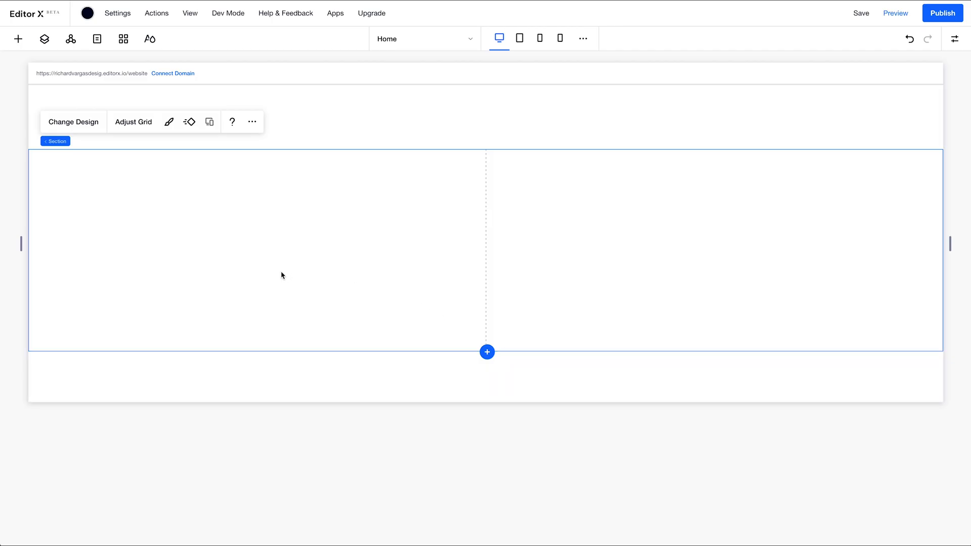
{"action": "mouse_move", "coordinate": [195, 189]}
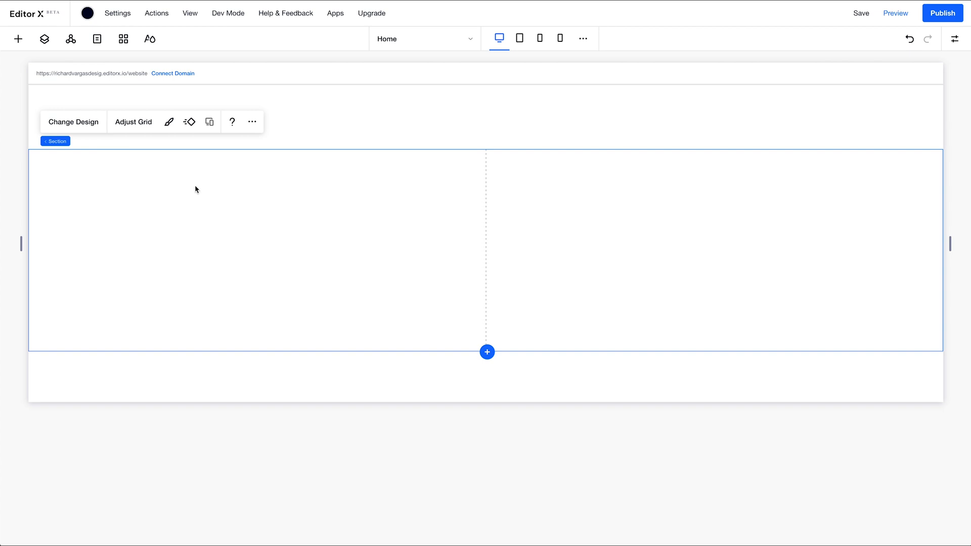
{"action": "mouse_move", "coordinate": [740, 229]}
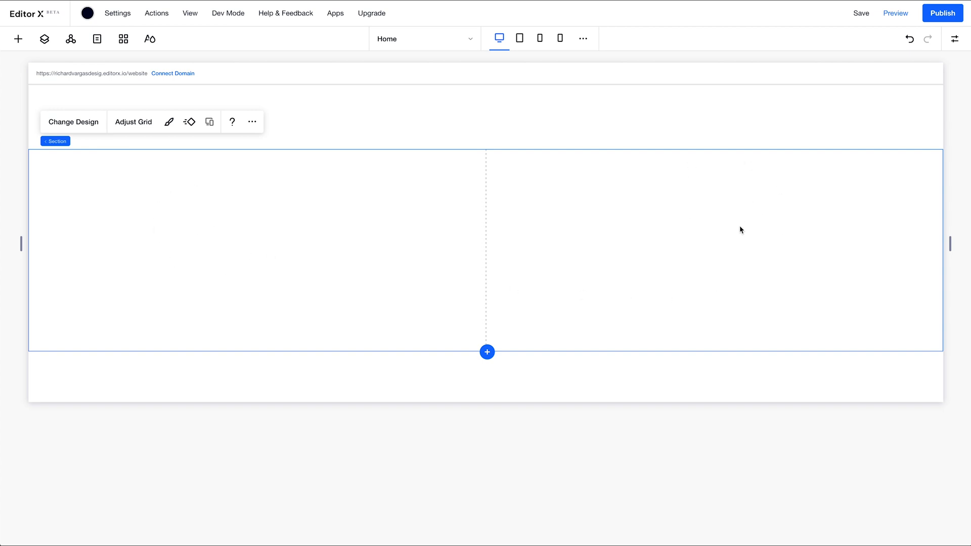
{"action": "mouse_move", "coordinate": [18, 38]}
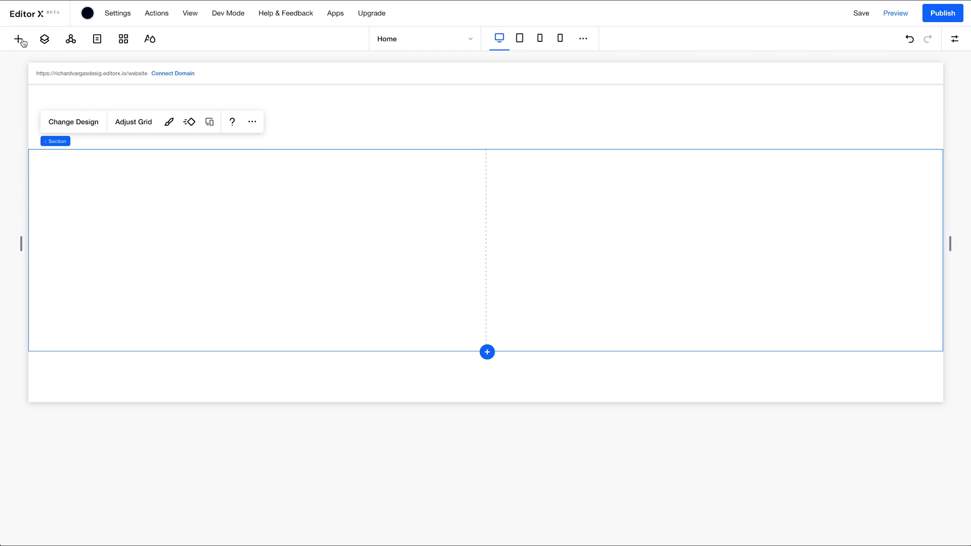
Add a large themed 'Add a Title' text to the section's left column
{"action": "left_click", "coordinate": [18, 38]}
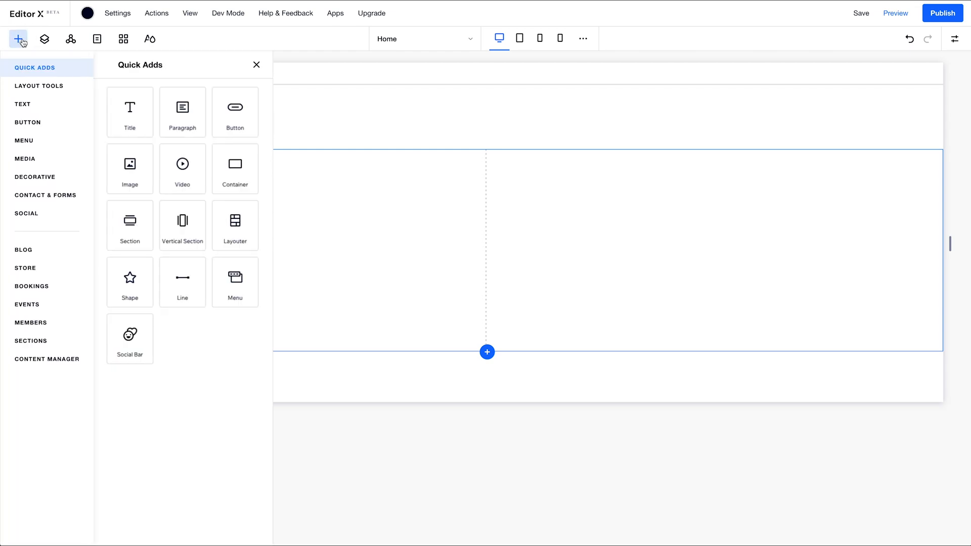
{"action": "left_click", "coordinate": [38, 85]}
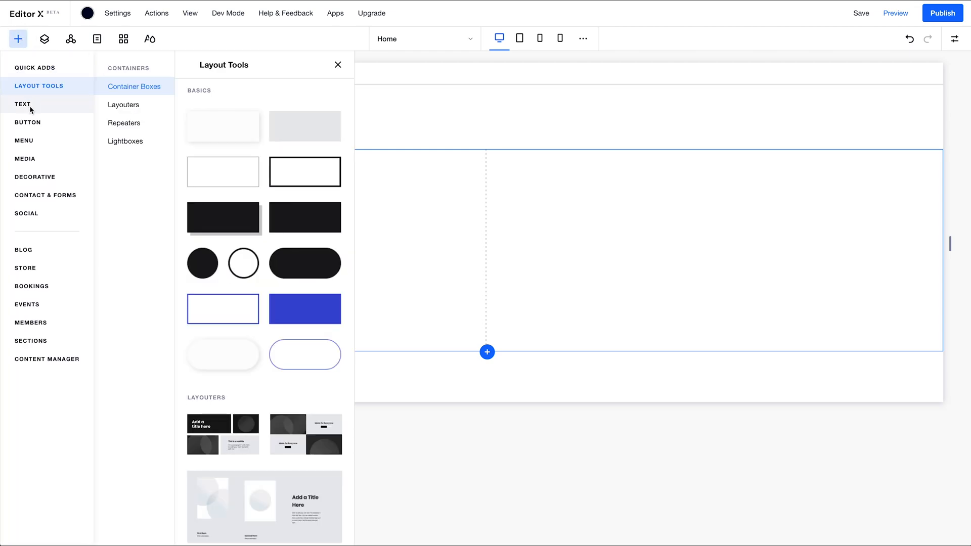
{"action": "left_click", "coordinate": [24, 105]}
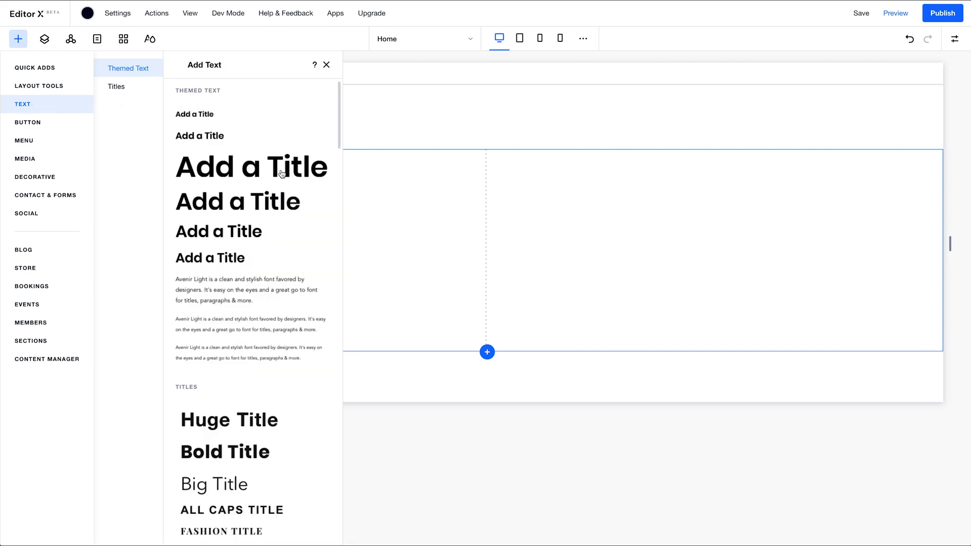
{"action": "left_click", "coordinate": [251, 167]}
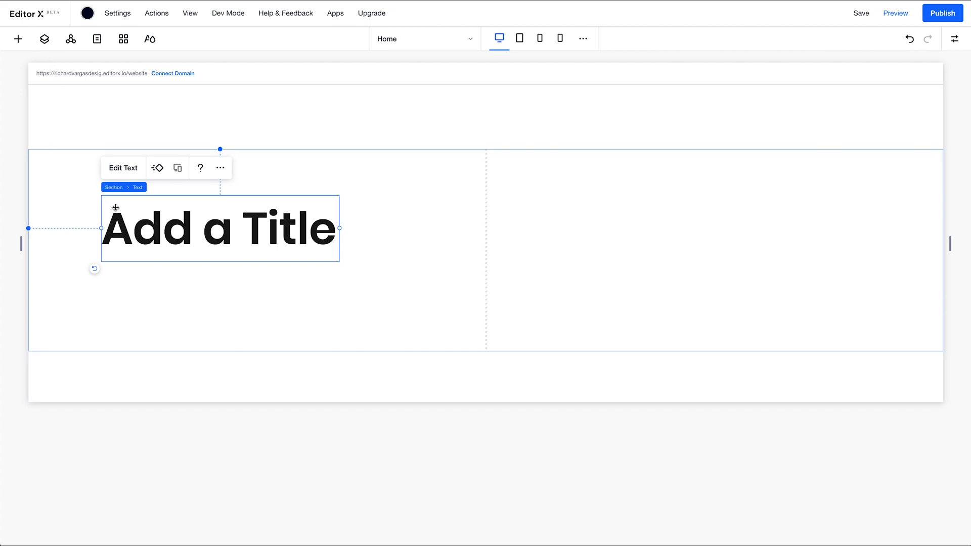
Give the new title the Heading 1 text style
{"action": "double_click", "coordinate": [220, 228]}
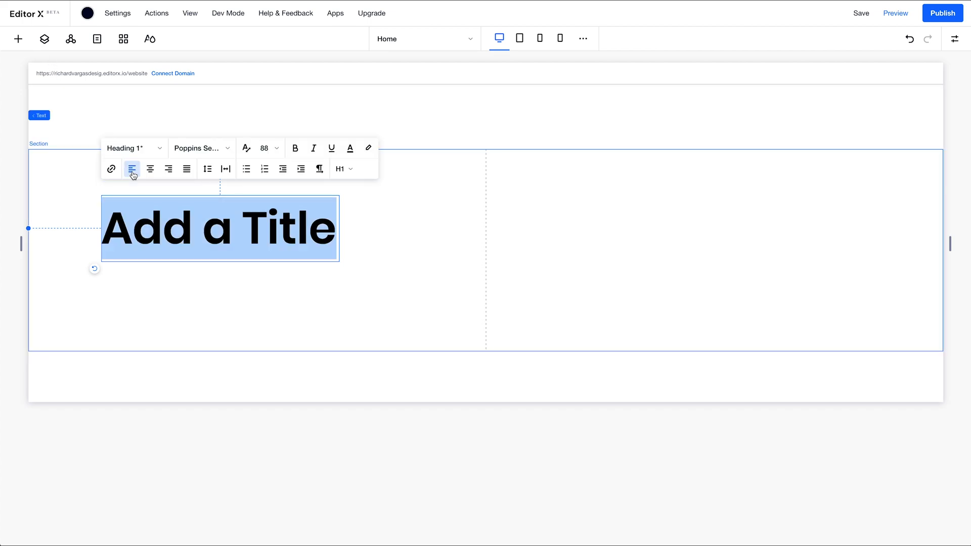
{"action": "mouse_move", "coordinate": [133, 147]}
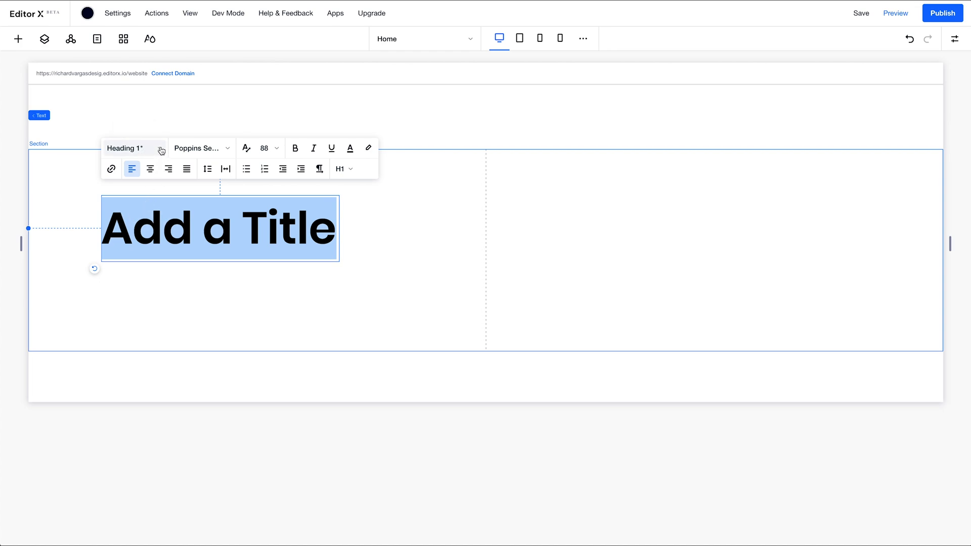
{"action": "mouse_move", "coordinate": [155, 48]}
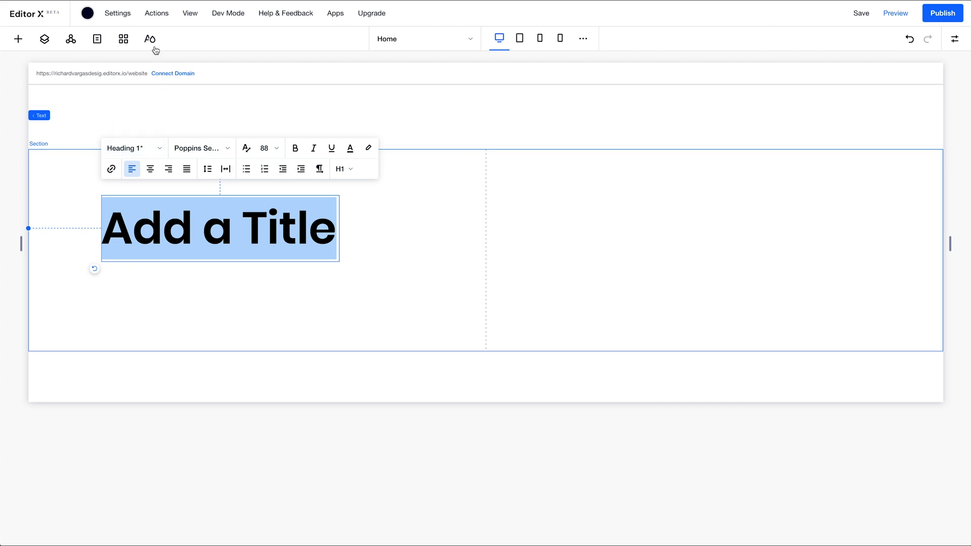
{"action": "left_click", "coordinate": [133, 147]}
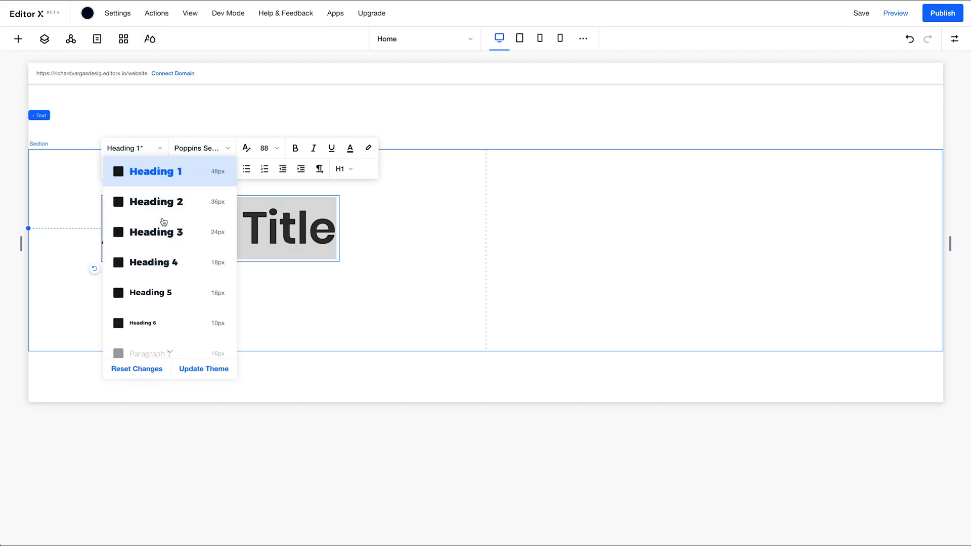
{"action": "left_click", "coordinate": [156, 171]}
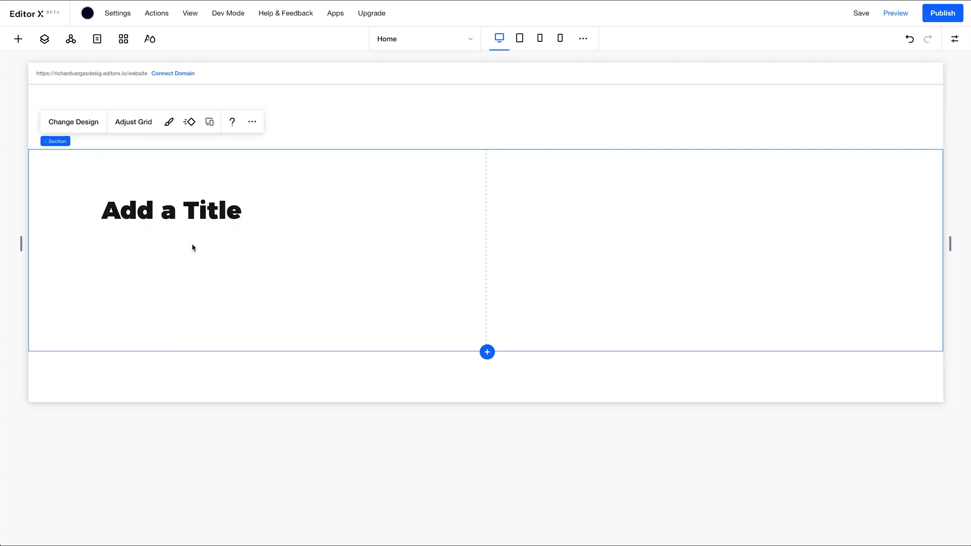
Add a themed paragraph of body text below the title
{"action": "left_click", "coordinate": [172, 209]}
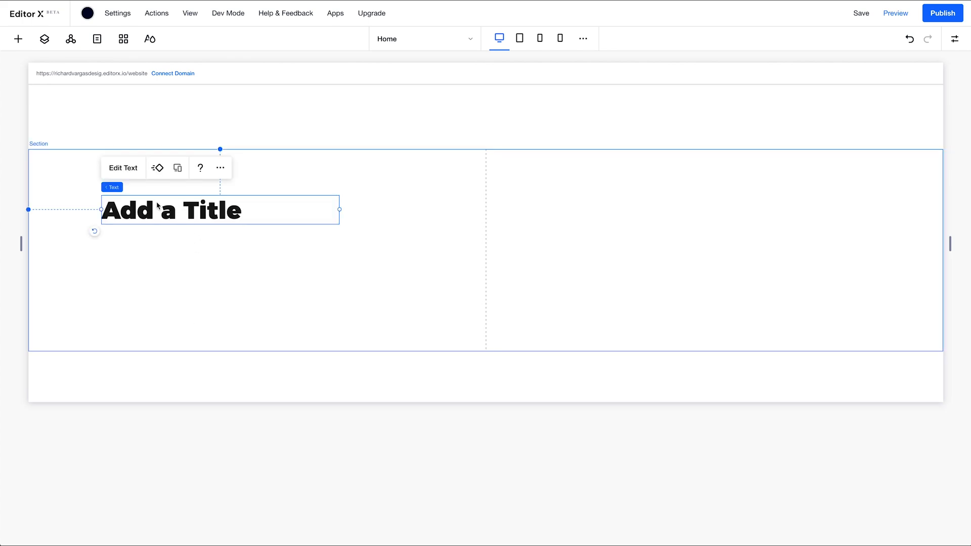
{"action": "left_click", "coordinate": [17, 38]}
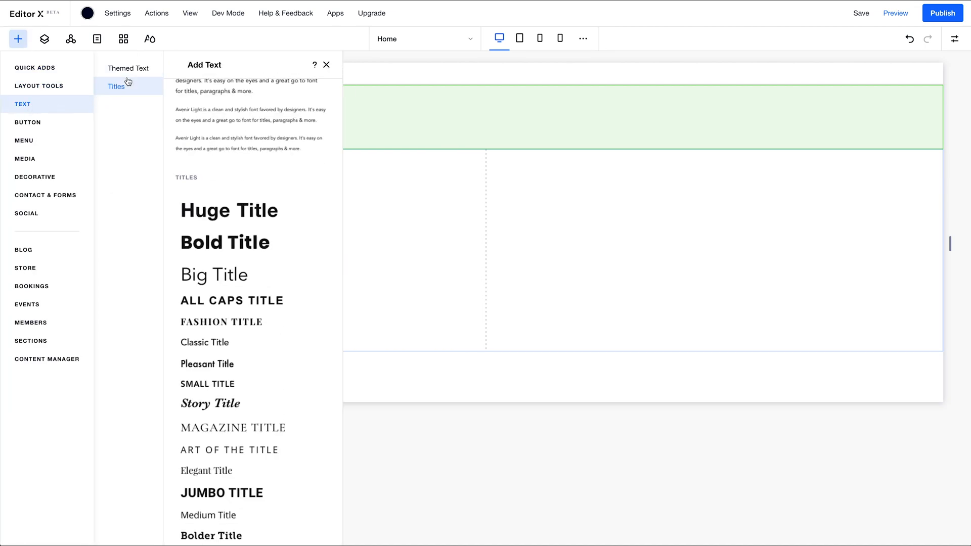
{"action": "left_click", "coordinate": [129, 68]}
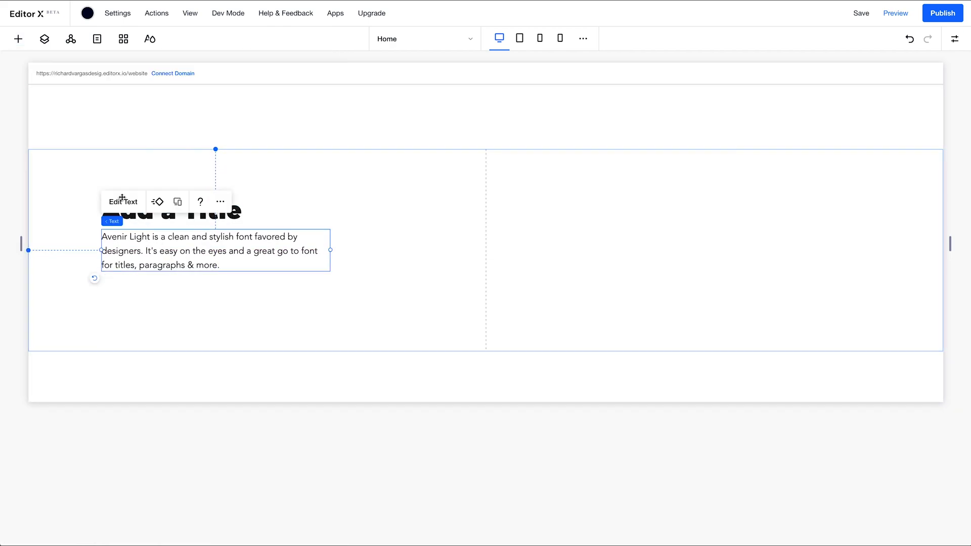
Add Start Now and Read More buttons beneath the paragraph
{"action": "left_click", "coordinate": [18, 38]}
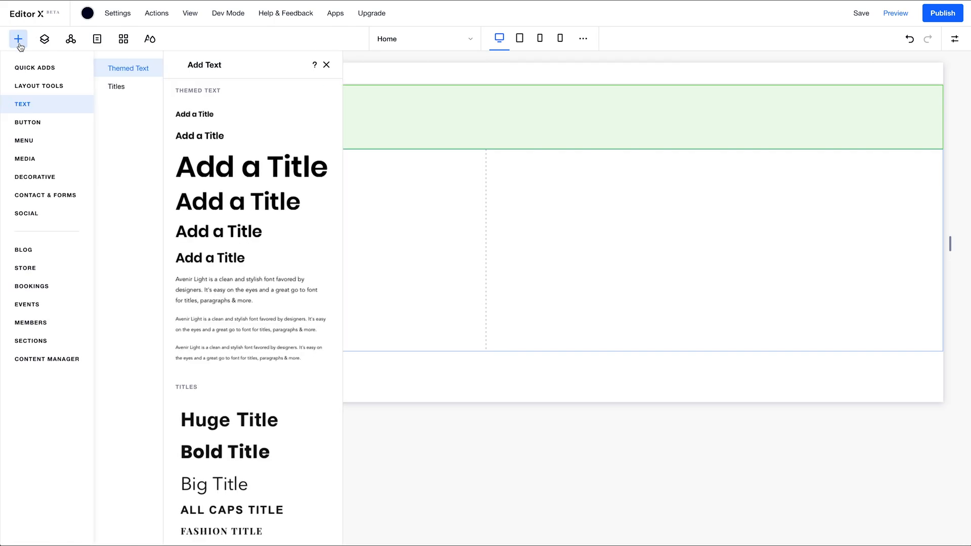
{"action": "left_click", "coordinate": [27, 123]}
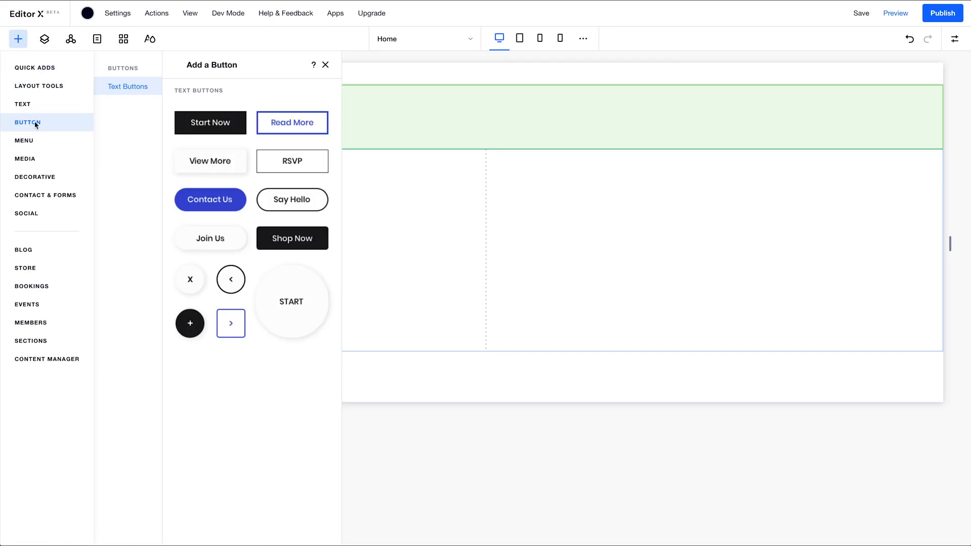
{"action": "left_click", "coordinate": [211, 122]}
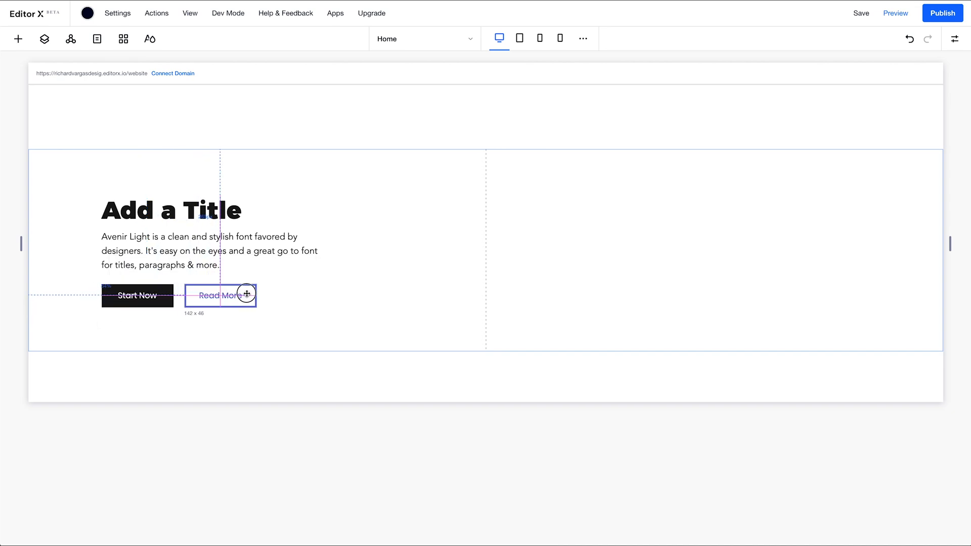
{"action": "left_click", "coordinate": [219, 295]}
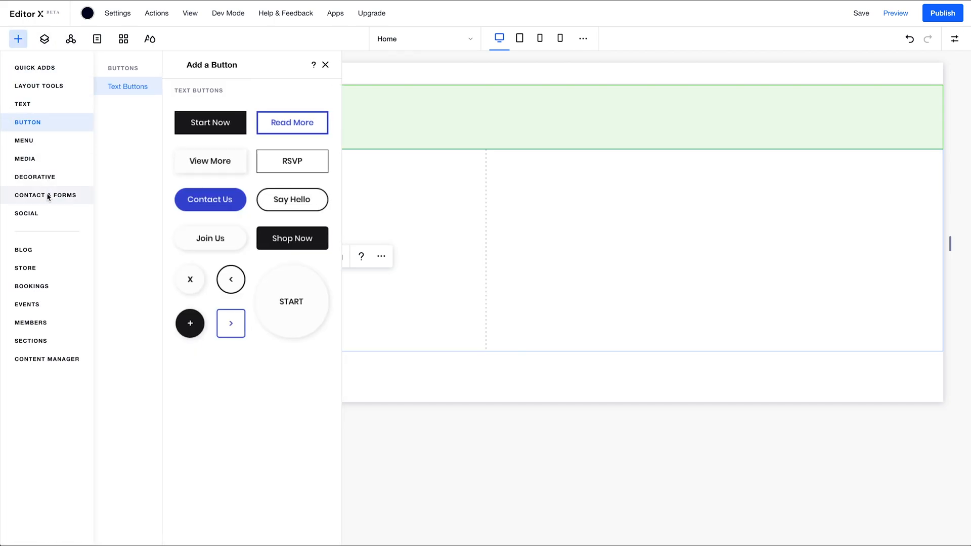
Add a form from the Contacts template into the right column
{"action": "left_click", "coordinate": [31, 340]}
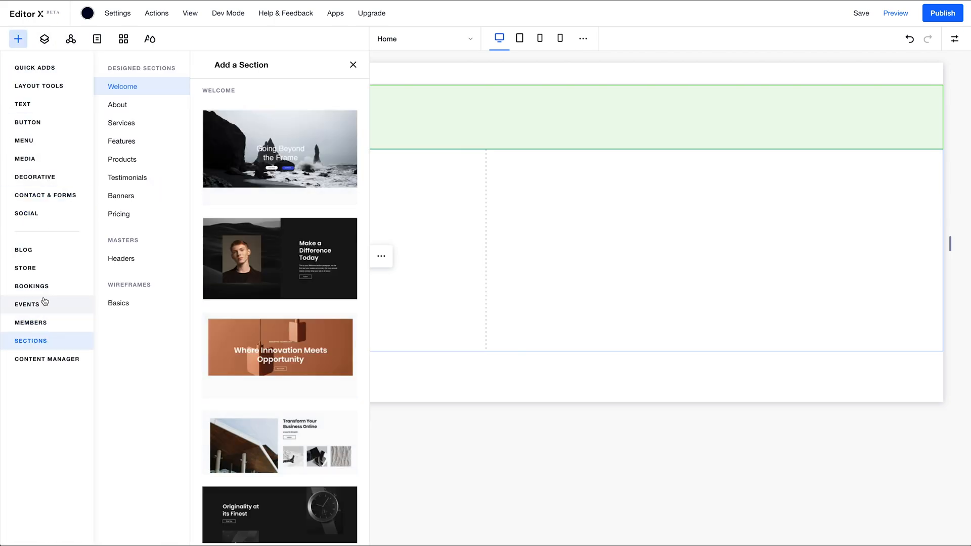
{"action": "left_click", "coordinate": [46, 195]}
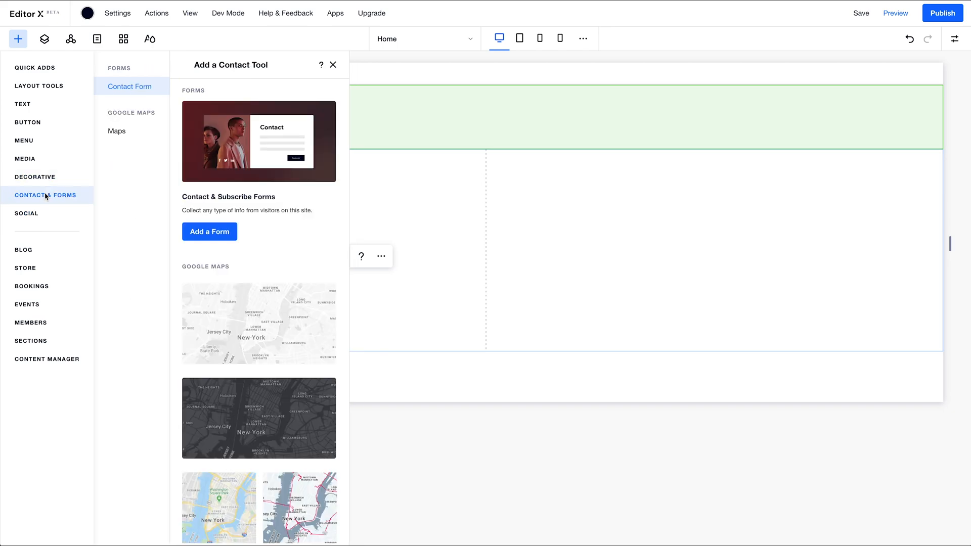
{"action": "mouse_move", "coordinate": [209, 231]}
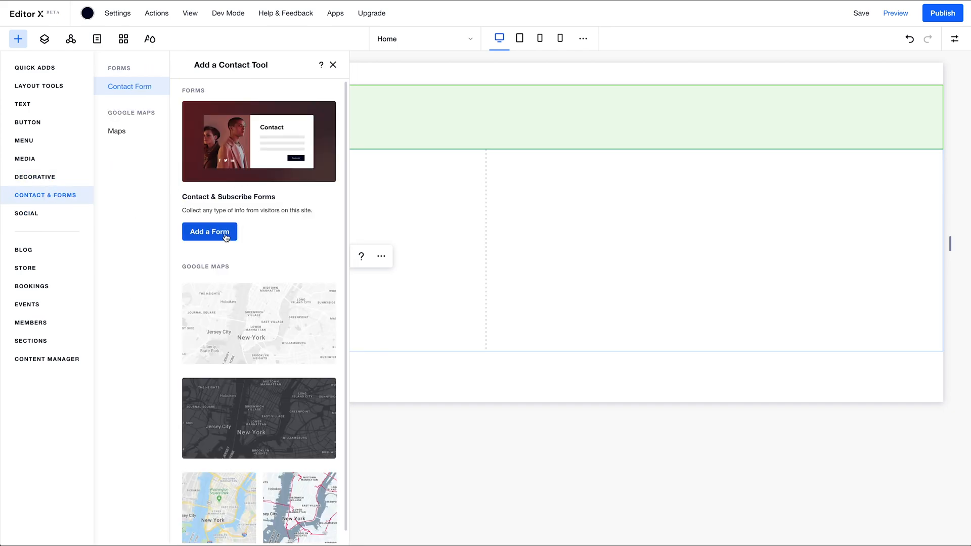
{"action": "left_click", "coordinate": [210, 231]}
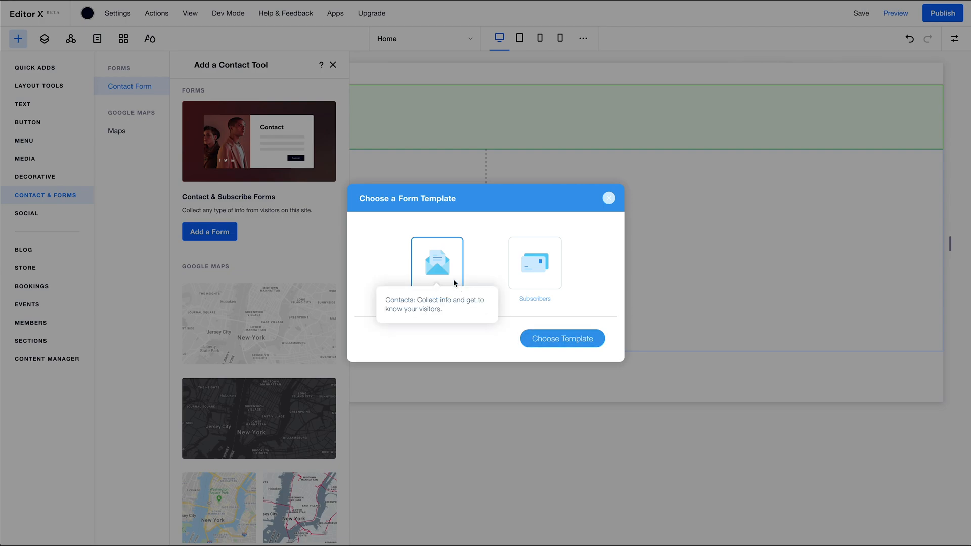
{"action": "mouse_move", "coordinate": [561, 339]}
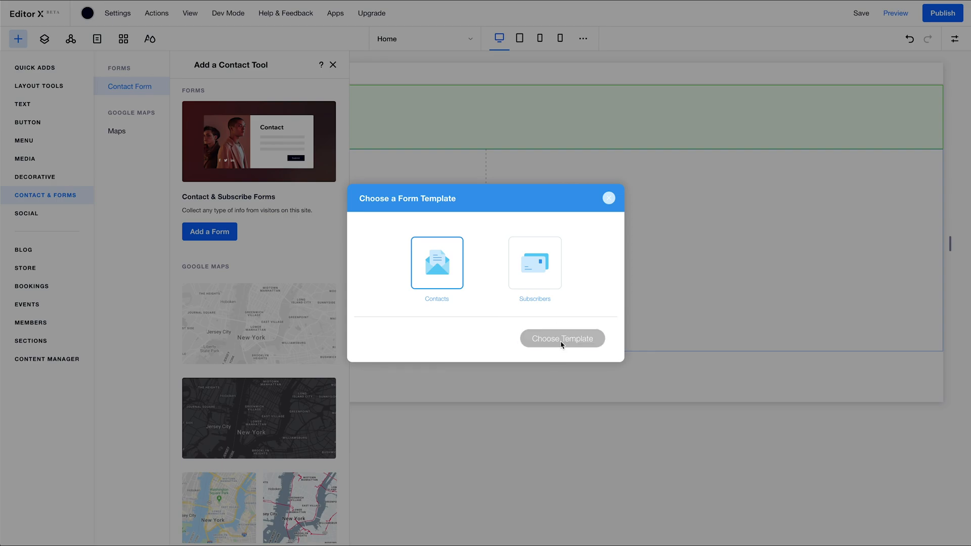
{"action": "left_click", "coordinate": [561, 338]}
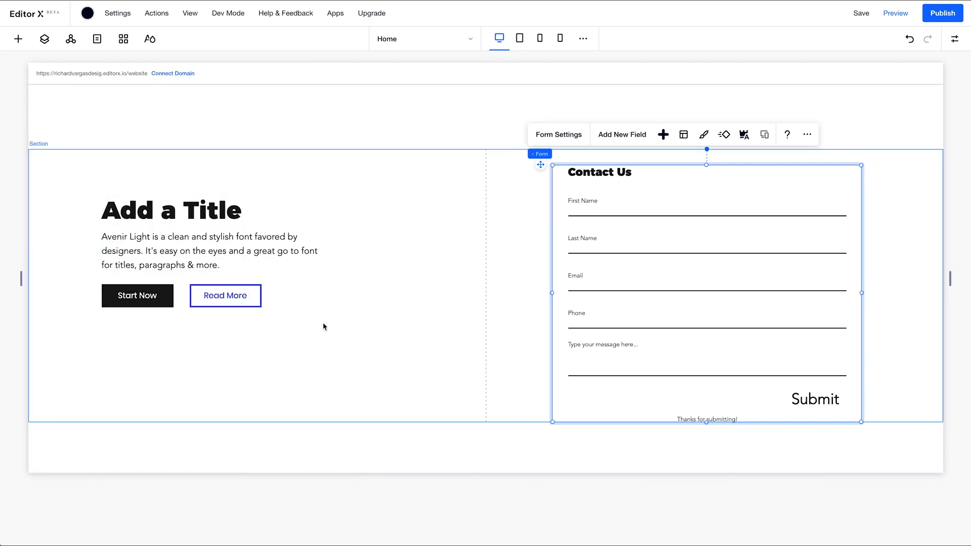
{"action": "mouse_move", "coordinate": [34, 220]}
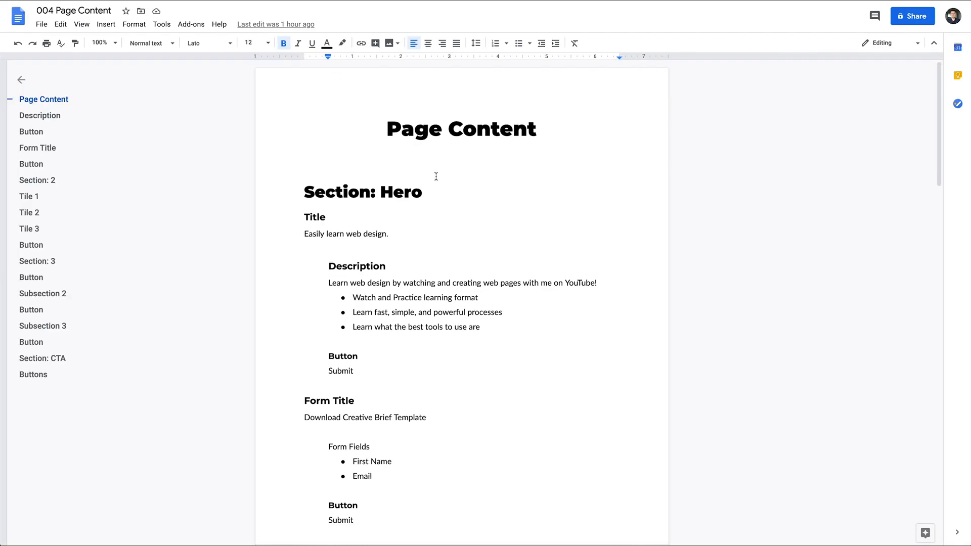
Select the hero title line 'Easily learn web design.' in the Page Content doc to copy
{"action": "scroll", "scroll_direction": "down", "scroll_amount": 3}
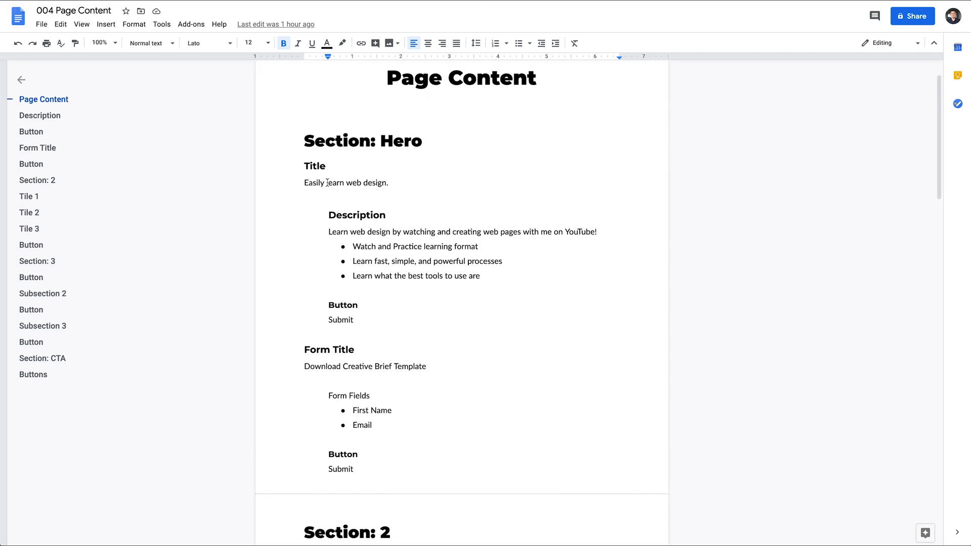
{"action": "triple_click", "coordinate": [345, 182]}
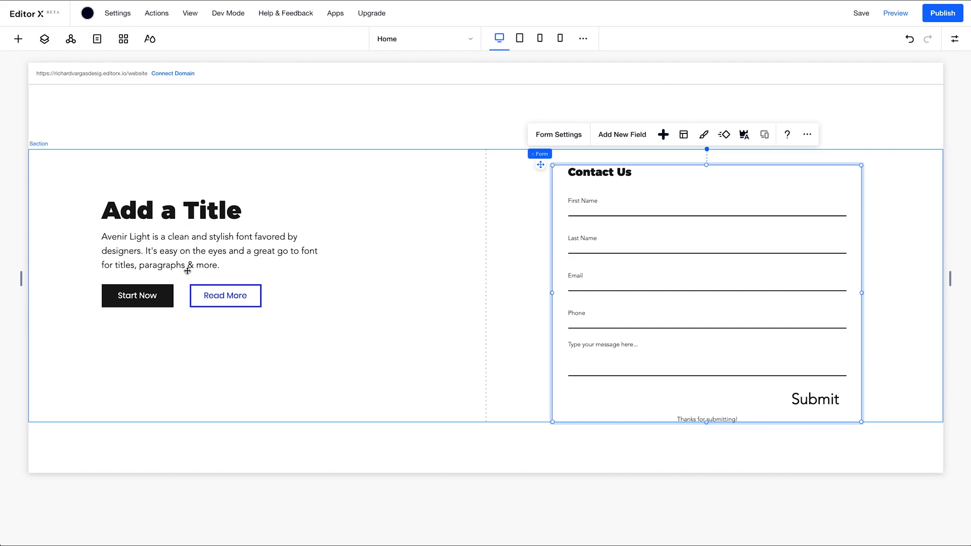
Set the hero title to 'Easily learn web design.' and fill in the description paragraph
{"action": "double_click", "coordinate": [172, 210]}
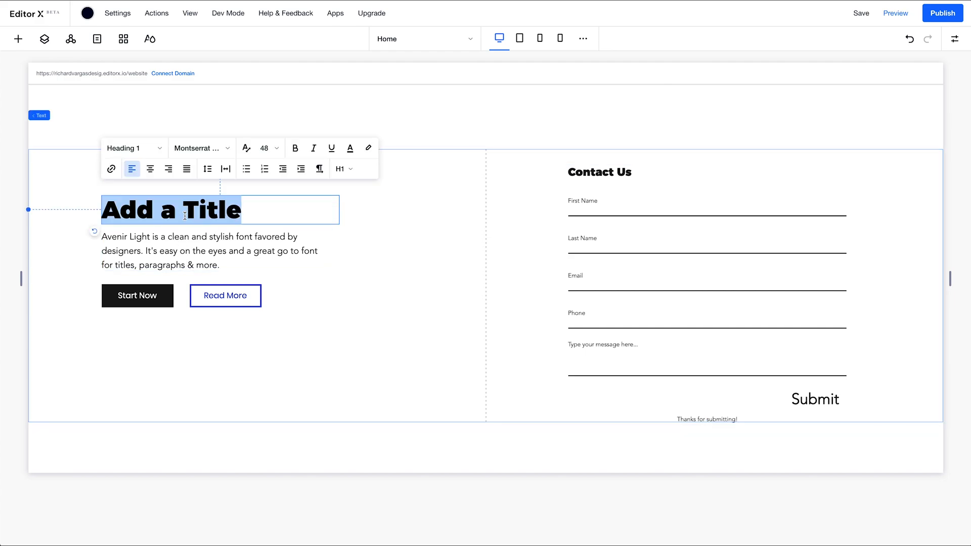
{"action": "type", "text": "Easily learn web design."}
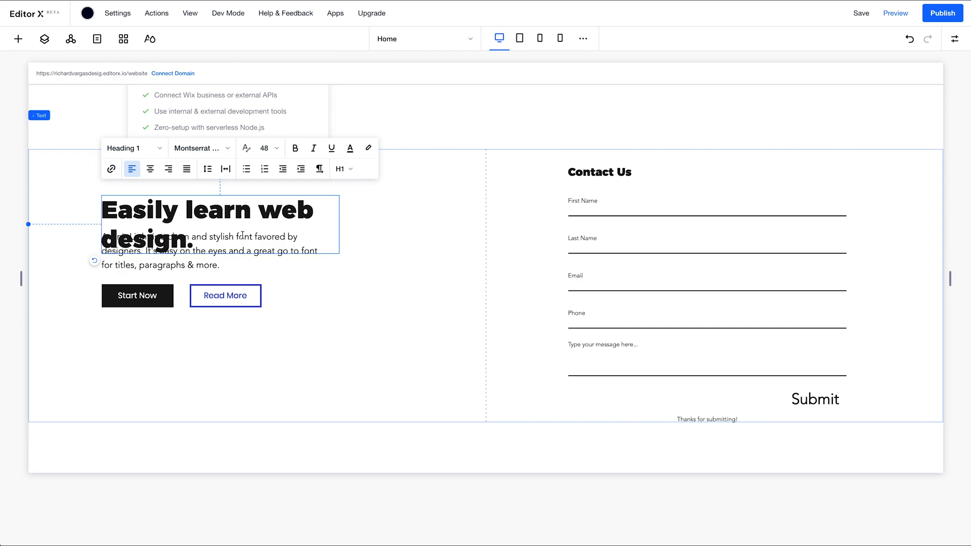
{"action": "left_click", "coordinate": [210, 248]}
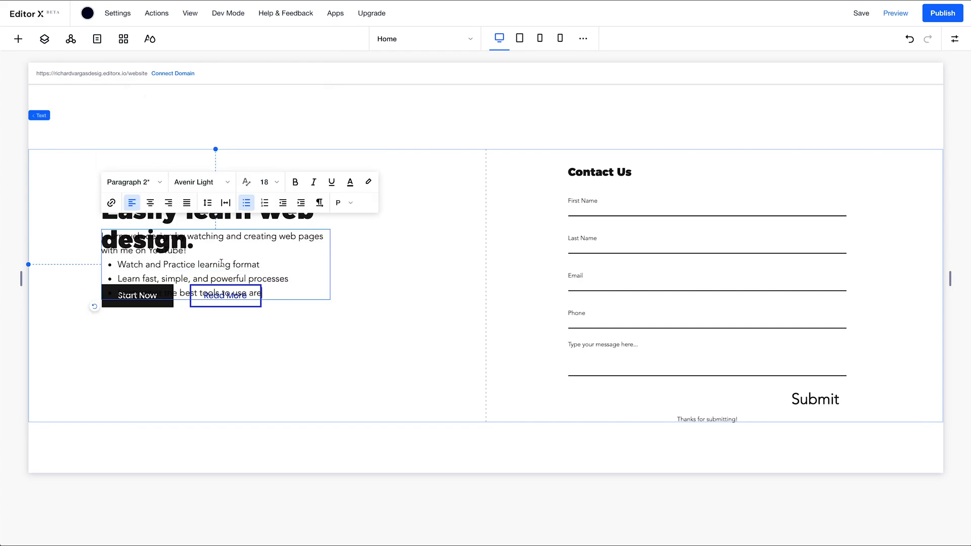
{"action": "left_click", "coordinate": [226, 295]}
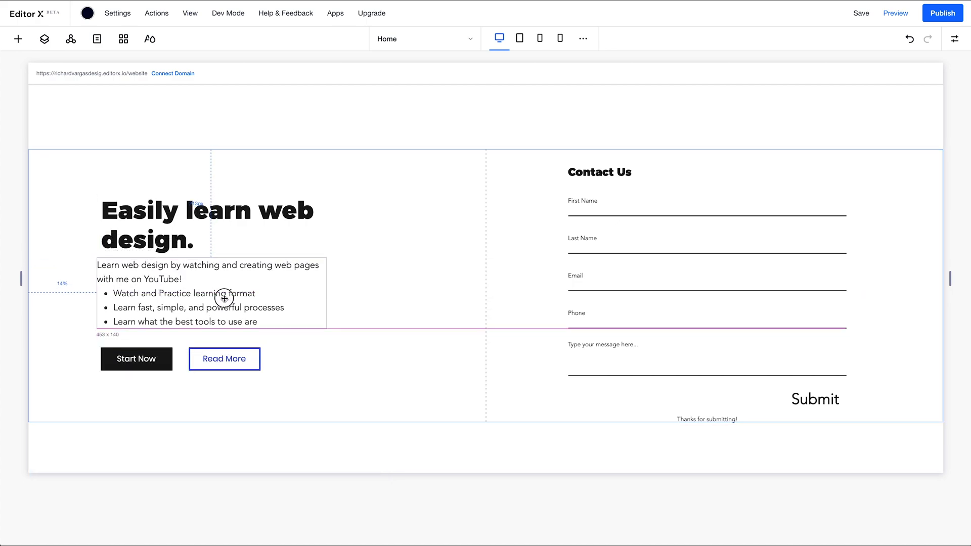
Adjust the hero heading and buttons, then deselect on the canvas
{"action": "left_click", "coordinate": [207, 224]}
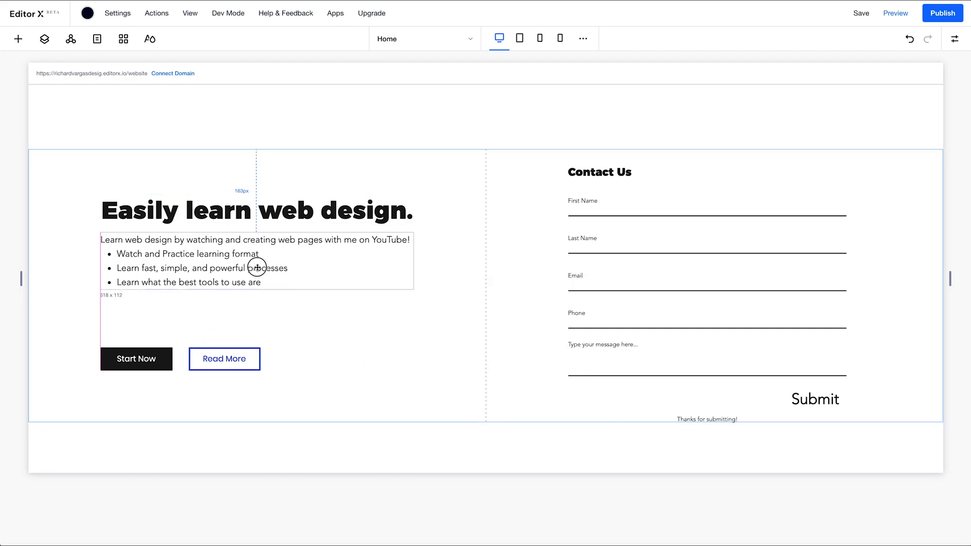
{"action": "left_click", "coordinate": [254, 267]}
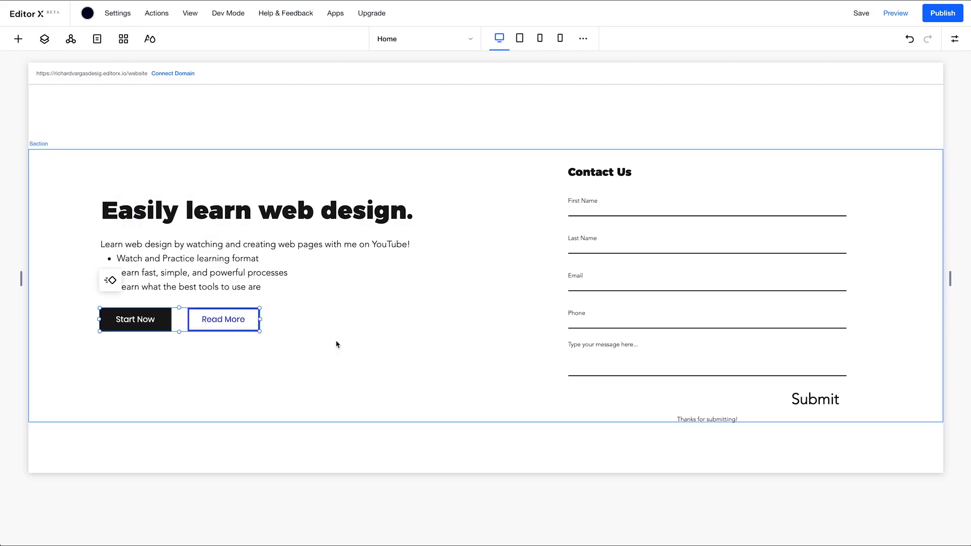
{"action": "left_click", "coordinate": [248, 260]}
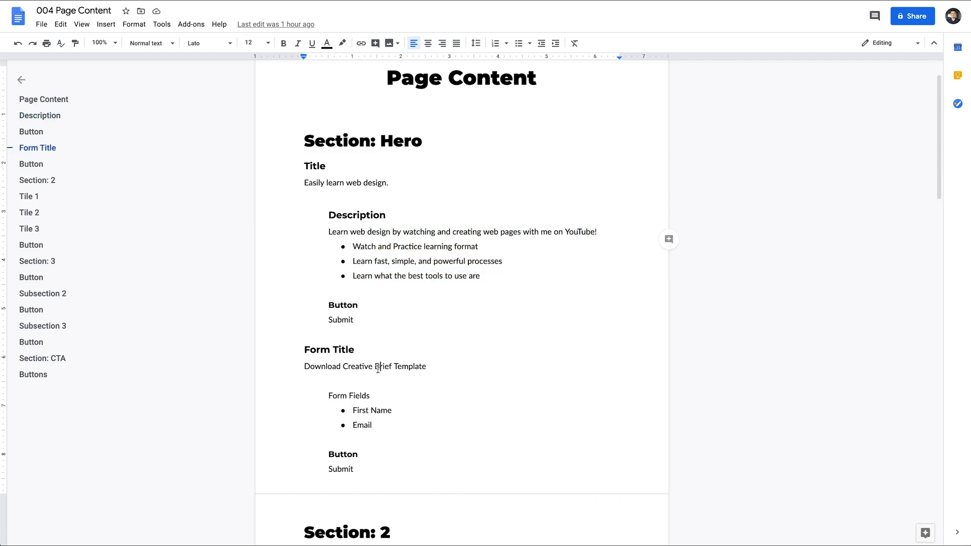
Select the form title line 'Download Creative Brief Template' in the doc to copy
{"action": "triple_click", "coordinate": [365, 366]}
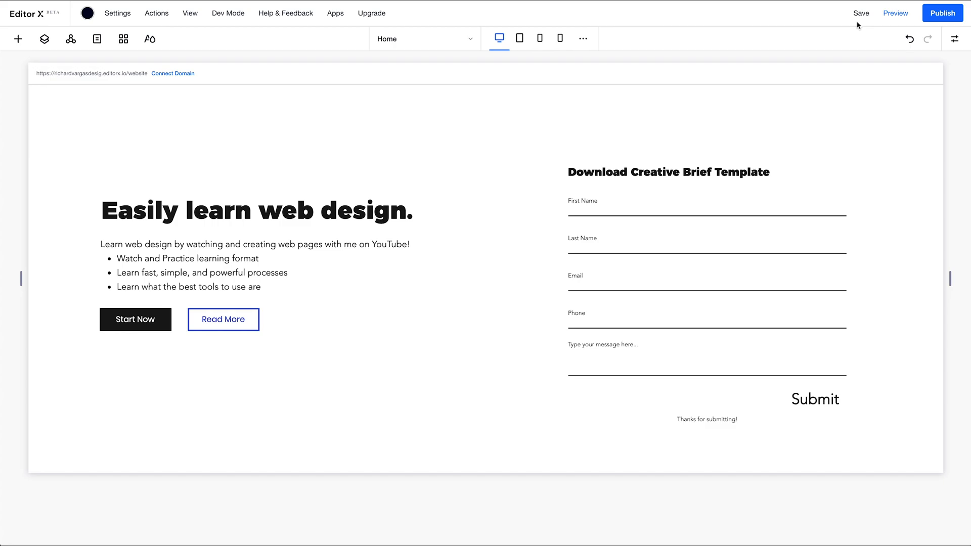
Save the site with 'Don't show this again' ticked on the saved-changes message
{"action": "left_click", "coordinate": [860, 14]}
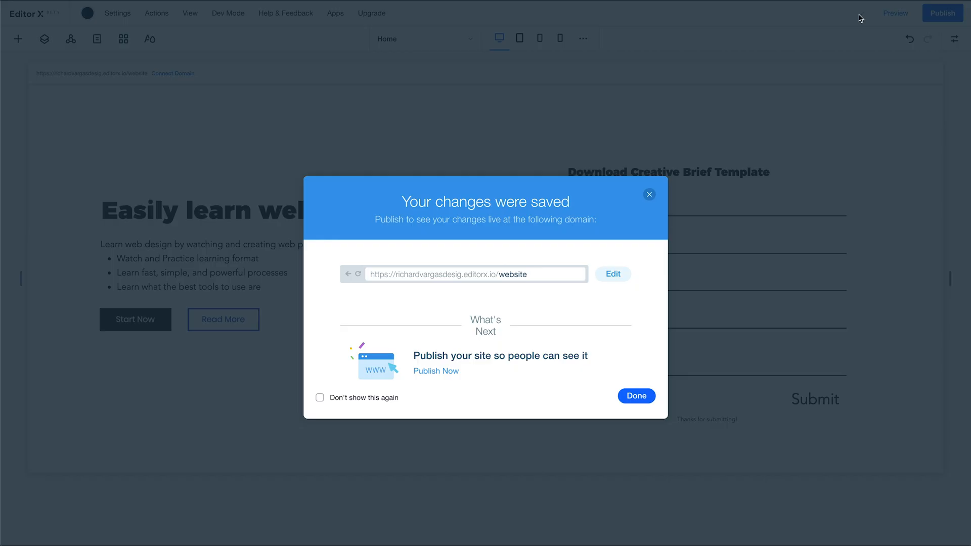
{"action": "mouse_move", "coordinate": [525, 282]}
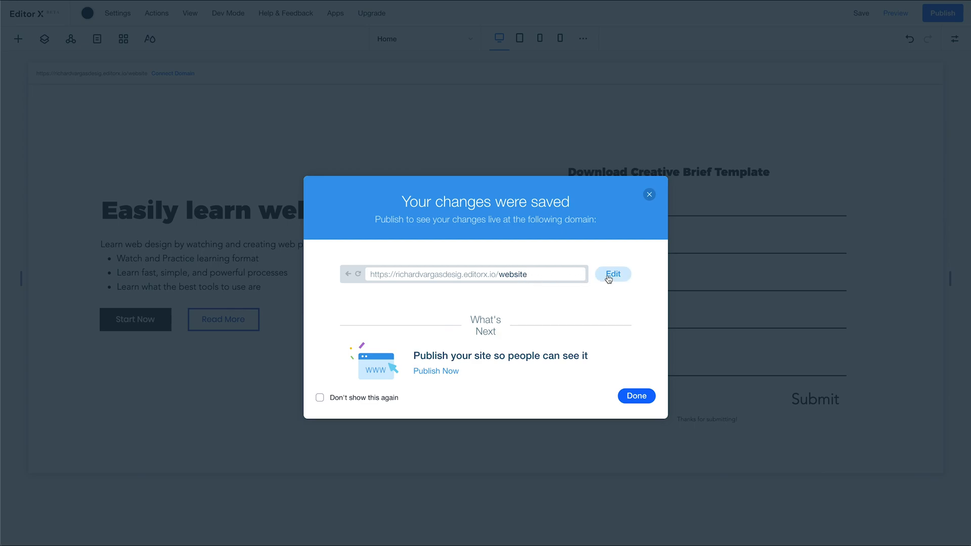
{"action": "mouse_move", "coordinate": [455, 312]}
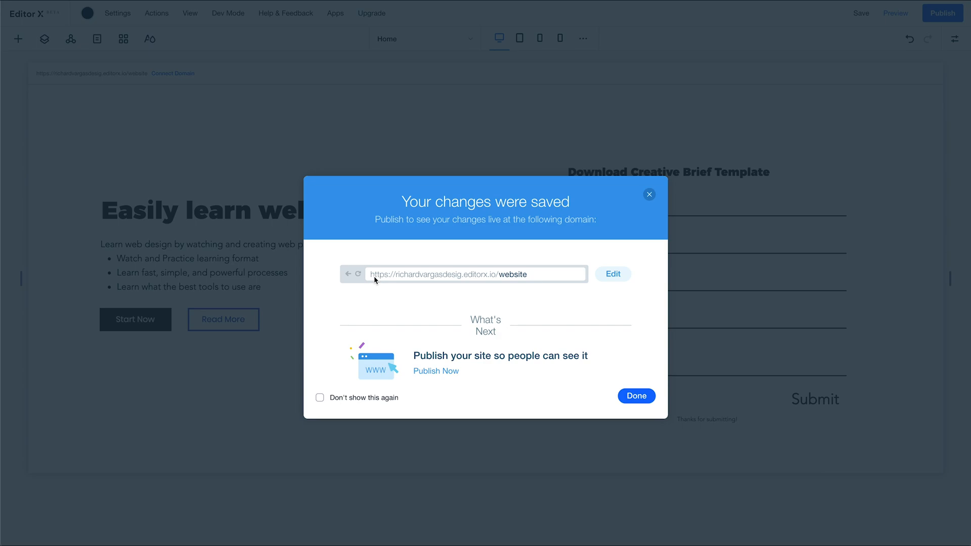
{"action": "mouse_move", "coordinate": [390, 309]}
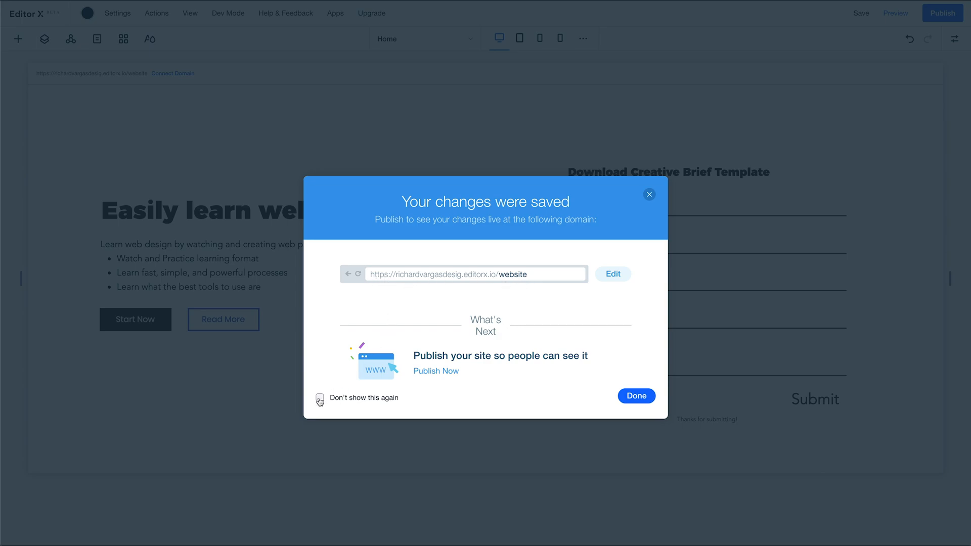
{"action": "left_click", "coordinate": [320, 397]}
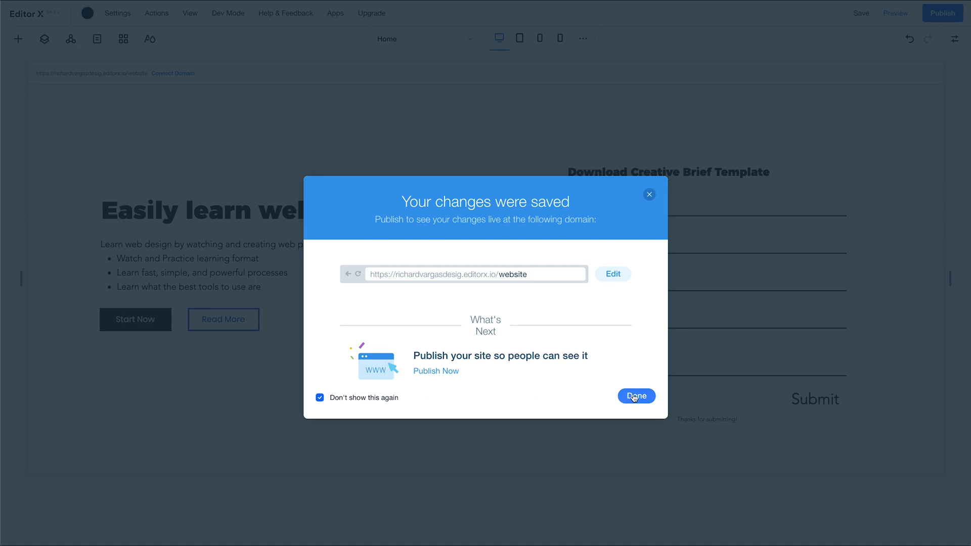
{"action": "mouse_move", "coordinate": [514, 283]}
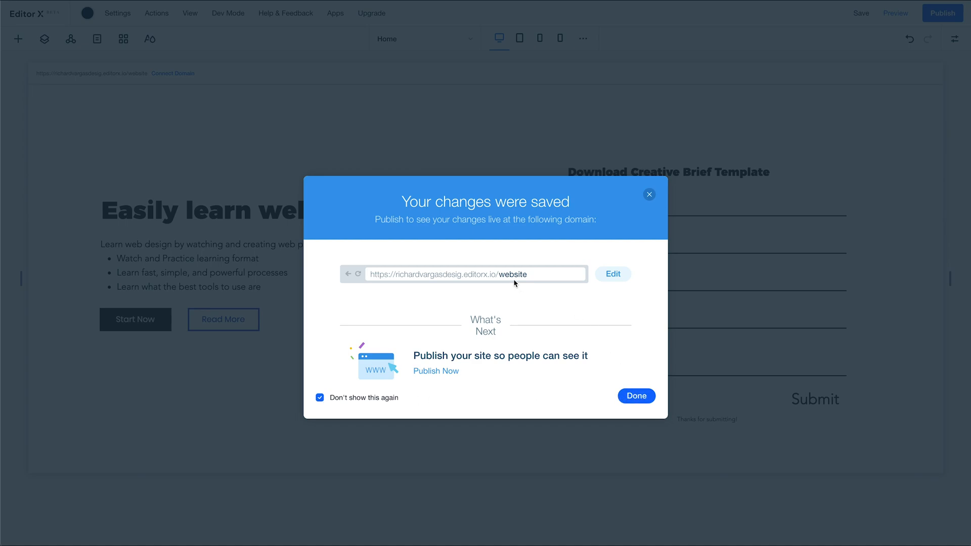
{"action": "left_click", "coordinate": [635, 395]}
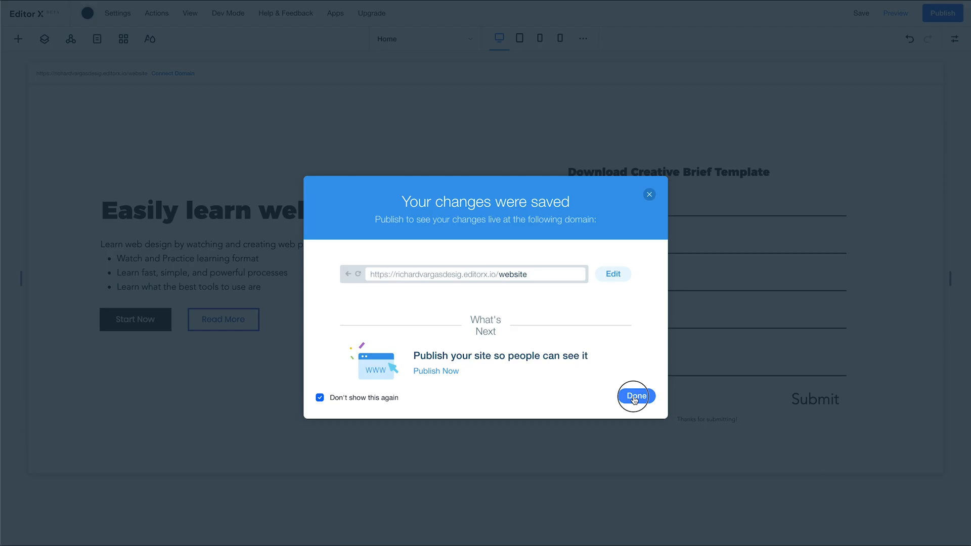
{"action": "left_click", "coordinate": [635, 395]}
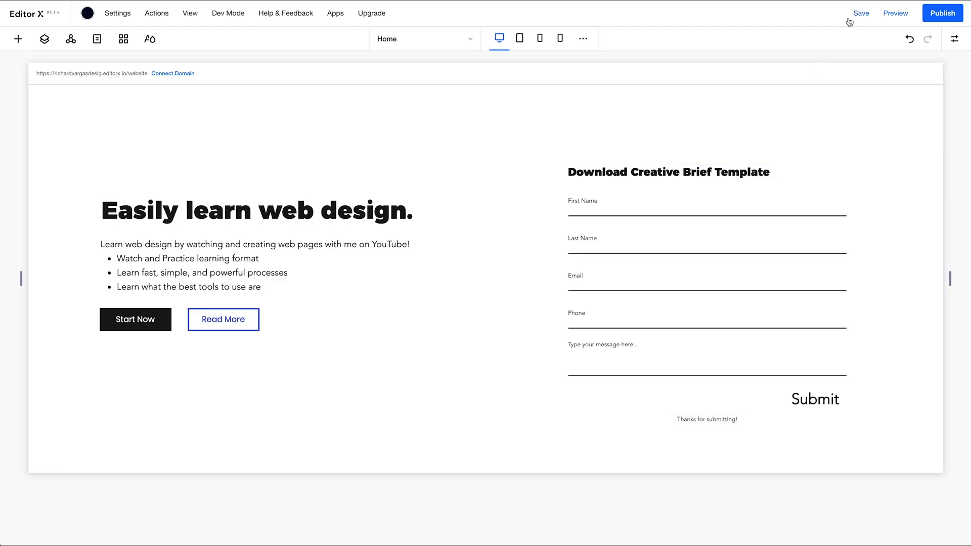
{"action": "left_click", "coordinate": [859, 12]}
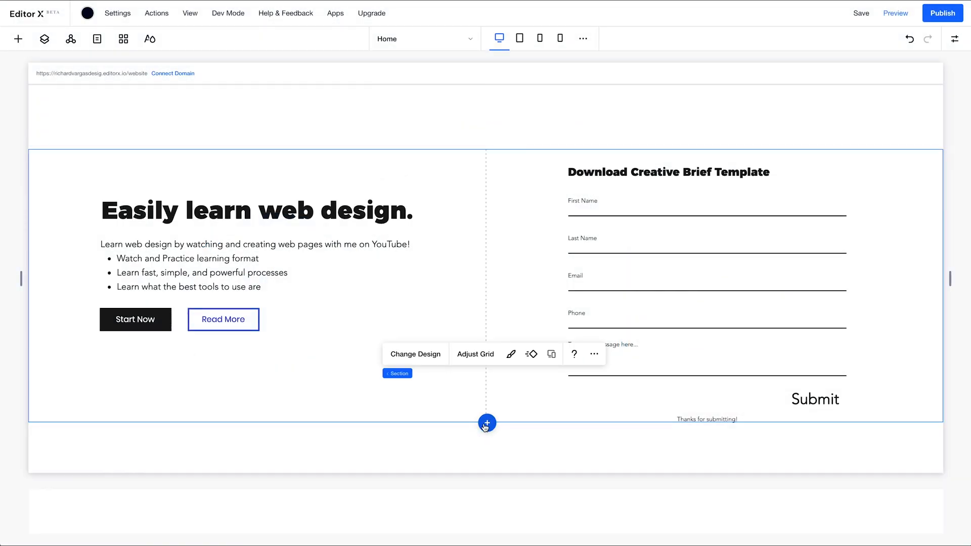
Drop an 'Add a Title' text into the new section and style it as Heading 2
{"action": "scroll", "scroll_direction": "down", "scroll_amount": 3}
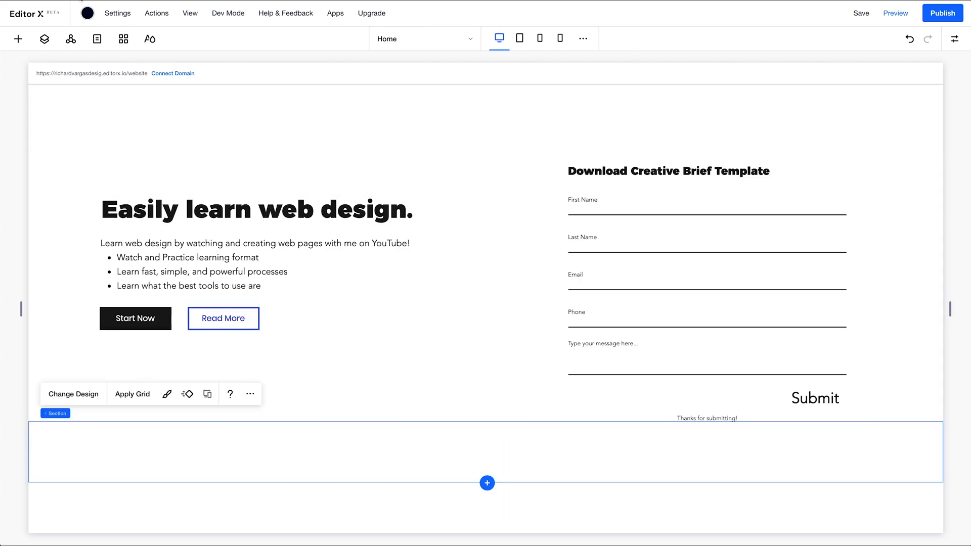
{"action": "left_click", "coordinate": [19, 39]}
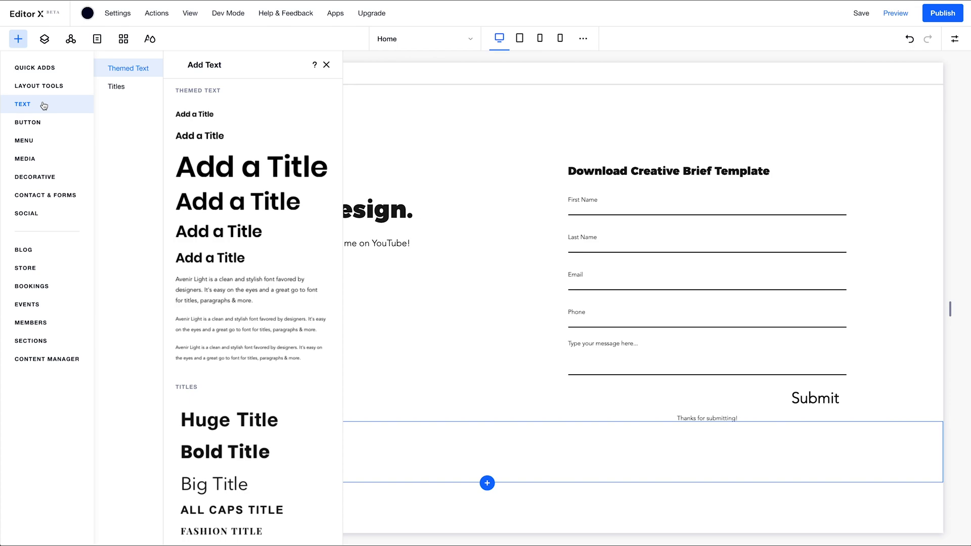
{"action": "left_click", "coordinate": [252, 167]}
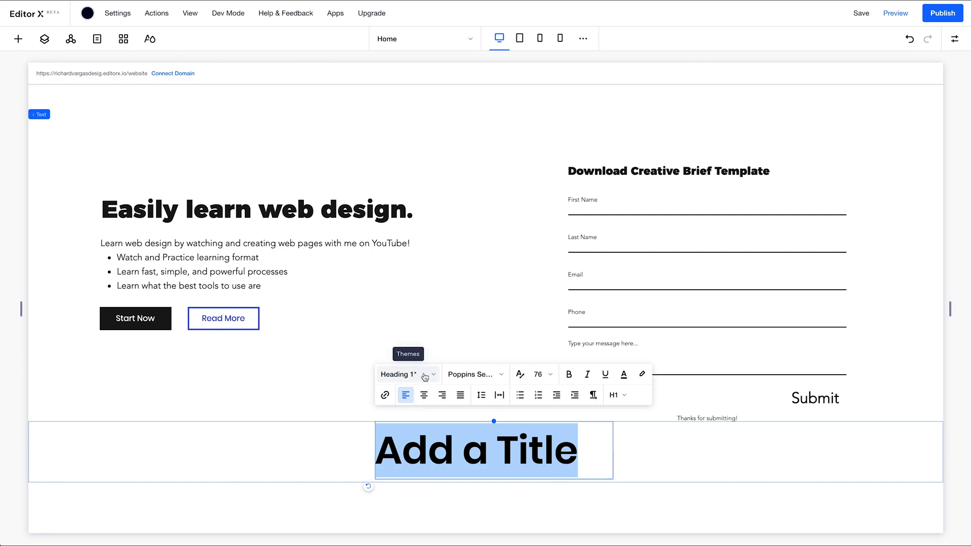
{"action": "left_click", "coordinate": [406, 374]}
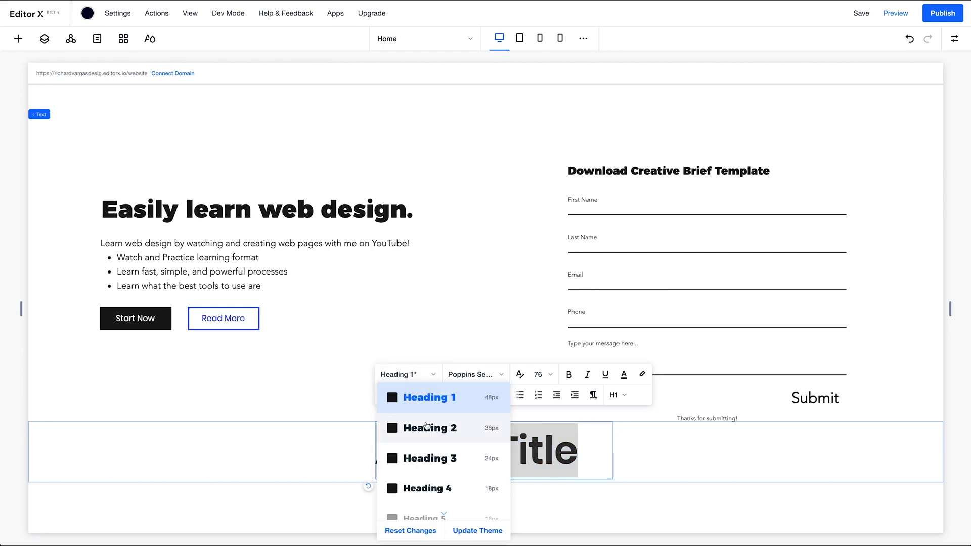
{"action": "left_click", "coordinate": [428, 428]}
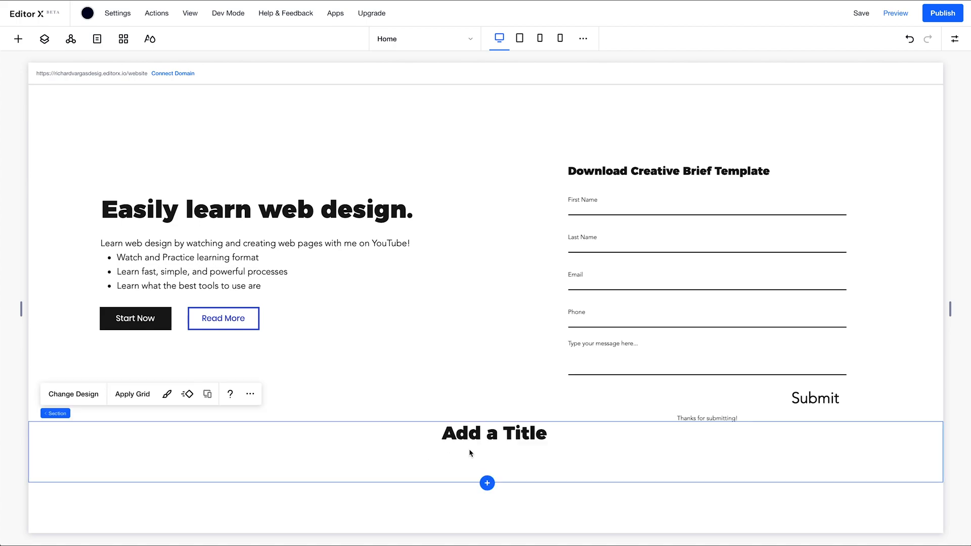
{"action": "left_click", "coordinate": [494, 432]}
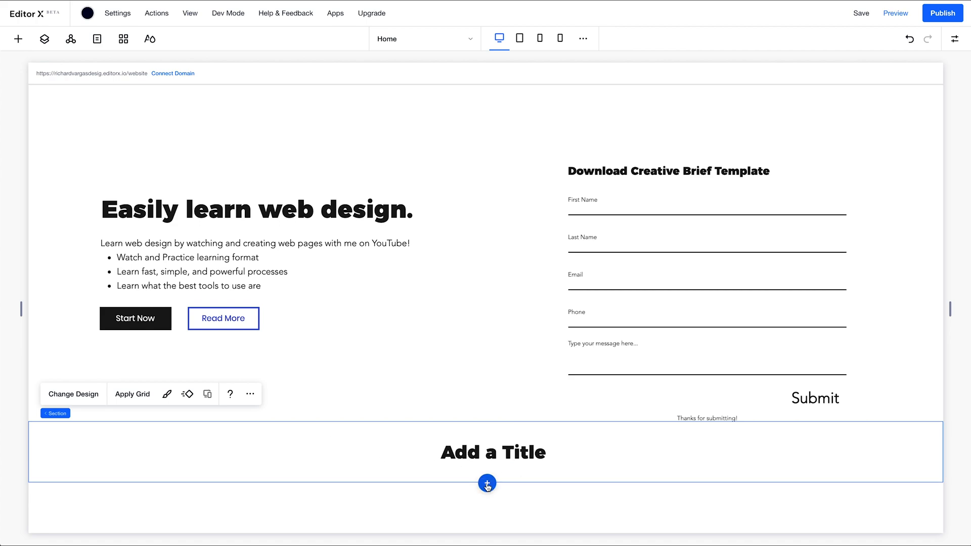
Apply a 3x1 three-column grid layout to the new section
{"action": "scroll", "scroll_direction": "down", "scroll_amount": 3}
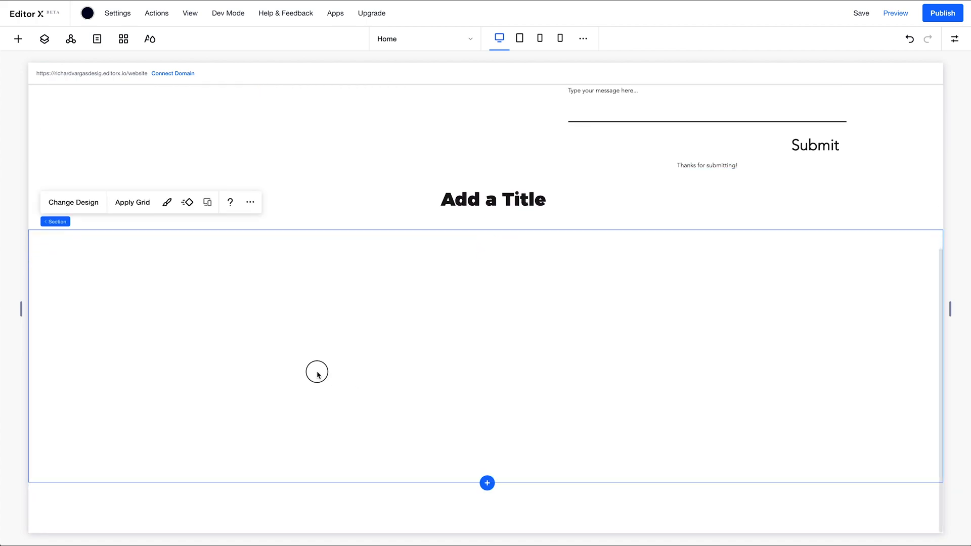
{"action": "mouse_move", "coordinate": [131, 202]}
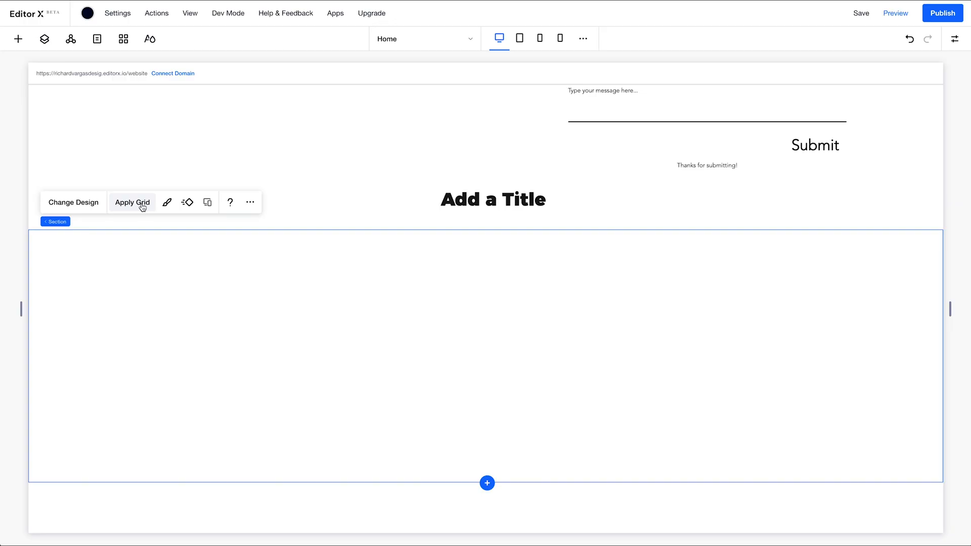
{"action": "left_click", "coordinate": [131, 202]}
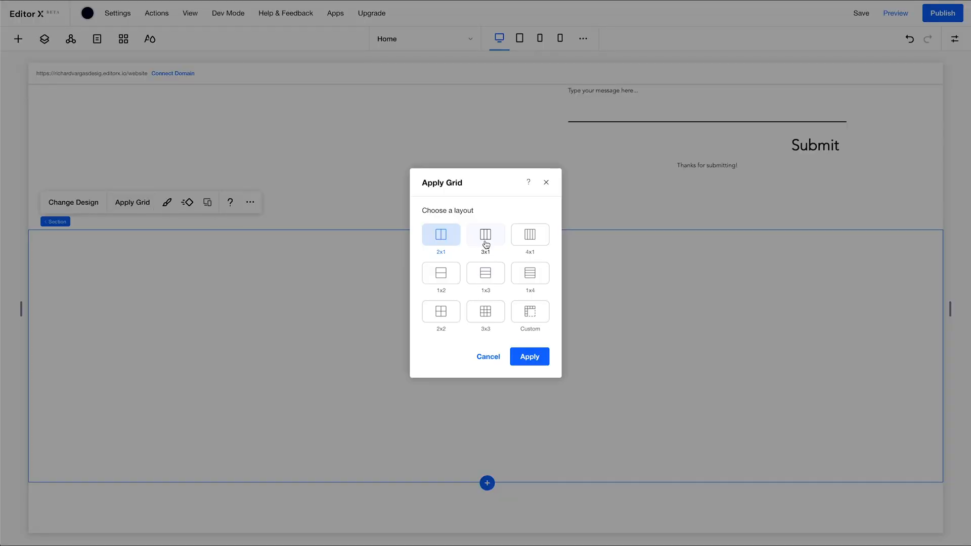
{"action": "left_click", "coordinate": [485, 235]}
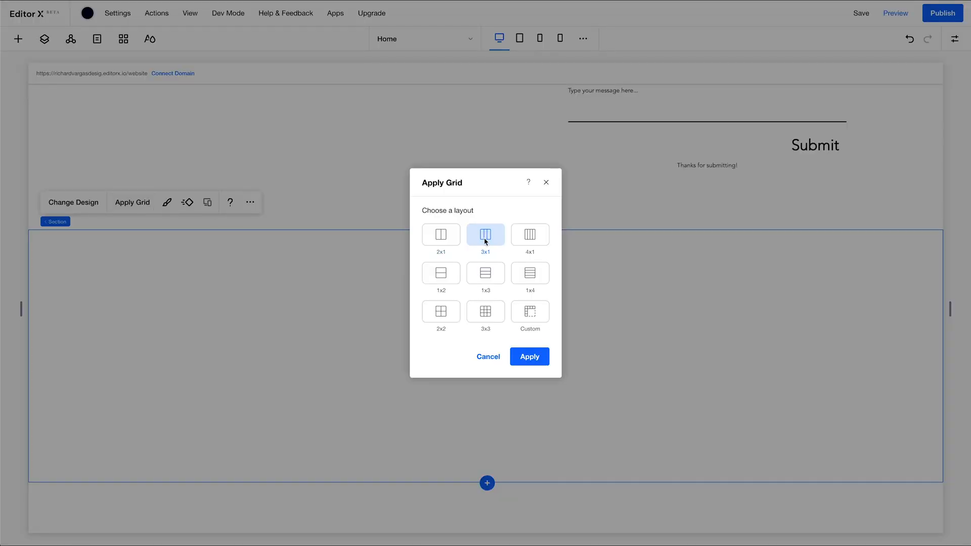
{"action": "mouse_move", "coordinate": [529, 356]}
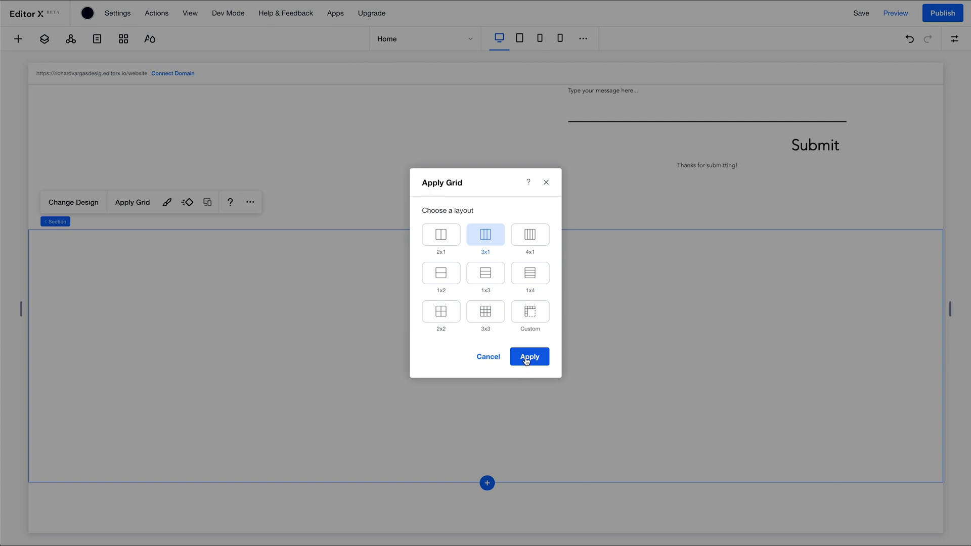
{"action": "left_click", "coordinate": [529, 355]}
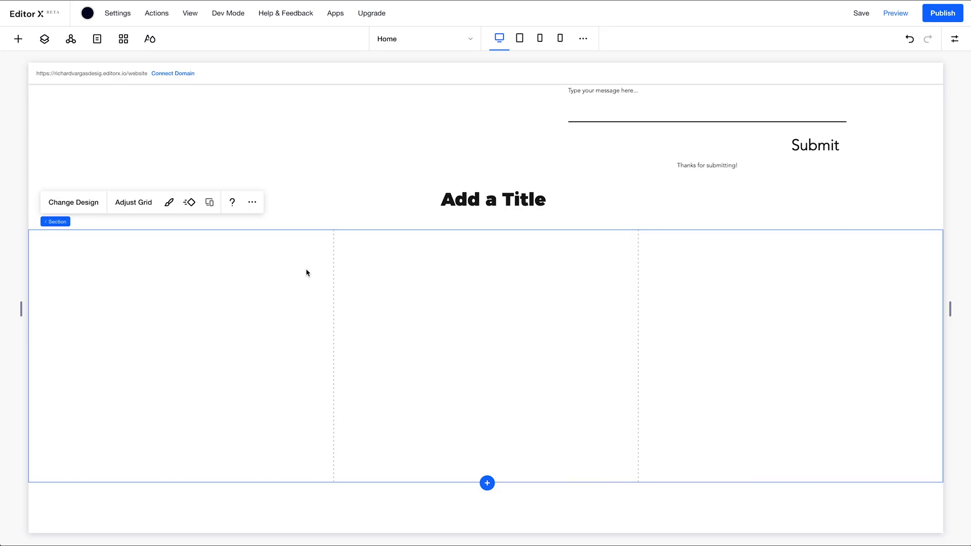
Edit the grid to set a 20 px horizontal gap between the columns
{"action": "left_click", "coordinate": [133, 202]}
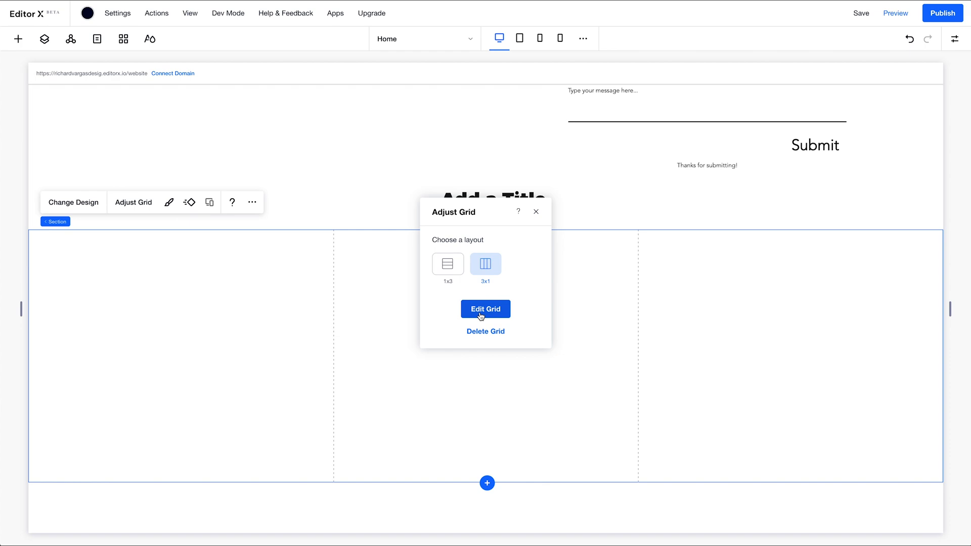
{"action": "left_click", "coordinate": [484, 309]}
{"action": "type", "text": "20"}
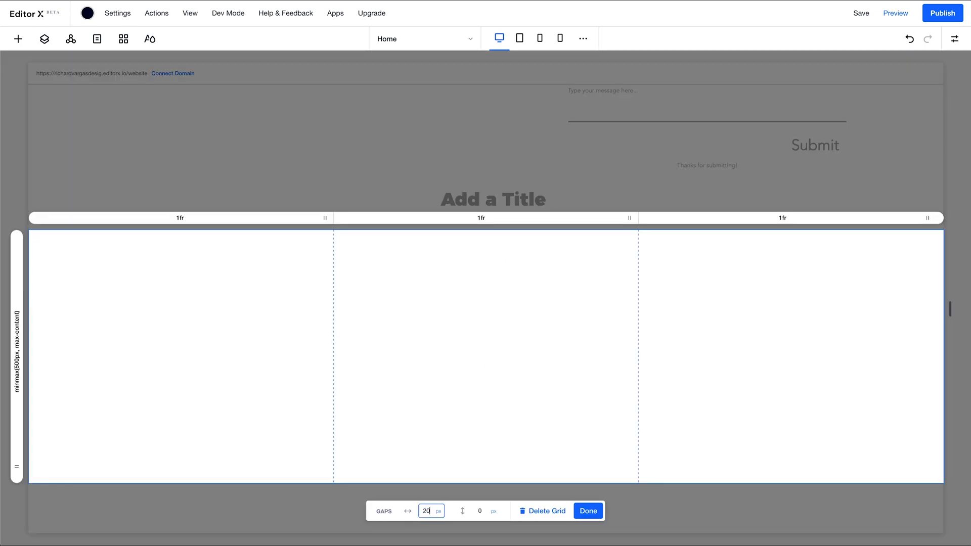
{"action": "left_click", "coordinate": [586, 511]}
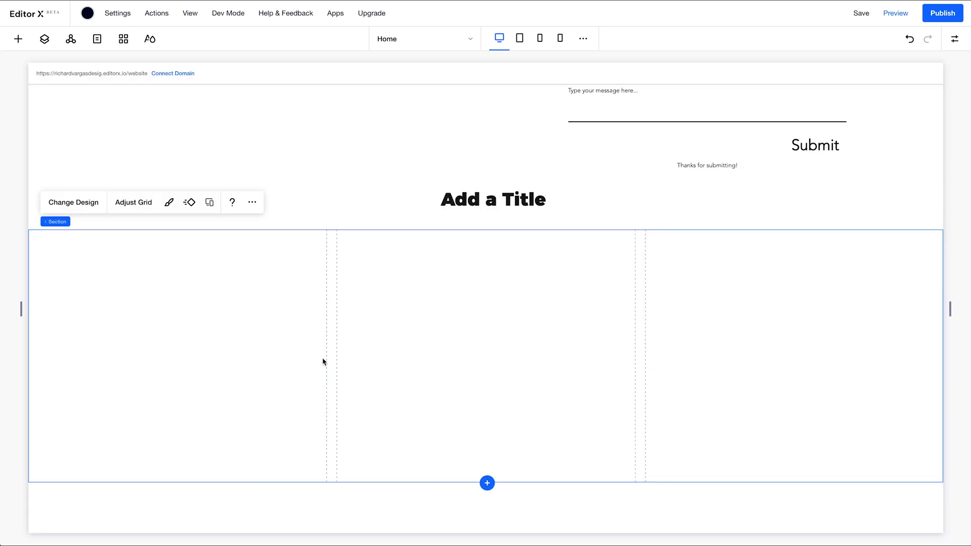
{"action": "mouse_move", "coordinate": [174, 293]}
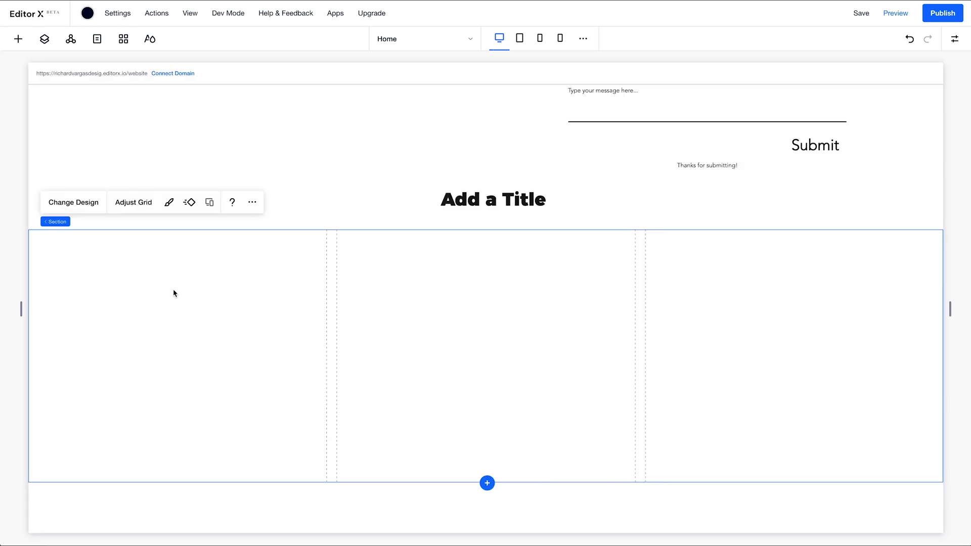
{"action": "mouse_move", "coordinate": [264, 315]}
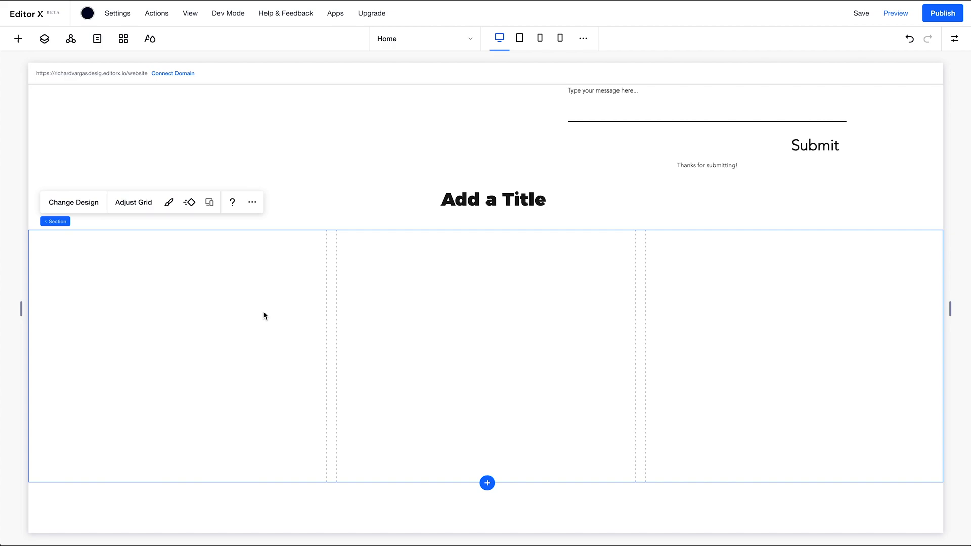
{"action": "mouse_move", "coordinate": [338, 334]}
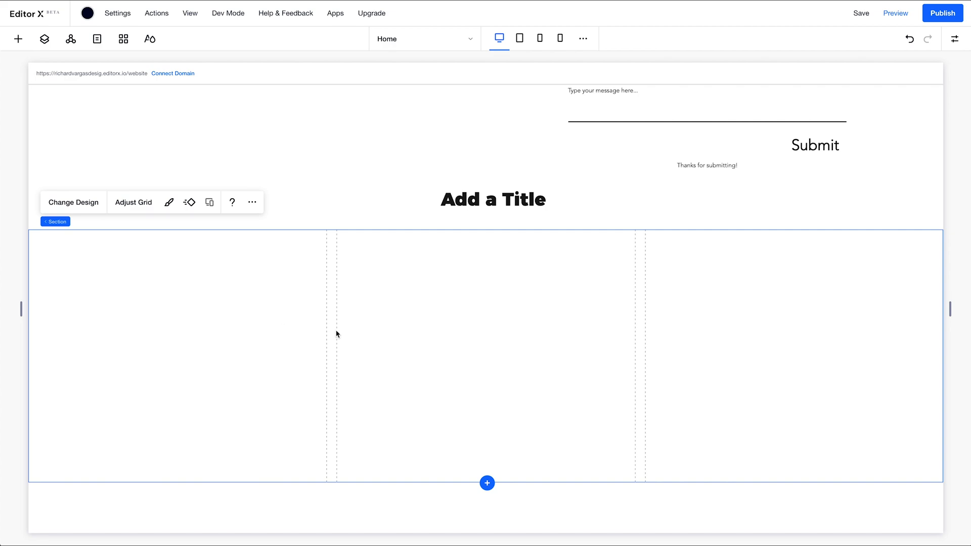
{"action": "mouse_move", "coordinate": [197, 237]}
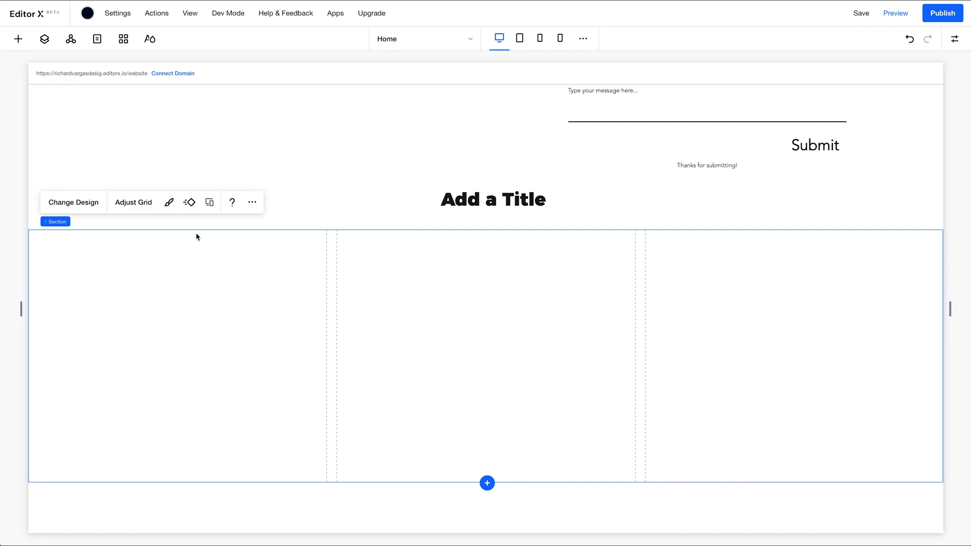
{"action": "mouse_move", "coordinate": [137, 236]}
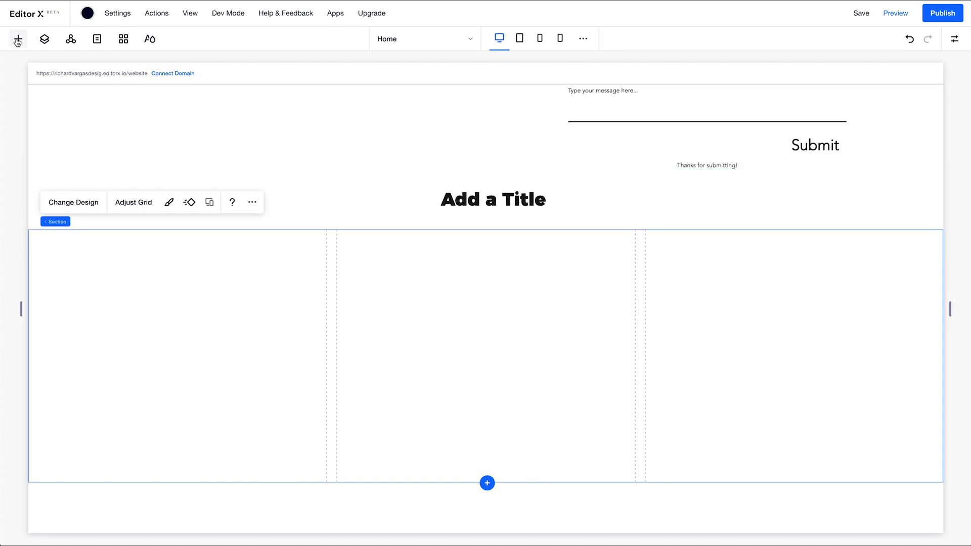
Add the snowy mountain photo from Media into the left grid cell, sized to the column
{"action": "left_click", "coordinate": [18, 39]}
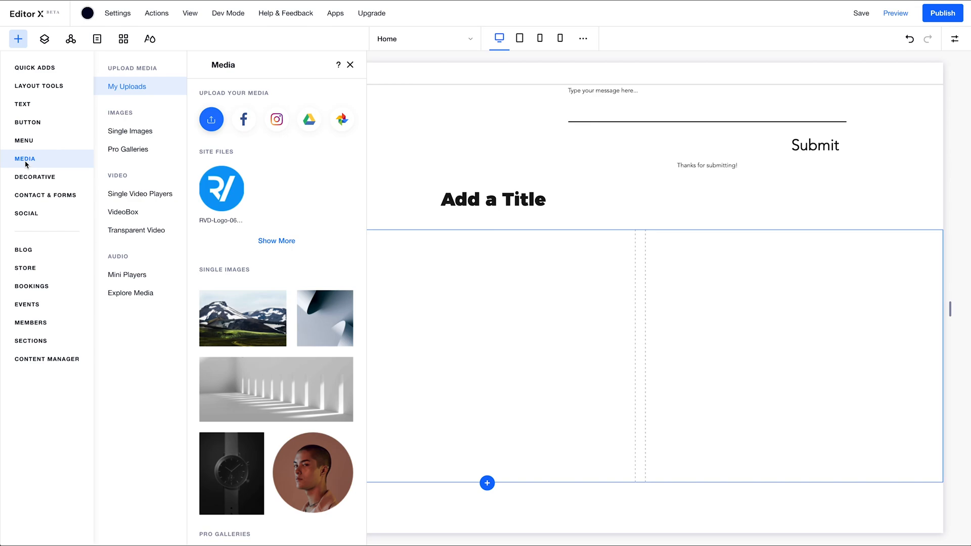
{"action": "left_click", "coordinate": [128, 149]}
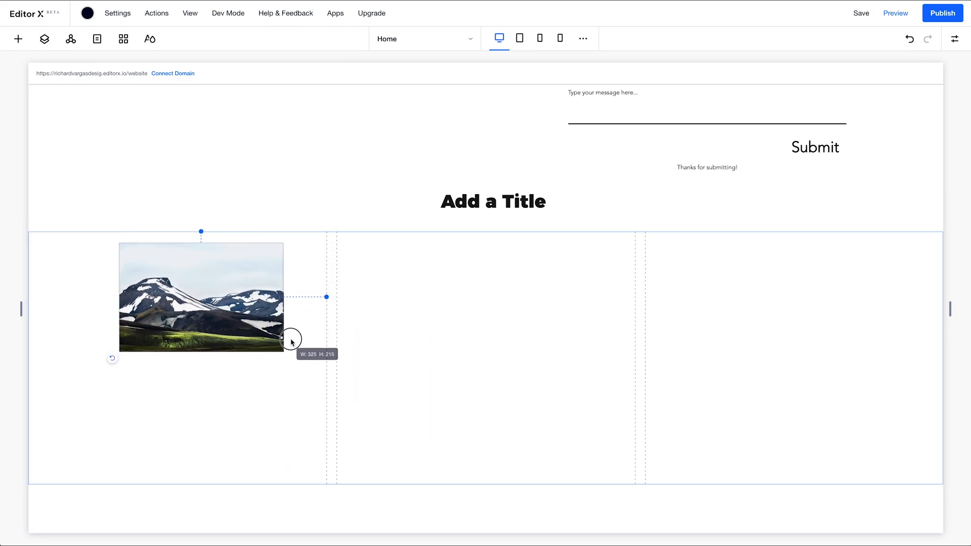
{"action": "scroll", "scroll_direction": "up", "scroll_amount": 3}
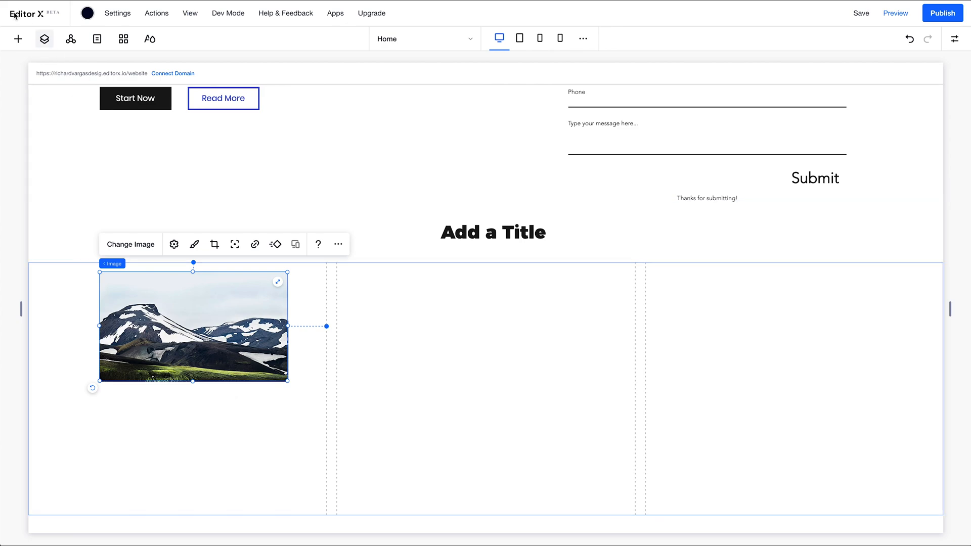
Place a themed title under the mountain photo and give it a smaller heading style
{"action": "left_click", "coordinate": [19, 38]}
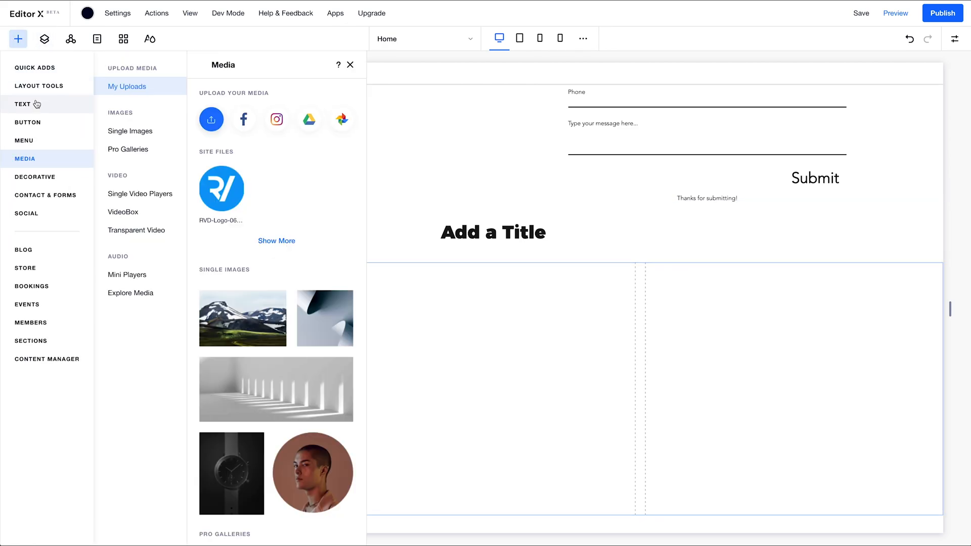
{"action": "left_click", "coordinate": [24, 105]}
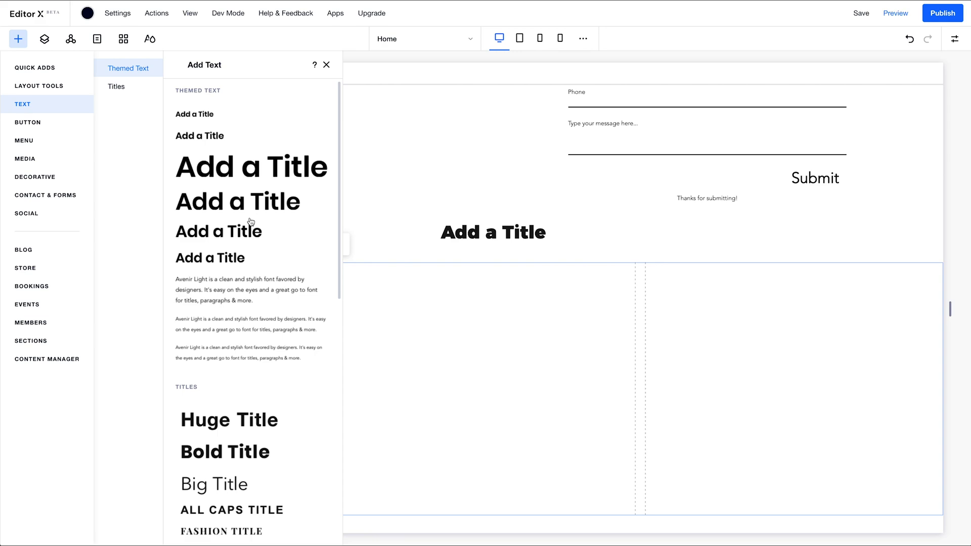
{"action": "mouse_move", "coordinate": [226, 231]}
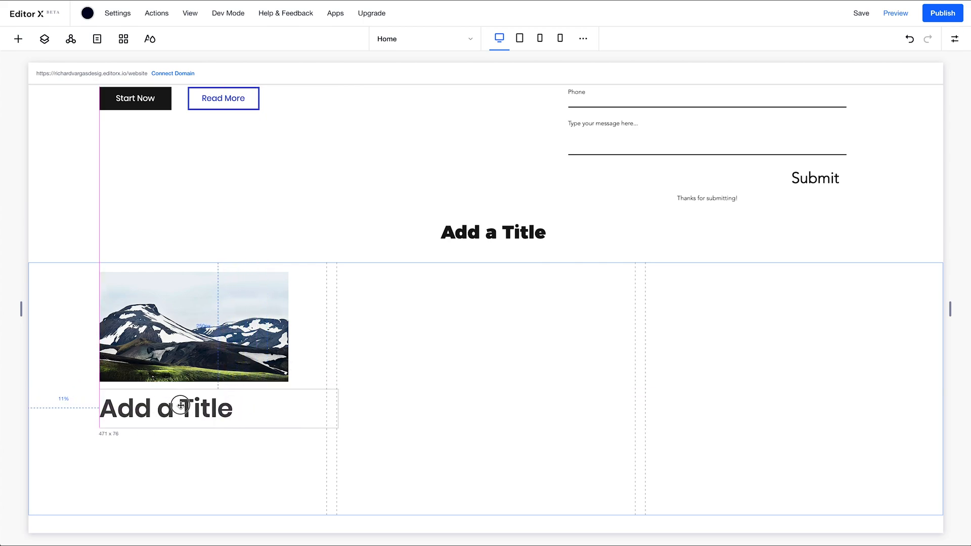
{"action": "double_click", "coordinate": [165, 408]}
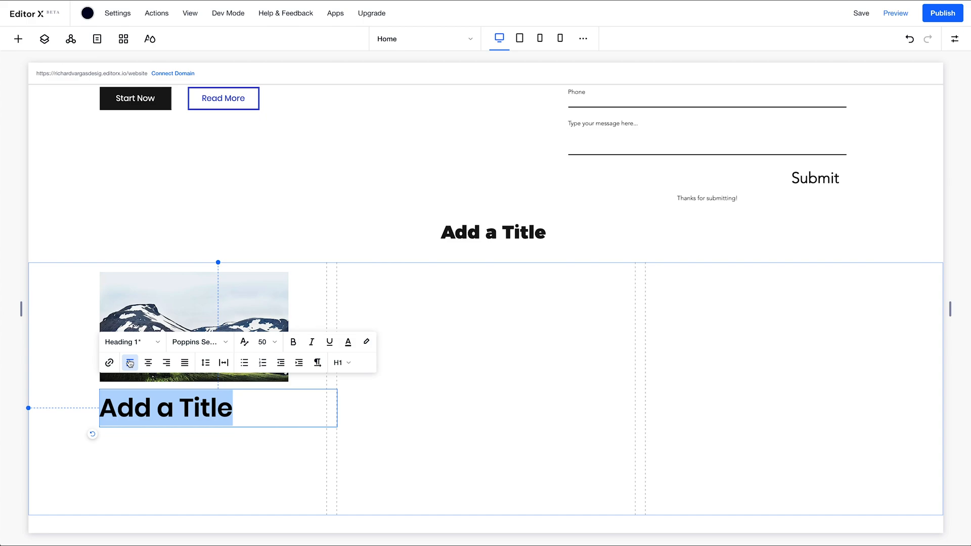
{"action": "left_click", "coordinate": [131, 342]}
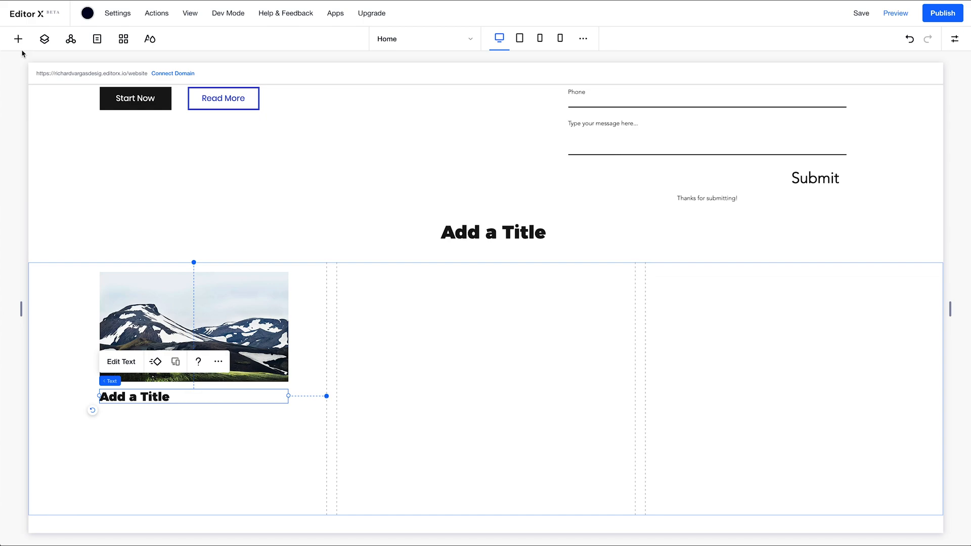
Return from the Add panel and select the section holding the card
{"action": "left_click", "coordinate": [18, 38]}
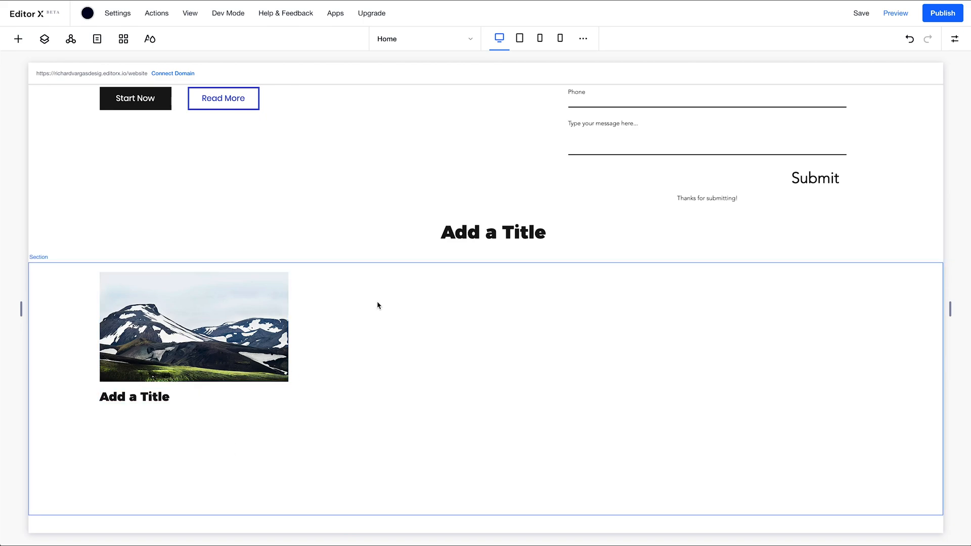
{"action": "left_click", "coordinate": [134, 396]}
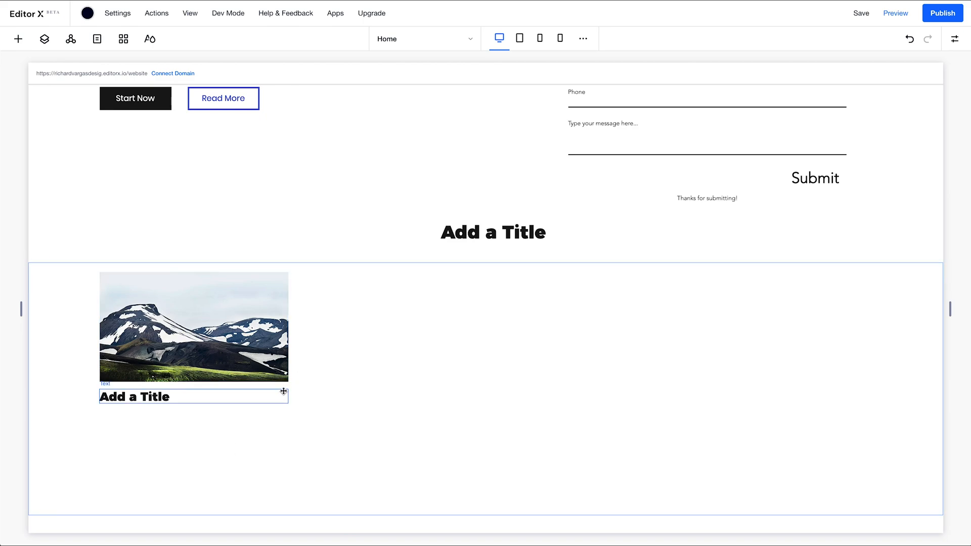
{"action": "left_click", "coordinate": [351, 366]}
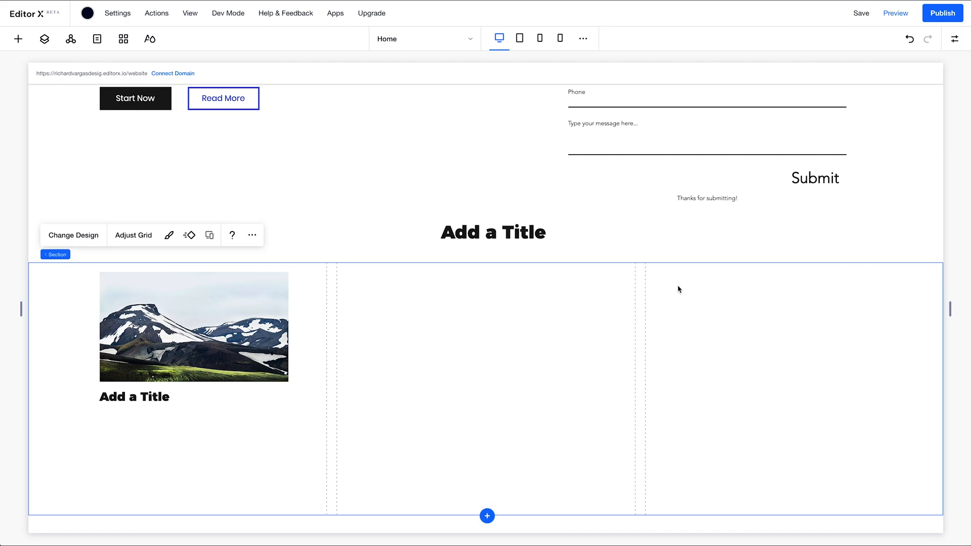
{"action": "mouse_move", "coordinate": [856, 40]}
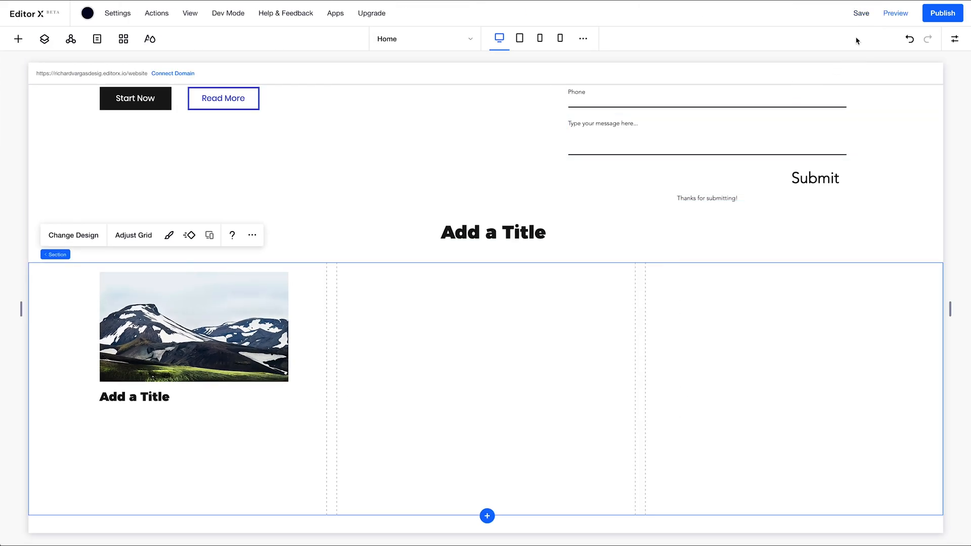
Reload the editor and drop a Quick Adds paragraph under the card's title
{"action": "left_click", "coordinate": [860, 13]}
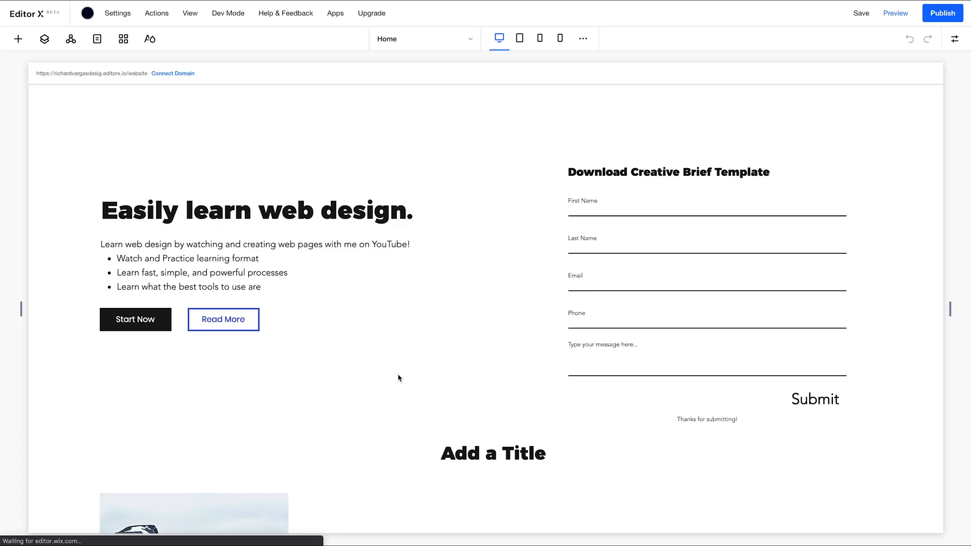
{"action": "scroll", "scroll_direction": "down", "scroll_amount": 3}
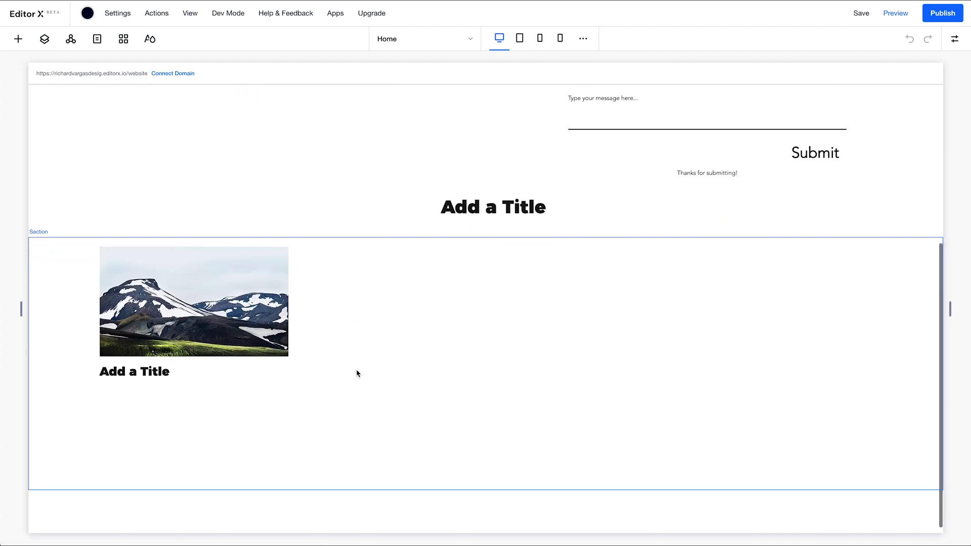
{"action": "left_click", "coordinate": [356, 371]}
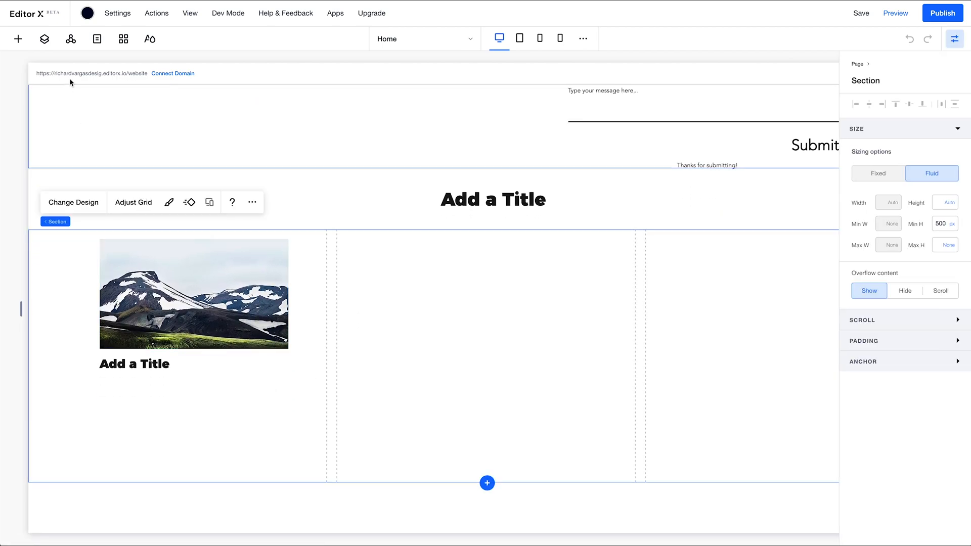
{"action": "left_click", "coordinate": [18, 38]}
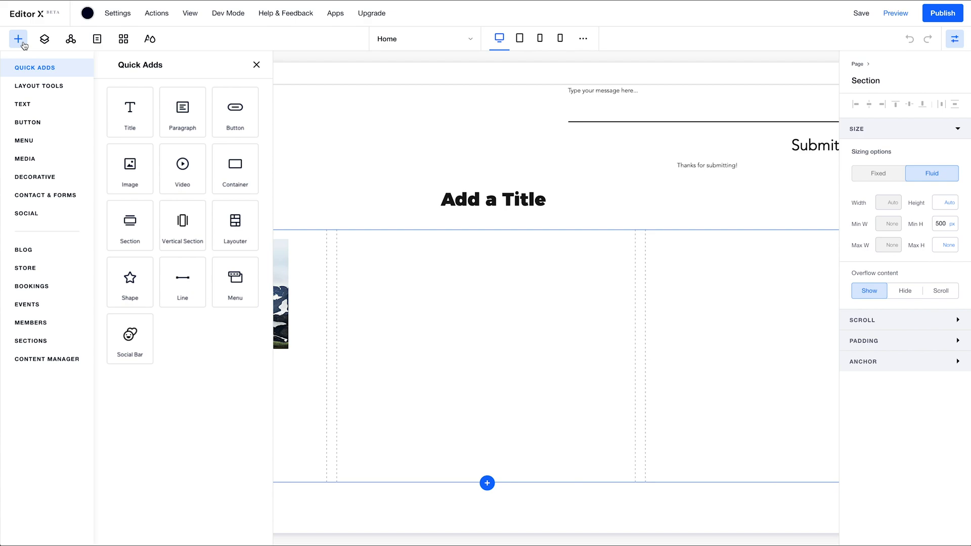
{"action": "left_click", "coordinate": [22, 104]}
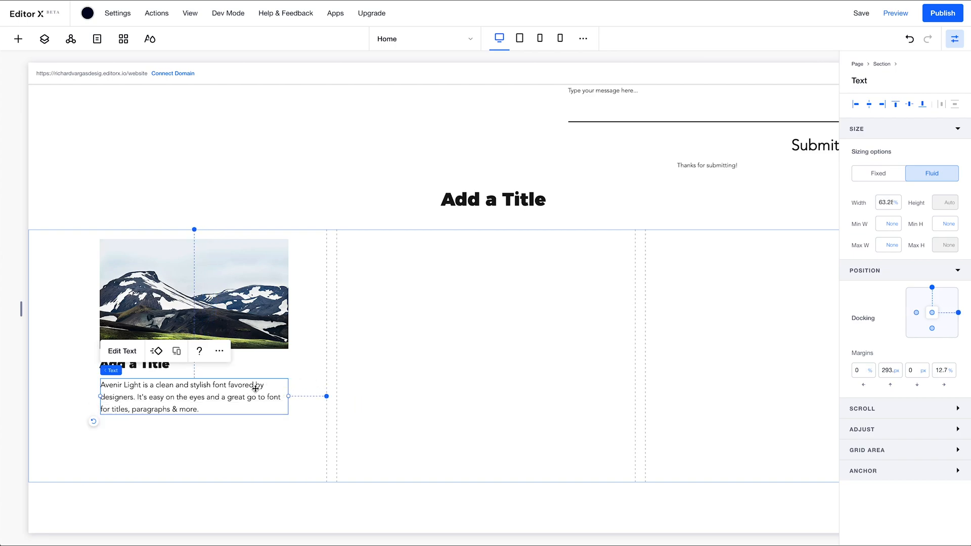
{"action": "mouse_move", "coordinate": [199, 411]}
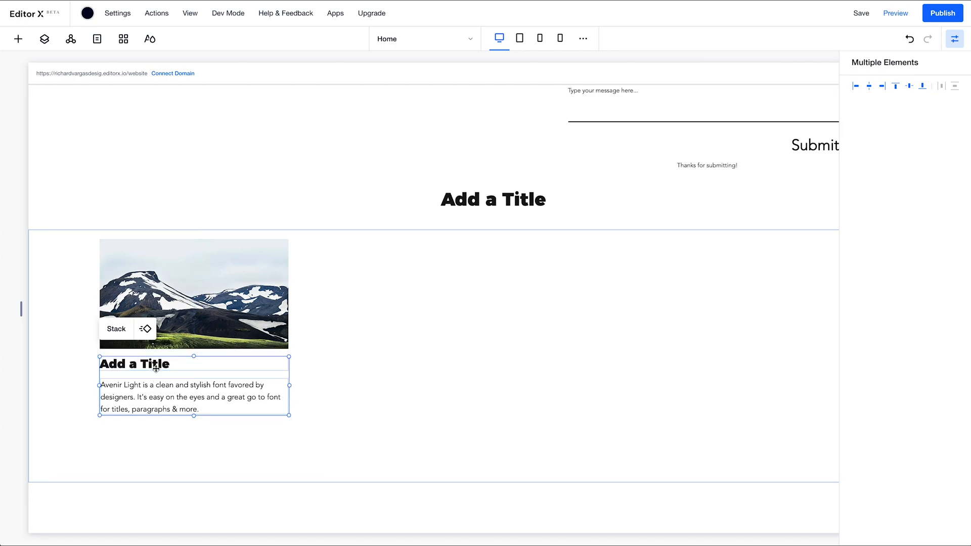
{"action": "mouse_move", "coordinate": [162, 396]}
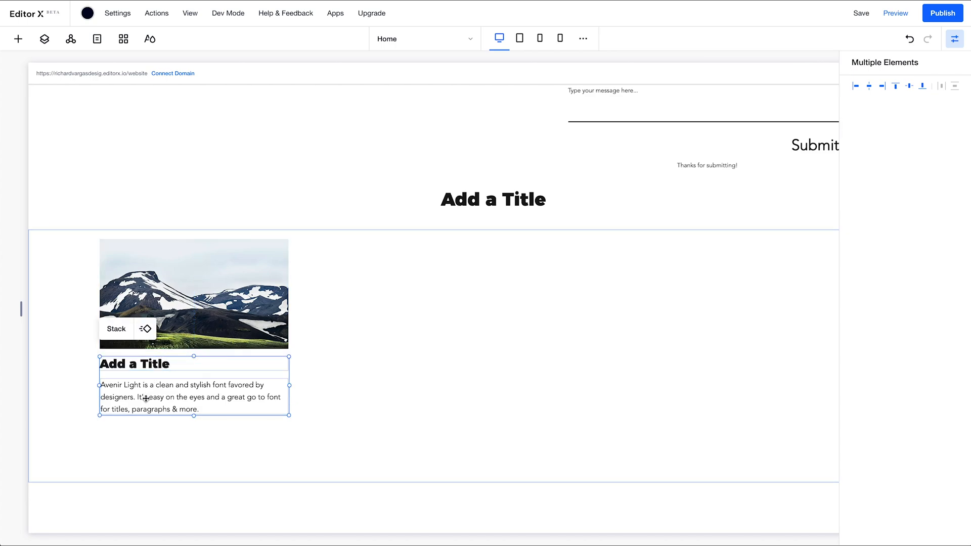
Stack the image, title and paragraph into one card, then select the whole section
{"action": "left_click", "coordinate": [434, 341]}
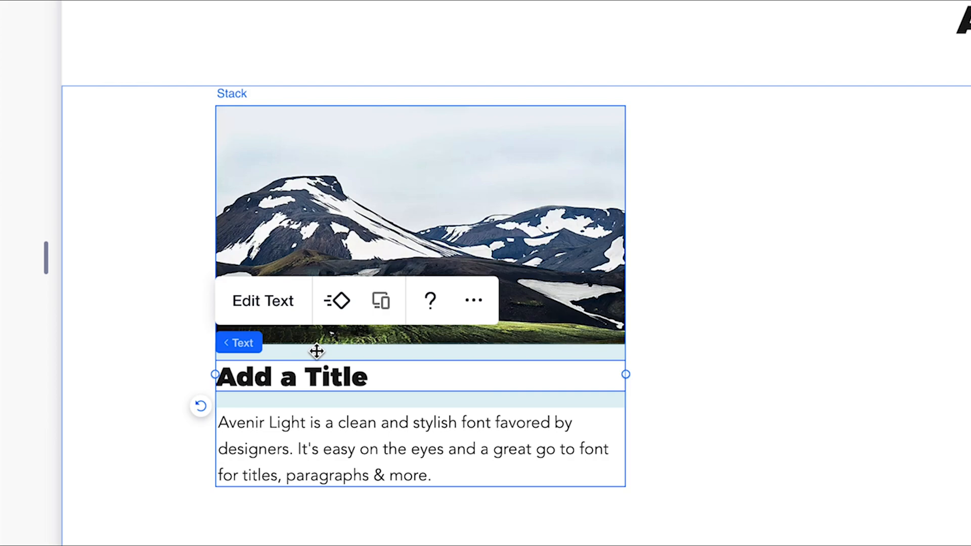
{"action": "mouse_move", "coordinate": [345, 343]}
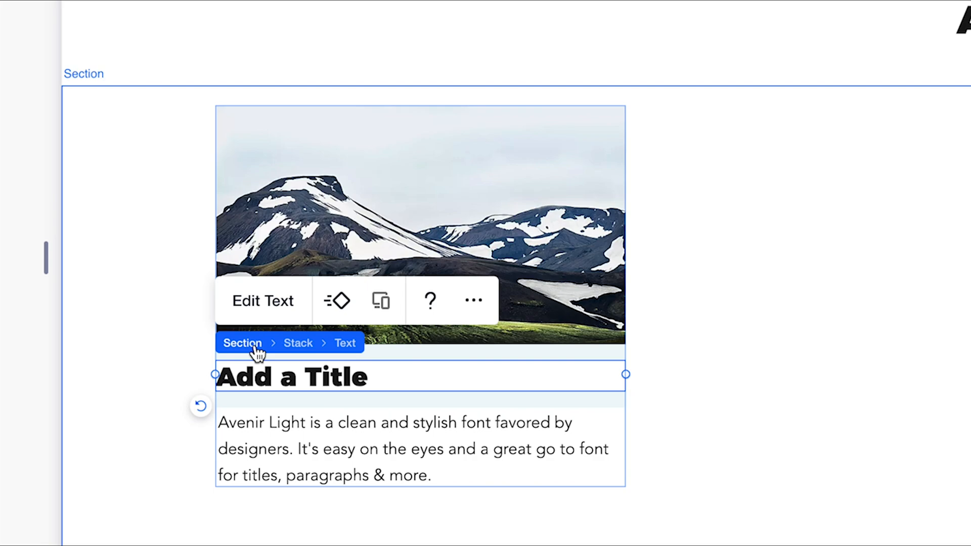
{"action": "left_click", "coordinate": [297, 343]}
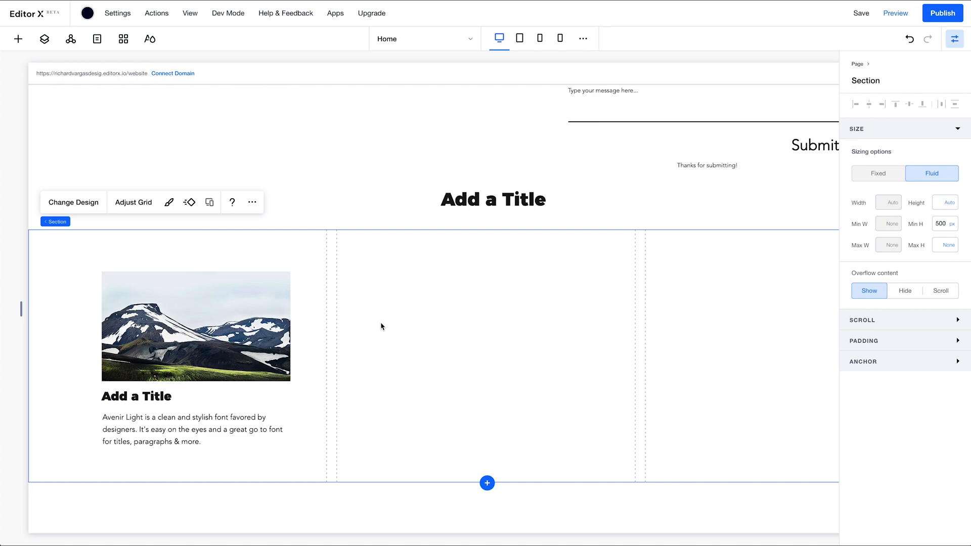
Set the heading to 'Ooh, what's on this channel?' and the first card title to 'Learn web design'
{"action": "left_click", "coordinate": [195, 327]}
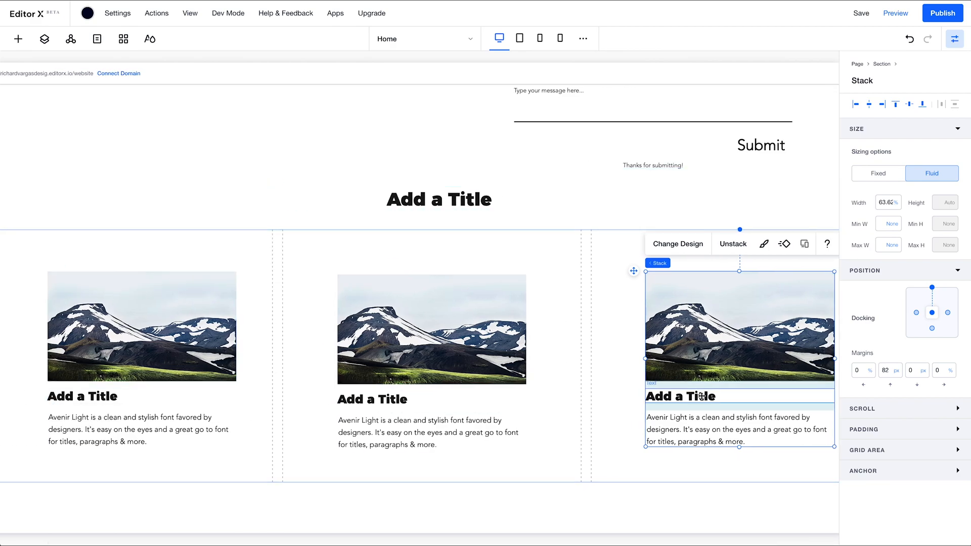
{"action": "double_click", "coordinate": [438, 199]}
{"action": "type", "text": "Ooh, what's on this channel?"}
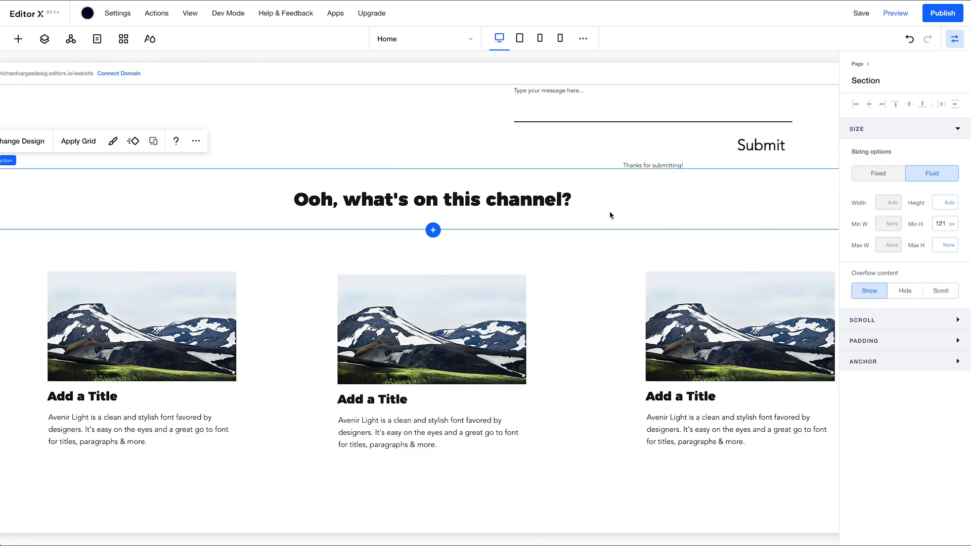
{"action": "double_click", "coordinate": [131, 429]}
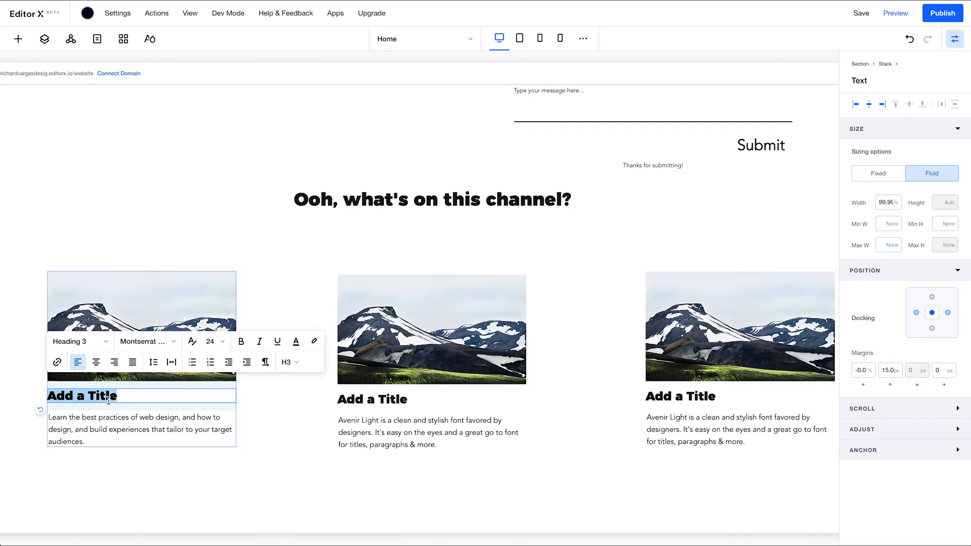
{"action": "type", "text": "Learn web design"}
{"action": "left_click", "coordinate": [430, 399]}
{"action": "type", "text": "Learn the tools"}
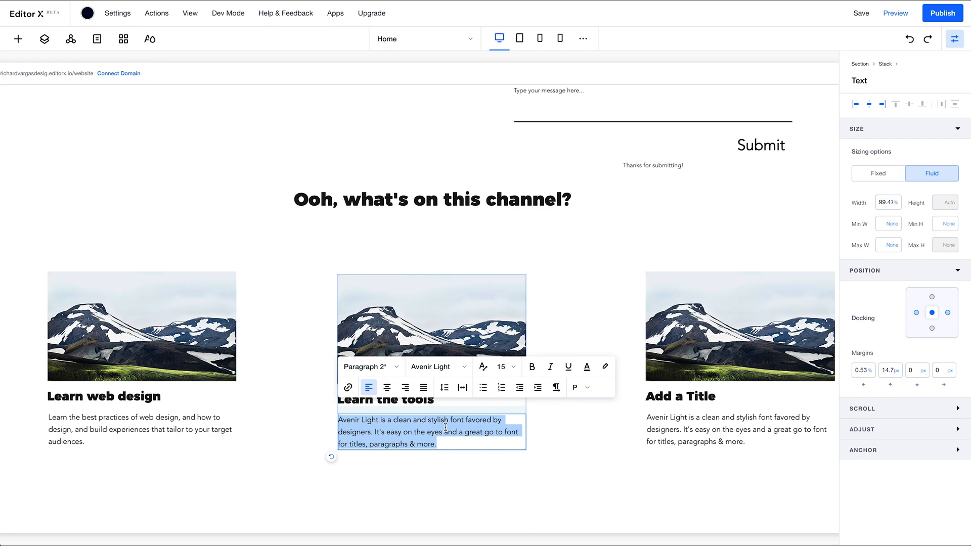
Edit the remaining card titles and descriptions to 'Learn the tools' and 'Learn to execute'
{"action": "left_click", "coordinate": [697, 395]}
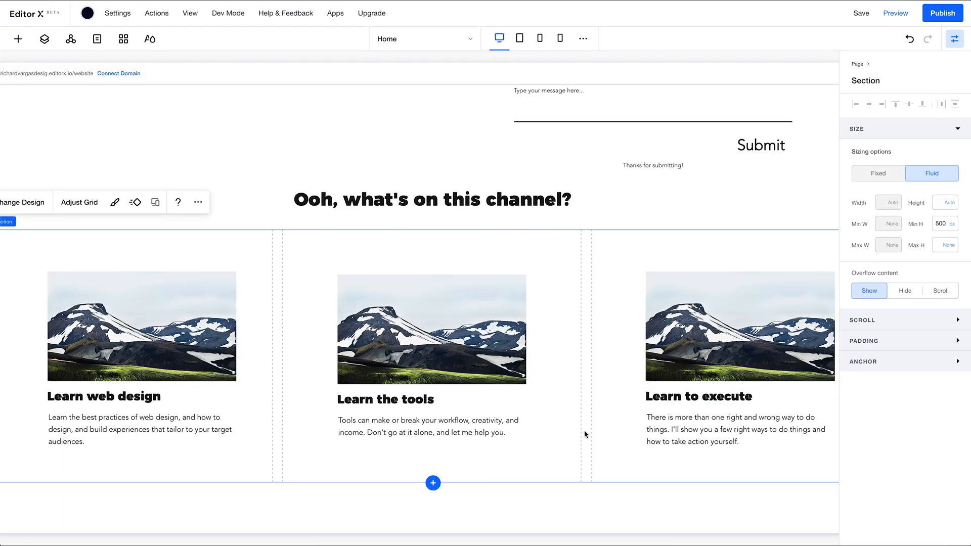
{"action": "left_click", "coordinate": [739, 326]}
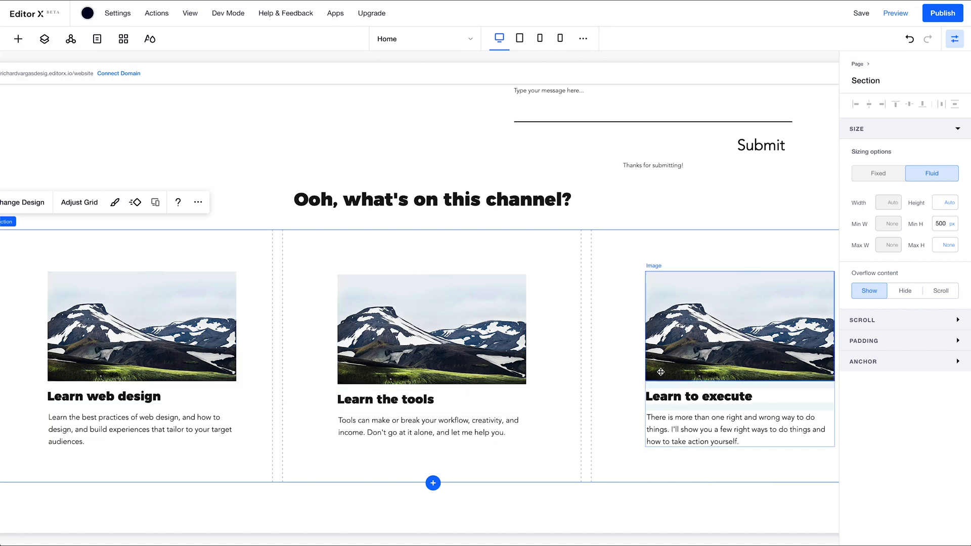
{"action": "left_click", "coordinate": [364, 398]}
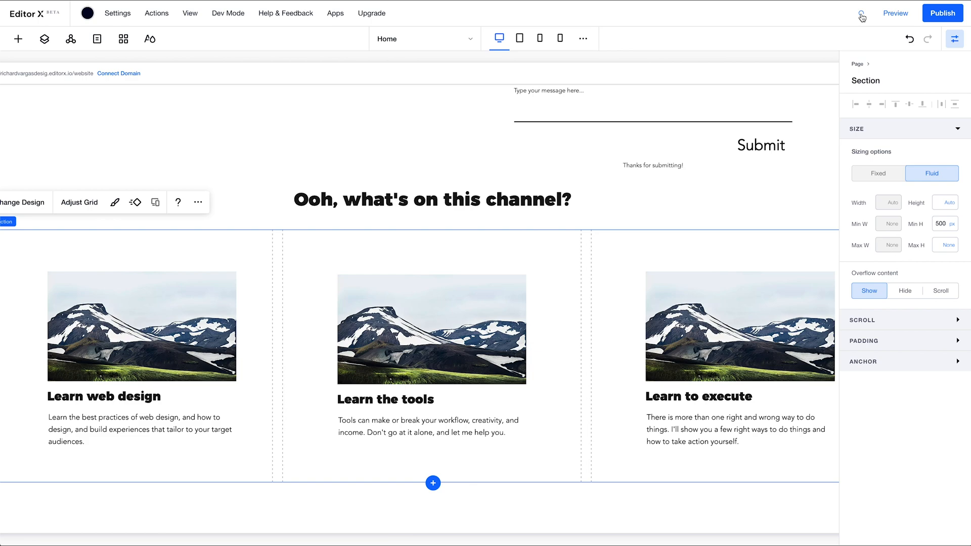
{"action": "mouse_move", "coordinate": [432, 489]}
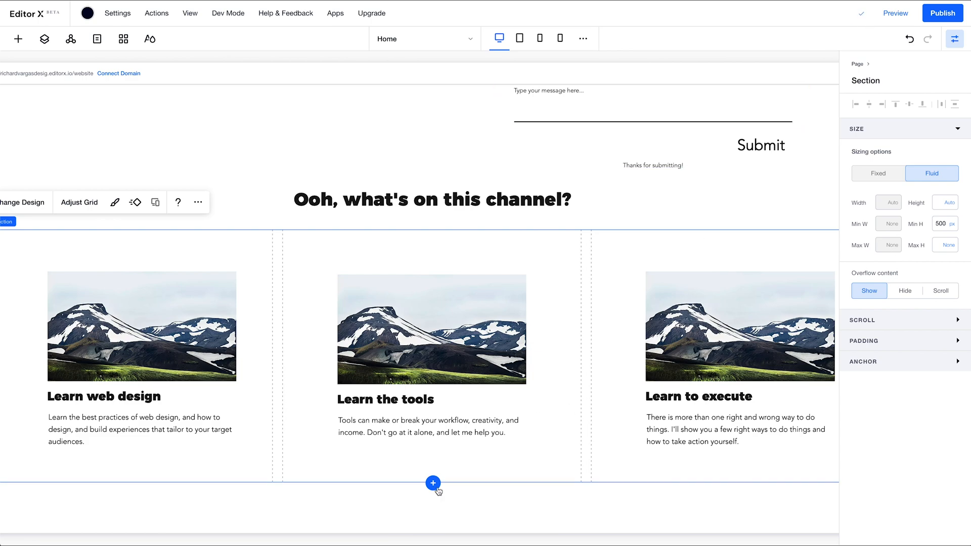
Shrink the section below the cards to a slim 69 px strip
{"action": "scroll", "scroll_direction": "down", "scroll_amount": 3}
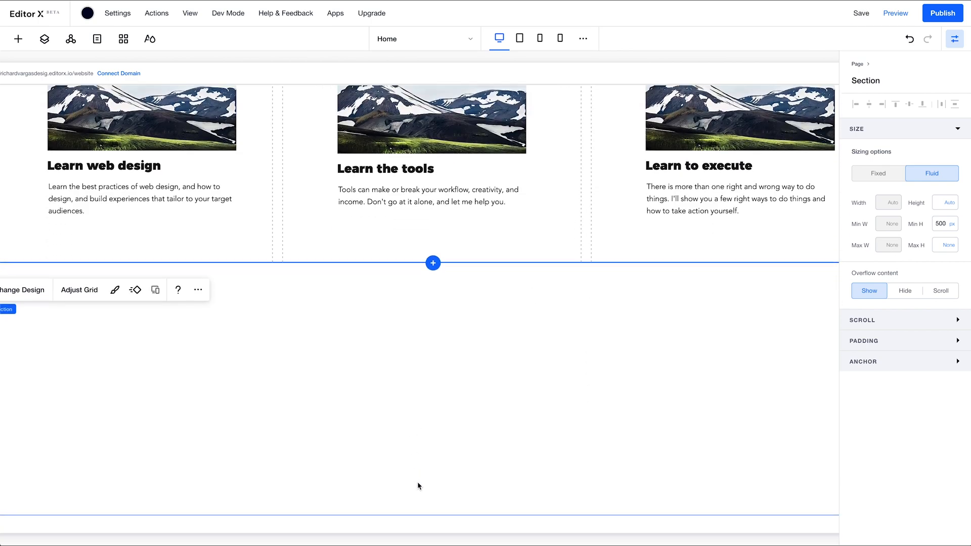
{"action": "scroll", "scroll_direction": "down", "scroll_amount": 3}
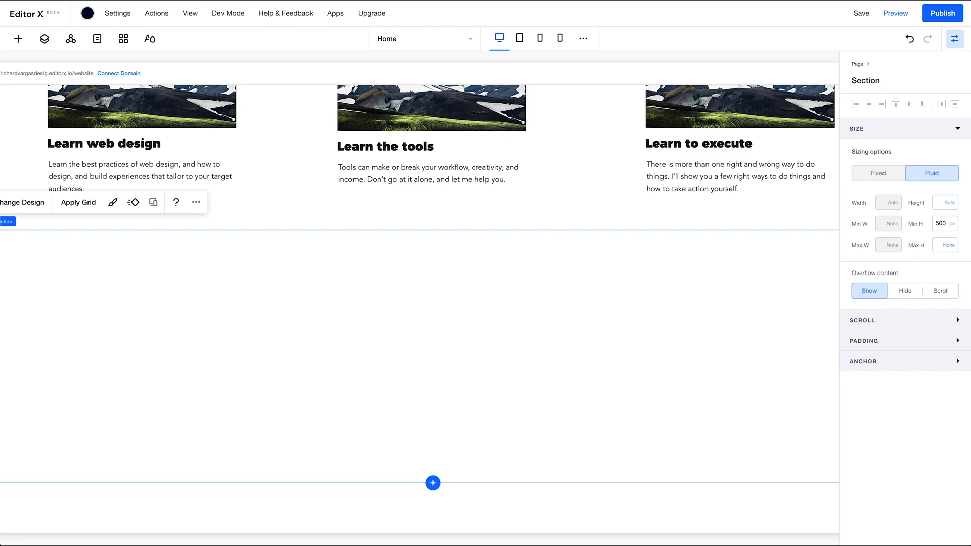
{"action": "mouse_move", "coordinate": [234, 263]}
{"action": "type", "text": "69"}
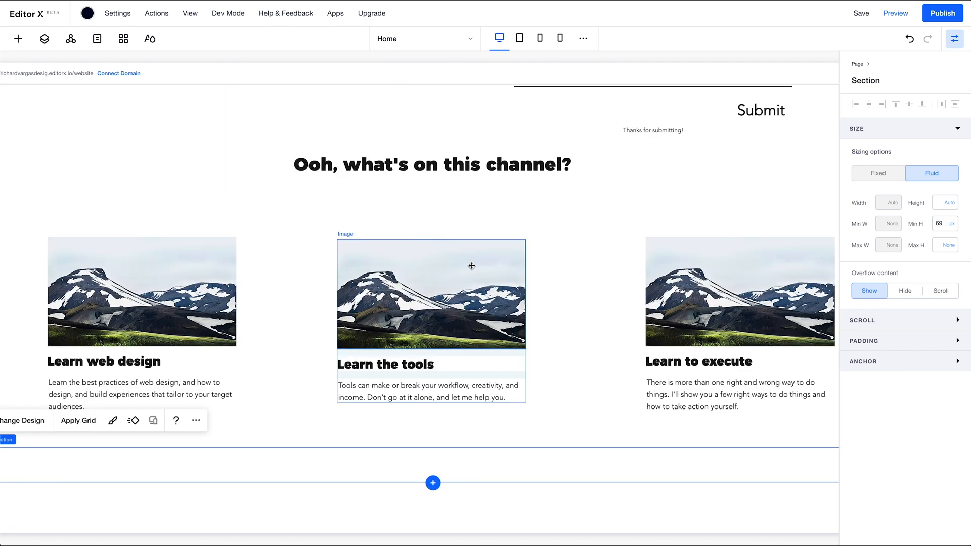
{"action": "left_click", "coordinate": [31, 55]}
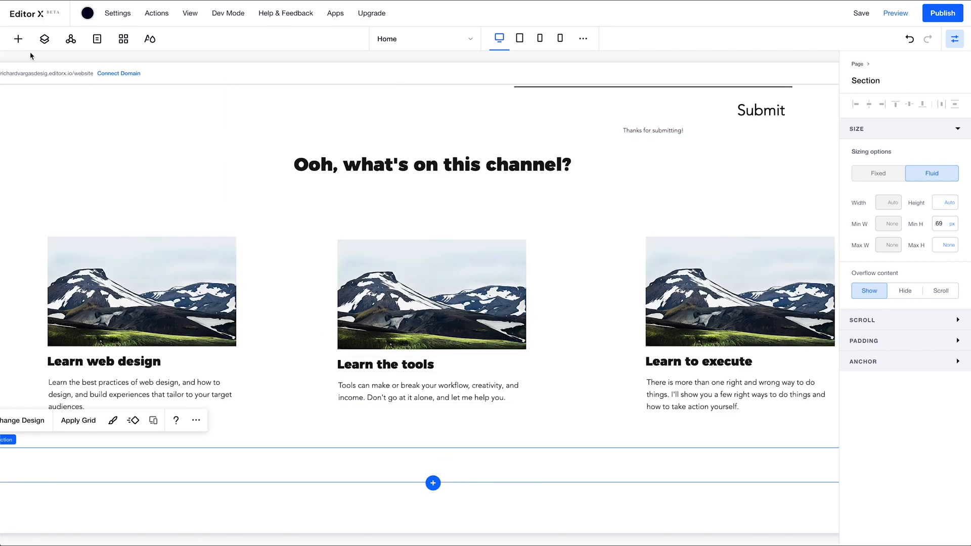
{"action": "left_click", "coordinate": [18, 38]}
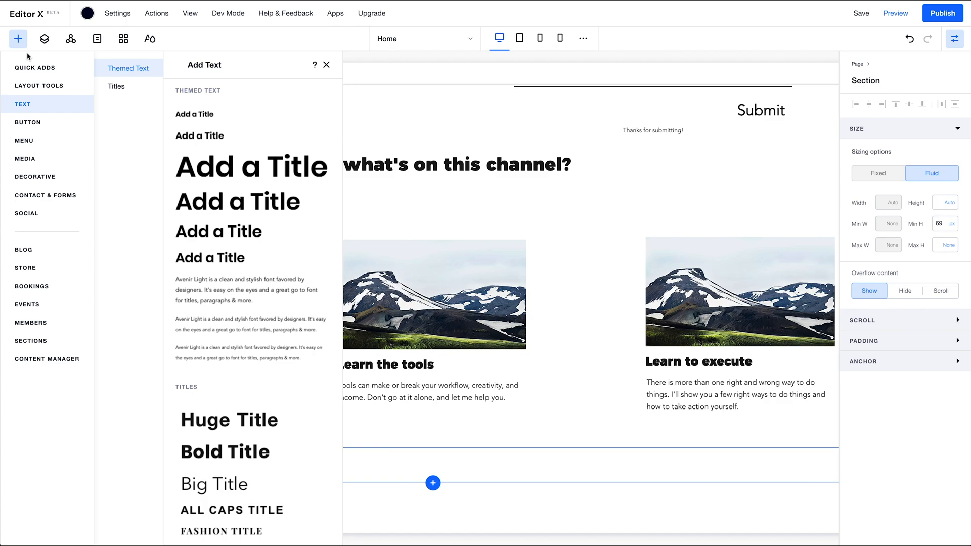
Place the round down-arrow button from the Button designs below the cards
{"action": "left_click", "coordinate": [27, 122]}
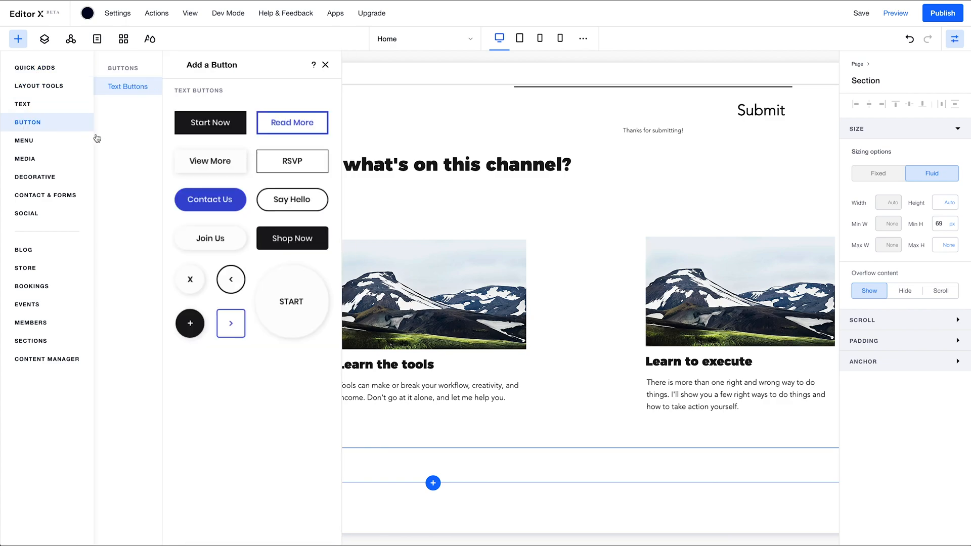
{"action": "left_click", "coordinate": [324, 65]}
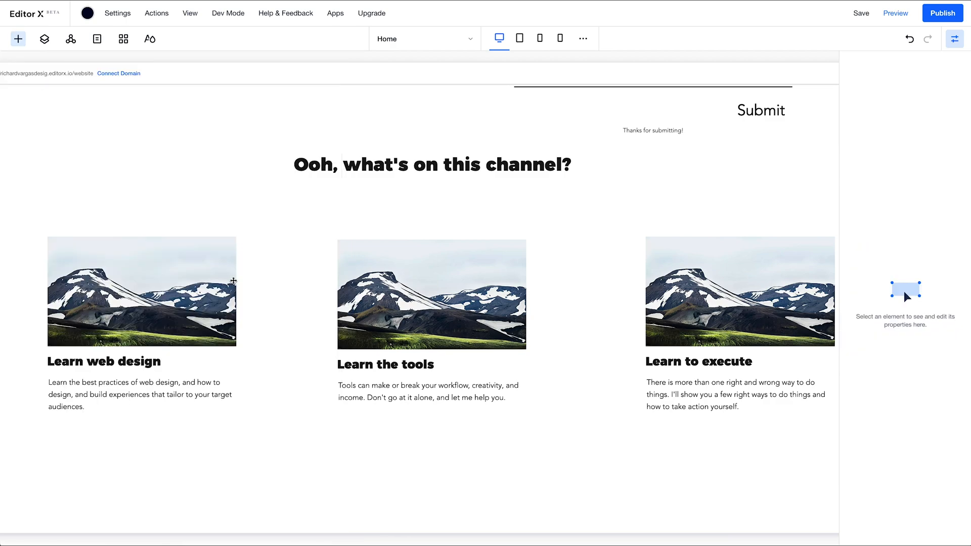
{"action": "left_click", "coordinate": [435, 317]}
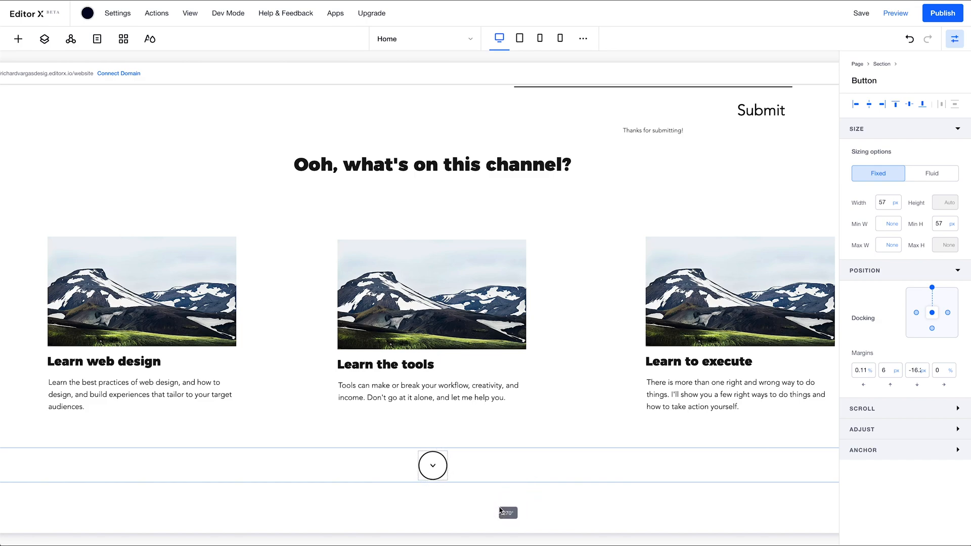
{"action": "left_click", "coordinate": [431, 465]}
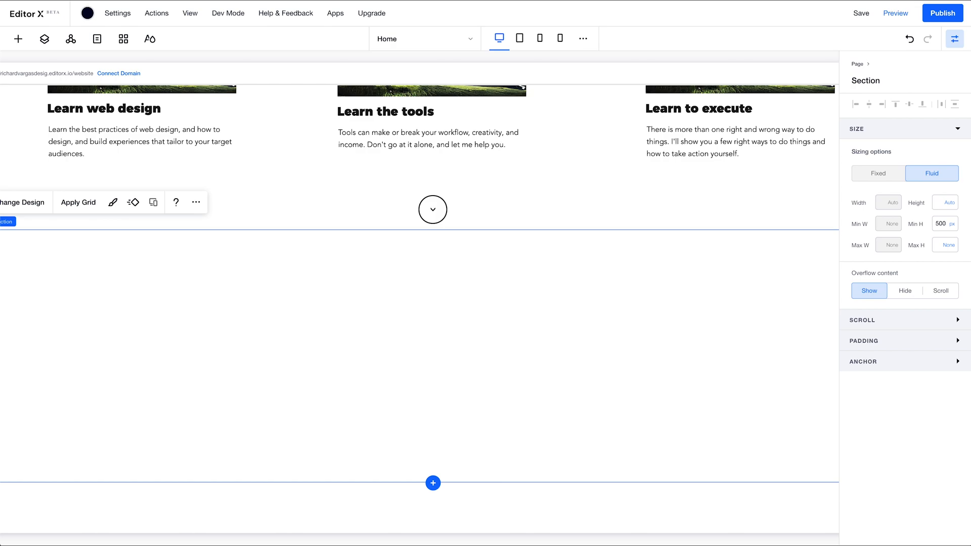
Browse the Decorative and Layout Tools designs — layouters, repeaters, lightboxes
{"action": "left_click", "coordinate": [18, 39]}
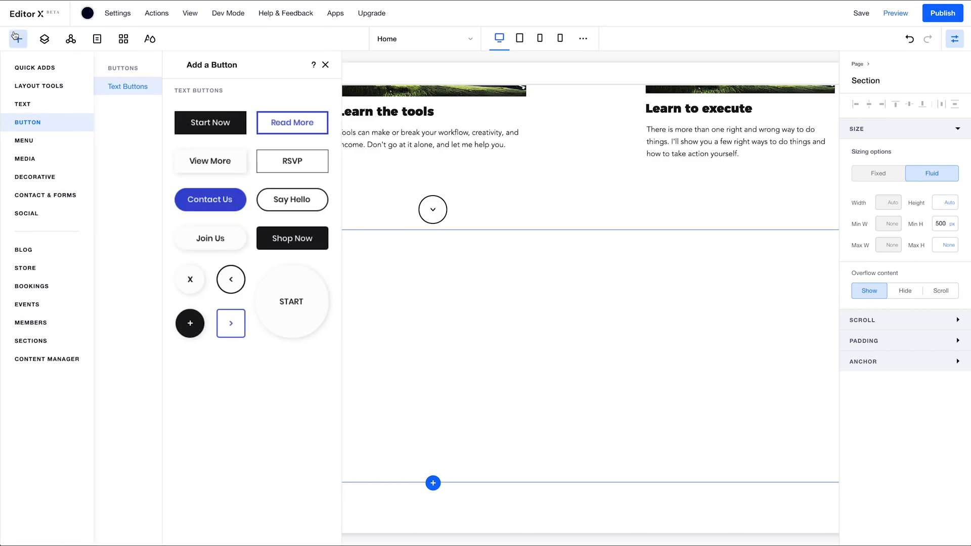
{"action": "left_click", "coordinate": [34, 176]}
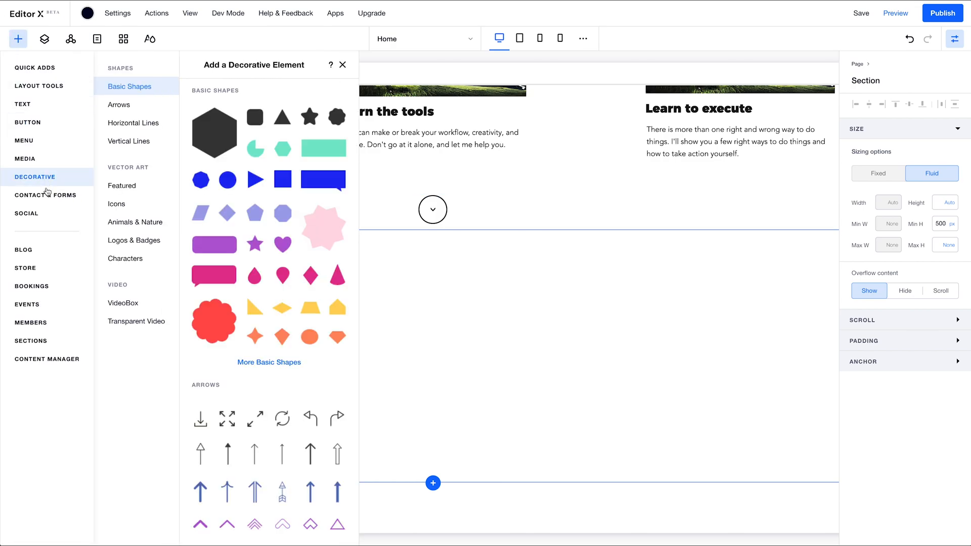
{"action": "left_click", "coordinate": [39, 85]}
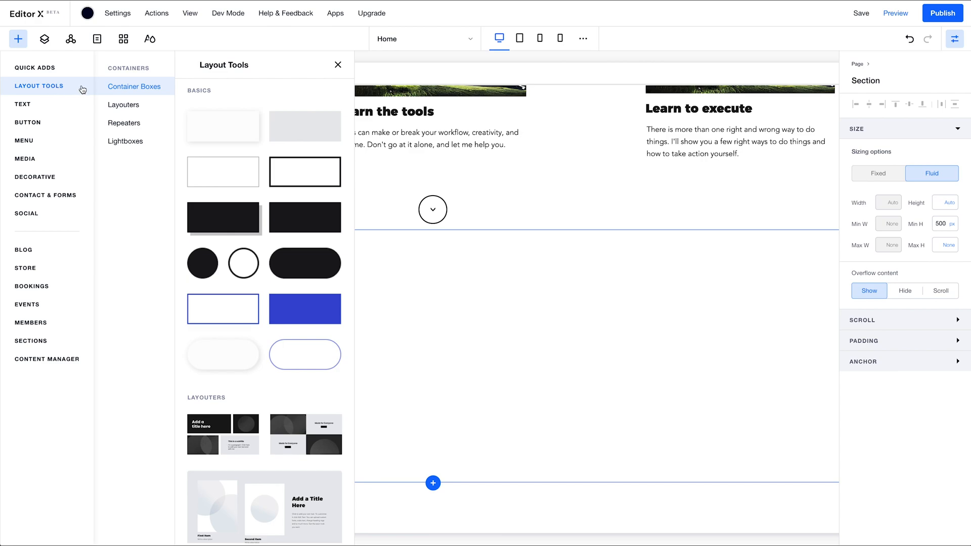
{"action": "left_click", "coordinate": [124, 104]}
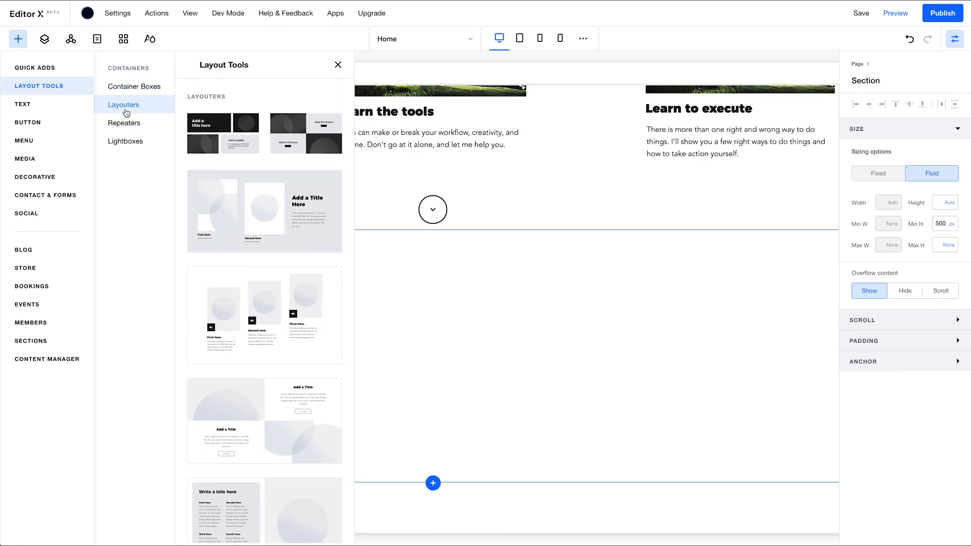
{"action": "left_click", "coordinate": [125, 123]}
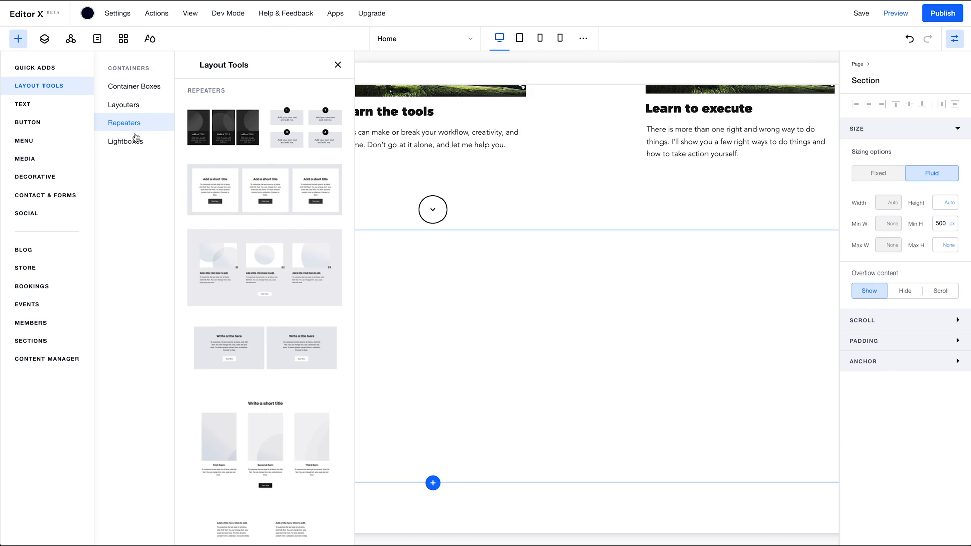
{"action": "left_click", "coordinate": [125, 140]}
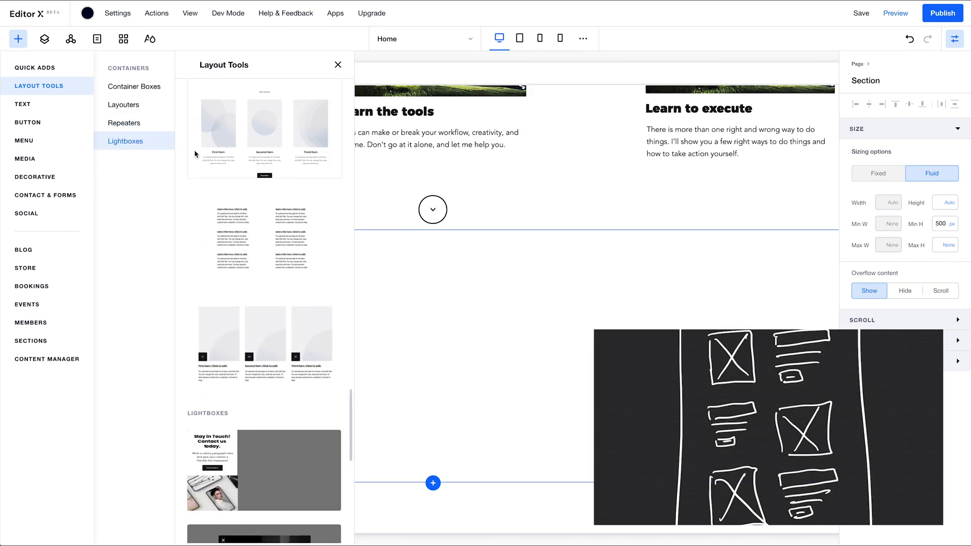
{"action": "scroll", "scroll_direction": "up", "scroll_amount": 3}
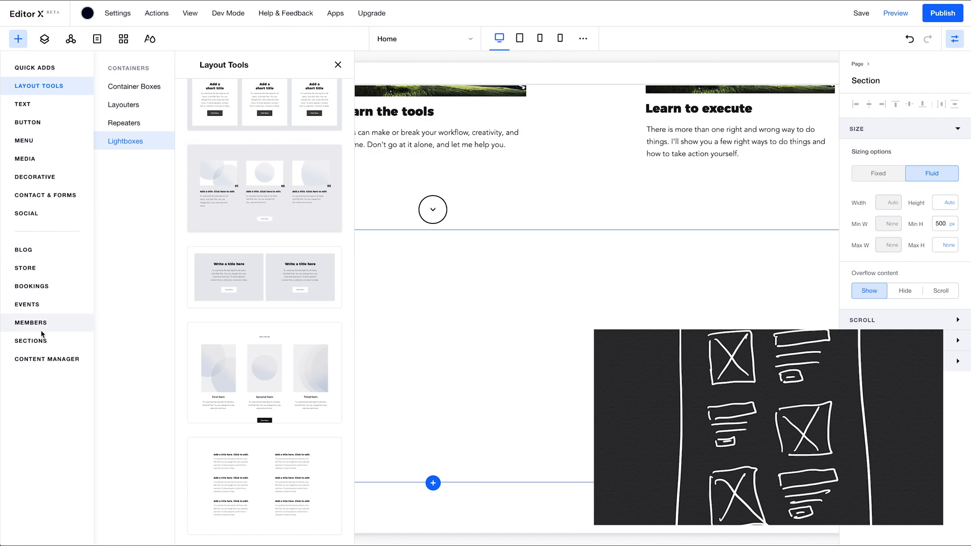
Browse the ready-made Sections and add the All About Me design from About
{"action": "left_click", "coordinate": [30, 341]}
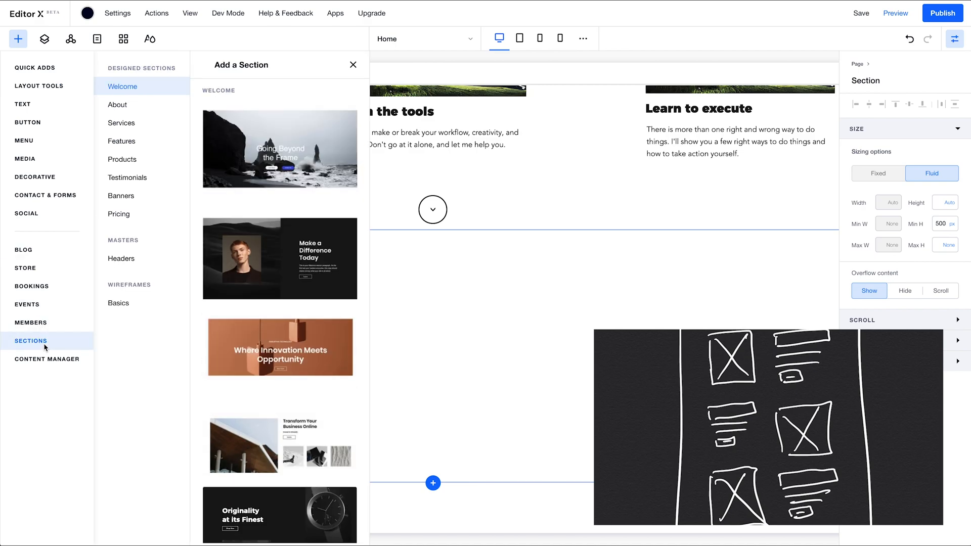
{"action": "scroll", "scroll_direction": "down", "scroll_amount": 3}
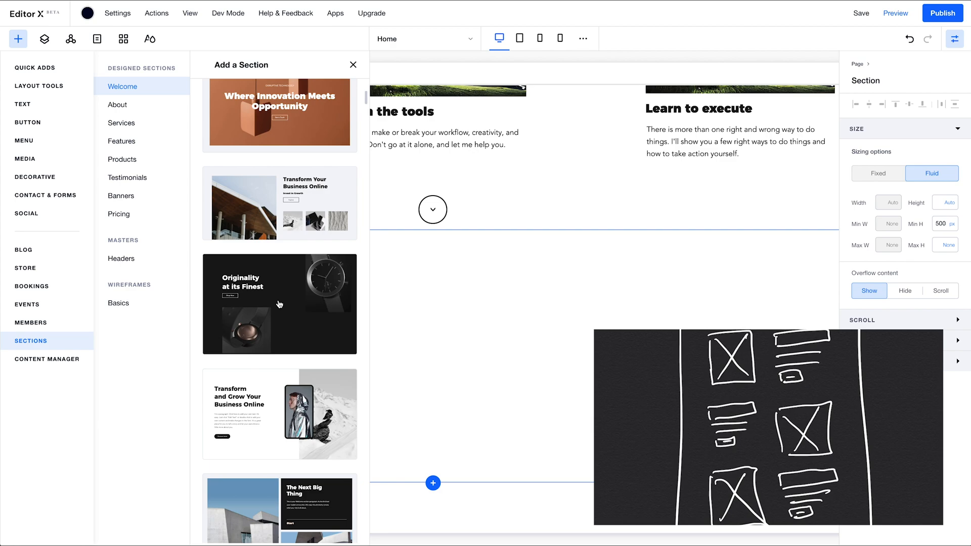
{"action": "scroll", "scroll_direction": "down", "scroll_amount": 3}
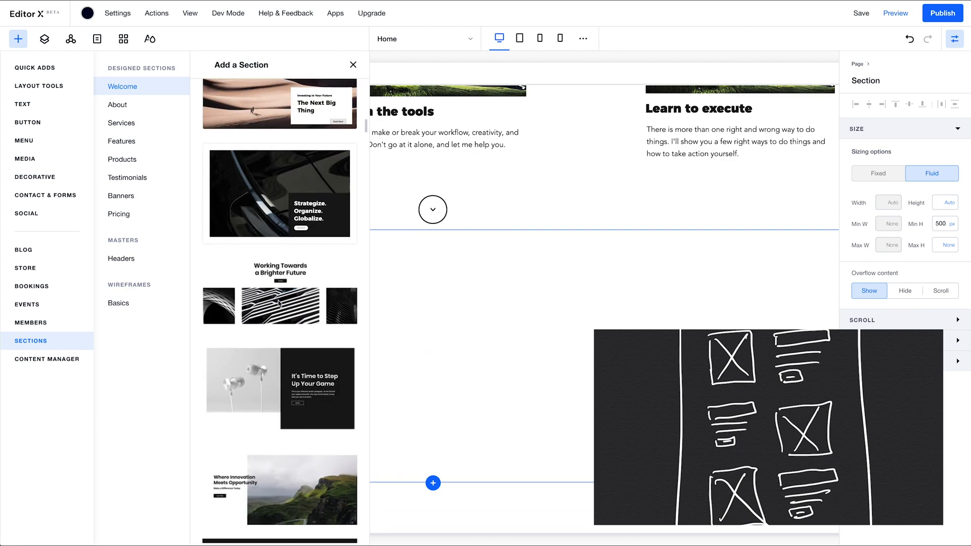
{"action": "scroll", "scroll_direction": "down", "scroll_amount": 3}
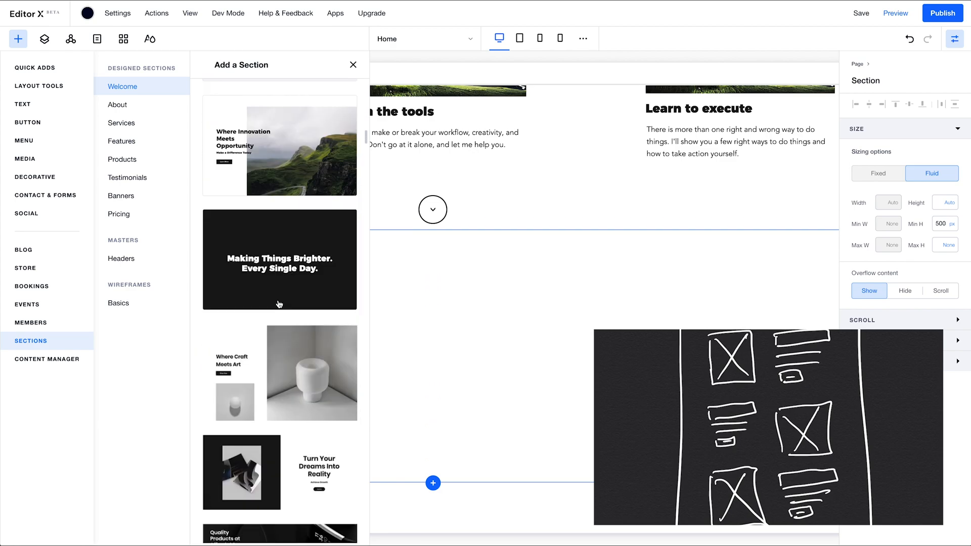
{"action": "scroll", "scroll_direction": "down", "scroll_amount": 3}
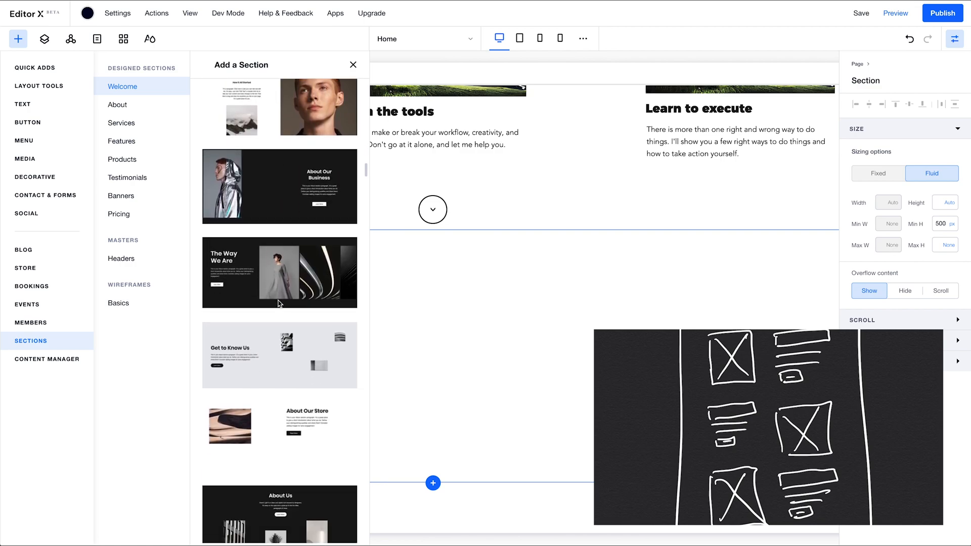
{"action": "left_click", "coordinate": [117, 104]}
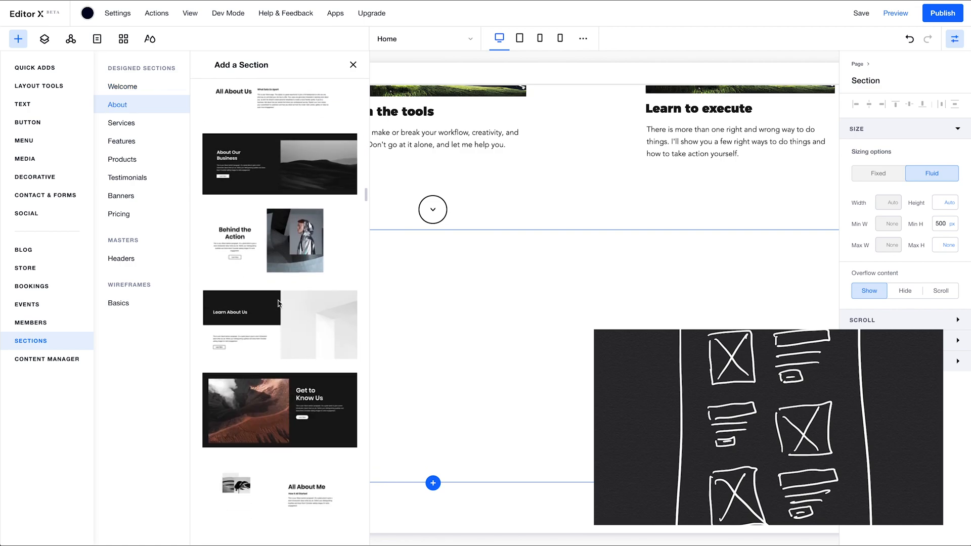
{"action": "scroll", "scroll_direction": "down", "scroll_amount": 3}
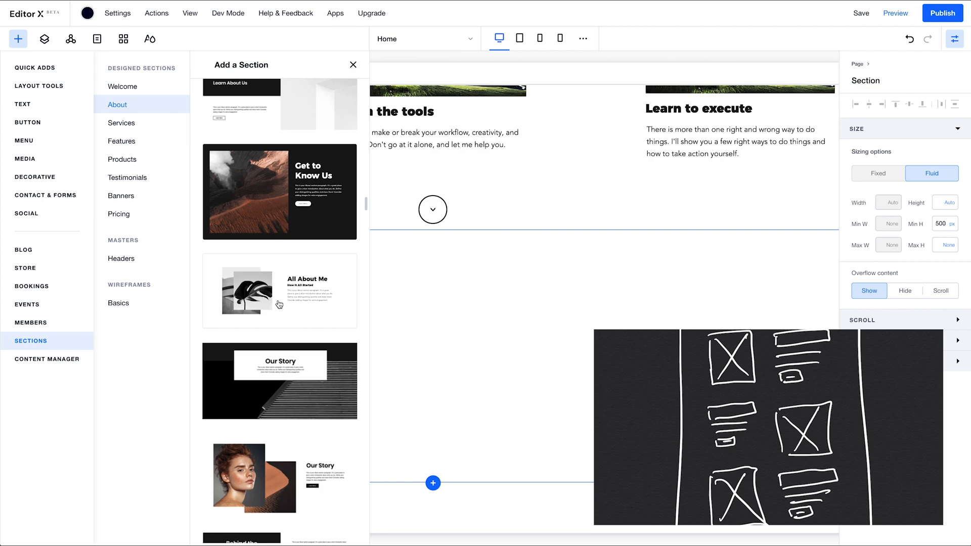
{"action": "scroll", "scroll_direction": "up", "scroll_amount": 3}
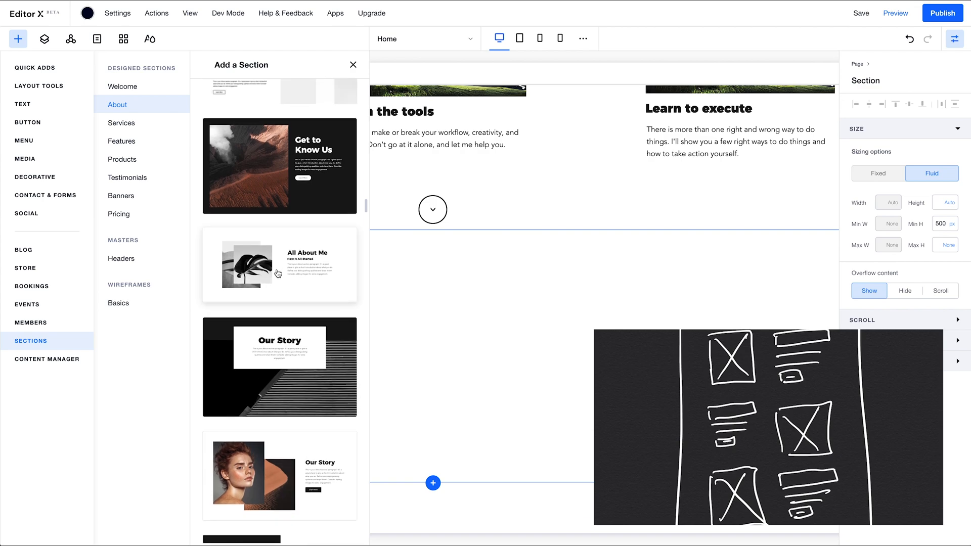
{"action": "left_click", "coordinate": [353, 65]}
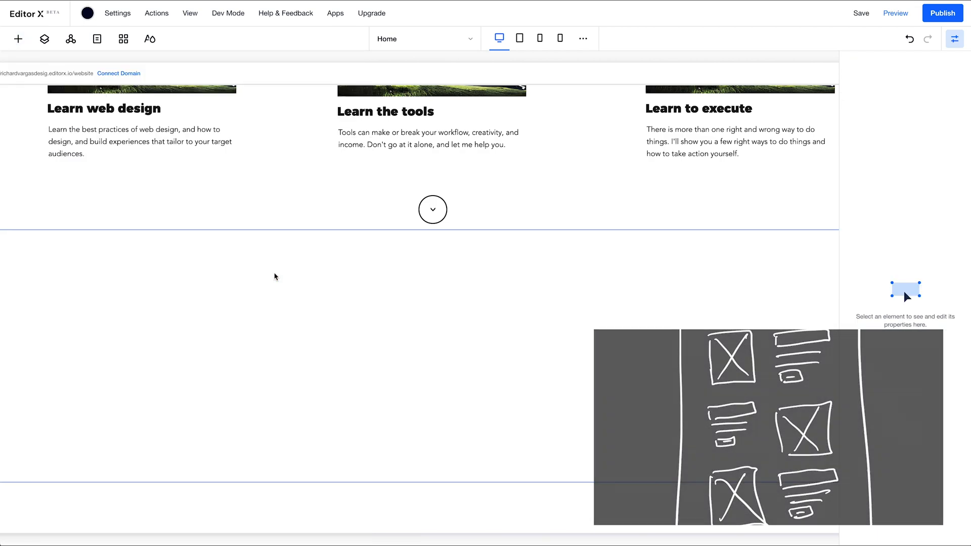
Restyle the All About Me heading smaller and remove the How It All Started subtitle
{"action": "scroll", "scroll_direction": "down", "scroll_amount": 3}
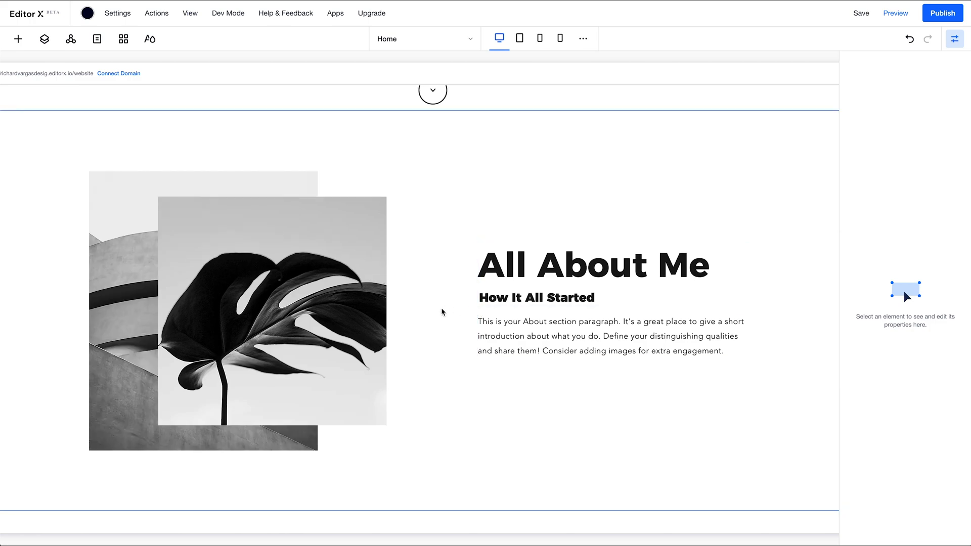
{"action": "mouse_move", "coordinate": [454, 283]}
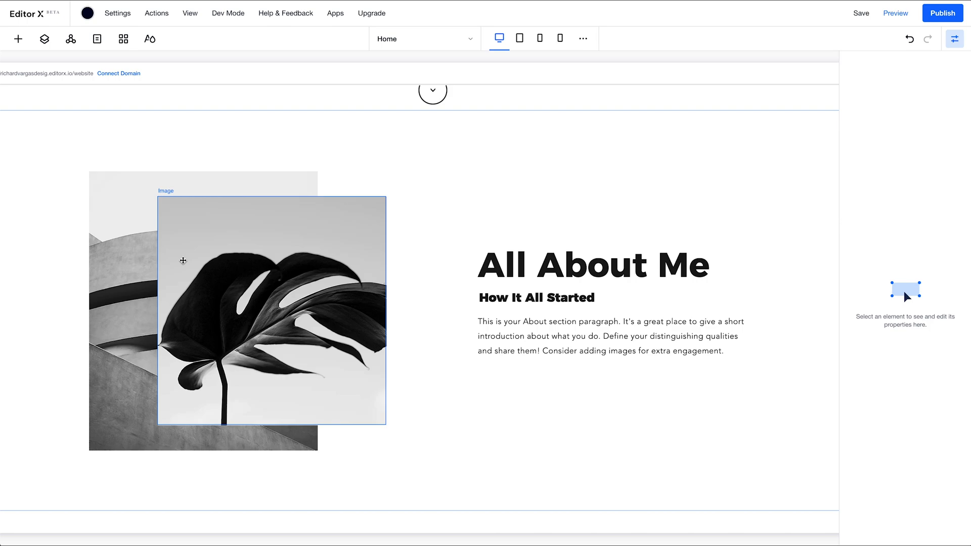
{"action": "left_click", "coordinate": [601, 264]}
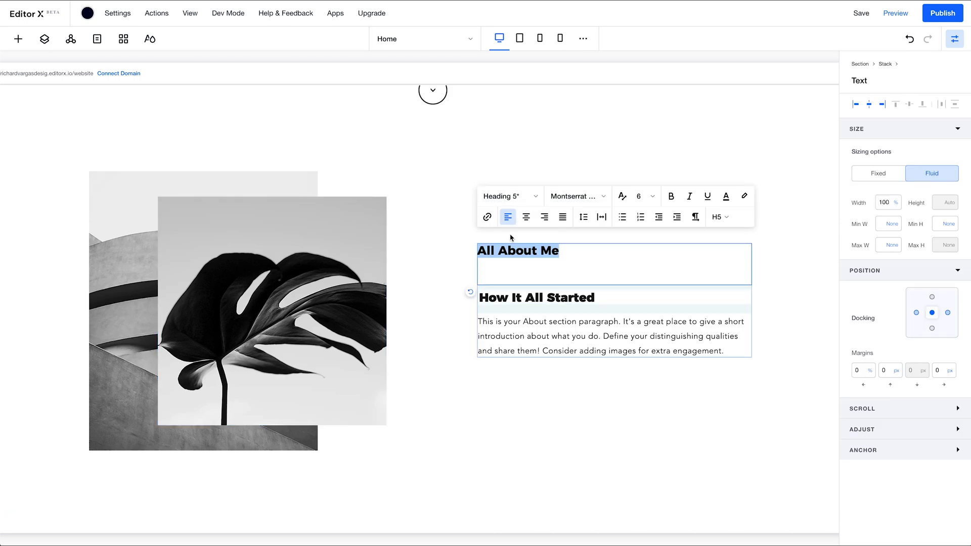
{"action": "left_click", "coordinate": [508, 196]}
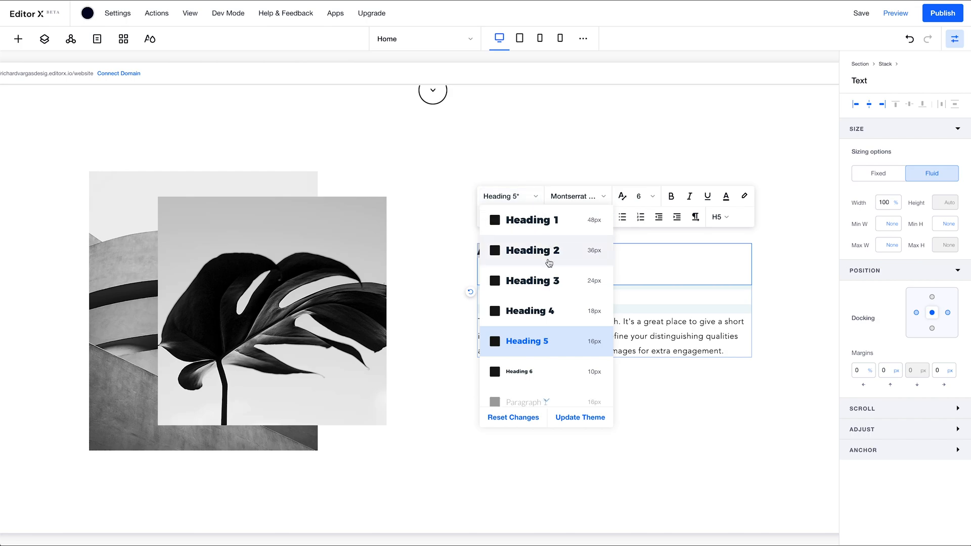
{"action": "left_click", "coordinate": [531, 250]}
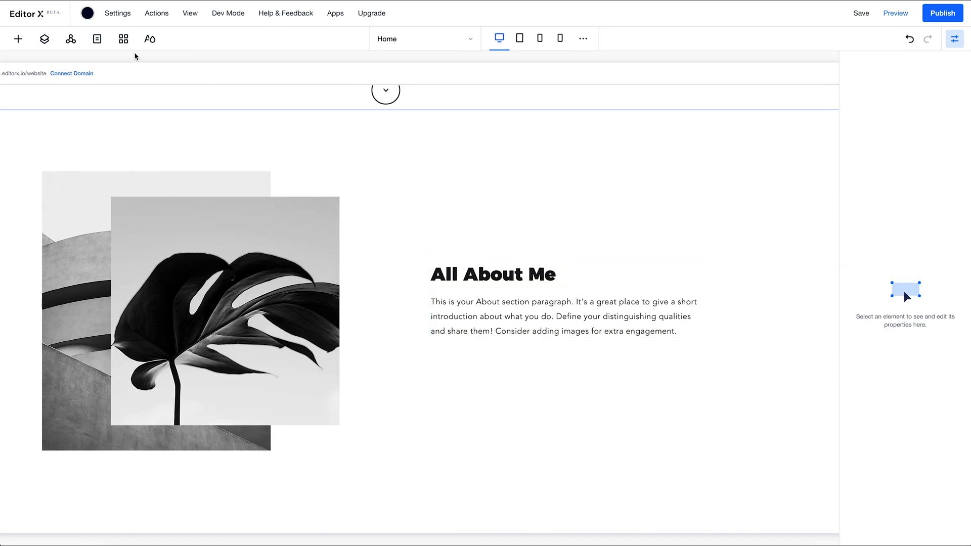
{"action": "left_click", "coordinate": [18, 39]}
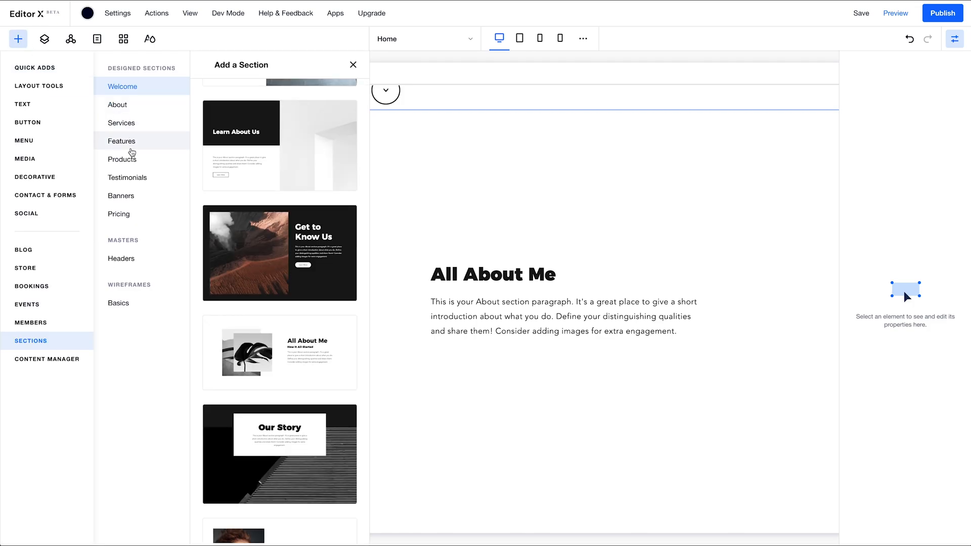
Insert the dark Start Now text button under the All About Me paragraph beside the monstera photo
{"action": "left_click", "coordinate": [28, 122]}
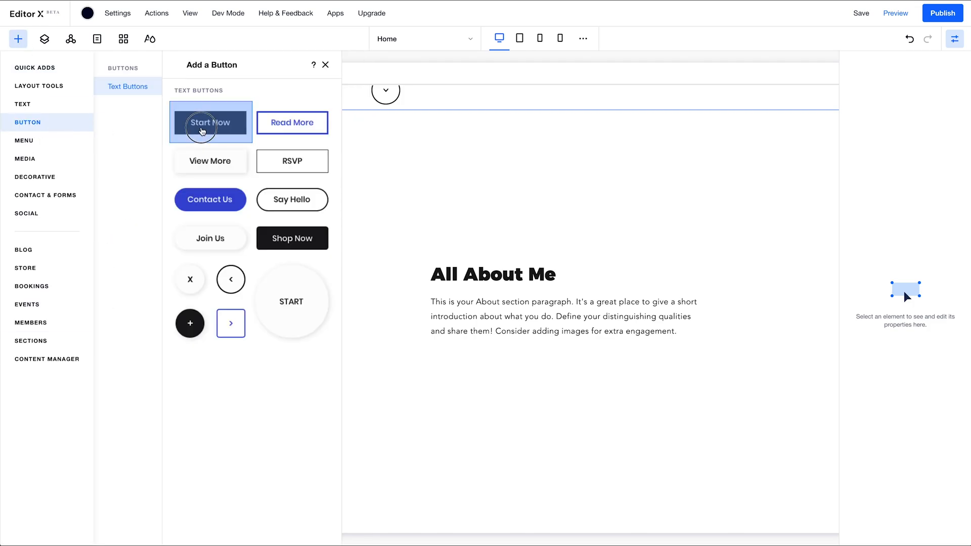
{"action": "left_click", "coordinate": [325, 65]}
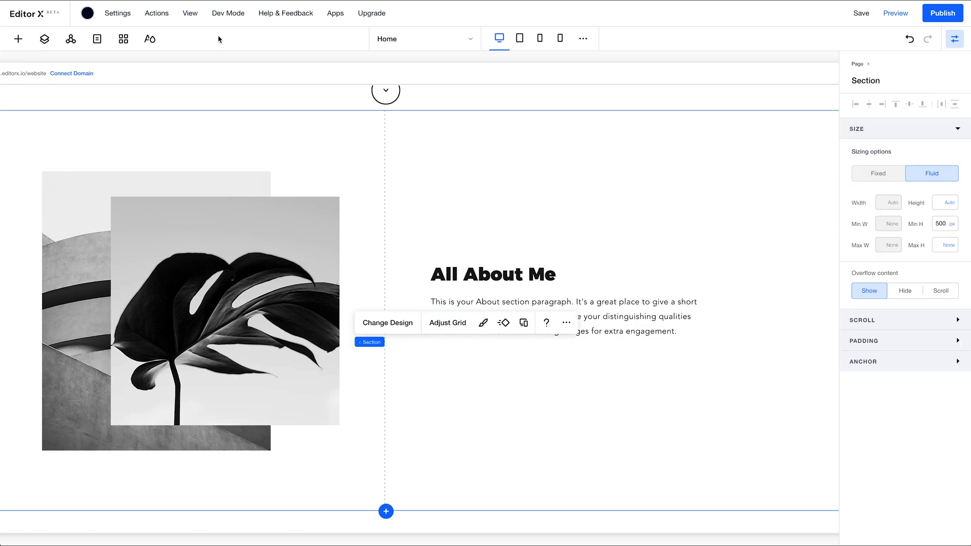
{"action": "left_click", "coordinate": [18, 39]}
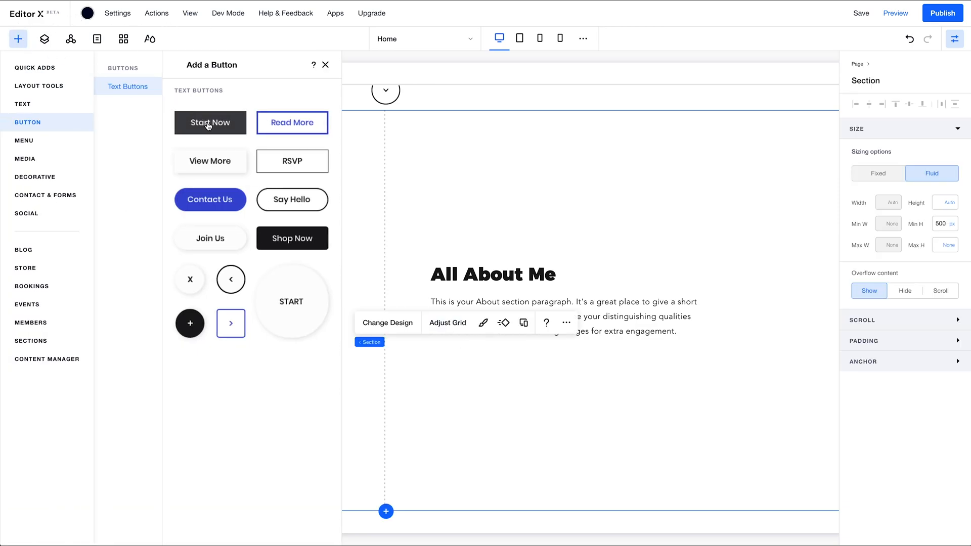
{"action": "left_click", "coordinate": [325, 65]}
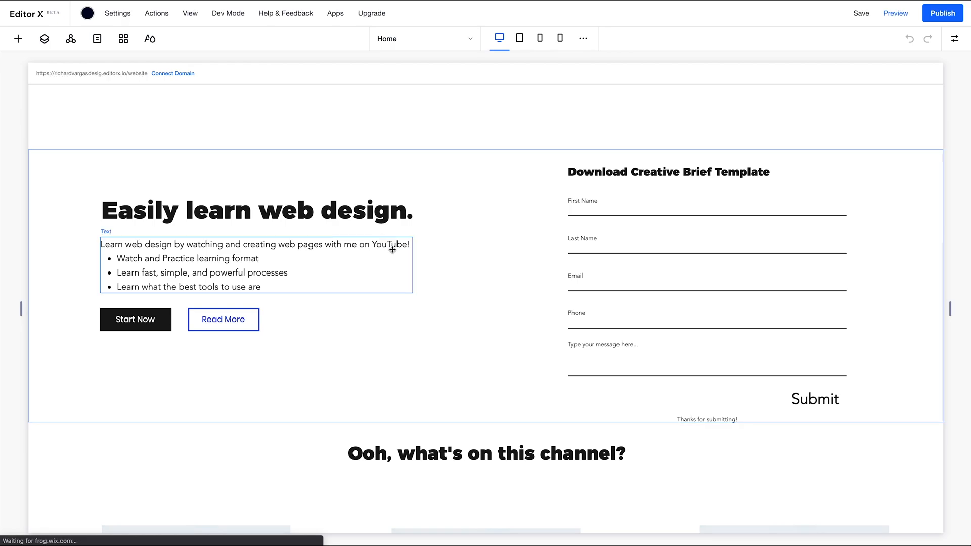
{"action": "scroll", "scroll_direction": "down", "scroll_amount": 3}
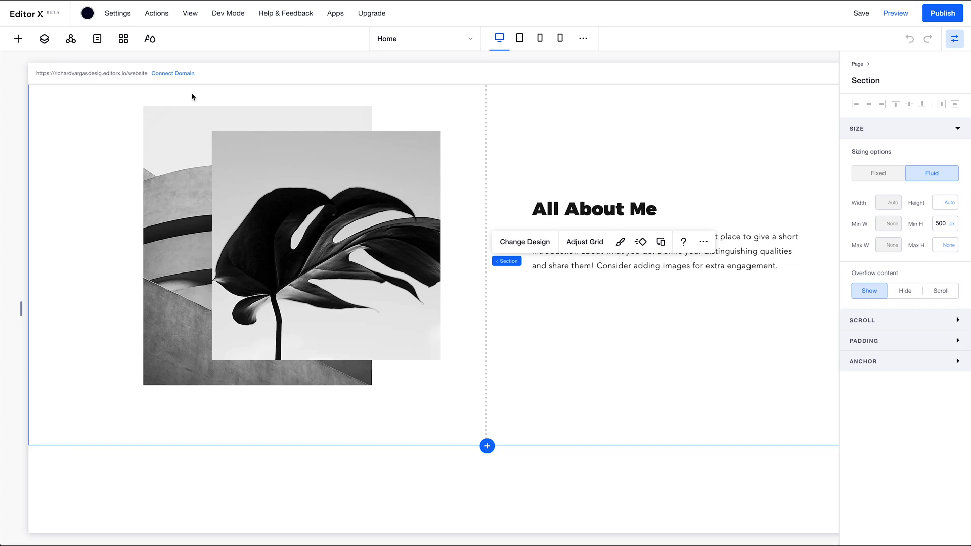
{"action": "left_click", "coordinate": [19, 39]}
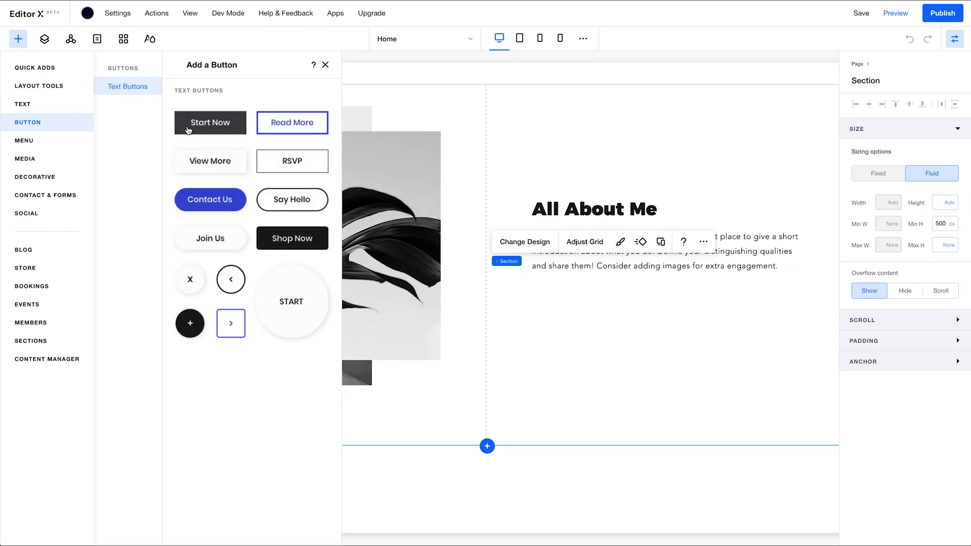
{"action": "left_click", "coordinate": [210, 122]}
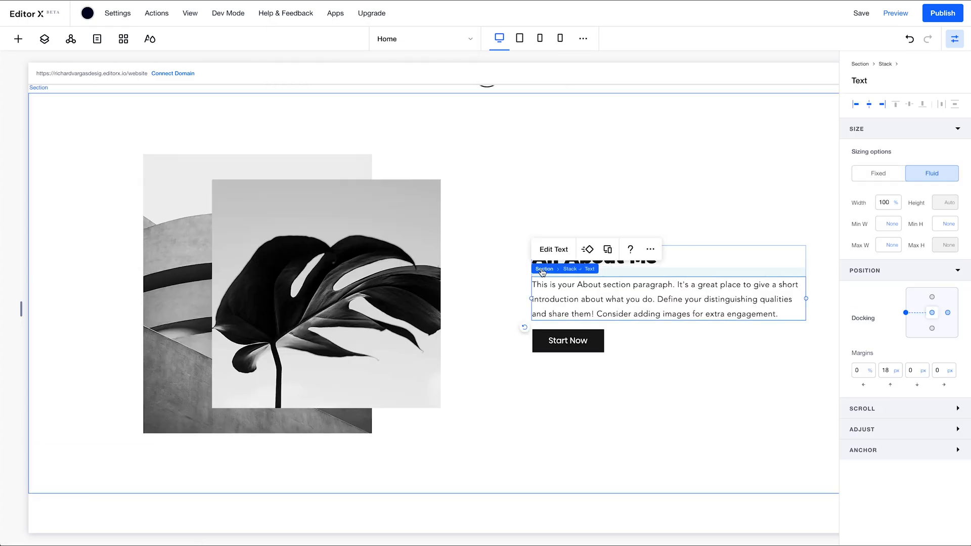
{"action": "left_click", "coordinate": [570, 268]}
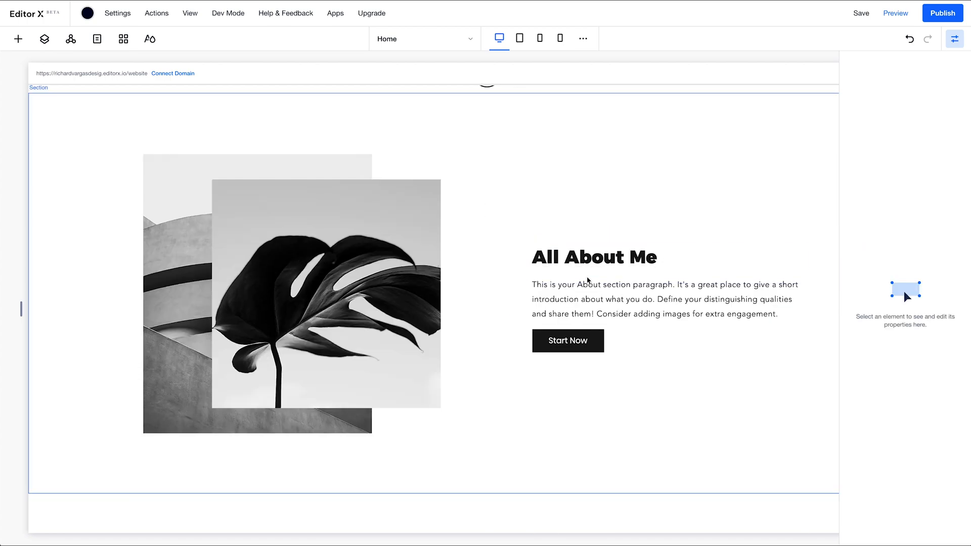
{"action": "left_click", "coordinate": [567, 341]}
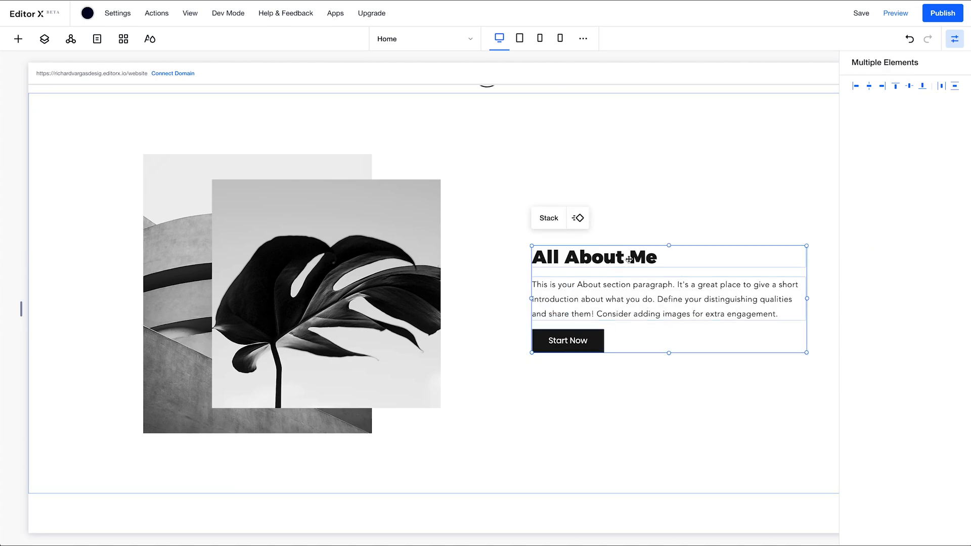
{"action": "left_click", "coordinate": [555, 225]}
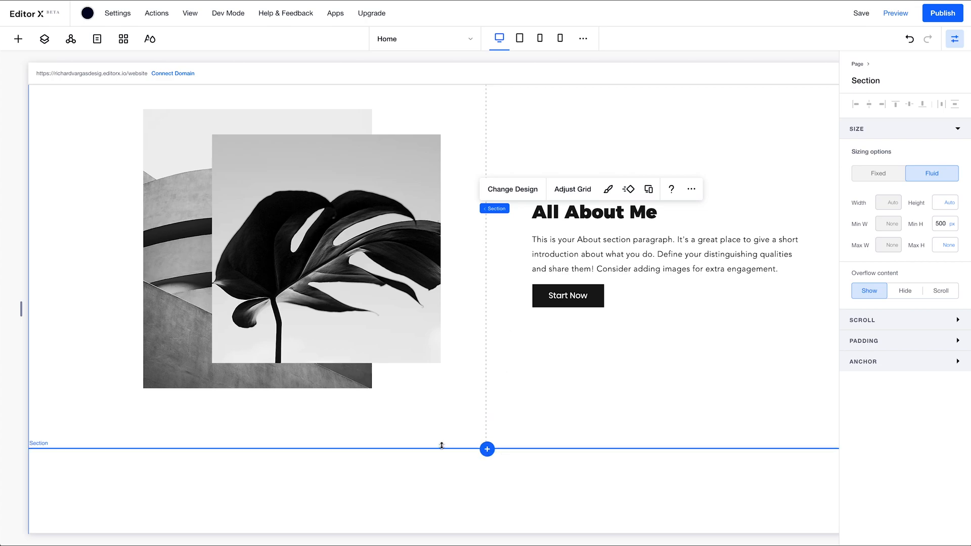
{"action": "mouse_move", "coordinate": [686, 351]}
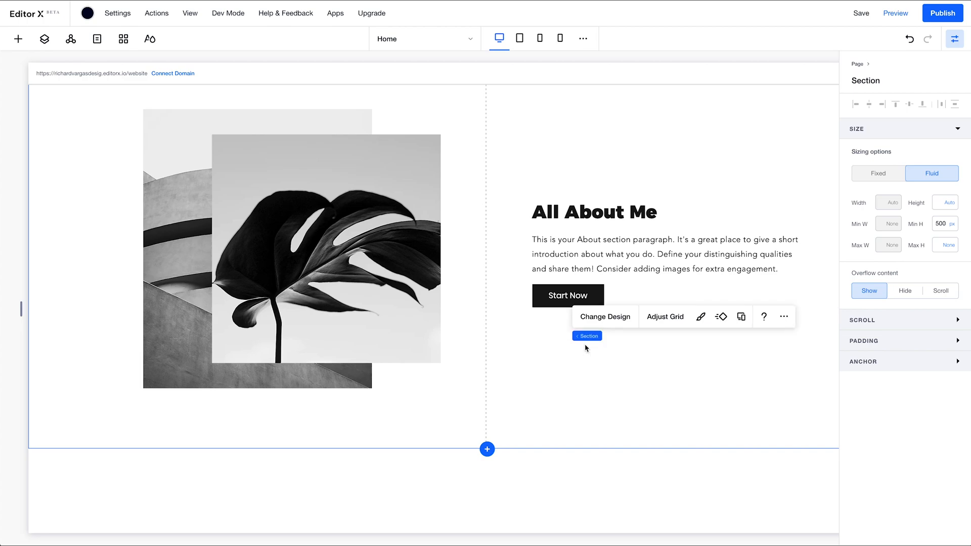
{"action": "mouse_move", "coordinate": [784, 317]}
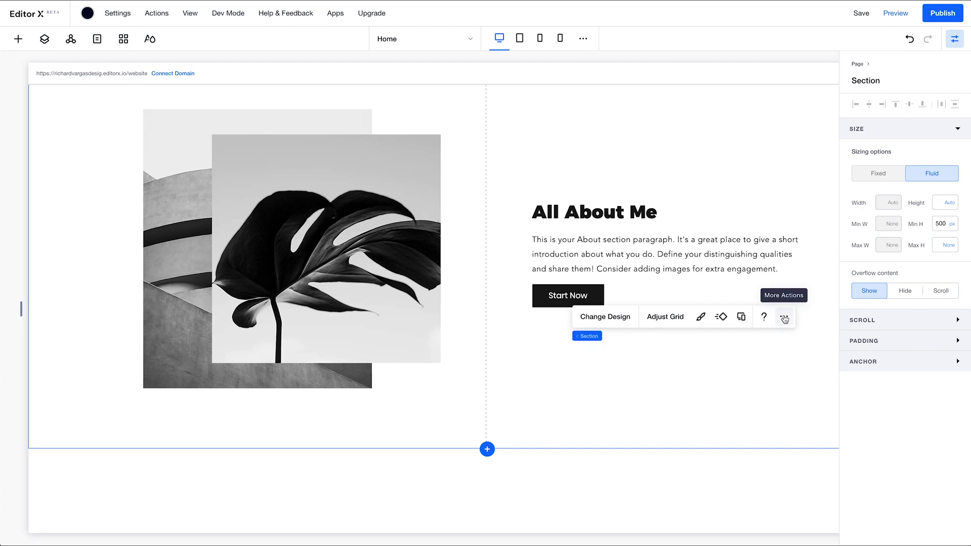
Duplicate the About section and move the overlapping image pair to the right half
{"action": "left_click", "coordinate": [784, 317]}
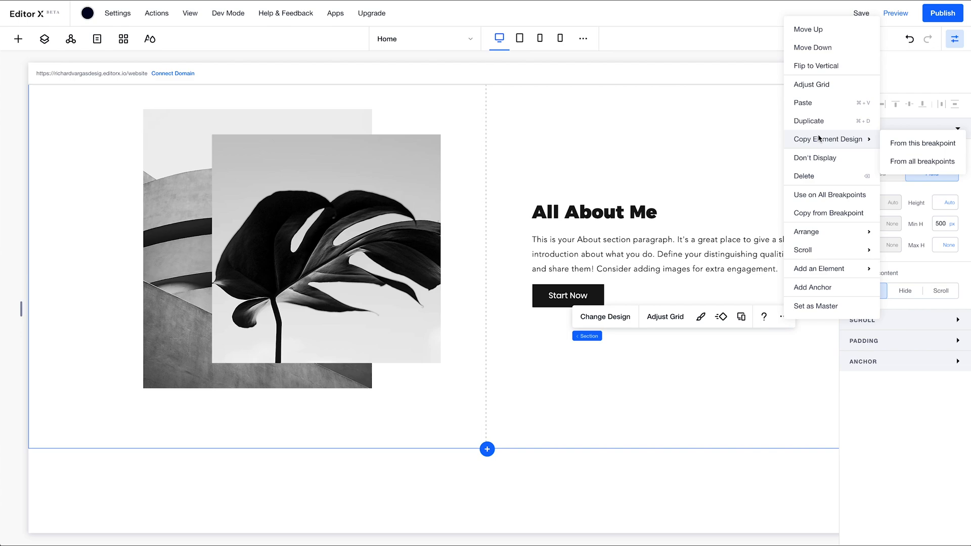
{"action": "left_click", "coordinate": [507, 366]}
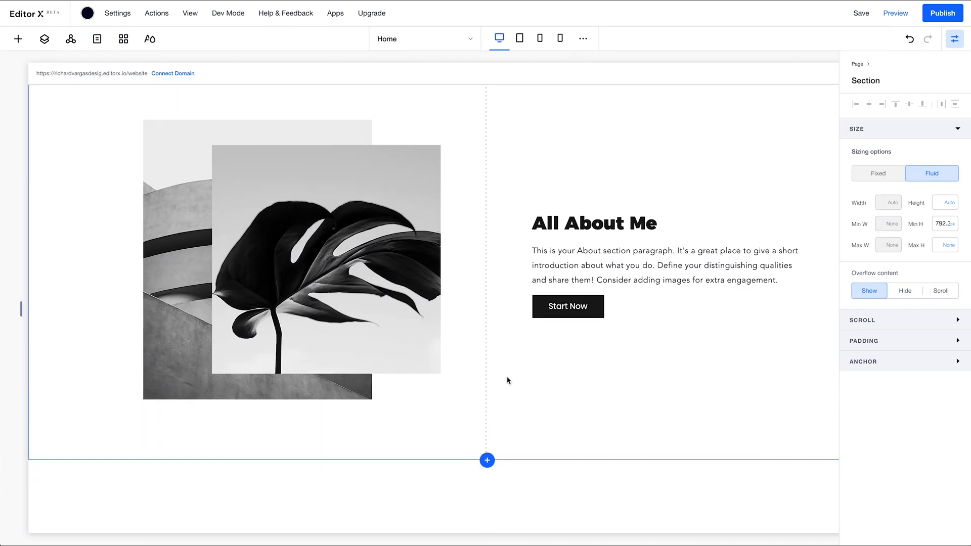
{"action": "left_click", "coordinate": [327, 256]}
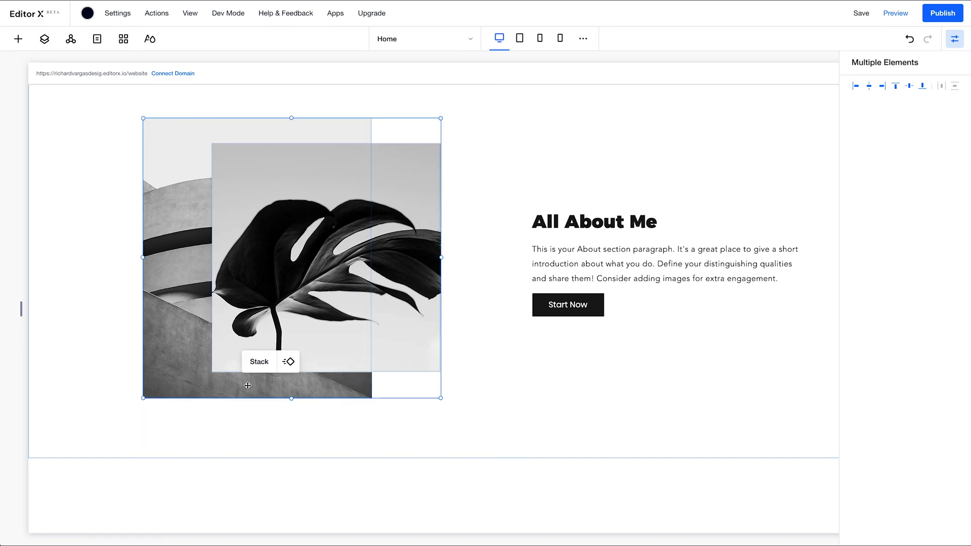
{"action": "mouse_move", "coordinate": [205, 385]}
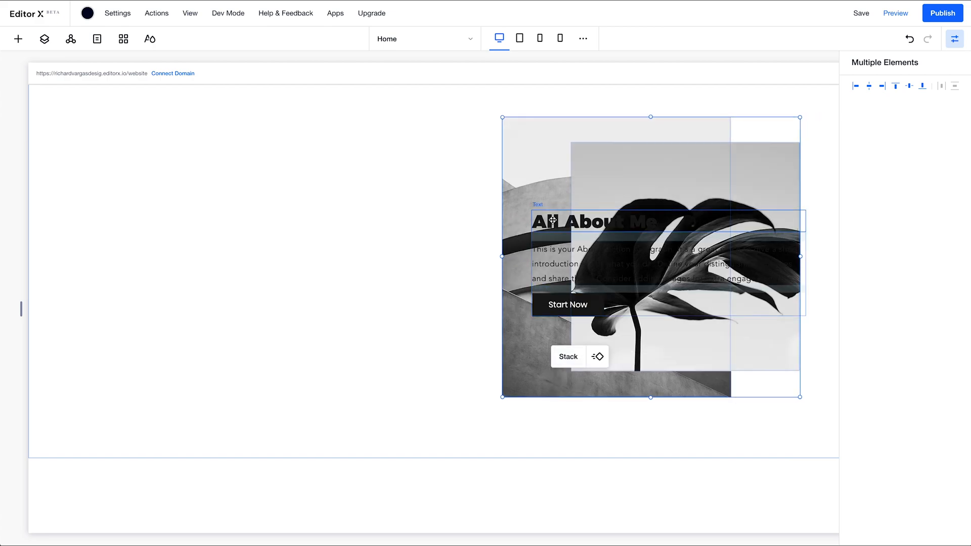
{"action": "left_click", "coordinate": [595, 221]}
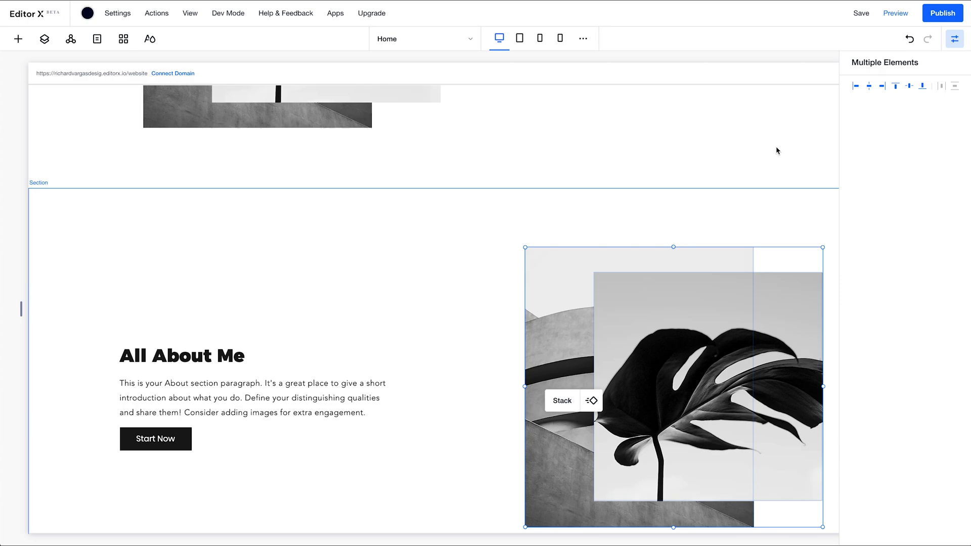
Hide the element properties panel to widen the page view of the flipped copy
{"action": "left_click", "coordinate": [953, 39]}
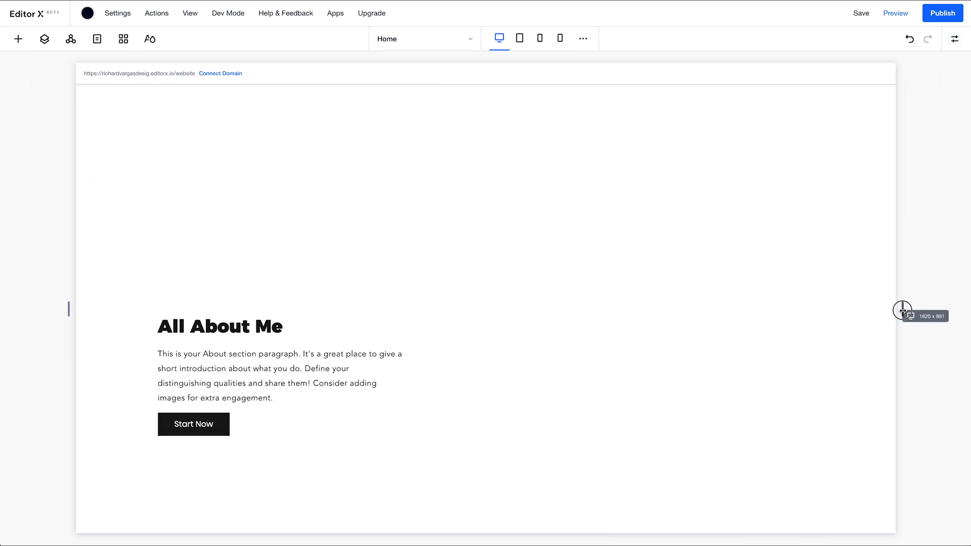
{"action": "left_click", "coordinate": [956, 38]}
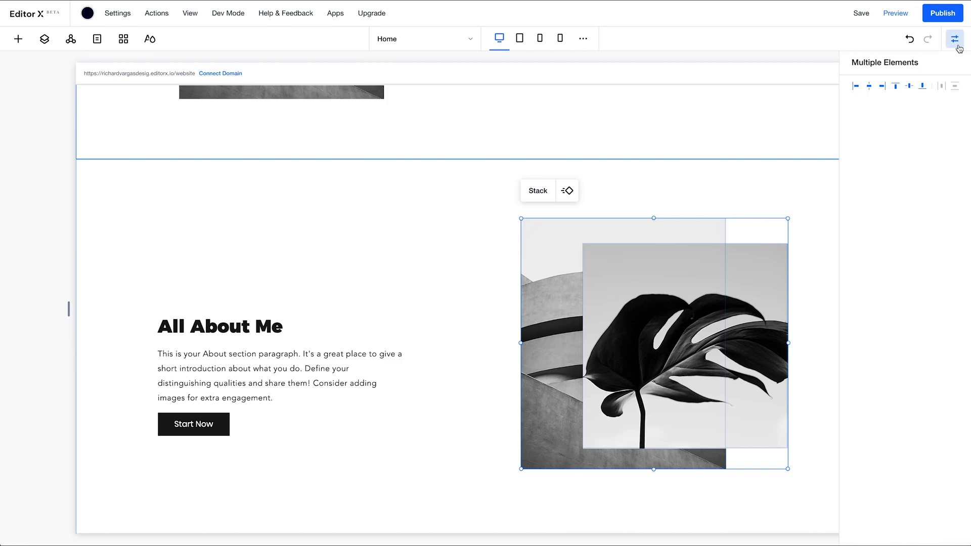
{"action": "left_click", "coordinate": [955, 38]}
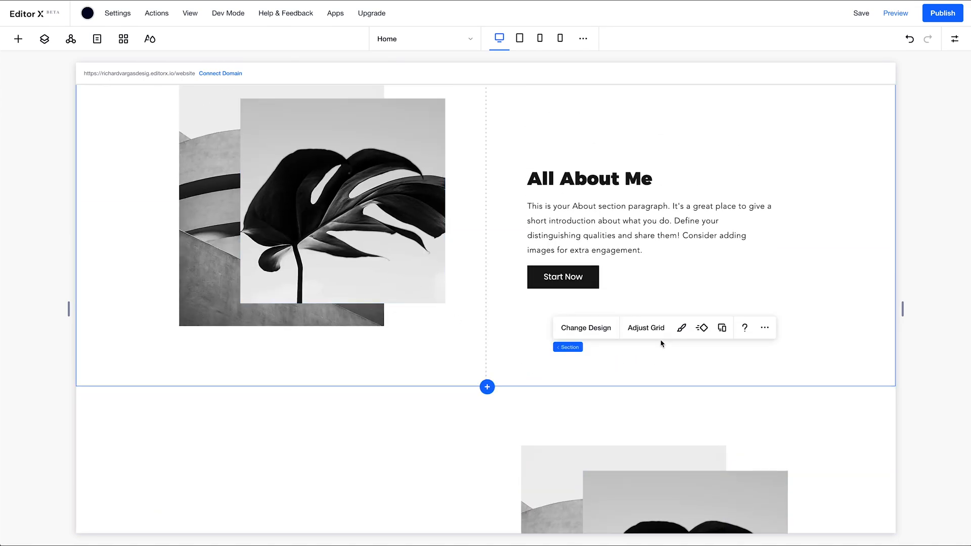
Reorder the duplicated section in the Layers panel to sit above the Master Footer and select it
{"action": "left_click", "coordinate": [763, 328]}
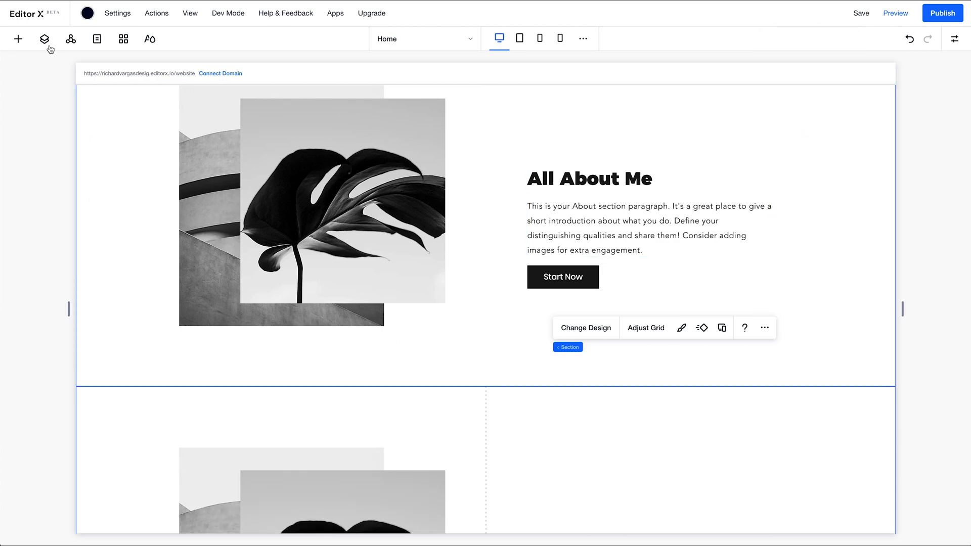
{"action": "left_click", "coordinate": [43, 39]}
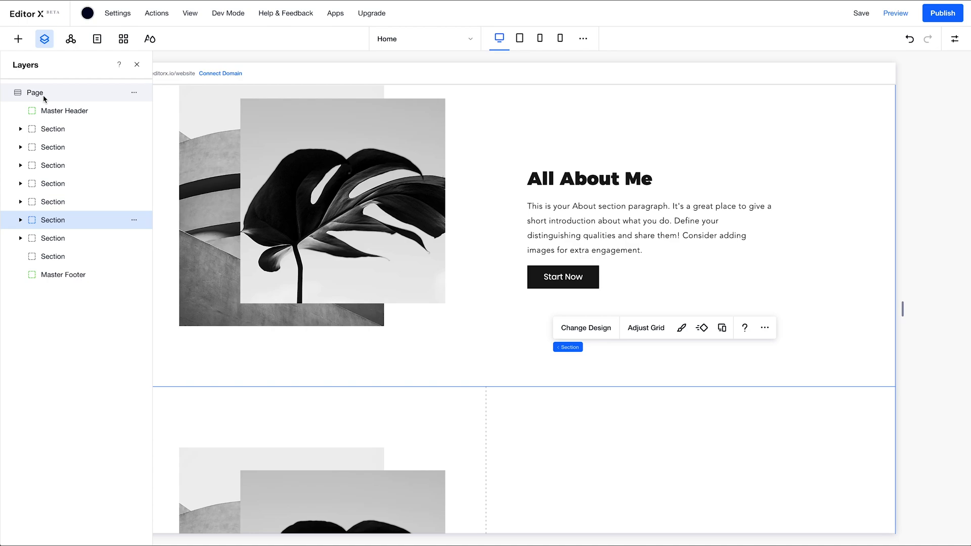
{"action": "mouse_move", "coordinate": [52, 219]}
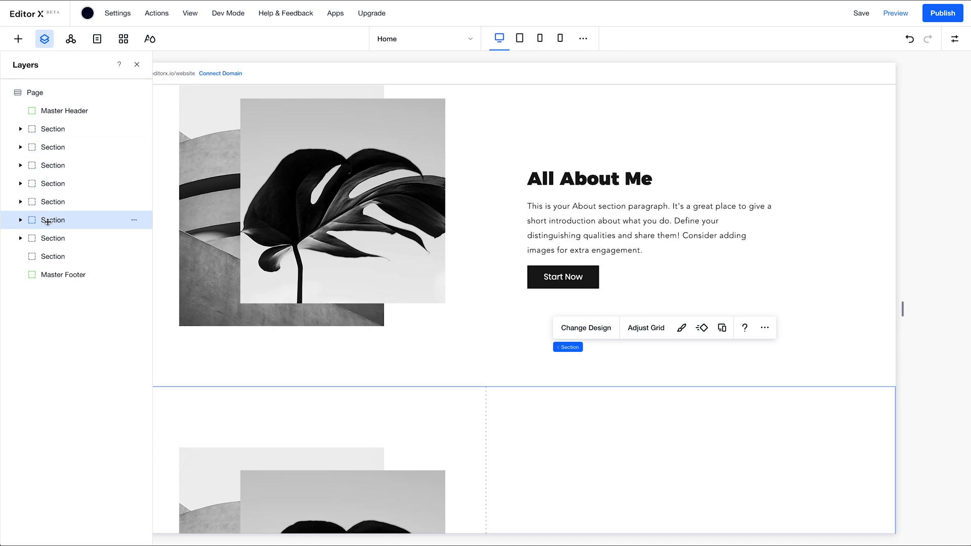
{"action": "mouse_move", "coordinate": [297, 395]}
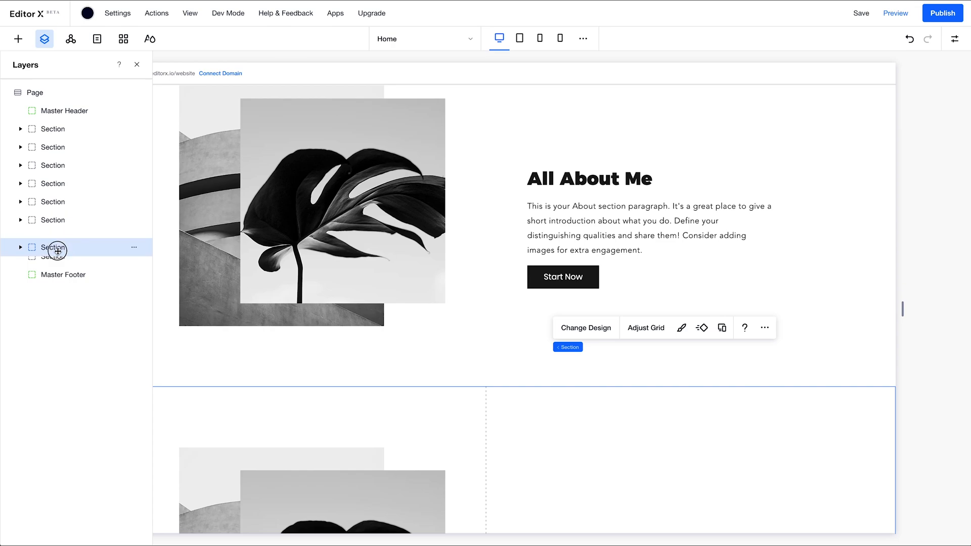
{"action": "scroll", "scroll_direction": "down", "scroll_amount": 3}
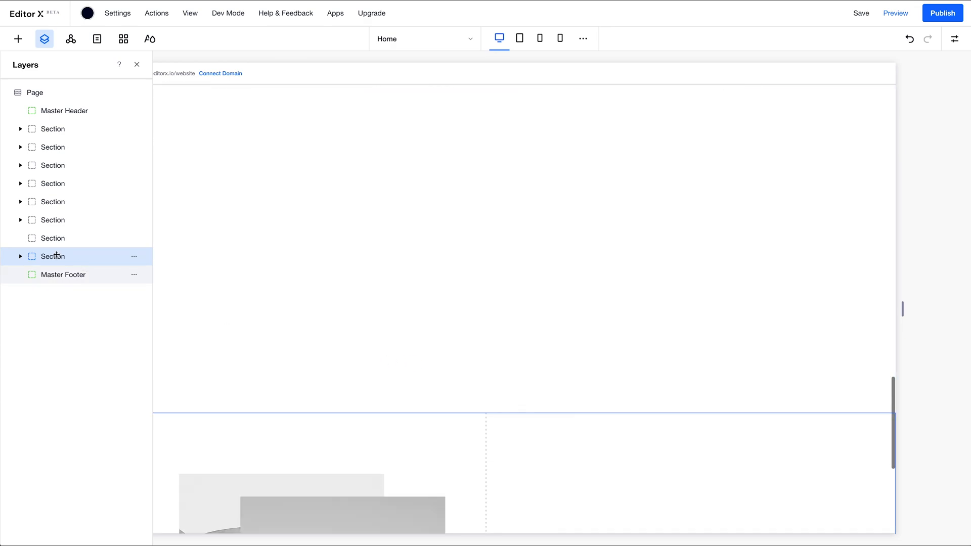
{"action": "left_click", "coordinate": [52, 237]}
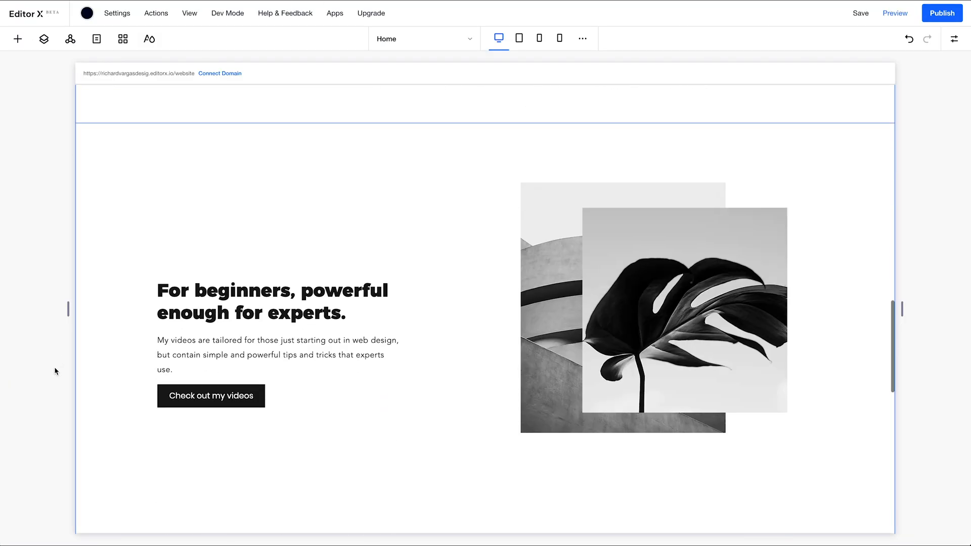
Review the image-and-text sections and switch to the content document for their real copy
{"action": "scroll", "scroll_direction": "down", "scroll_amount": 3}
{"action": "type", "text": "Join me now"}
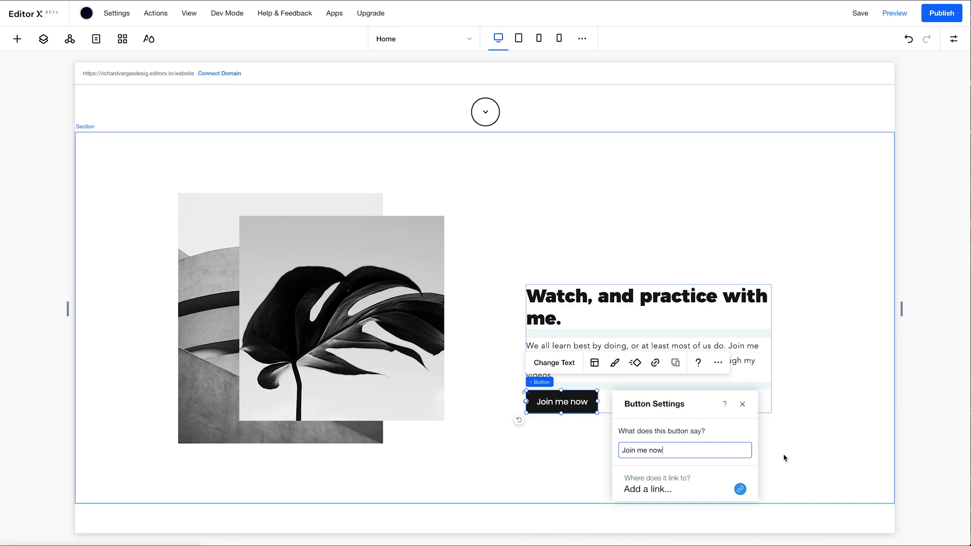
{"action": "scroll", "scroll_direction": "down", "scroll_amount": 3}
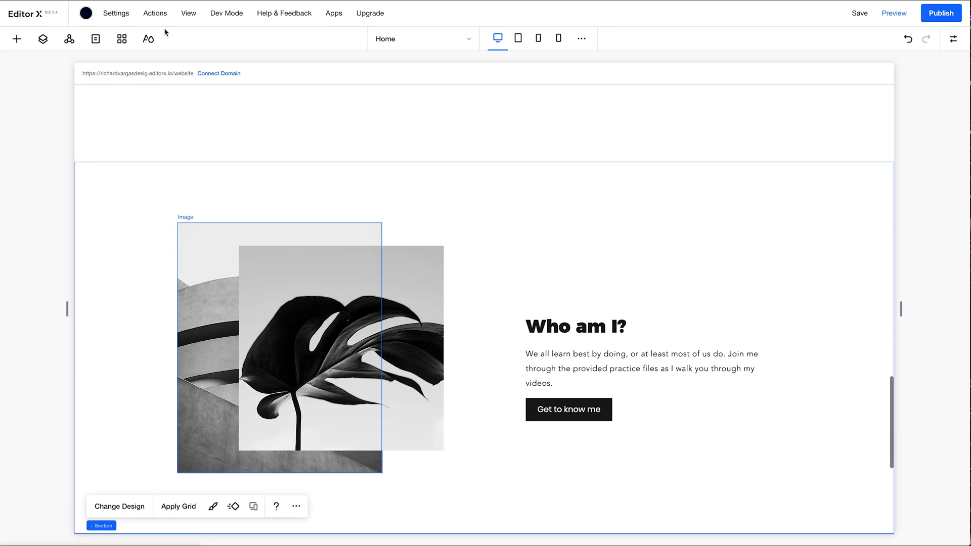
{"action": "key", "text": "alt+tab"}
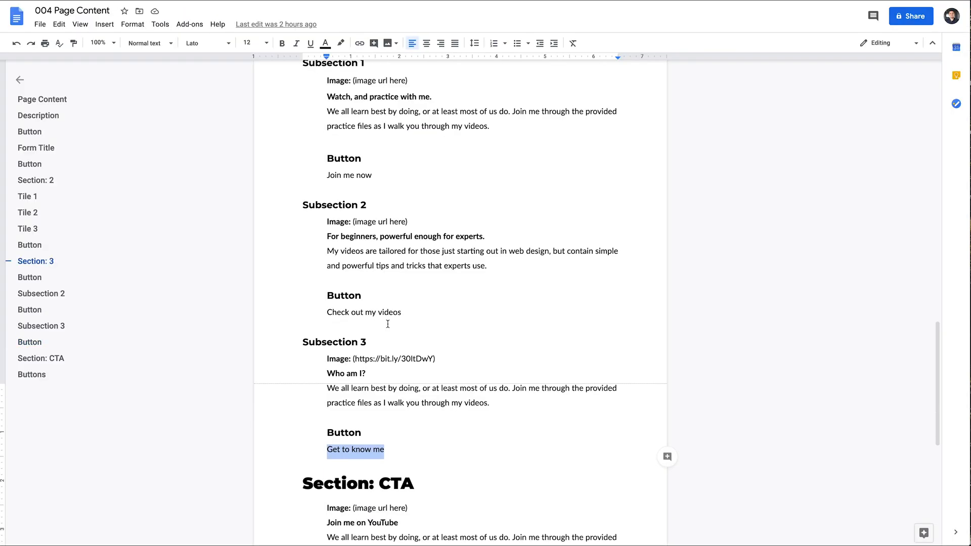
Browse Sections > Banners designs and add the Free Shipping banner below the image-and-text section
{"action": "scroll", "scroll_direction": "down", "scroll_amount": 3}
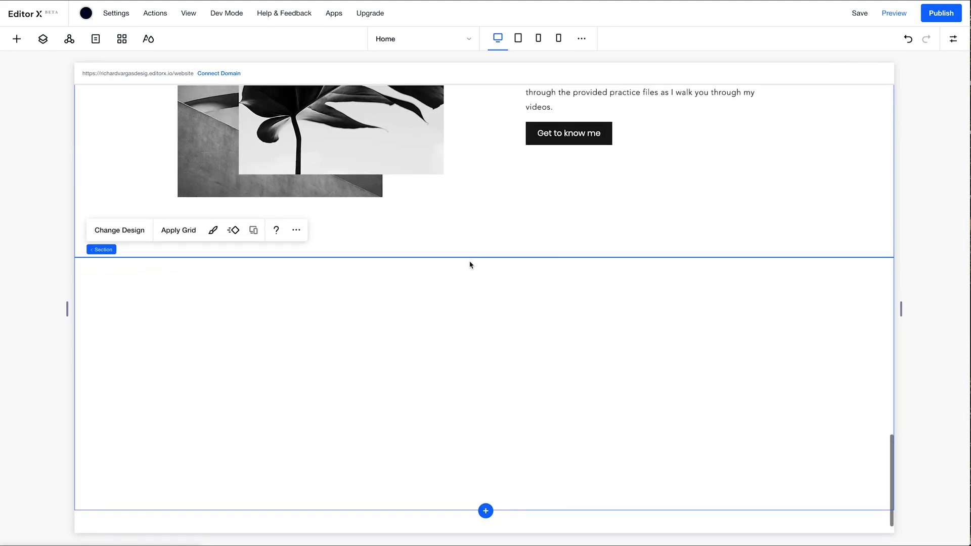
{"action": "scroll", "scroll_direction": "down", "scroll_amount": 3}
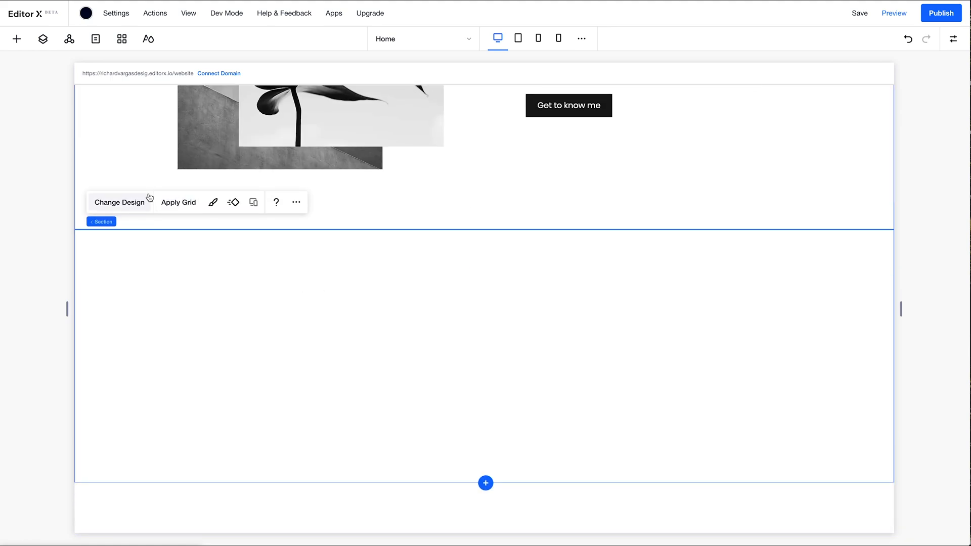
{"action": "left_click", "coordinate": [18, 39]}
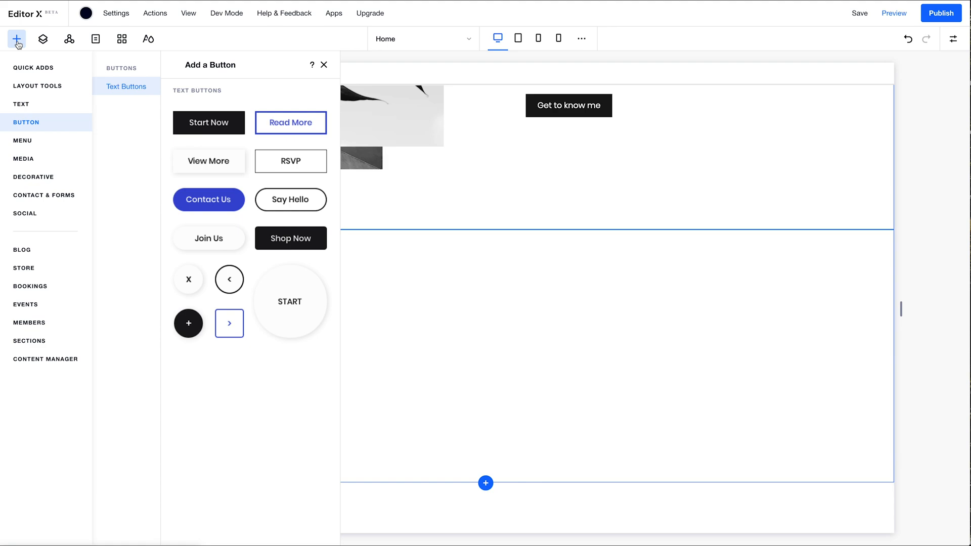
{"action": "left_click", "coordinate": [30, 341]}
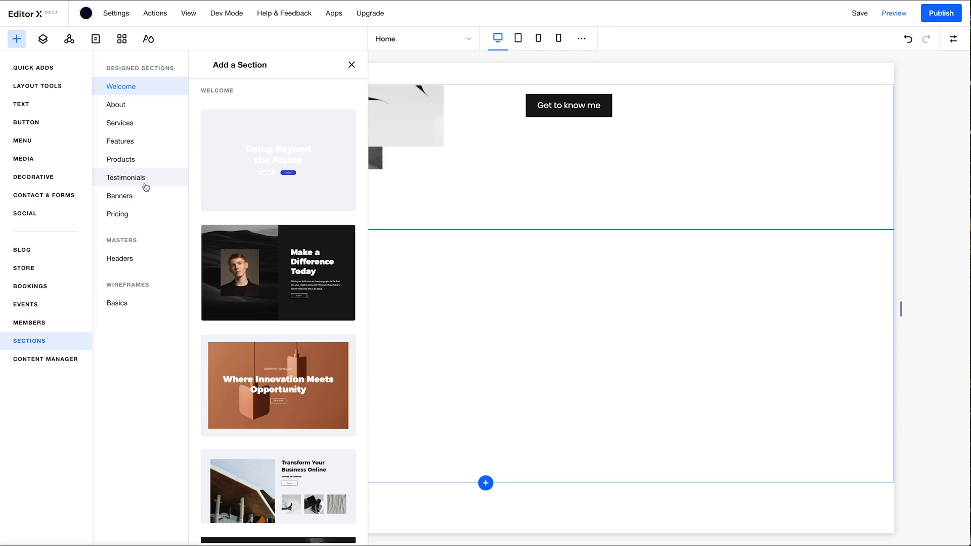
{"action": "left_click", "coordinate": [119, 195]}
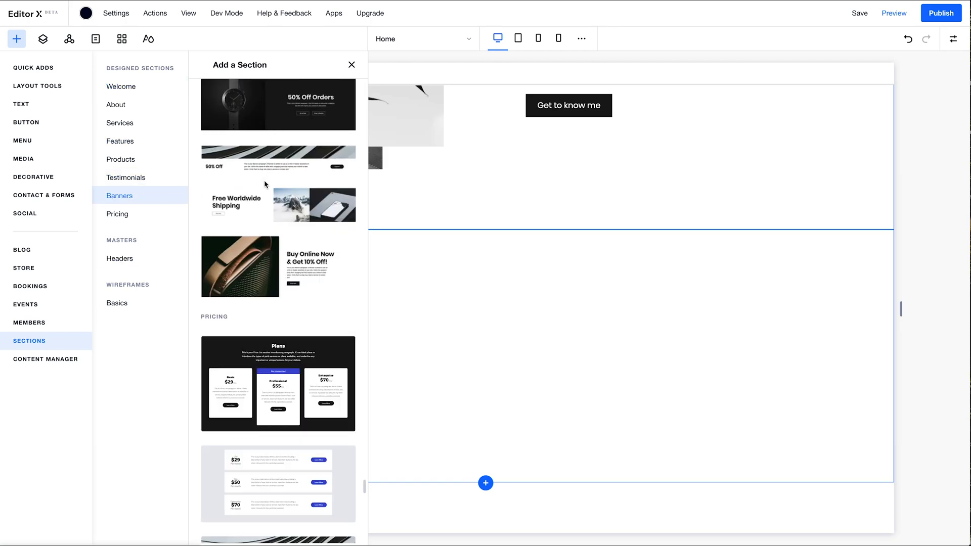
{"action": "scroll", "scroll_direction": "down", "scroll_amount": 3}
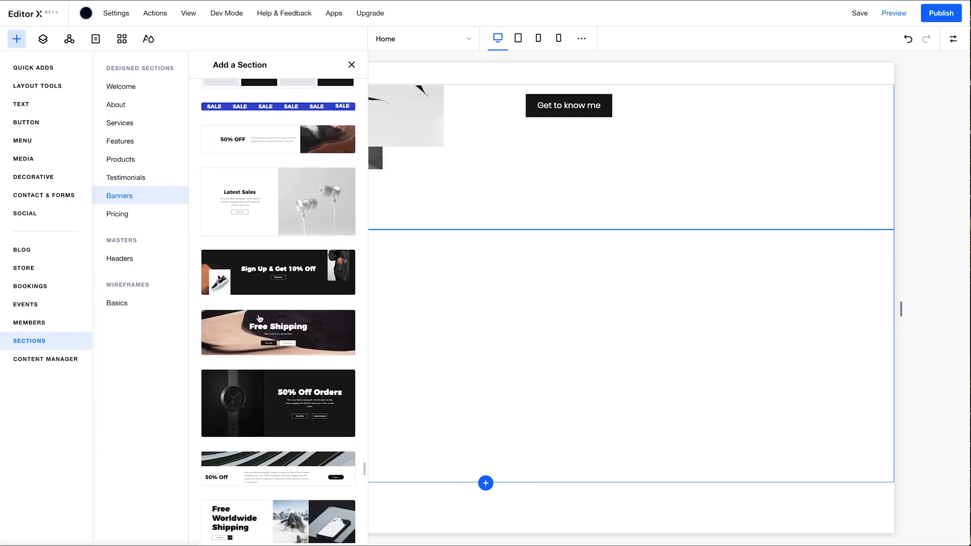
{"action": "left_click", "coordinate": [351, 64]}
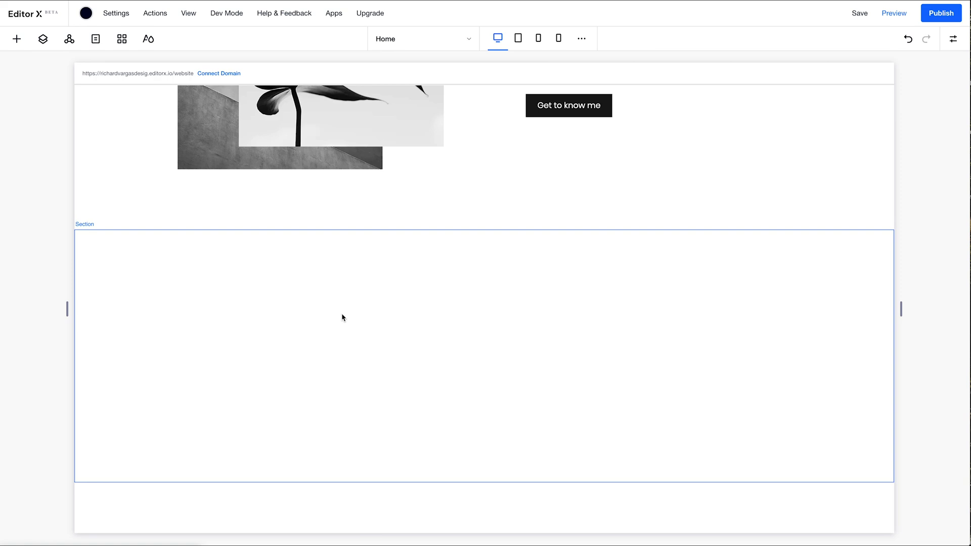
Give the banner title a larger heading style for the Join me on YouTube call to action
{"action": "scroll", "scroll_direction": "down", "scroll_amount": 3}
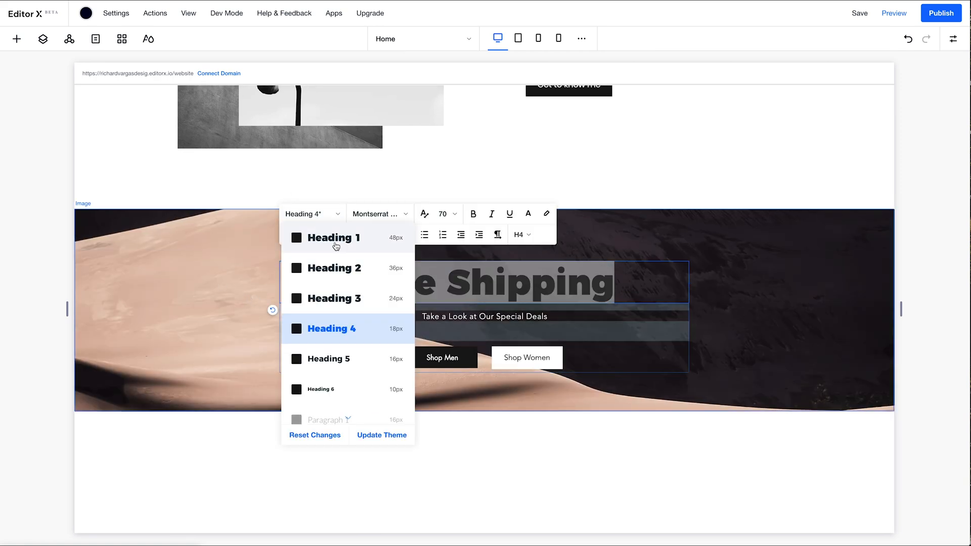
{"action": "left_click", "coordinate": [334, 267]}
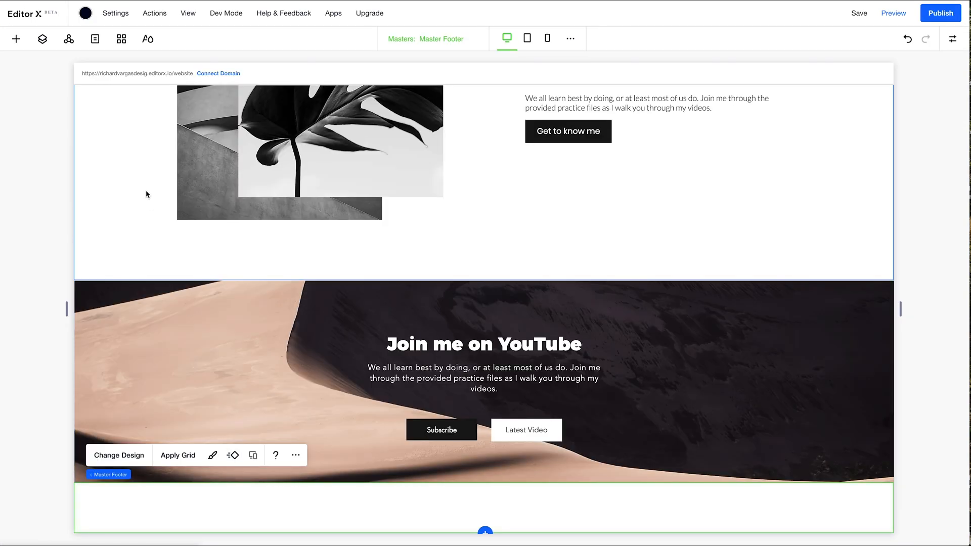
Place a Social Bar of icons into the Master Footer and save the site
{"action": "left_click", "coordinate": [16, 38]}
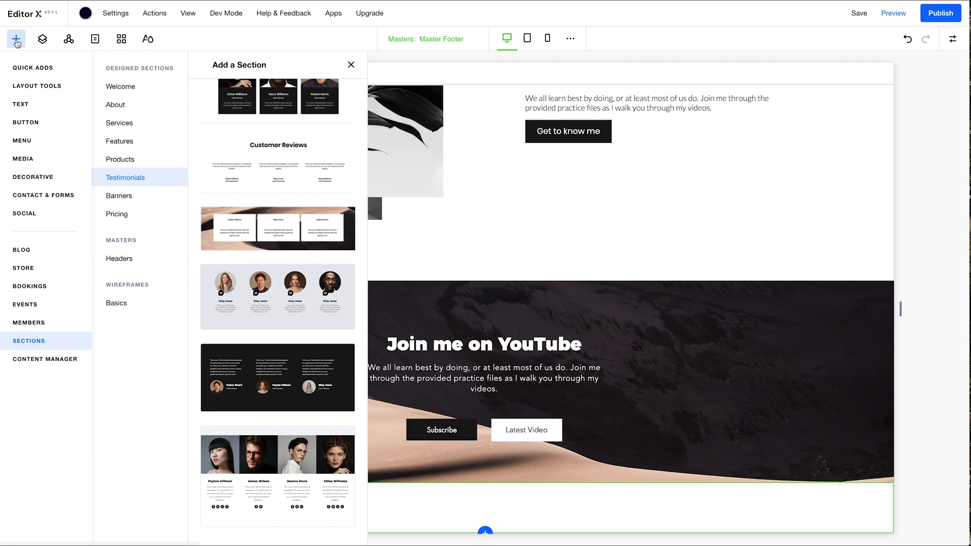
{"action": "mouse_move", "coordinate": [24, 214]}
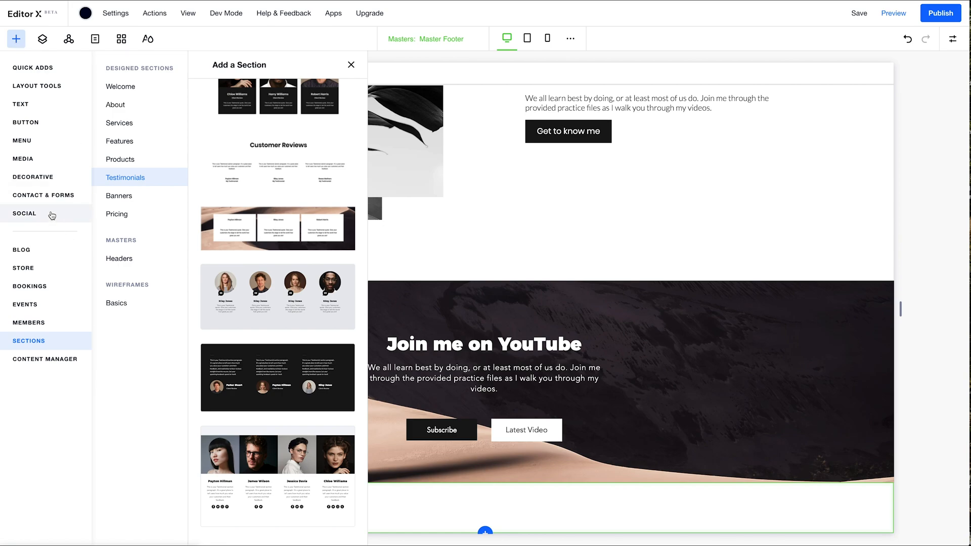
{"action": "left_click", "coordinate": [24, 213]}
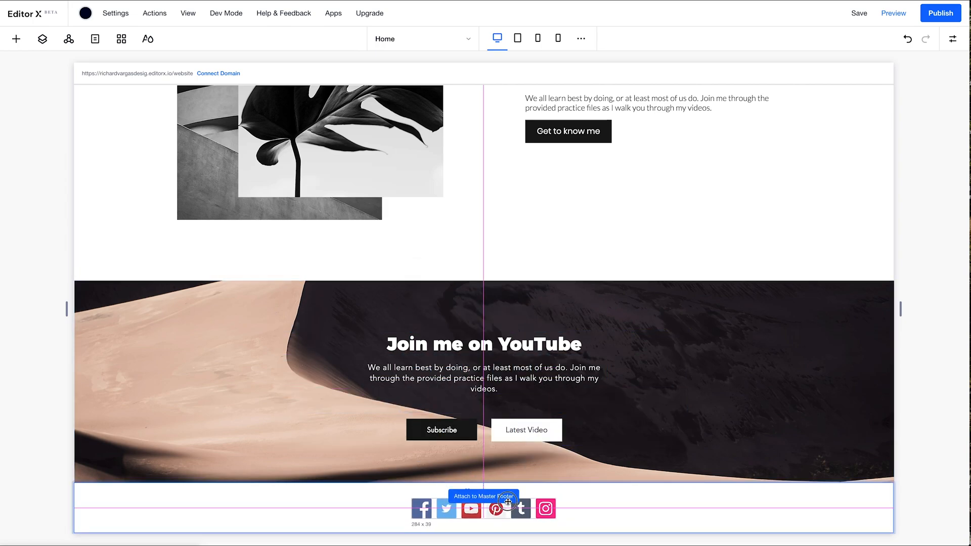
{"action": "left_click", "coordinate": [483, 496]}
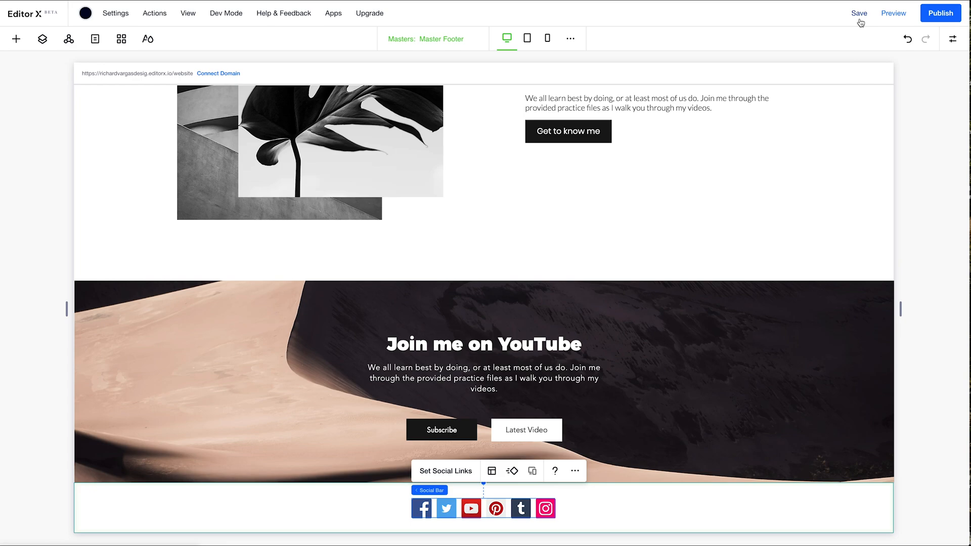
{"action": "left_click", "coordinate": [893, 12]}
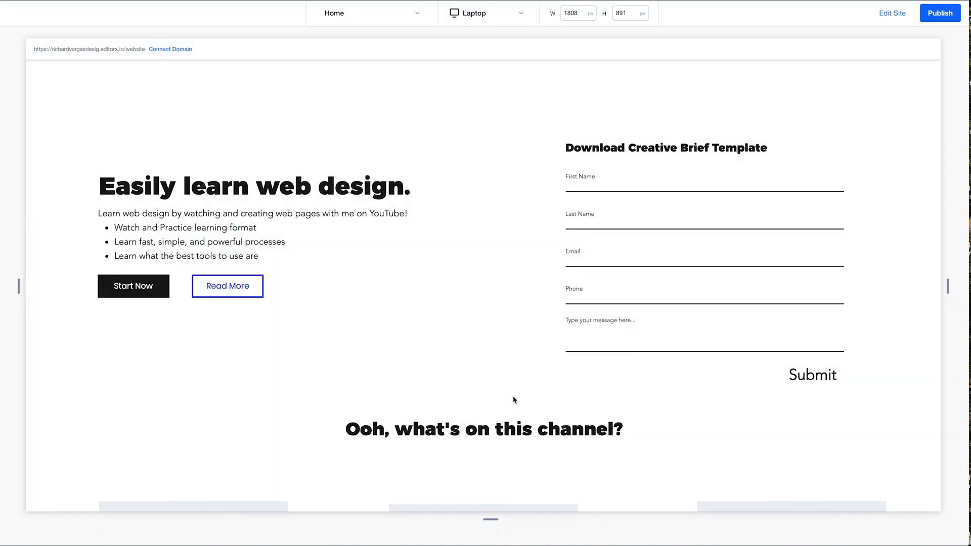
{"action": "mouse_move", "coordinate": [691, 61]}
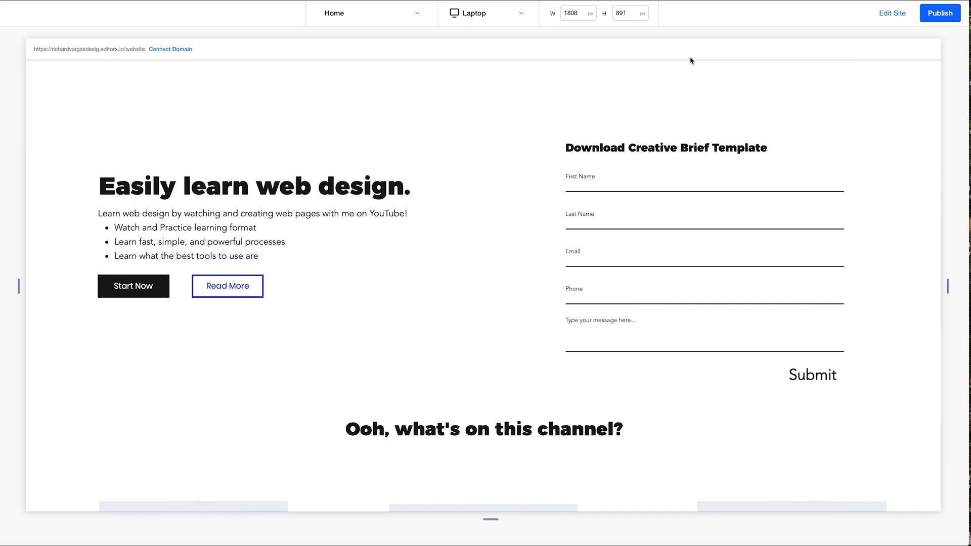
Return from preview mode to editing the home page via Edit Site
{"action": "left_click", "coordinate": [891, 12]}
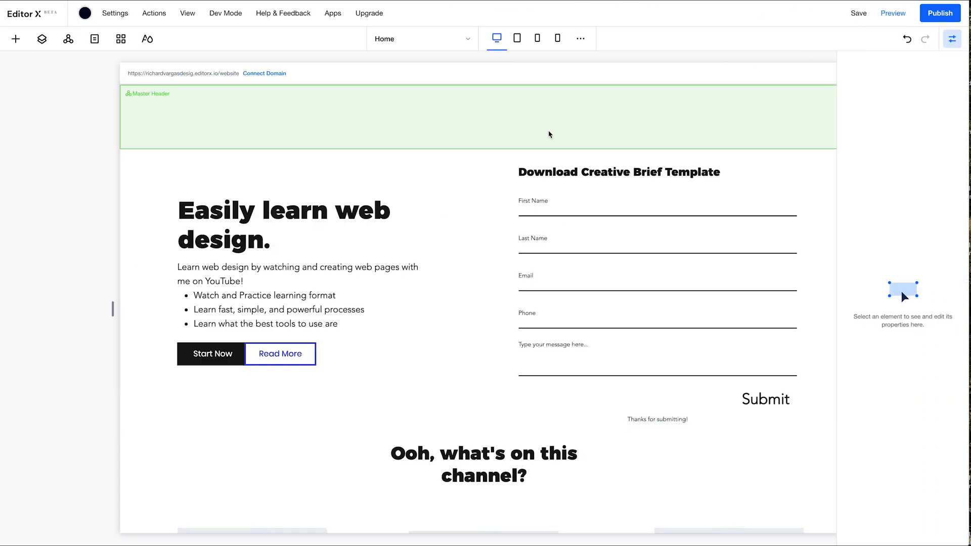
{"action": "mouse_move", "coordinate": [556, 127]}
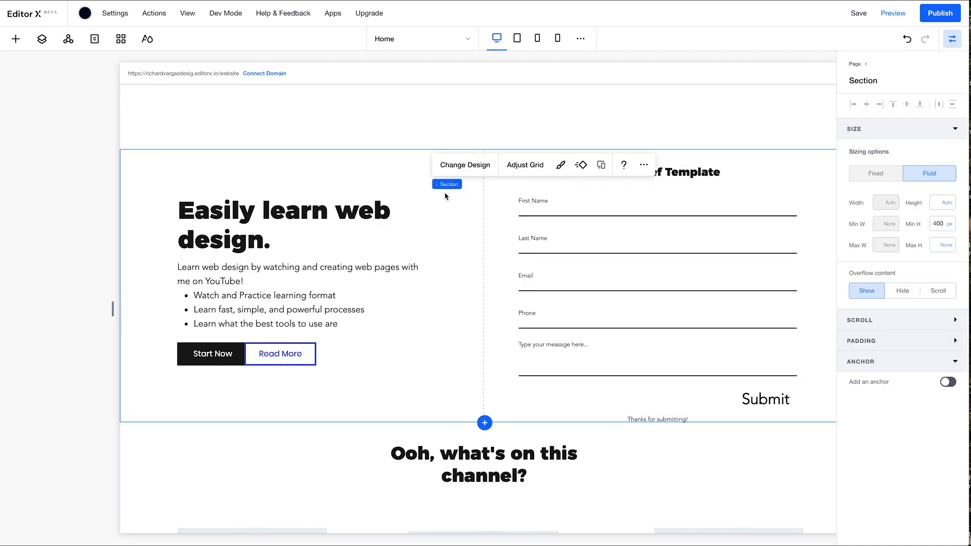
Turn on anchors for the hero (named 'Hero'), channel heading and Watch and practice sections
{"action": "left_click", "coordinate": [946, 382]}
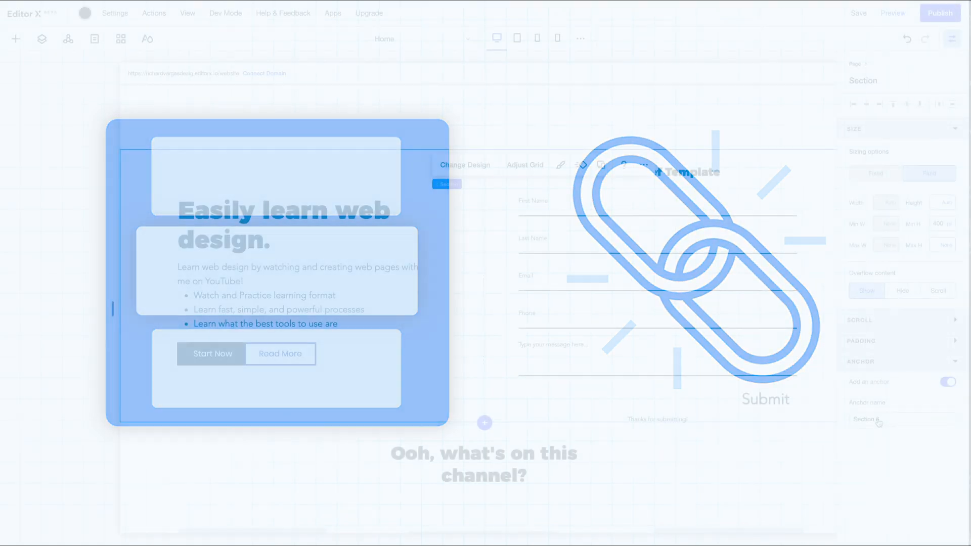
{"action": "type", "text": "Hero"}
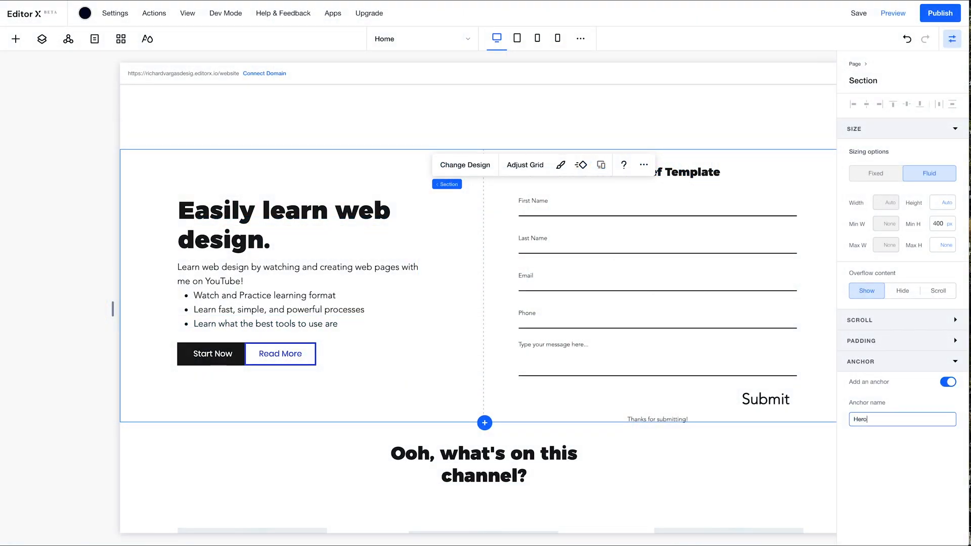
{"action": "scroll", "scroll_direction": "down", "scroll_amount": 3}
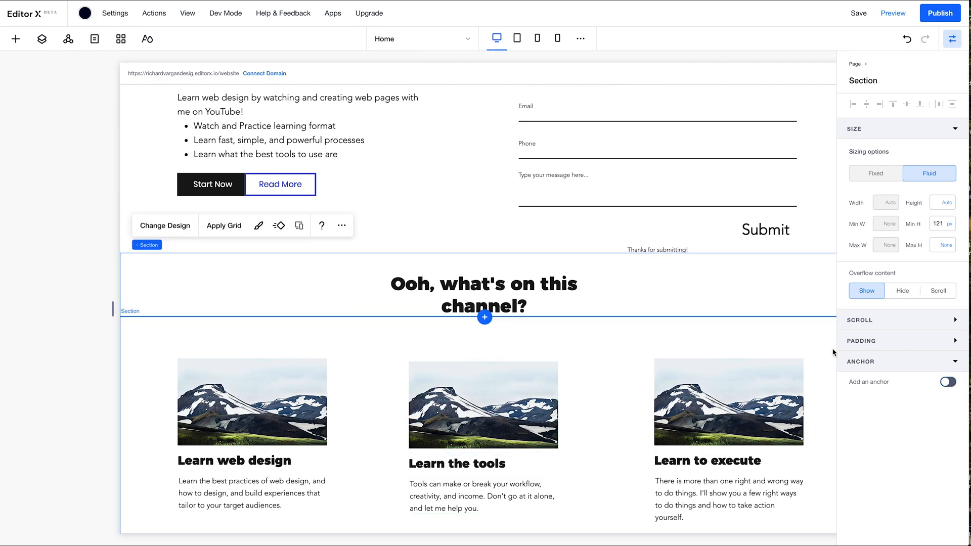
{"action": "left_click", "coordinate": [946, 381]}
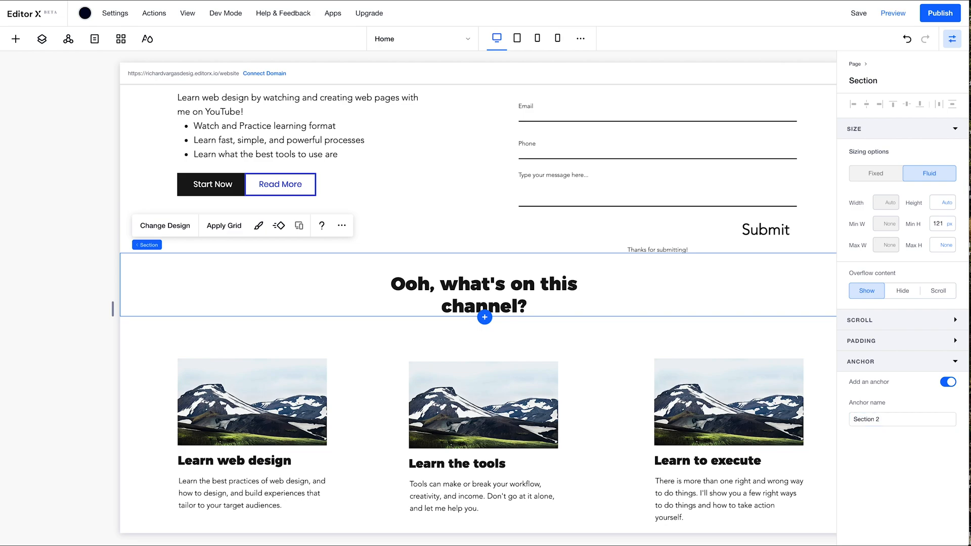
{"action": "scroll", "scroll_direction": "down", "scroll_amount": 3}
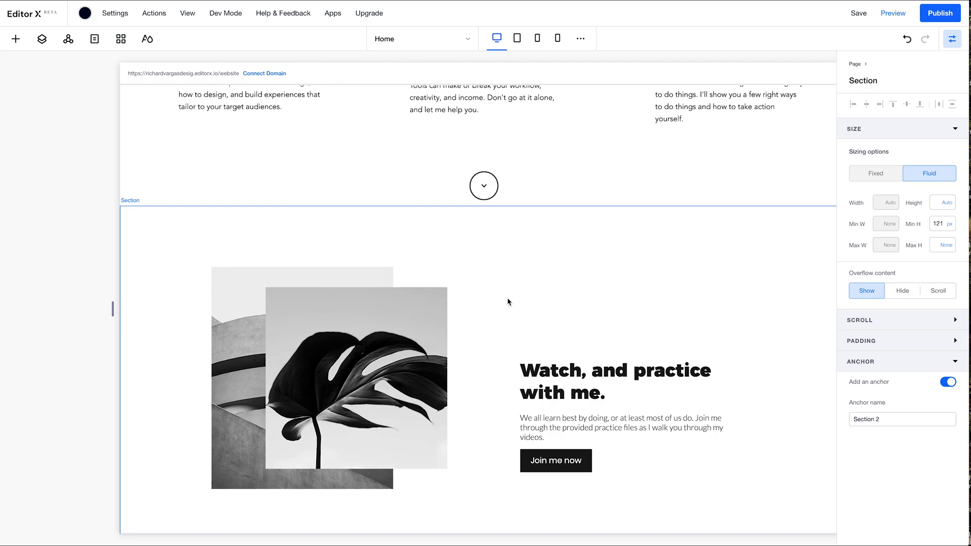
{"action": "left_click", "coordinate": [947, 381]}
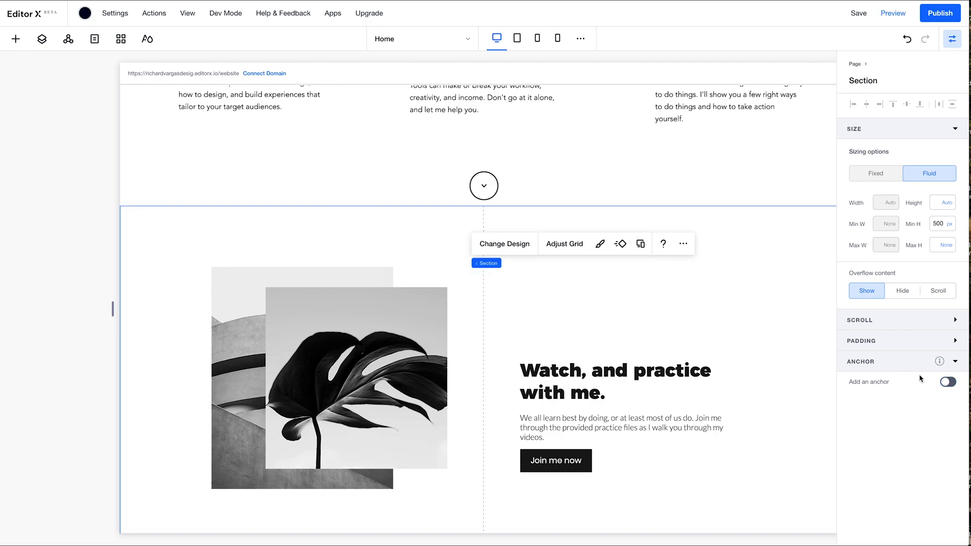
{"action": "left_click", "coordinate": [946, 381]}
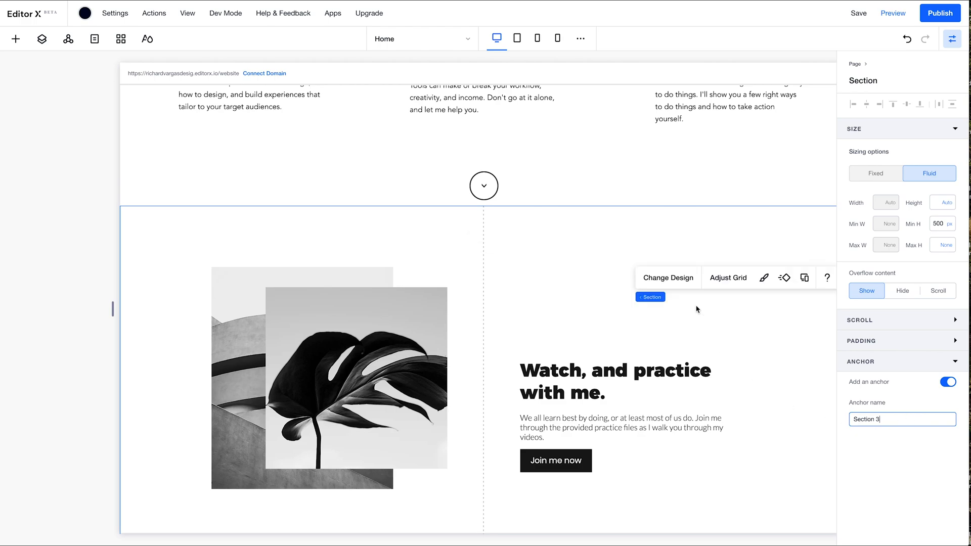
Add an anchor named 'CTA' to the Join me on YouTube banner and save the site
{"action": "scroll", "scroll_direction": "up", "scroll_amount": 3}
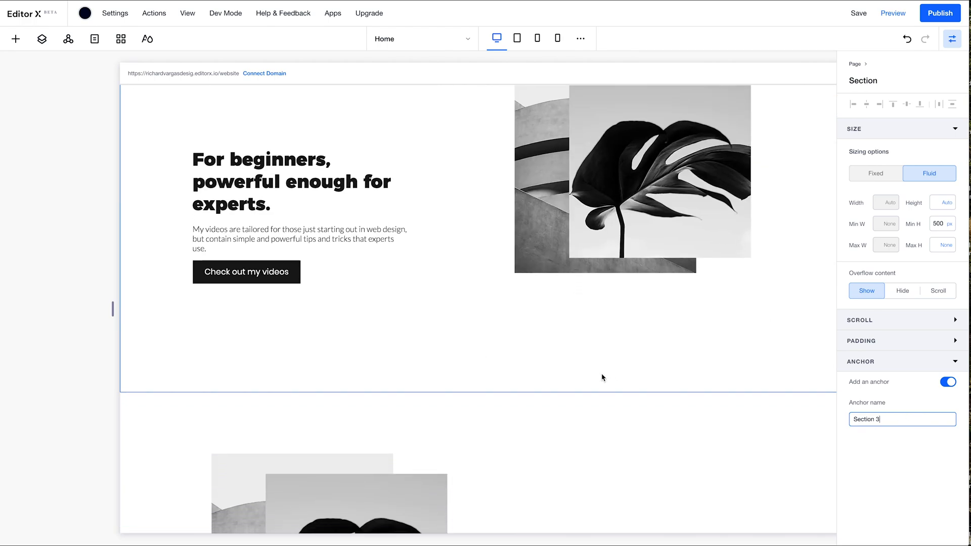
{"action": "scroll", "scroll_direction": "down", "scroll_amount": 3}
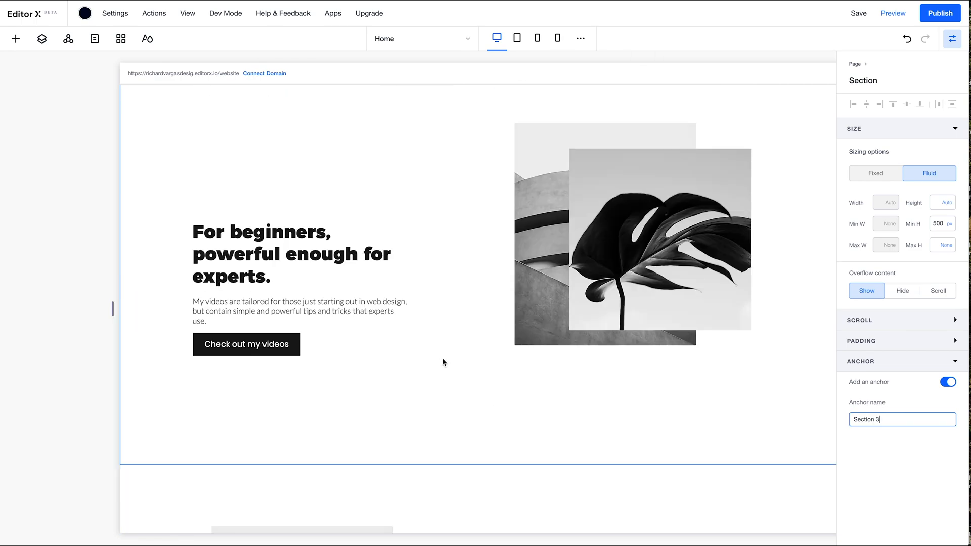
{"action": "scroll", "scroll_direction": "down", "scroll_amount": 3}
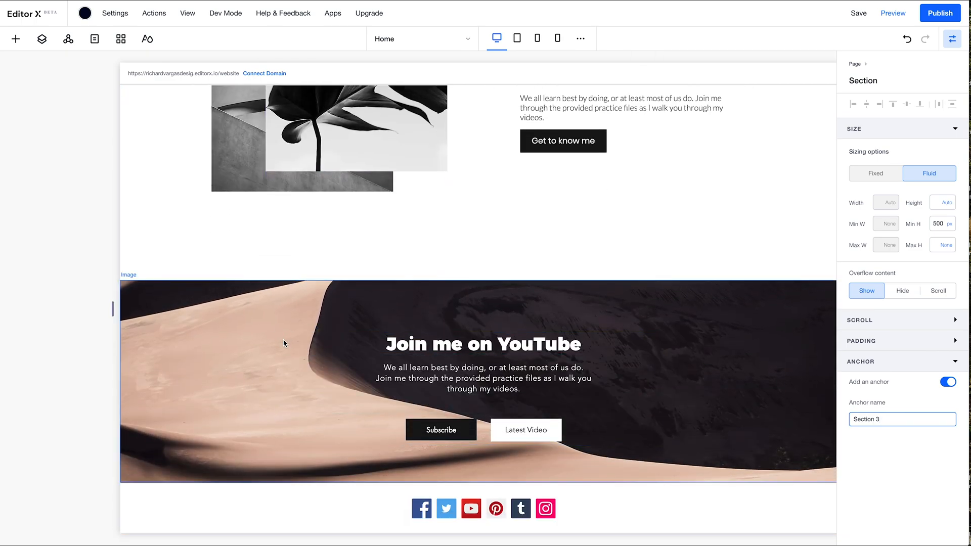
{"action": "left_click", "coordinate": [302, 137]}
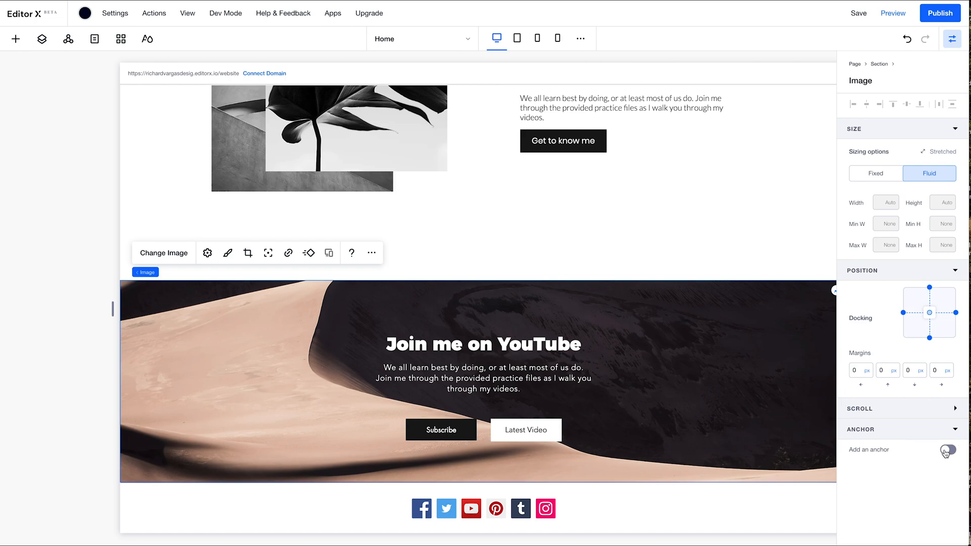
{"action": "left_click", "coordinate": [947, 448]}
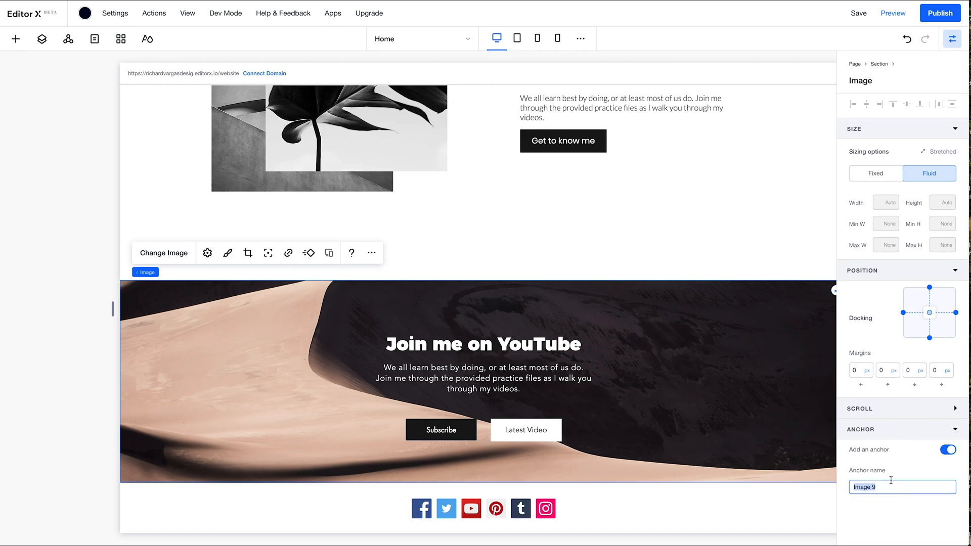
{"action": "type", "text": "CTA"}
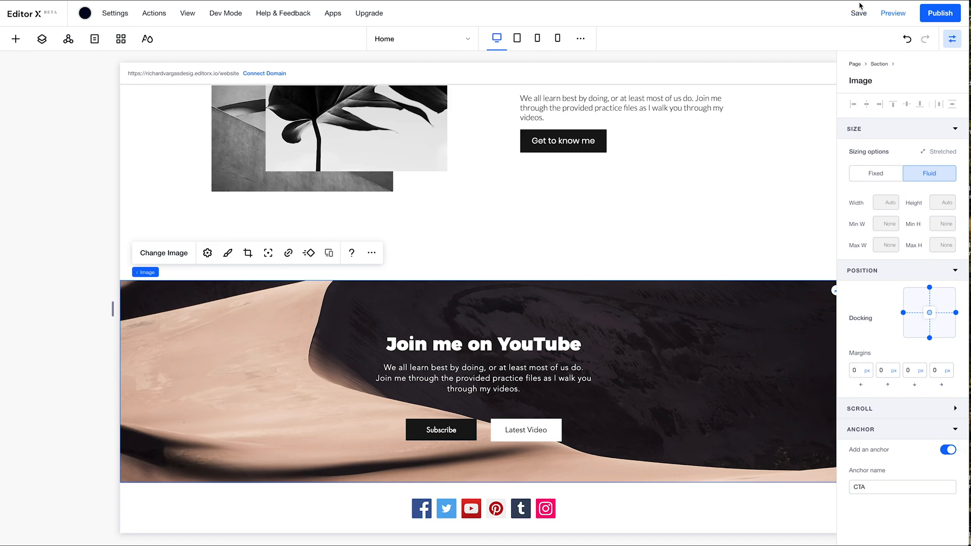
{"action": "left_click", "coordinate": [859, 13]}
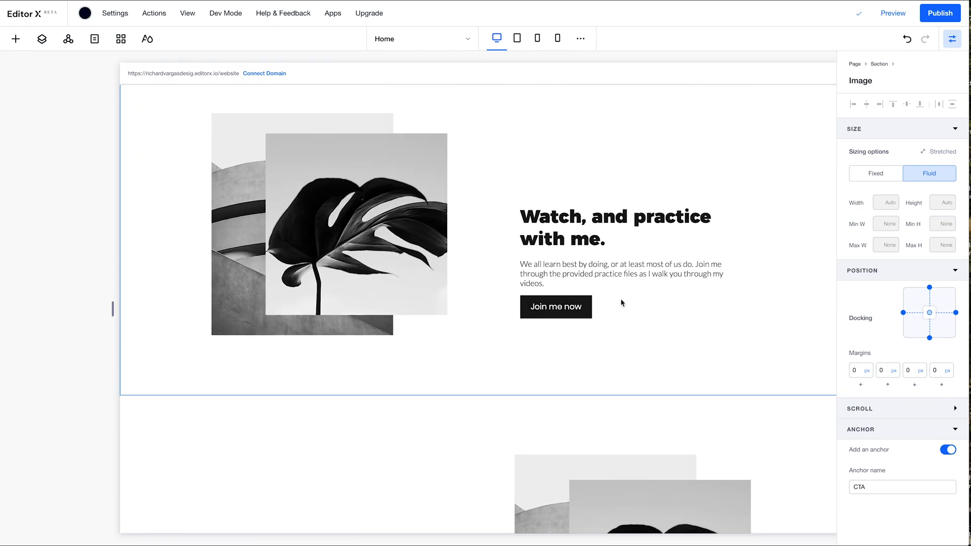
{"action": "scroll", "scroll_direction": "up", "scroll_amount": 3}
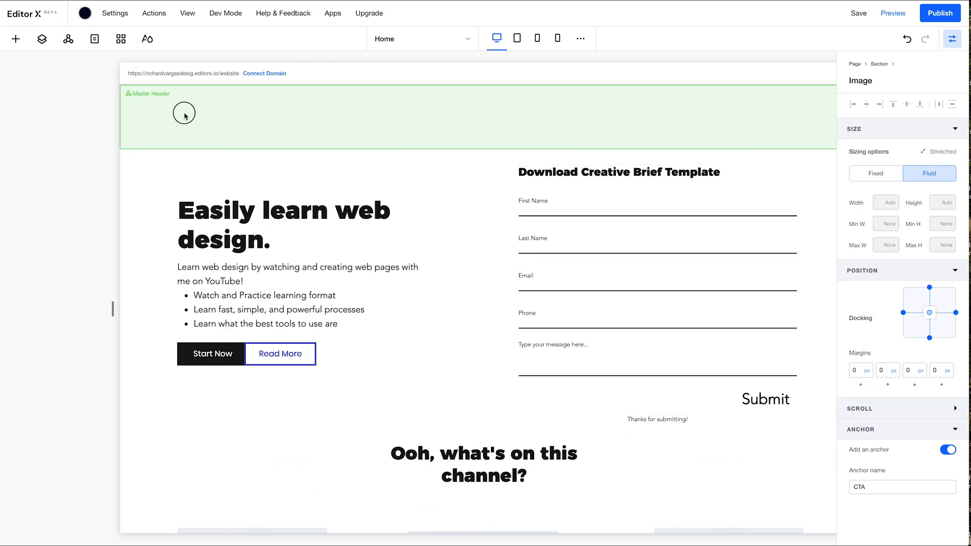
Add a horizontal 'Home' menu to the header area and attach it to the Master Header
{"action": "left_click", "coordinate": [15, 38]}
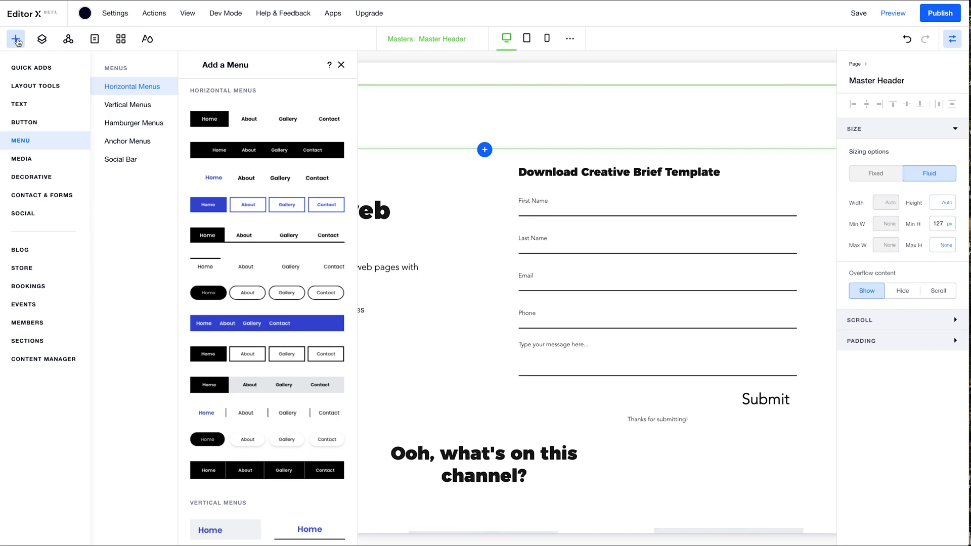
{"action": "mouse_move", "coordinate": [52, 140]}
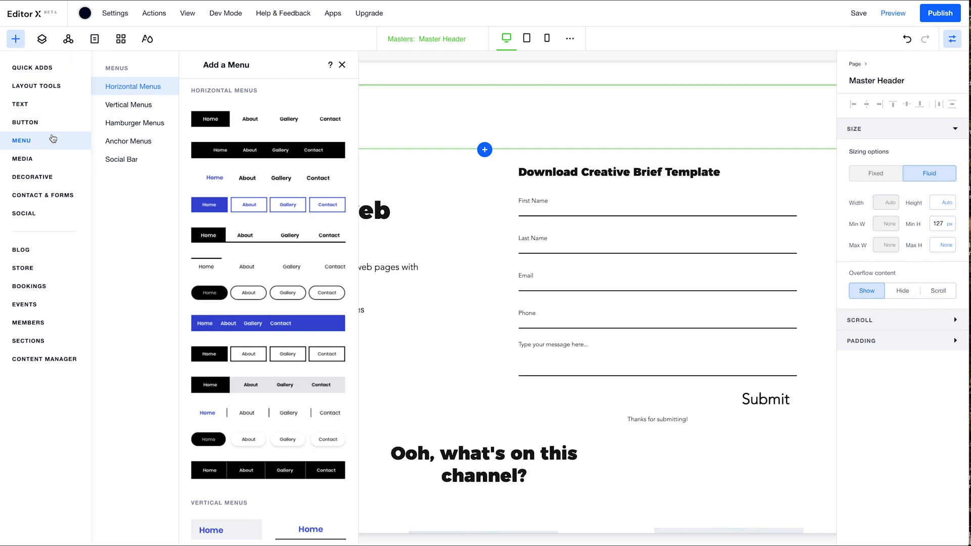
{"action": "mouse_move", "coordinate": [291, 373]}
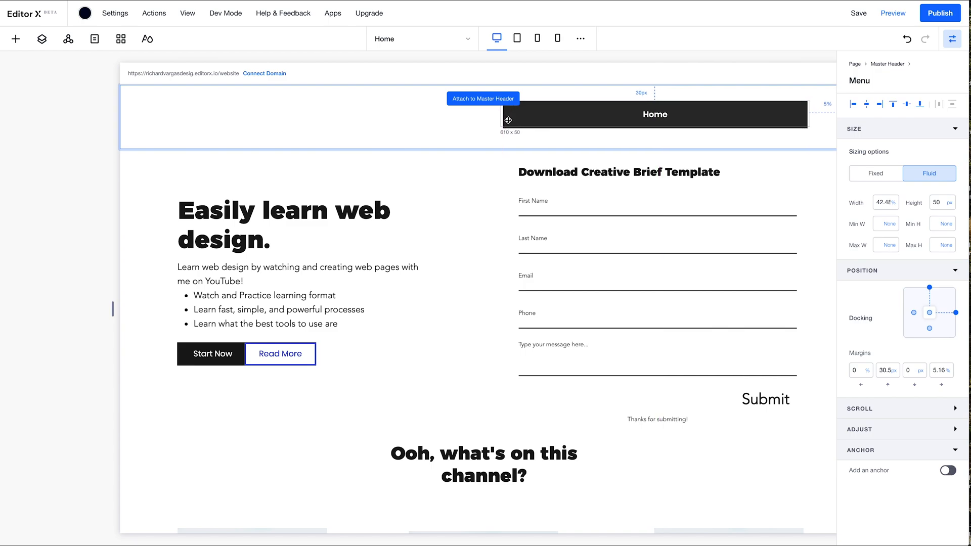
{"action": "left_click", "coordinate": [654, 114]}
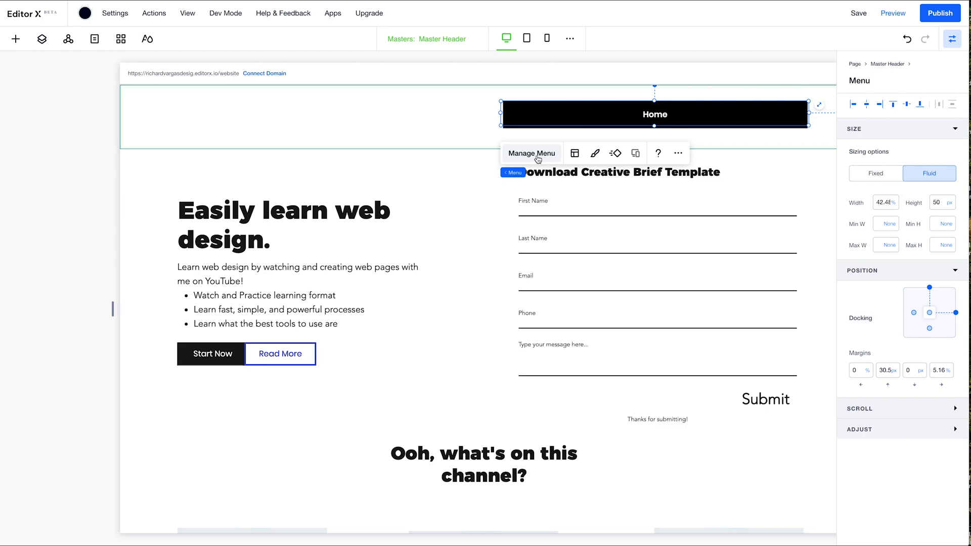
Add a Home menu item linked to the Top of Page anchor via Manage Menu
{"action": "left_click", "coordinate": [531, 153]}
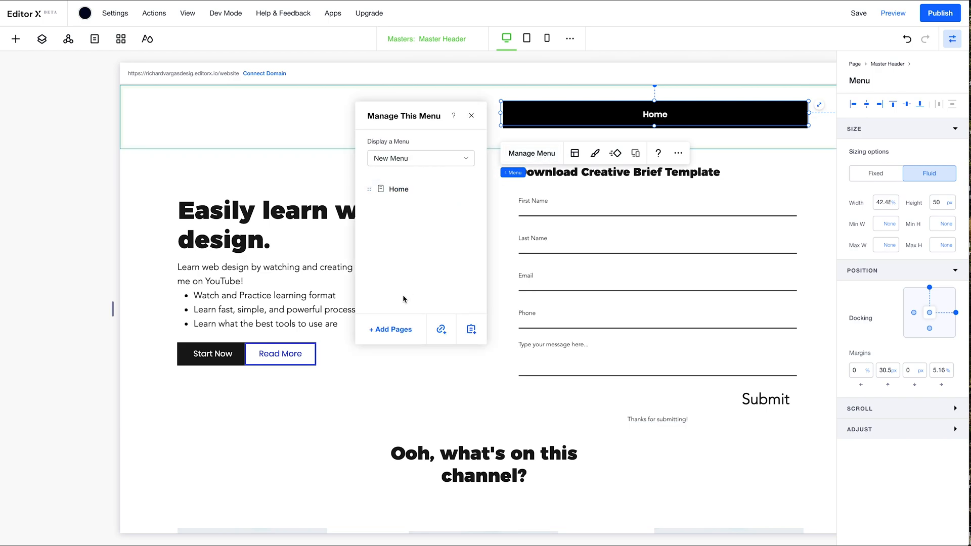
{"action": "mouse_move", "coordinate": [442, 329]}
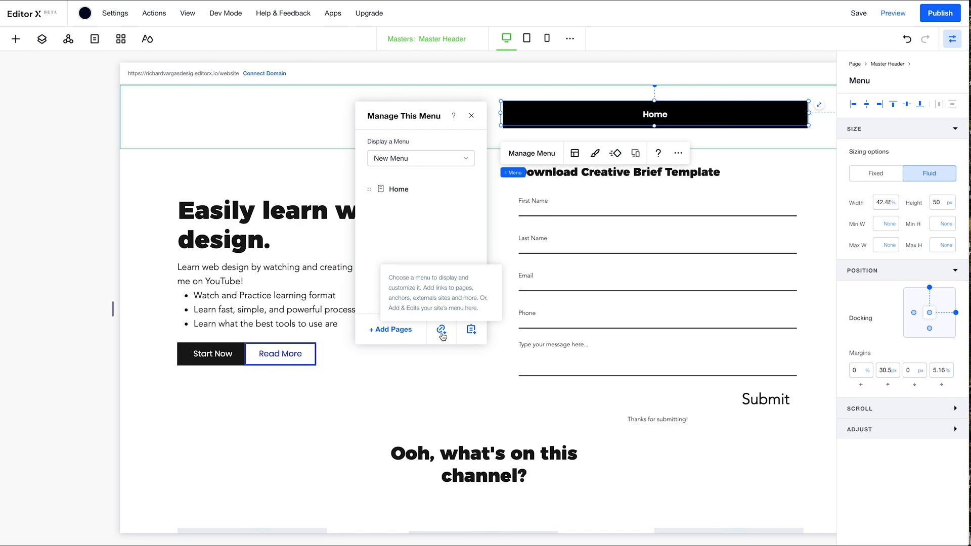
{"action": "left_click", "coordinate": [442, 330]}
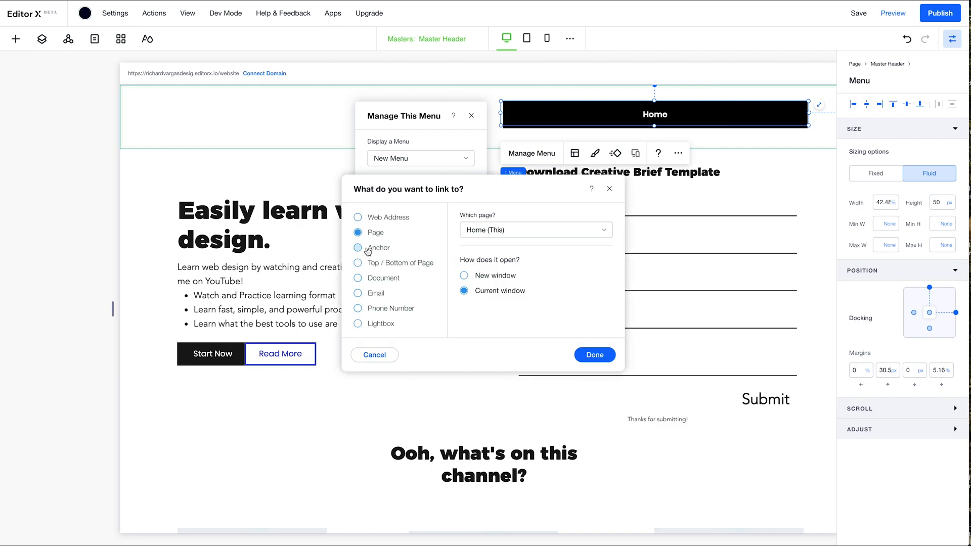
{"action": "left_click", "coordinate": [357, 248]}
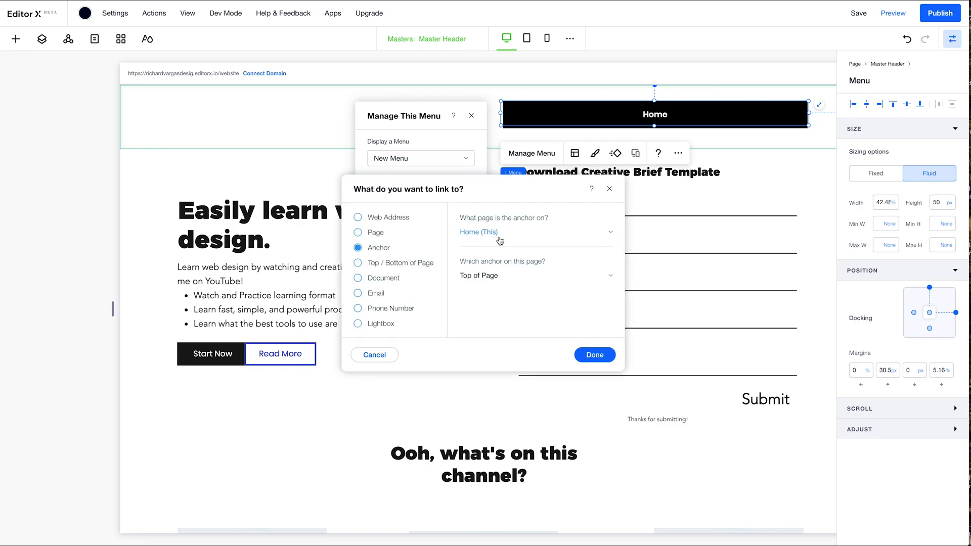
{"action": "mouse_move", "coordinate": [496, 276]}
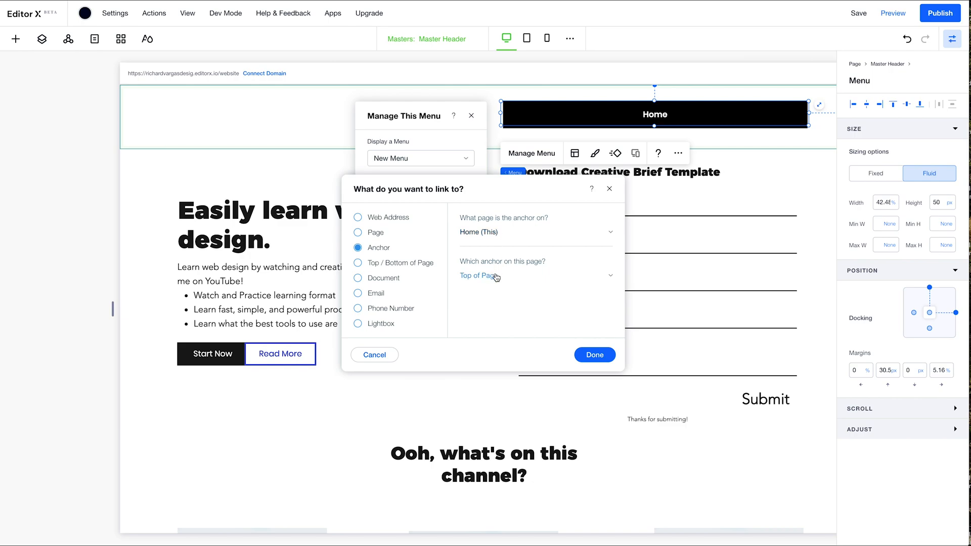
{"action": "left_click", "coordinate": [535, 275]}
{"action": "type", "text": "Home"}
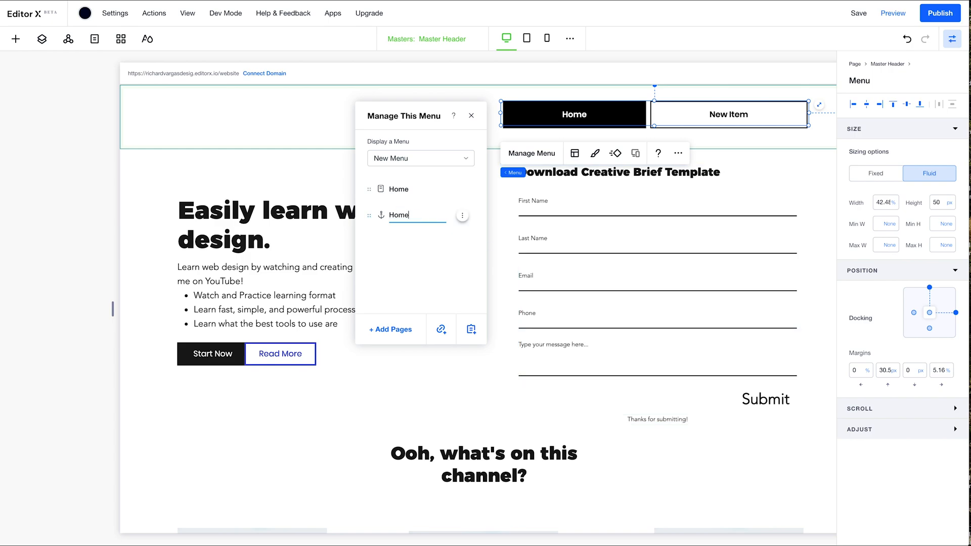
{"action": "mouse_move", "coordinate": [457, 308]}
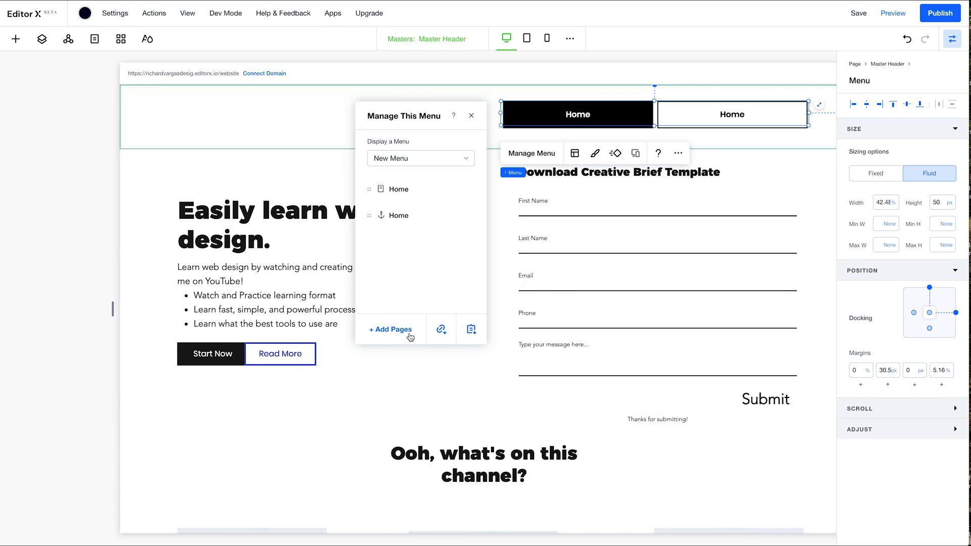
Add two more anchor-linked items pointing to Section 2 (Why Watch) and Section 8
{"action": "left_click", "coordinate": [441, 329]}
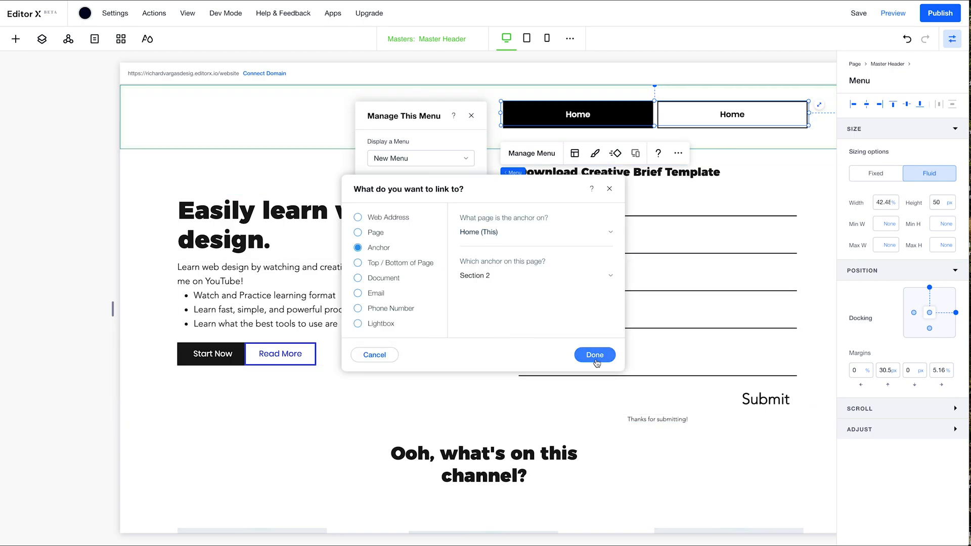
{"action": "left_click", "coordinate": [593, 355]}
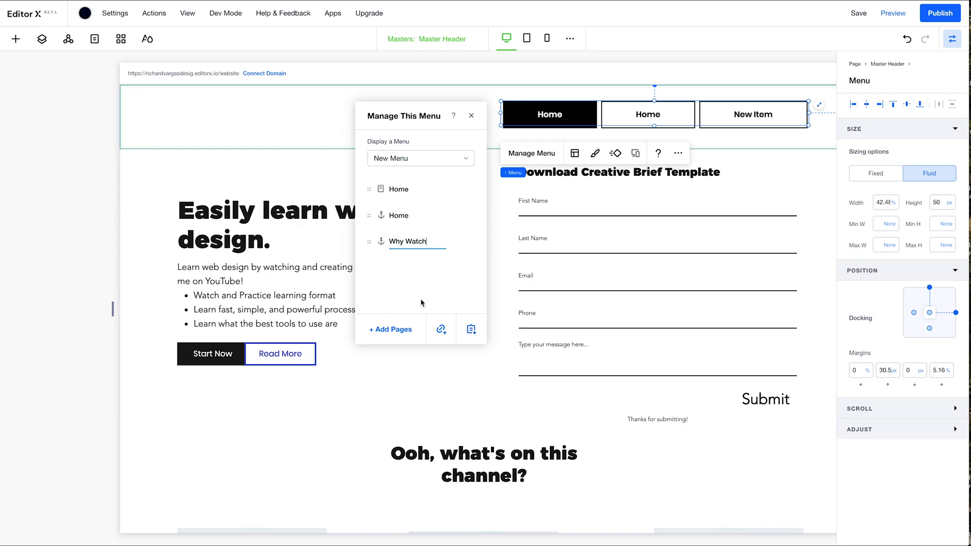
{"action": "left_click", "coordinate": [440, 328]}
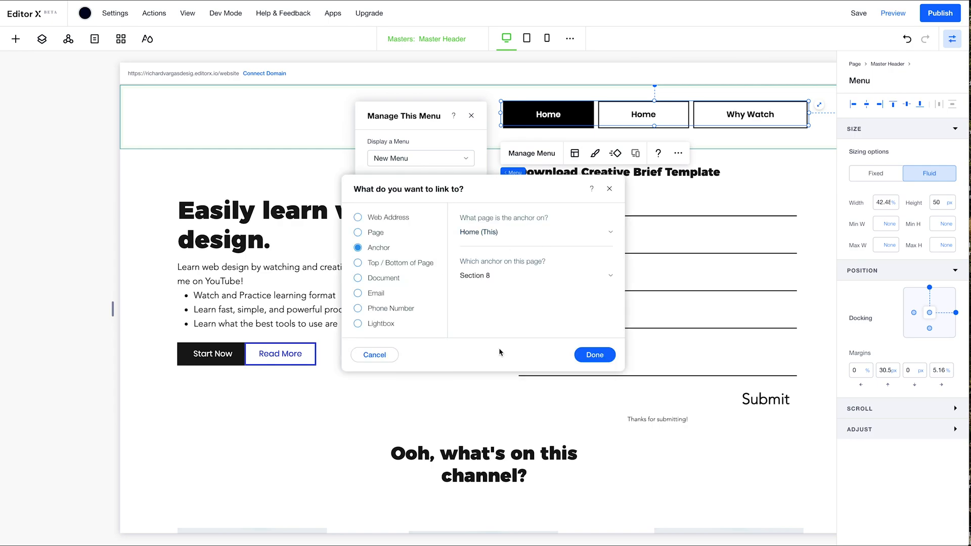
{"action": "left_click", "coordinate": [592, 355]}
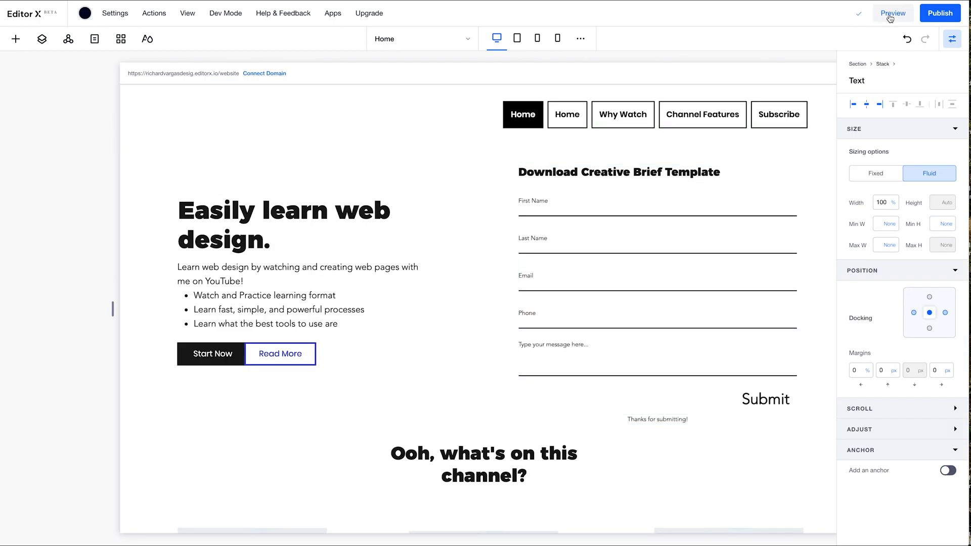
{"action": "left_click", "coordinate": [892, 12]}
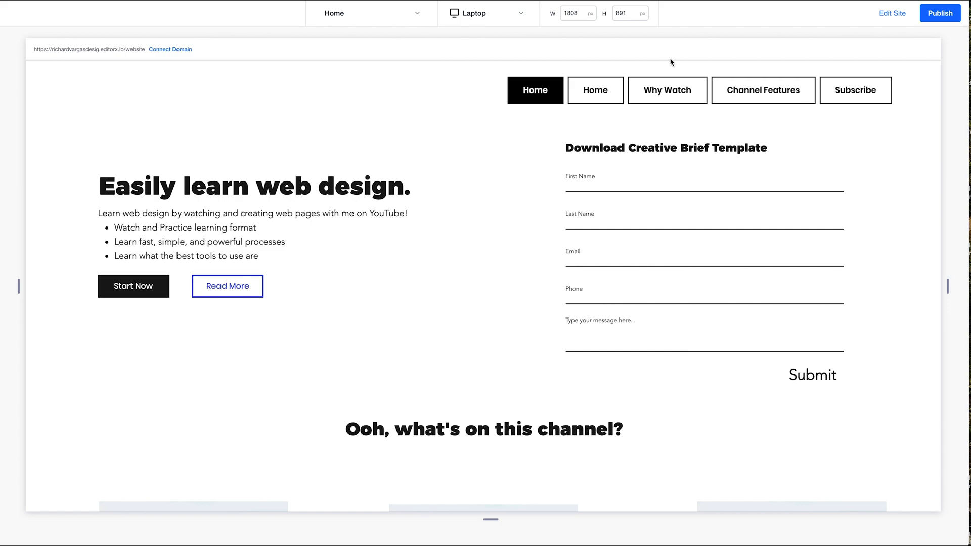
{"action": "left_click", "coordinate": [892, 12]}
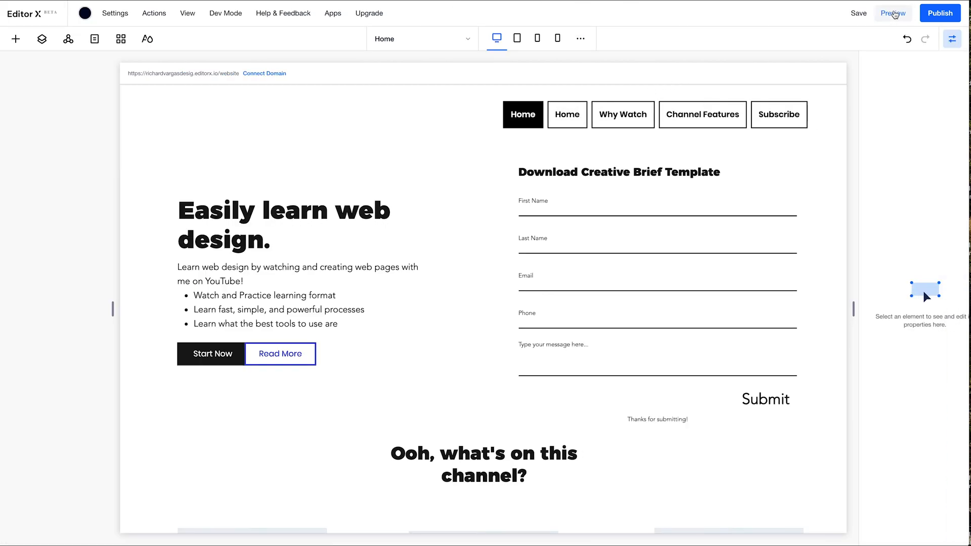
Remove the duplicate page-linked Home item from the header menu and preview the site
{"action": "left_click", "coordinate": [622, 115]}
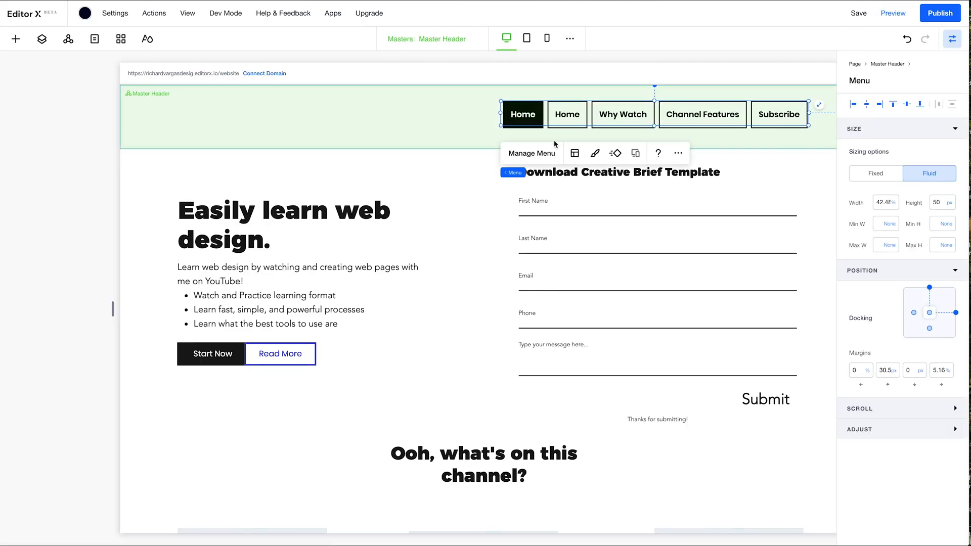
{"action": "left_click", "coordinate": [676, 152]}
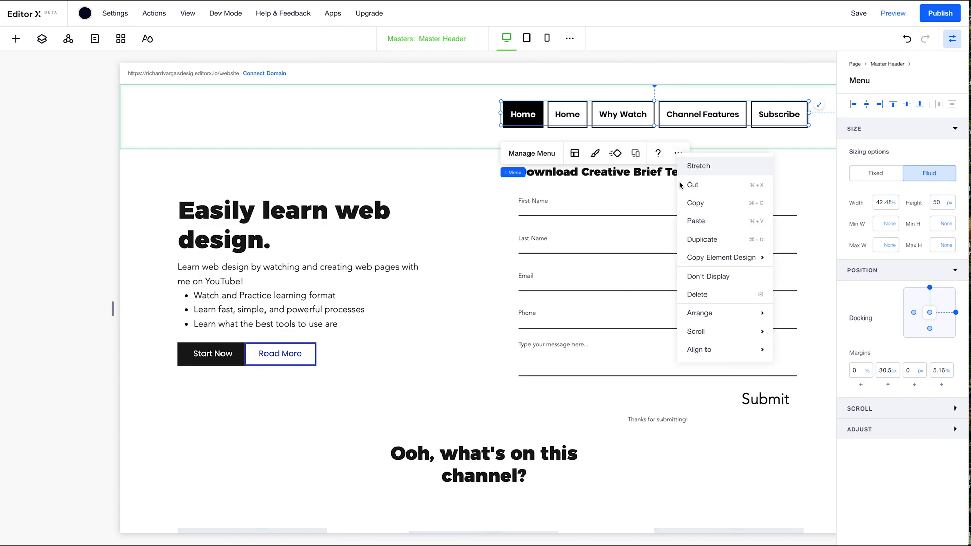
{"action": "left_click", "coordinate": [531, 153]}
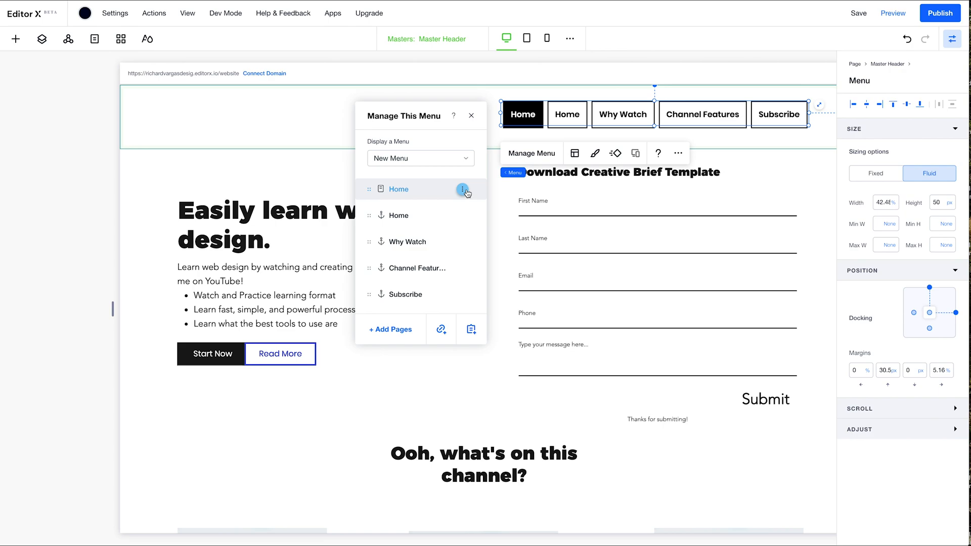
{"action": "left_click", "coordinate": [464, 189]}
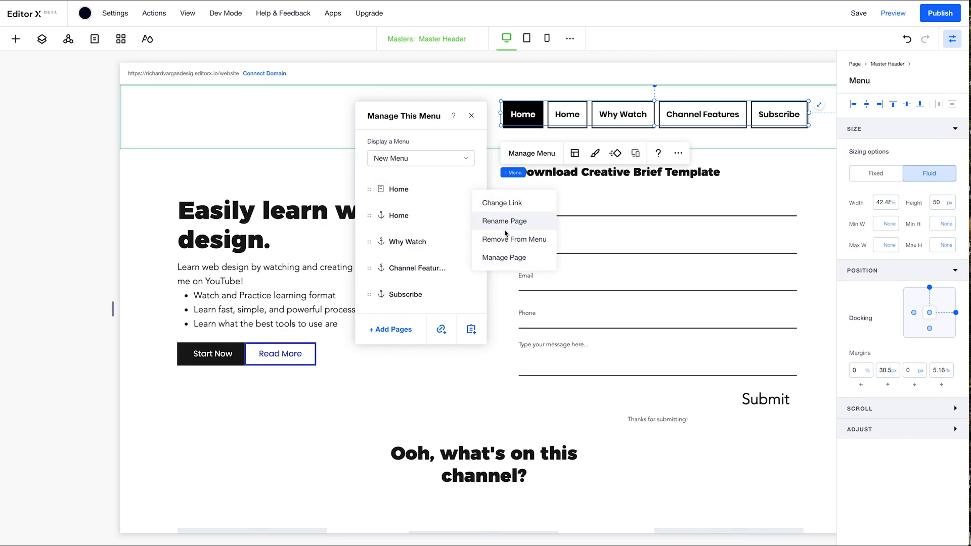
{"action": "left_click", "coordinate": [512, 239]}
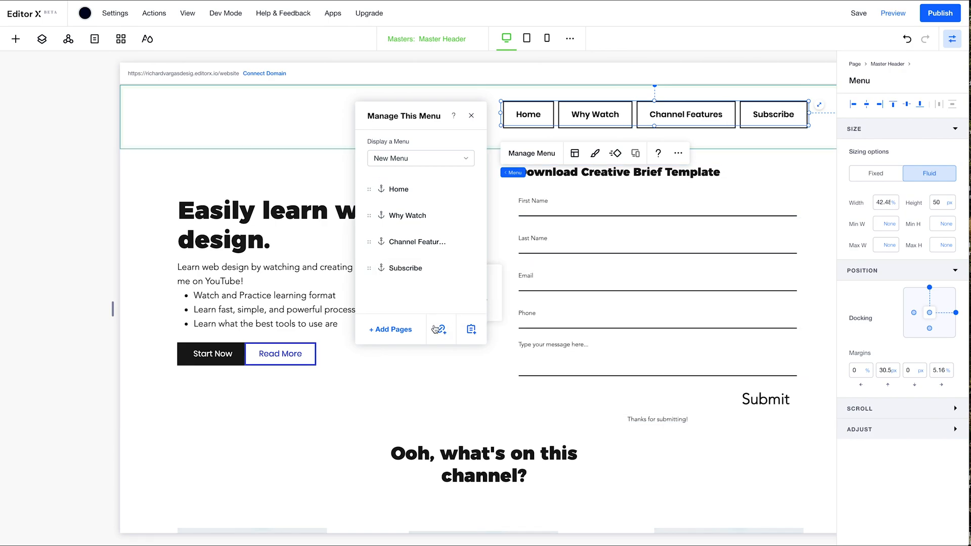
{"action": "left_click", "coordinate": [471, 115]}
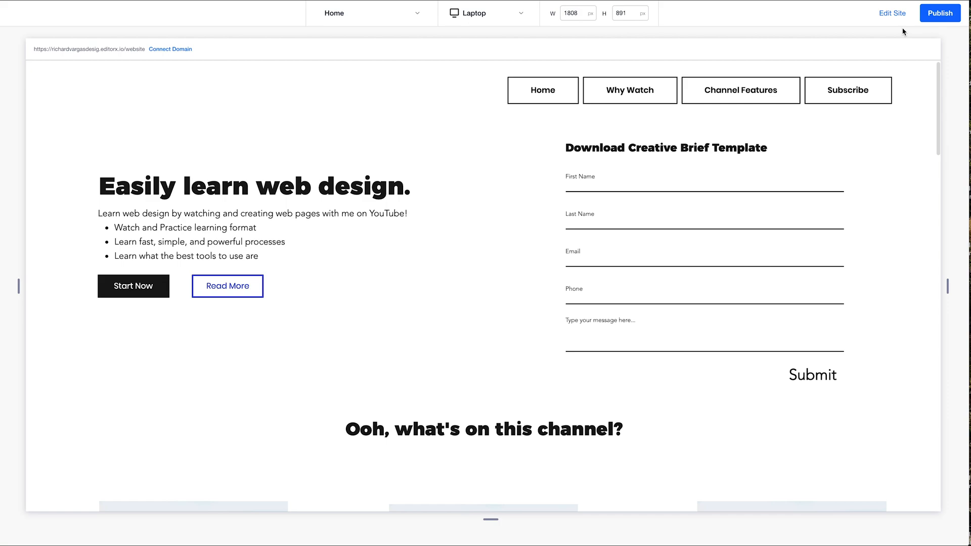
Set the Master Header's scroll effect to Sticky, save, and check it in preview while scrolling
{"action": "left_click", "coordinate": [892, 12]}
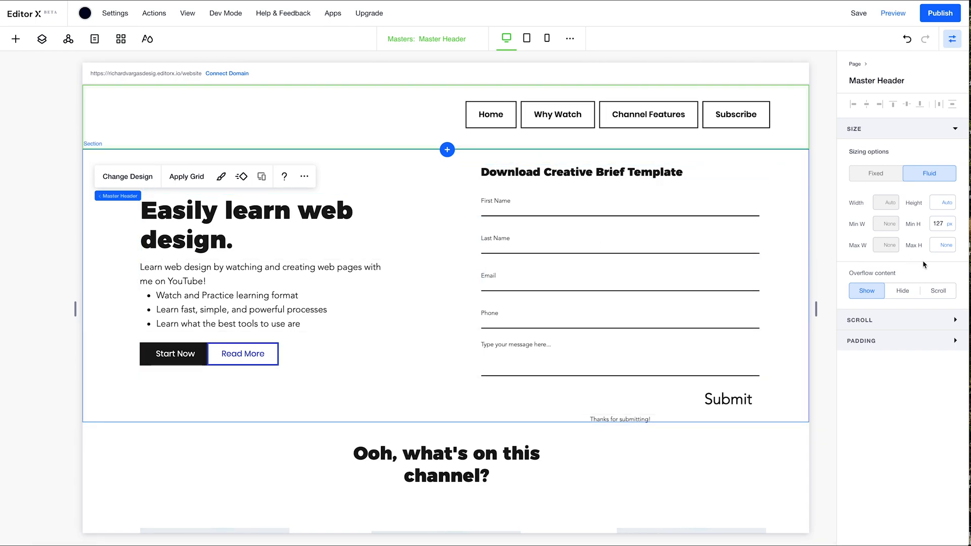
{"action": "mouse_move", "coordinate": [917, 306]}
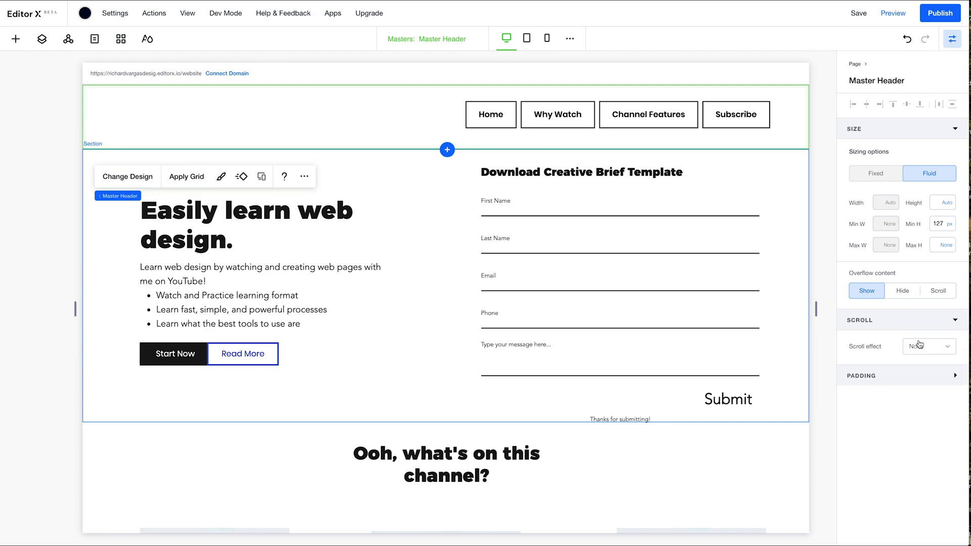
{"action": "left_click", "coordinate": [927, 345]}
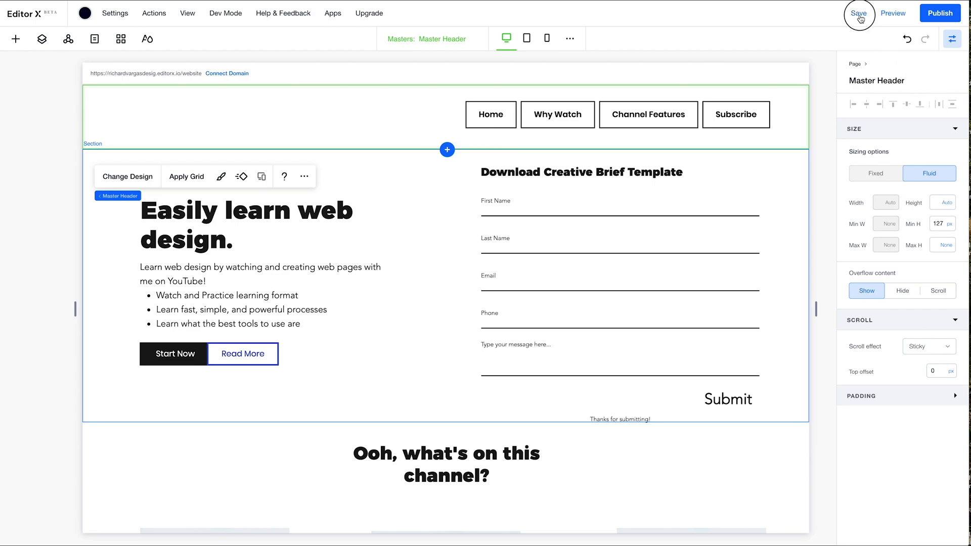
{"action": "left_click", "coordinate": [859, 12]}
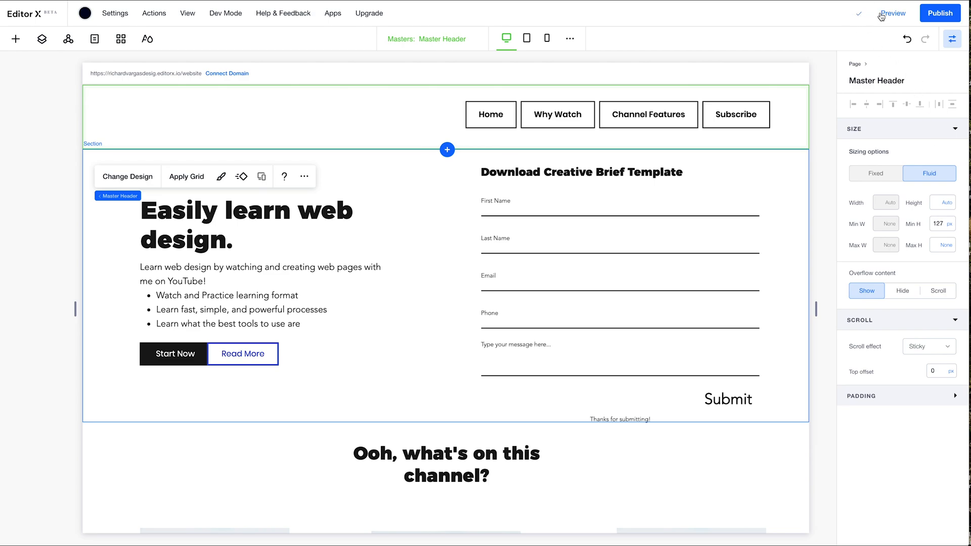
{"action": "left_click", "coordinate": [891, 13]}
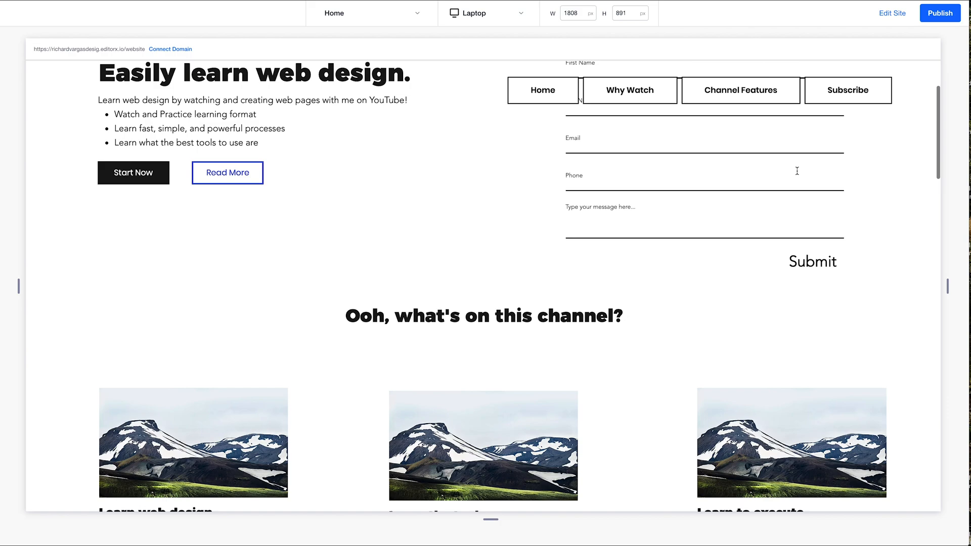
{"action": "scroll", "scroll_direction": "down", "scroll_amount": 3}
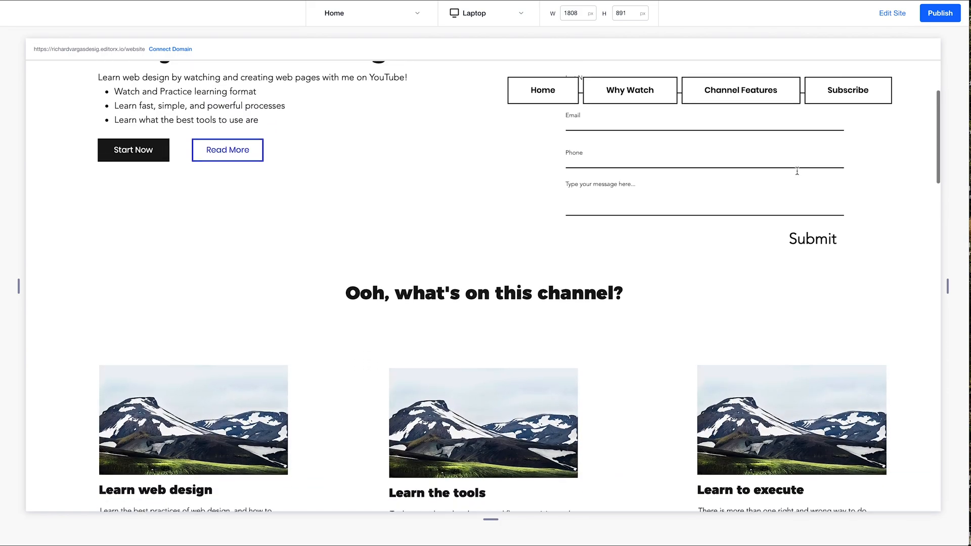
{"action": "scroll", "scroll_direction": "up", "scroll_amount": 3}
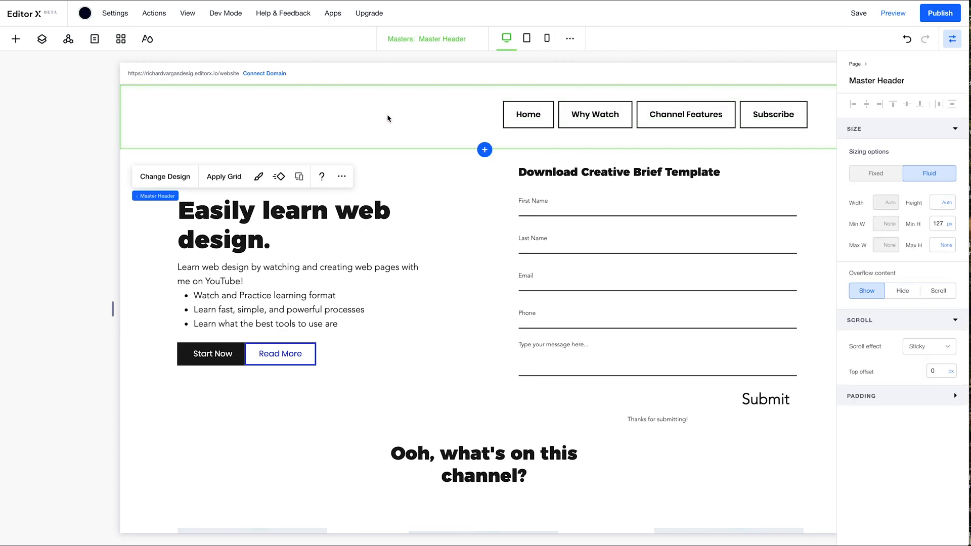
{"action": "mouse_move", "coordinate": [165, 176]}
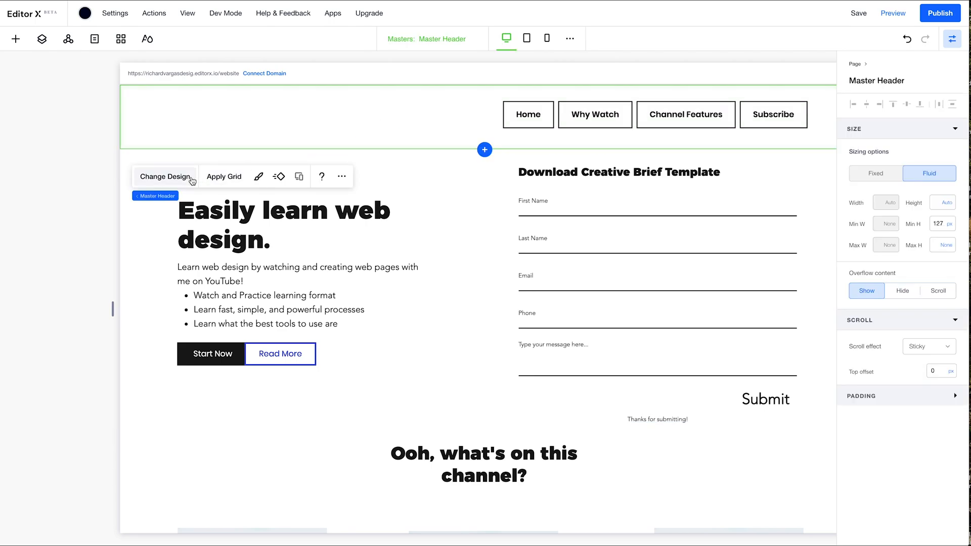
Raise the header's background fill opacity to 100% white and preview the scroll behaviour
{"action": "left_click", "coordinate": [164, 176]}
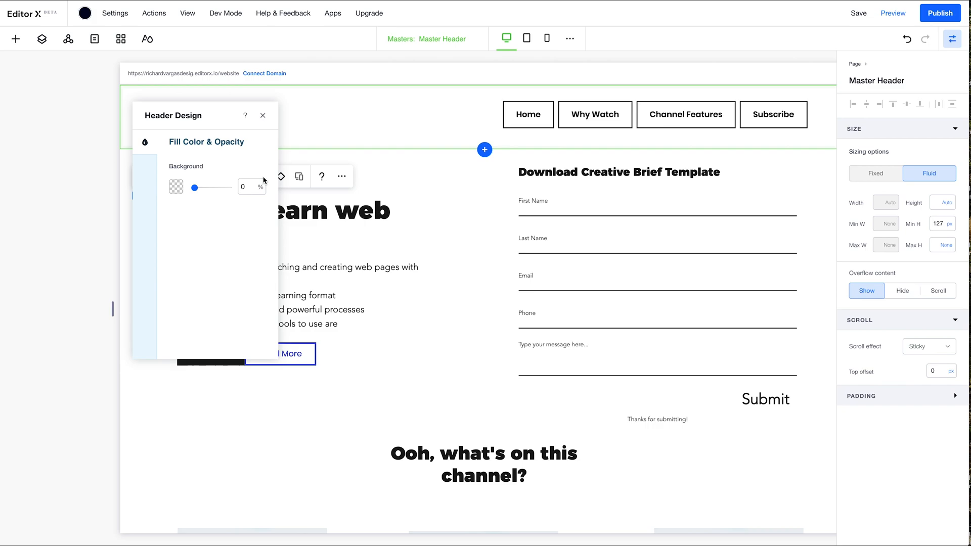
{"action": "left_click_drag", "start_coordinate": [194, 187], "coordinate": [232, 187]}
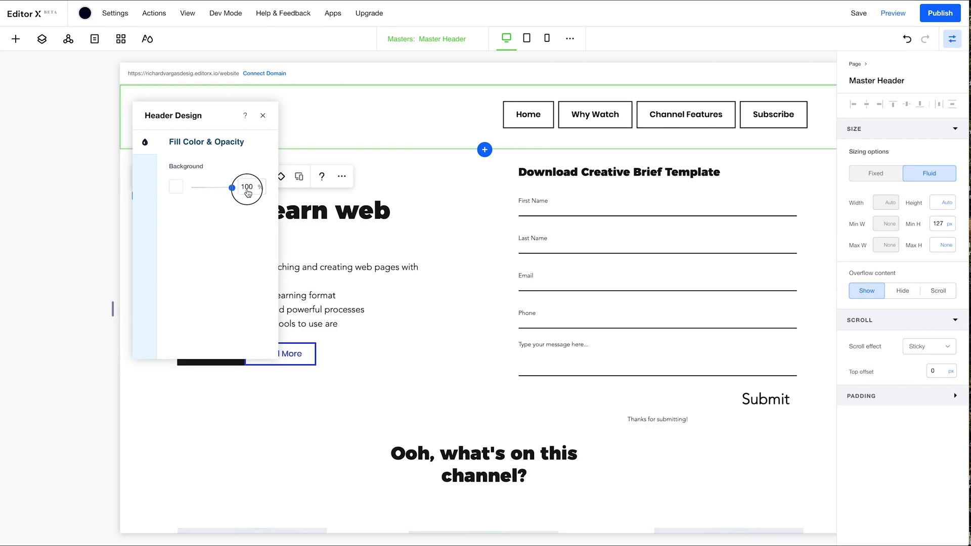
{"action": "left_click", "coordinate": [262, 115]}
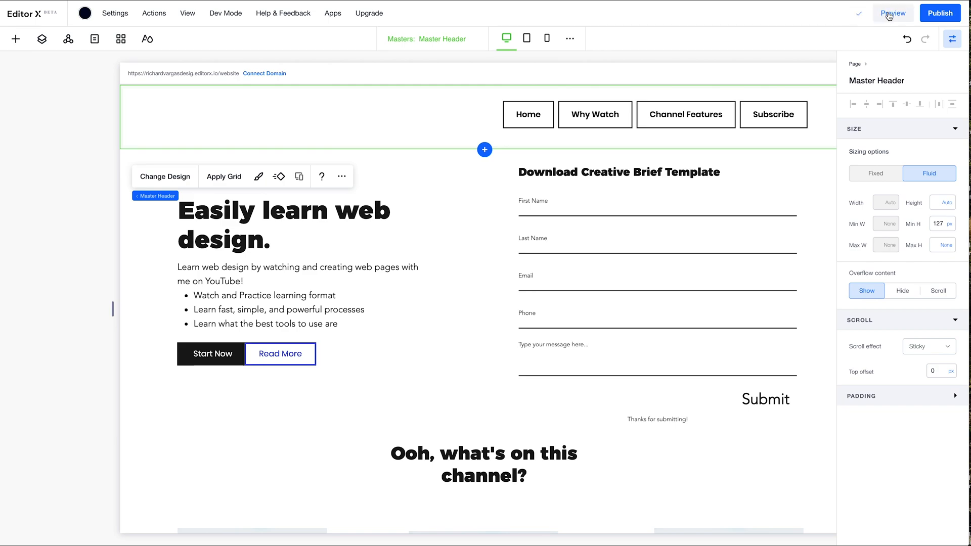
{"action": "left_click", "coordinate": [891, 13]}
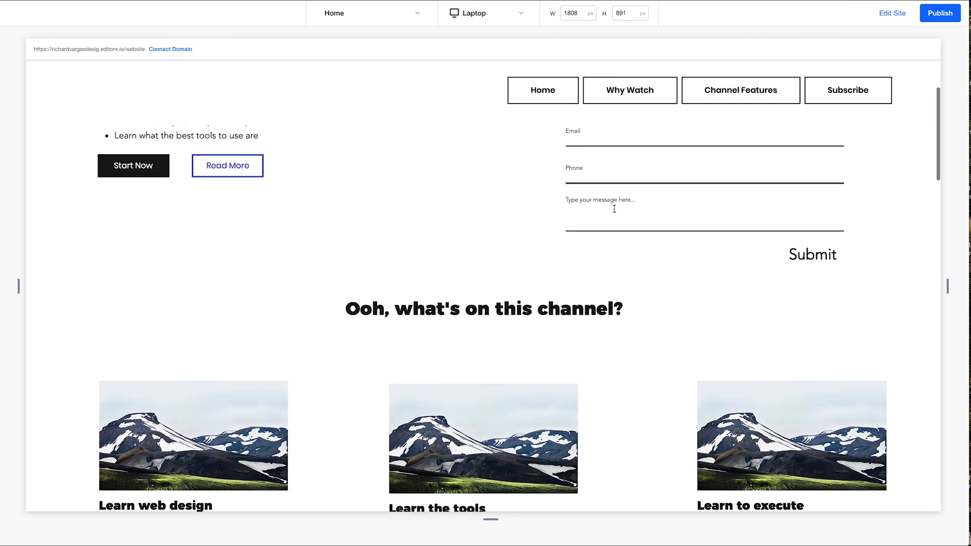
{"action": "scroll", "scroll_direction": "down", "scroll_amount": 3}
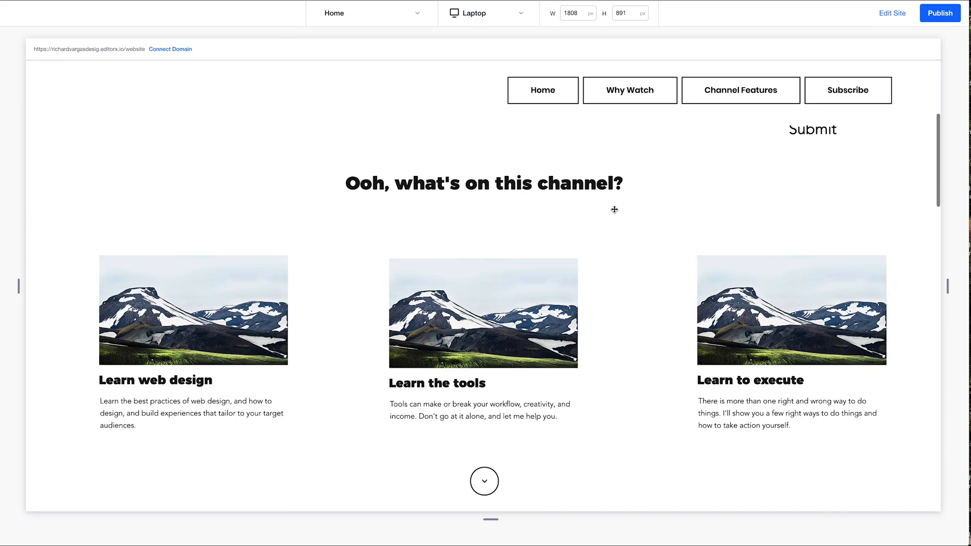
{"action": "scroll", "scroll_direction": "down", "scroll_amount": 3}
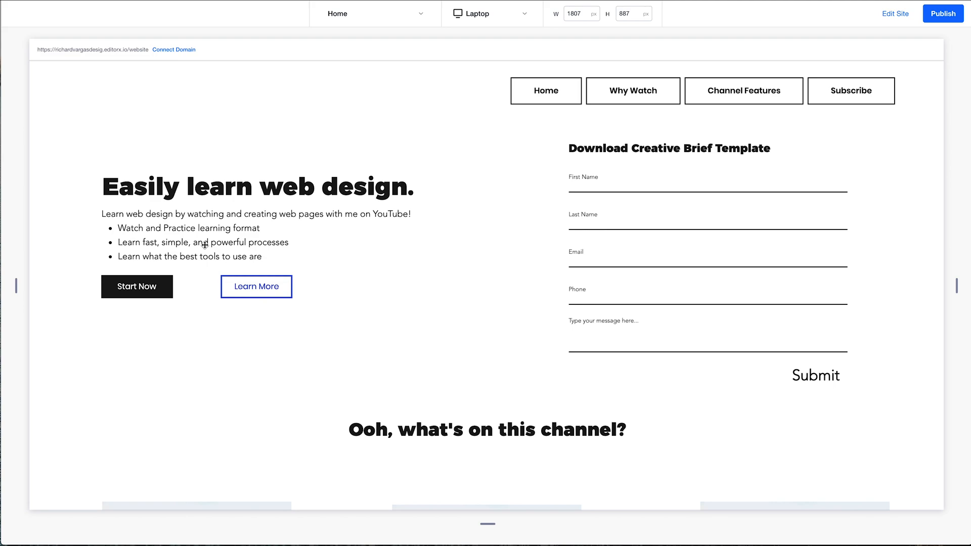
{"action": "mouse_move", "coordinate": [252, 262]}
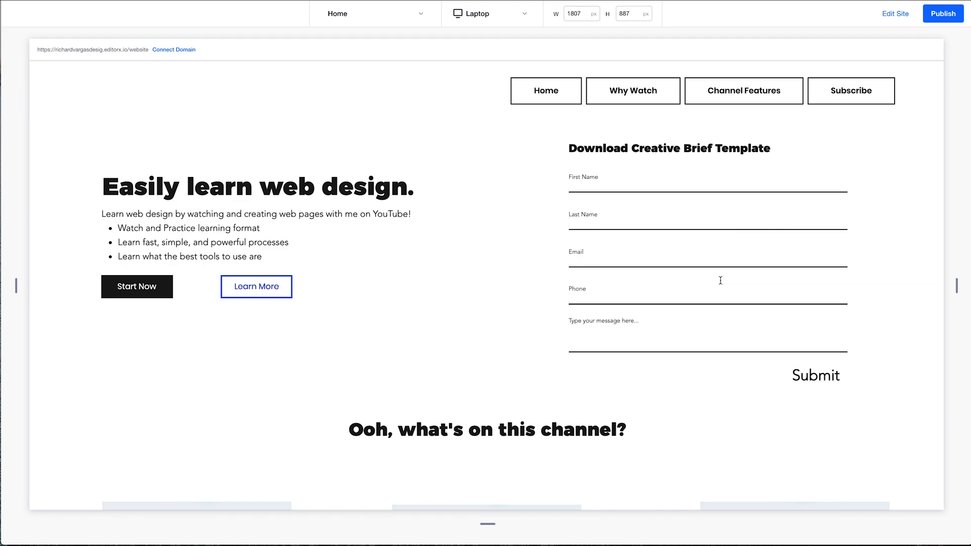
{"action": "mouse_move", "coordinate": [560, 309]}
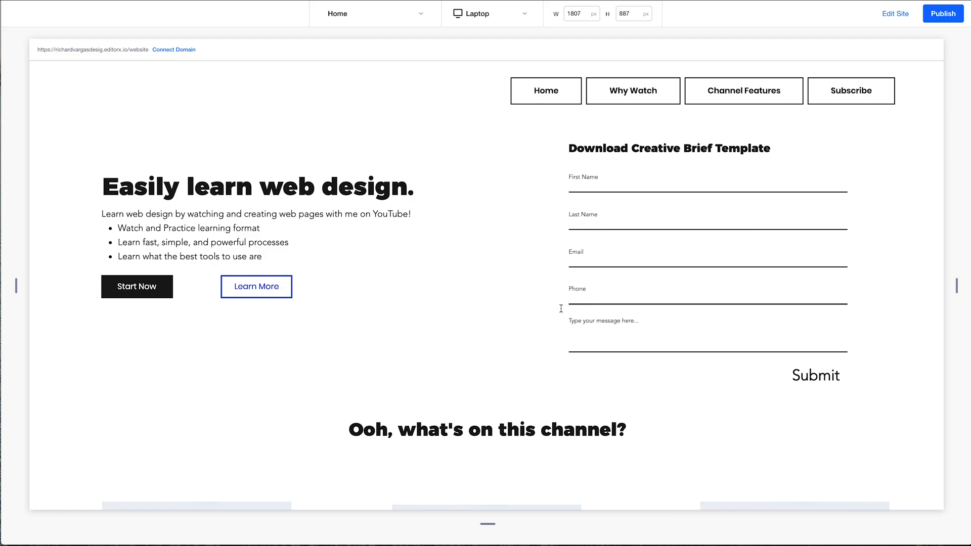
{"action": "scroll", "scroll_direction": "down", "scroll_amount": 3}
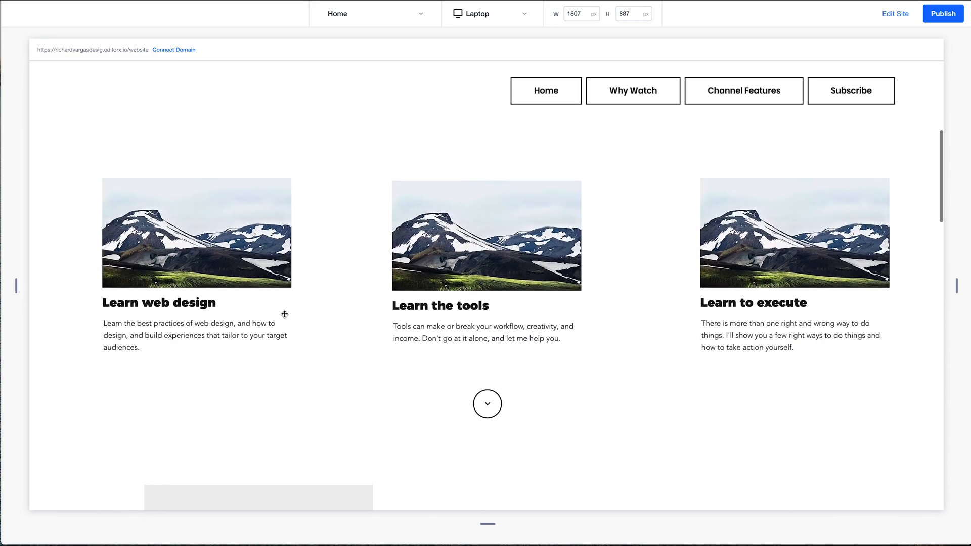
{"action": "mouse_move", "coordinate": [217, 266]}
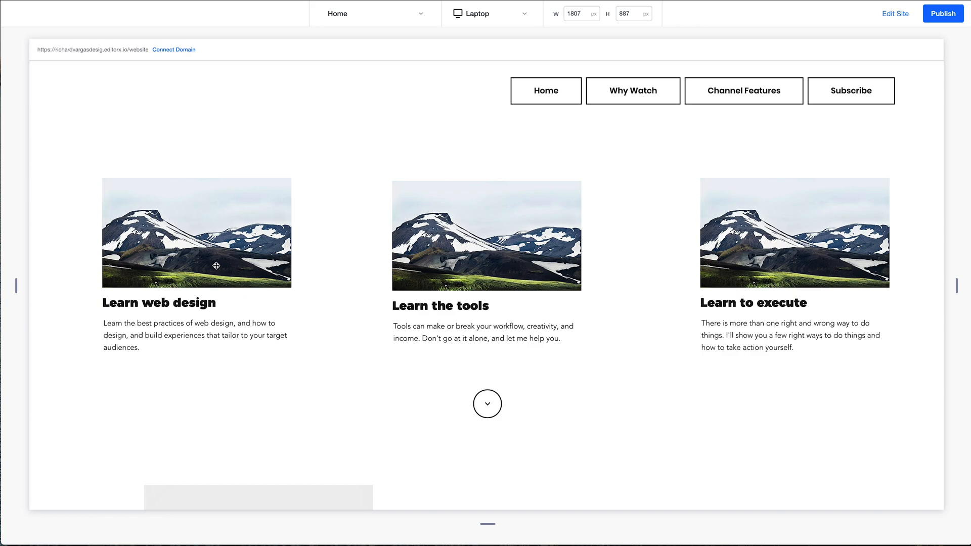
{"action": "mouse_move", "coordinate": [259, 265]}
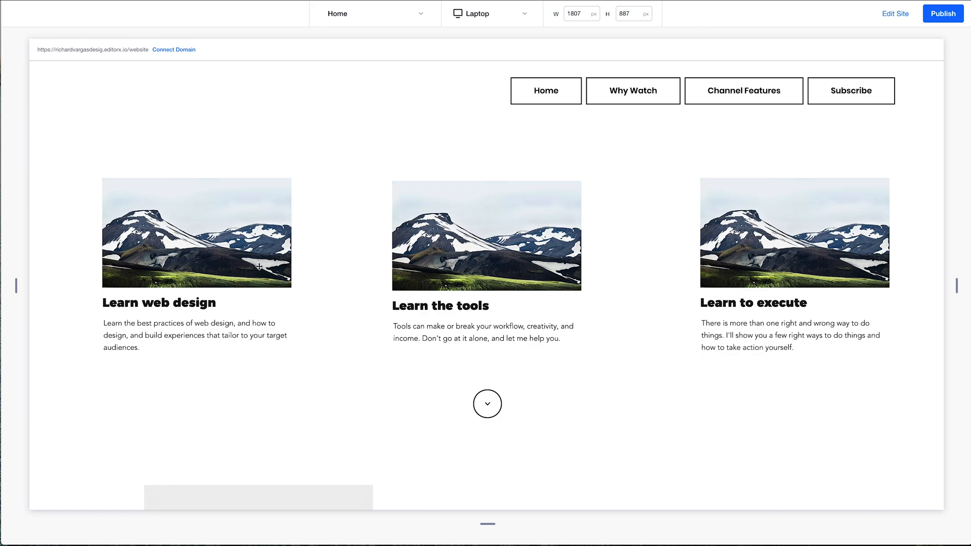
{"action": "mouse_move", "coordinate": [603, 298]}
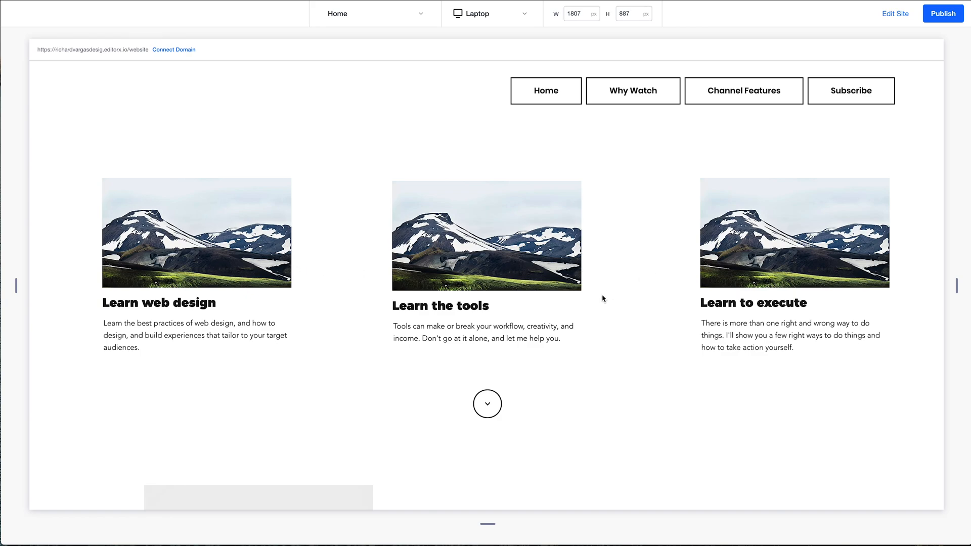
{"action": "scroll", "scroll_direction": "down", "scroll_amount": 3}
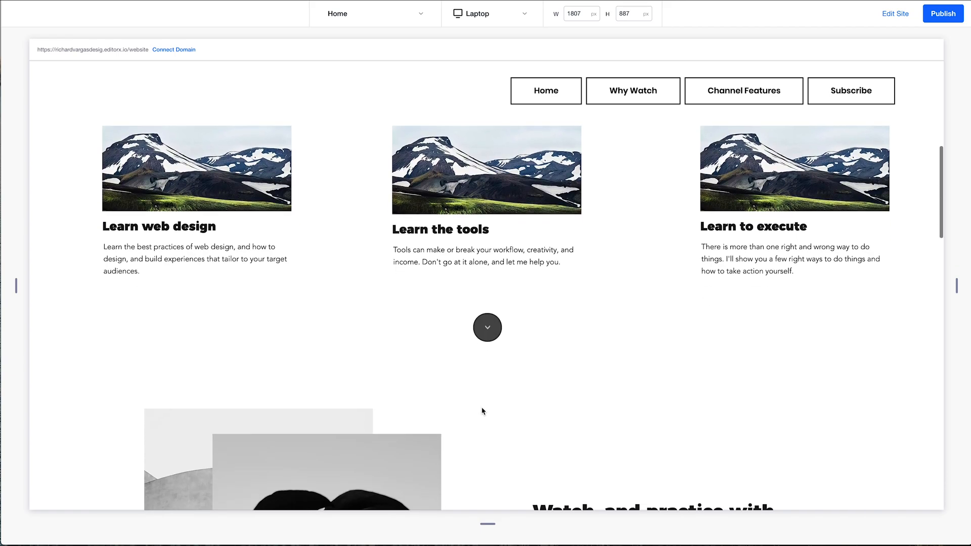
{"action": "scroll", "scroll_direction": "down", "scroll_amount": 3}
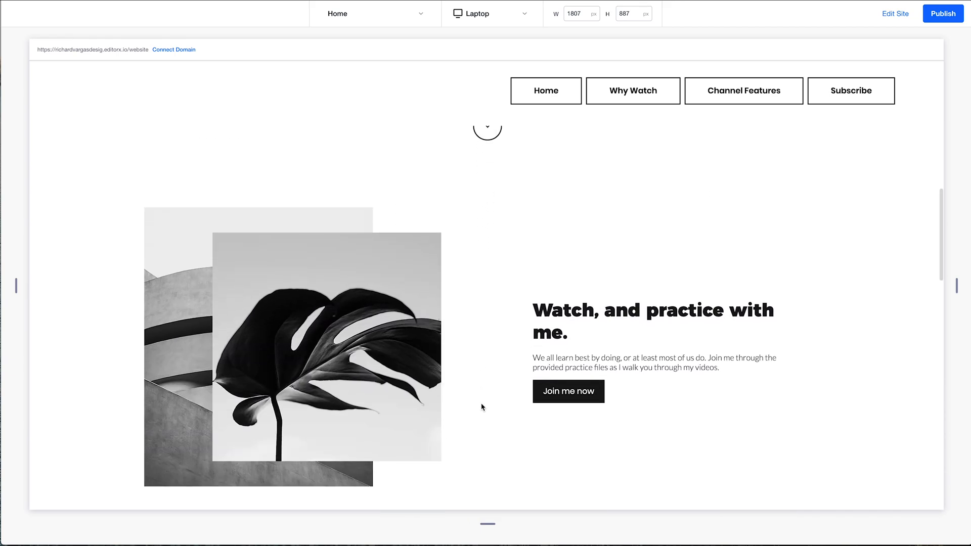
{"action": "scroll", "scroll_direction": "down", "scroll_amount": 3}
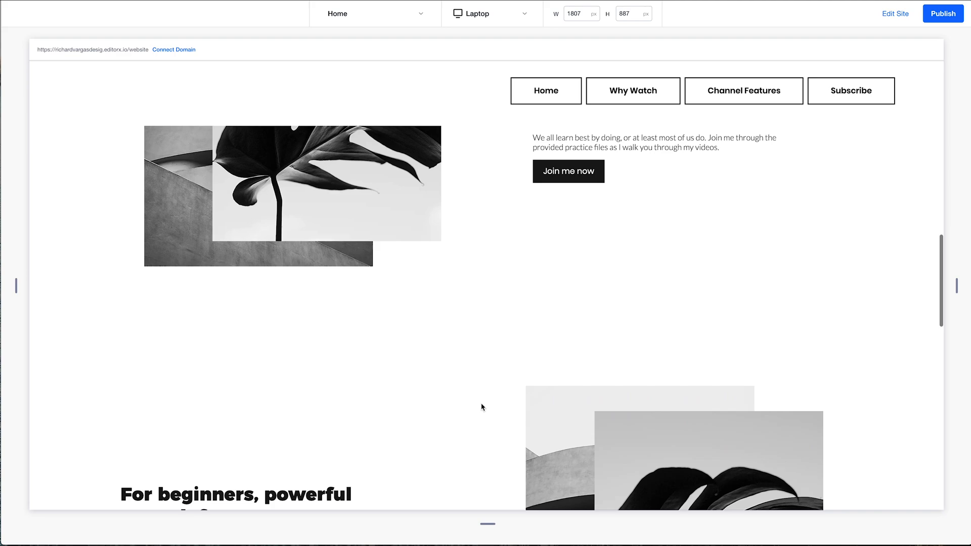
{"action": "scroll", "scroll_direction": "down", "scroll_amount": 3}
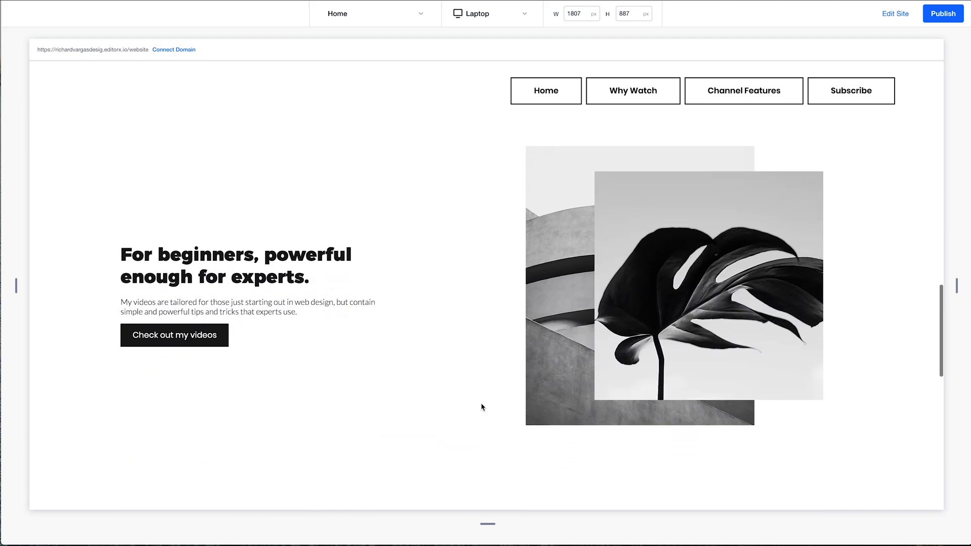
{"action": "scroll", "scroll_direction": "down", "scroll_amount": 3}
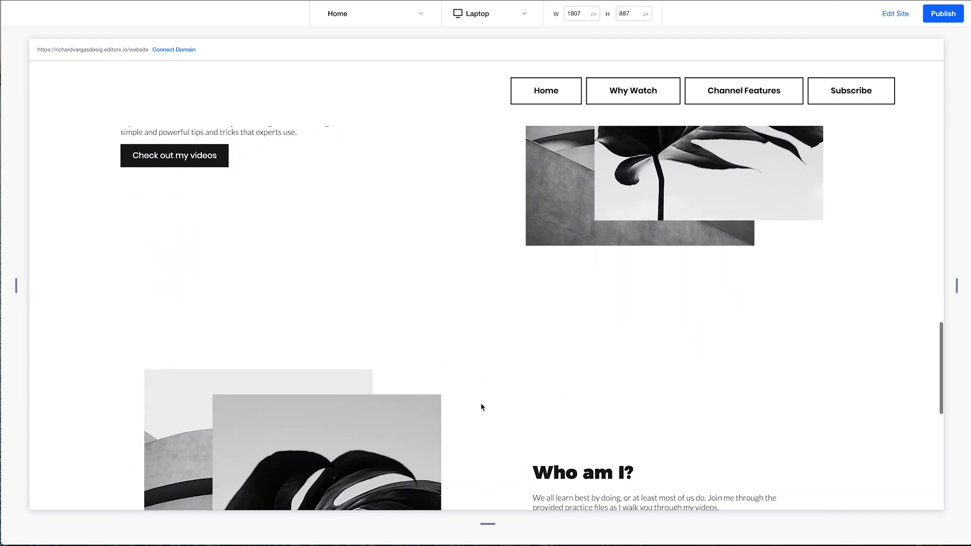
{"action": "scroll", "scroll_direction": "down", "scroll_amount": 3}
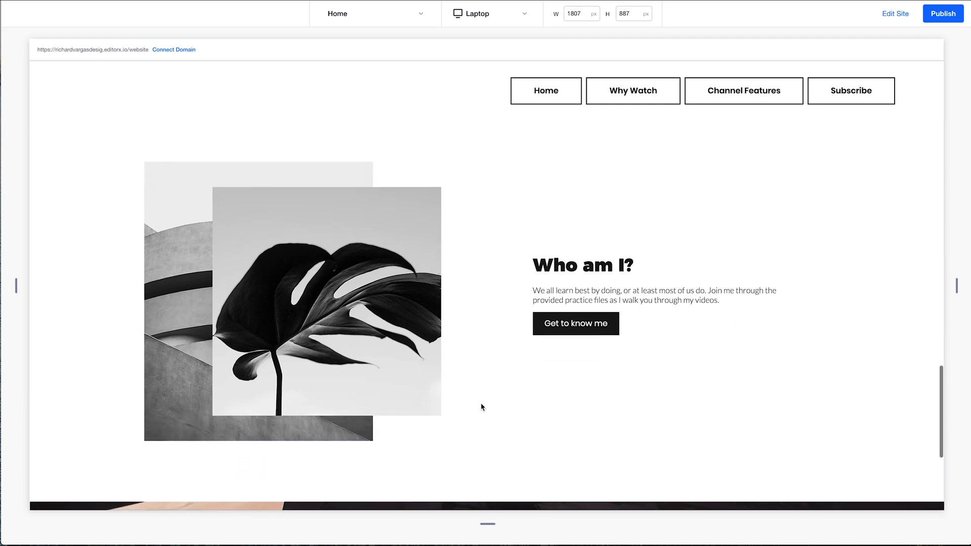
{"action": "scroll", "scroll_direction": "down", "scroll_amount": 3}
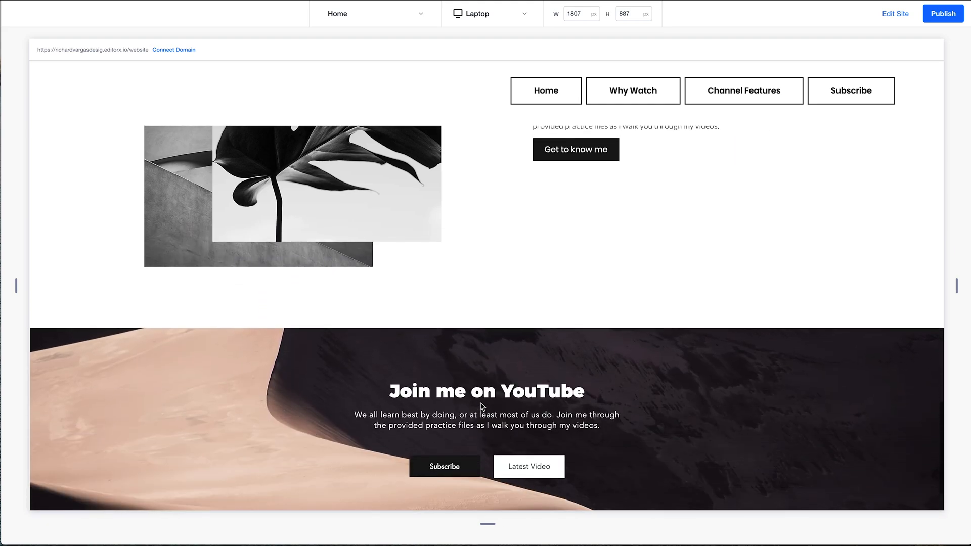
{"action": "scroll", "scroll_direction": "down", "scroll_amount": 3}
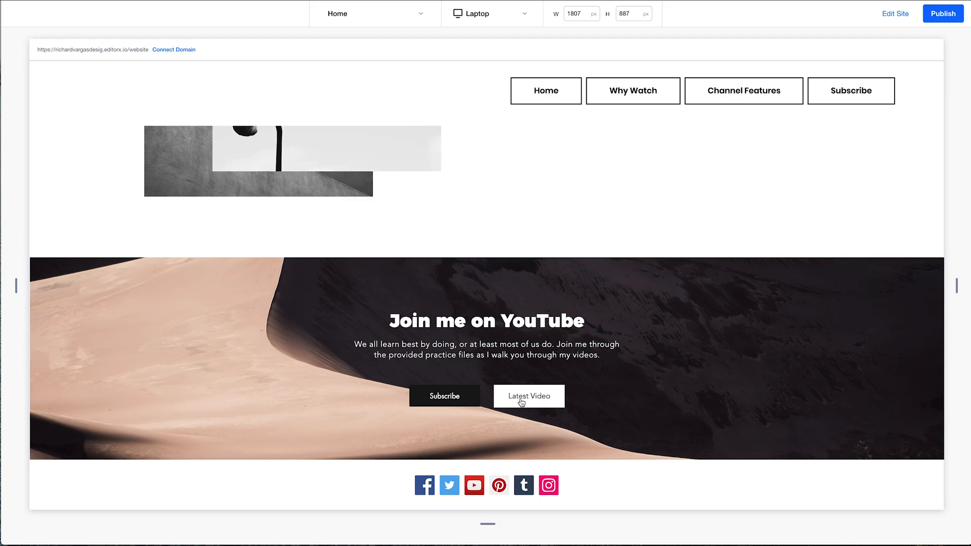
{"action": "mouse_move", "coordinate": [483, 431]}
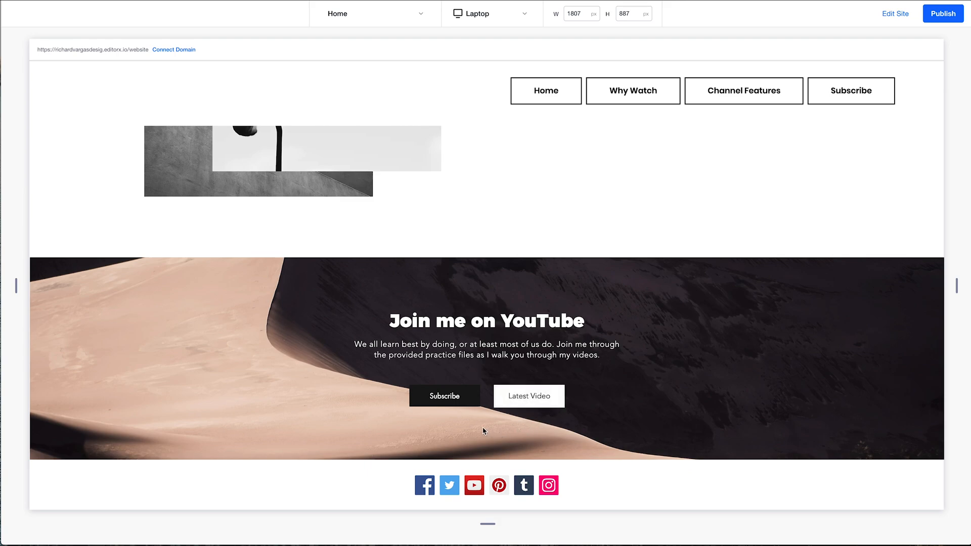
{"action": "mouse_move", "coordinate": [465, 402]}
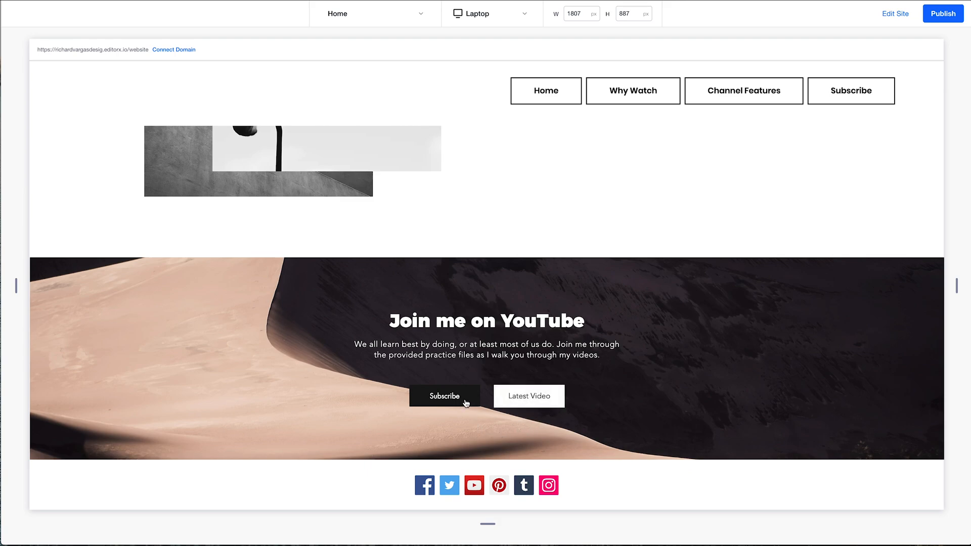
{"action": "mouse_move", "coordinate": [555, 404]}
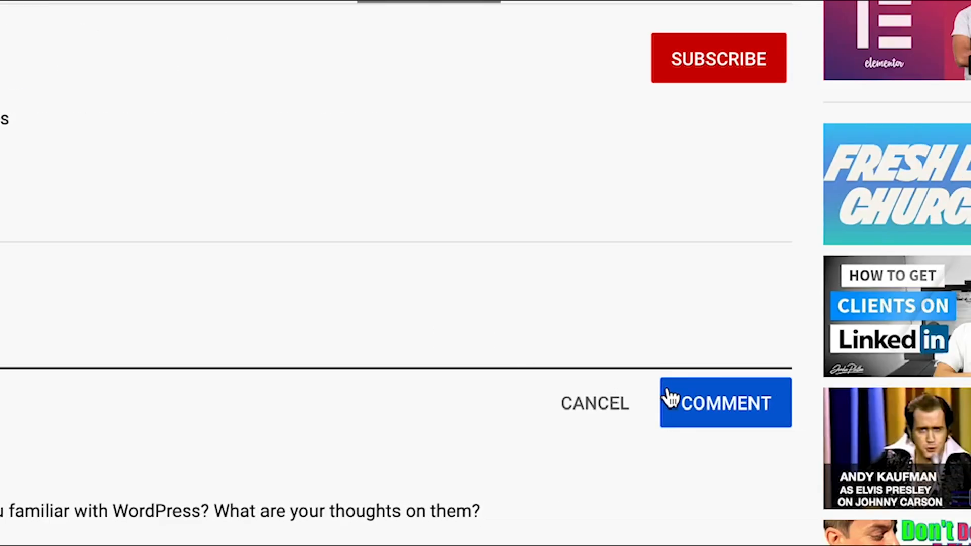
Like the YouTube video and subscribe to the channel
{"action": "scroll", "scroll_direction": "up", "scroll_amount": 3}
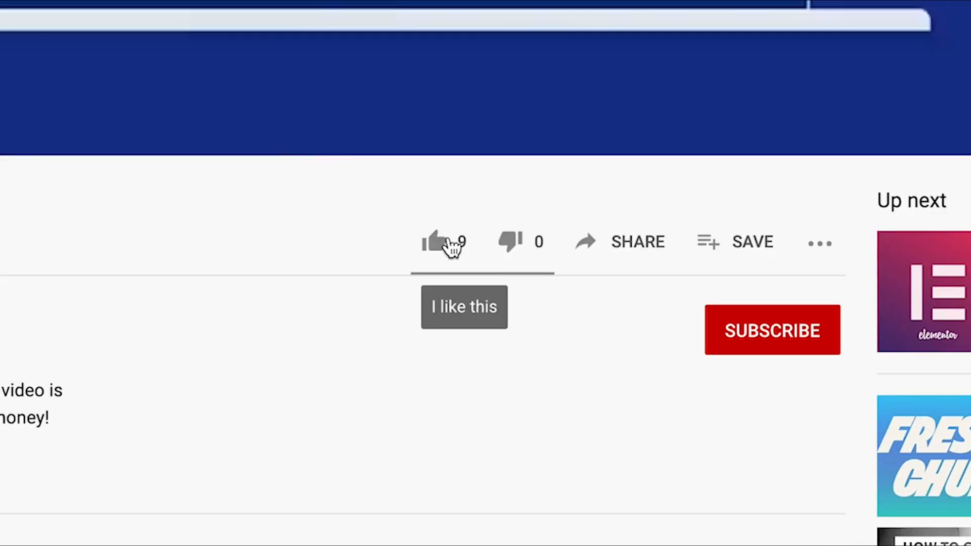
{"action": "left_click", "coordinate": [427, 241]}
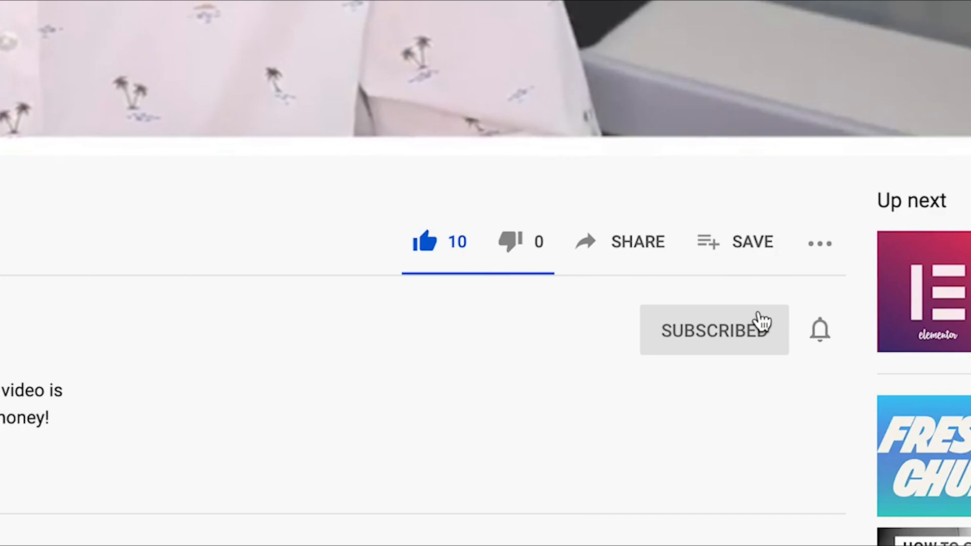
{"action": "left_click", "coordinate": [820, 330]}
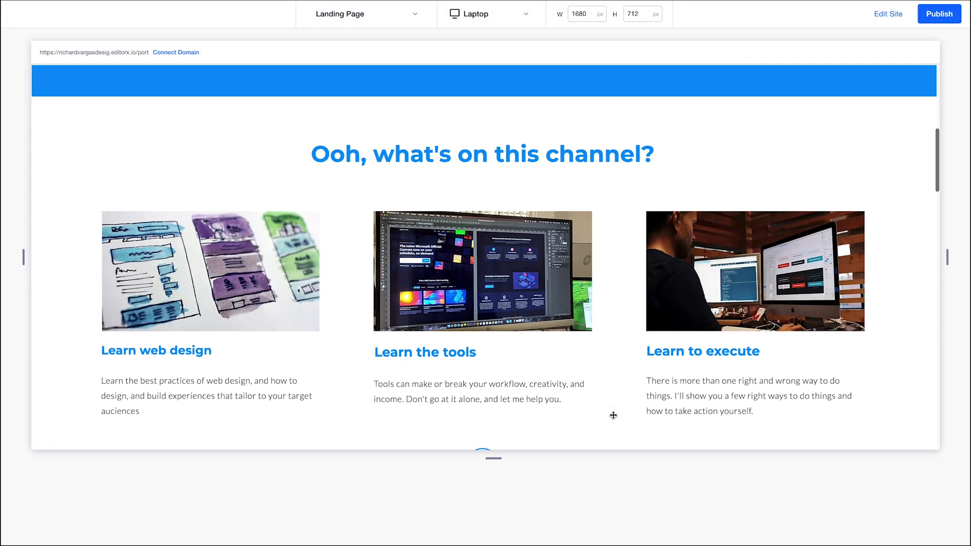
{"action": "scroll", "scroll_direction": "down", "scroll_amount": 3}
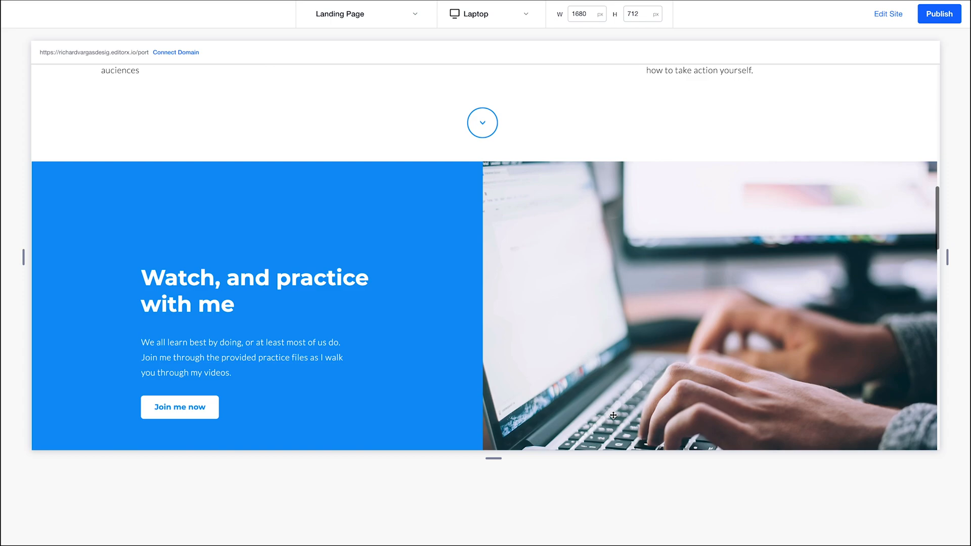
{"action": "scroll", "scroll_direction": "down", "scroll_amount": 3}
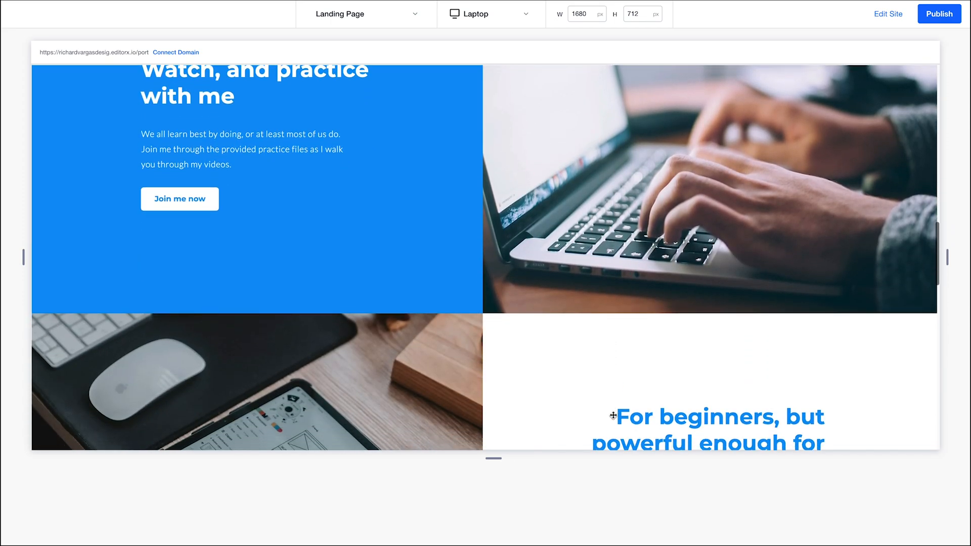